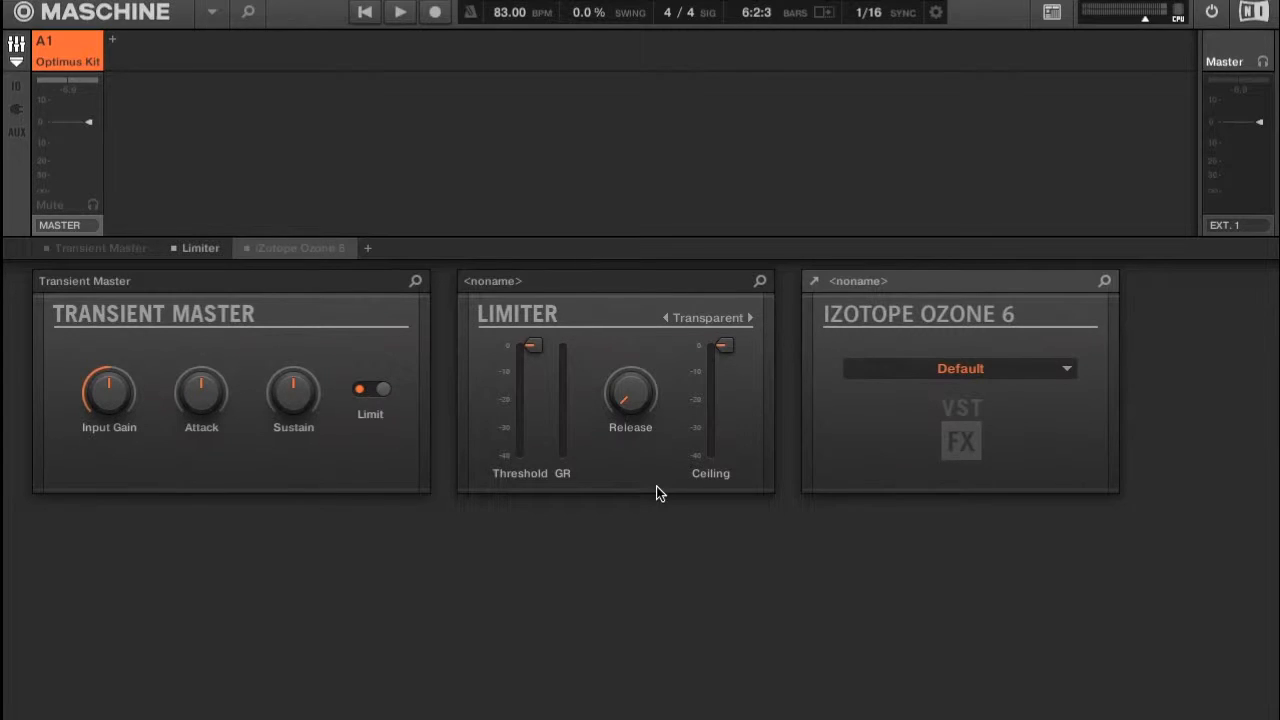
mouse_move(645, 494)
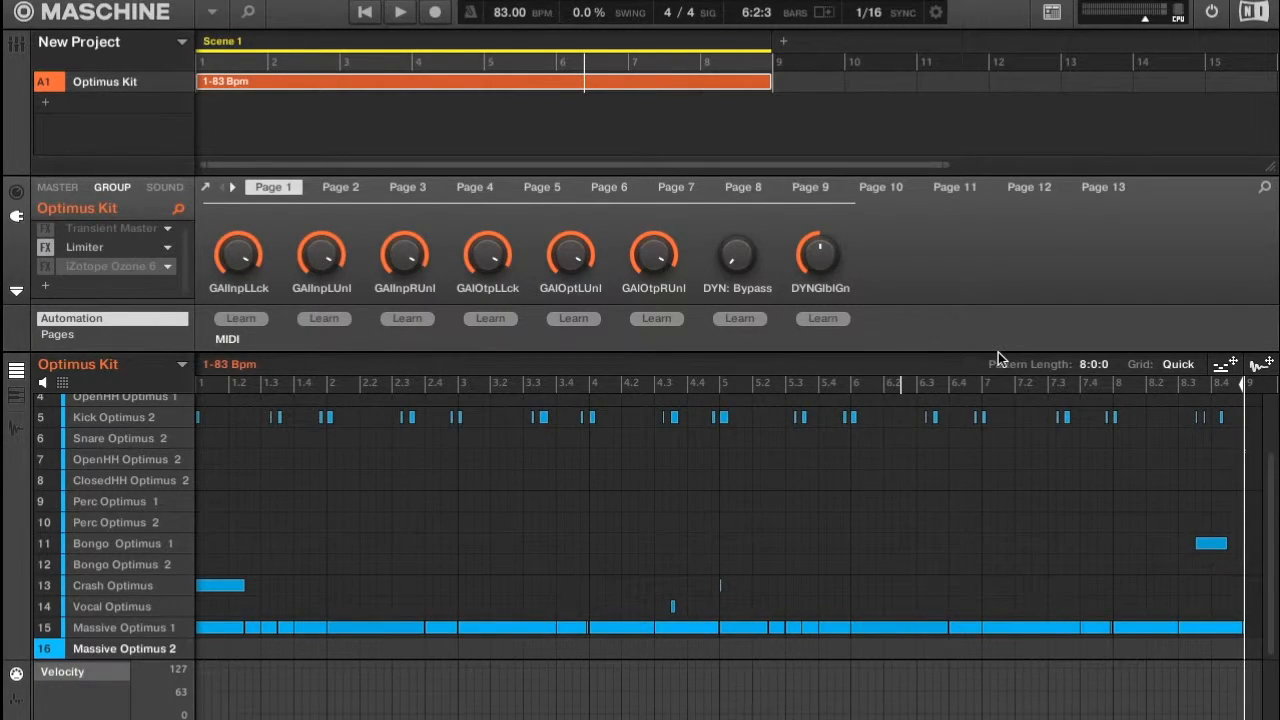
mouse_move(60, 72)
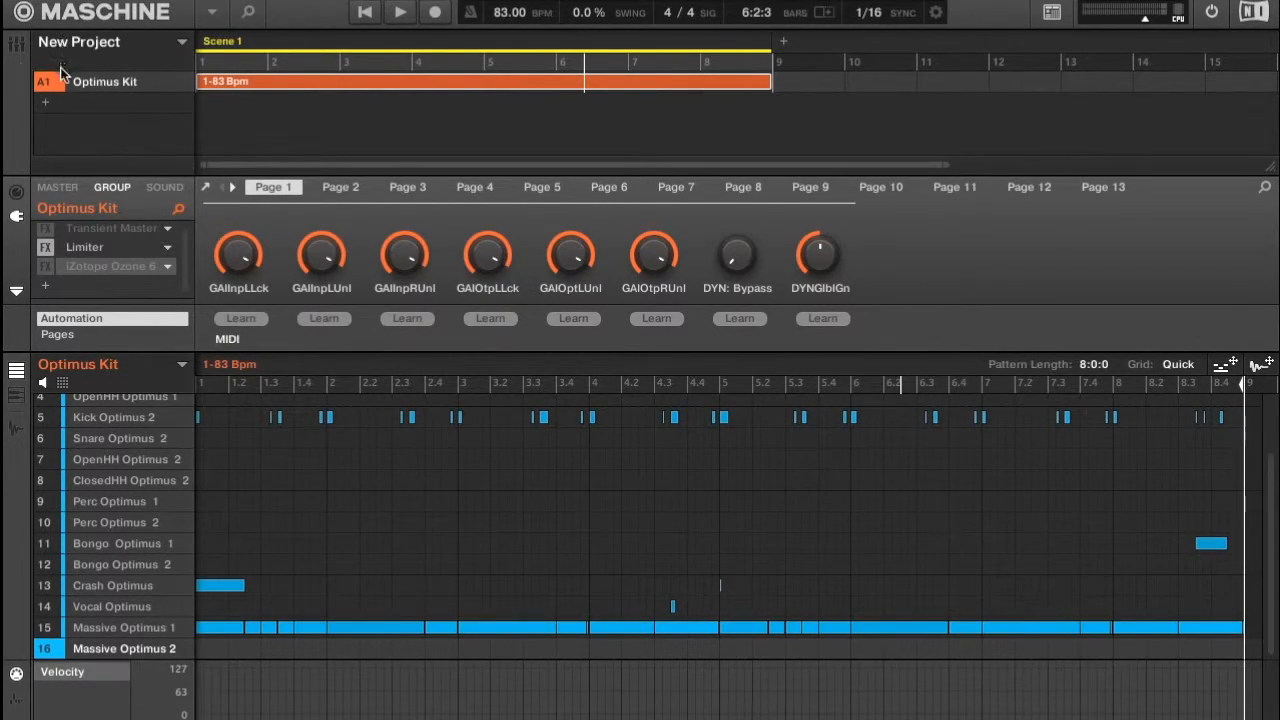
Show the master bus chain of Transient Master, Limiter and Ozone 6 (Default preset)
click(15, 47)
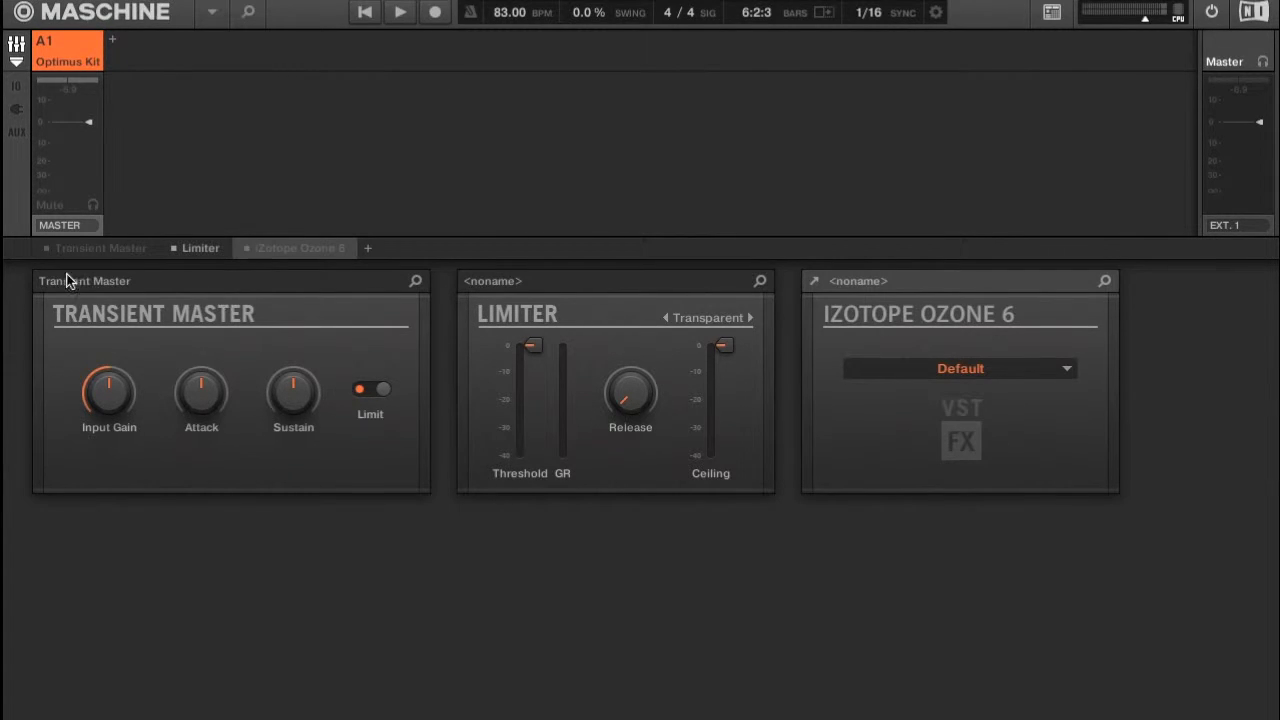
mouse_move(678, 347)
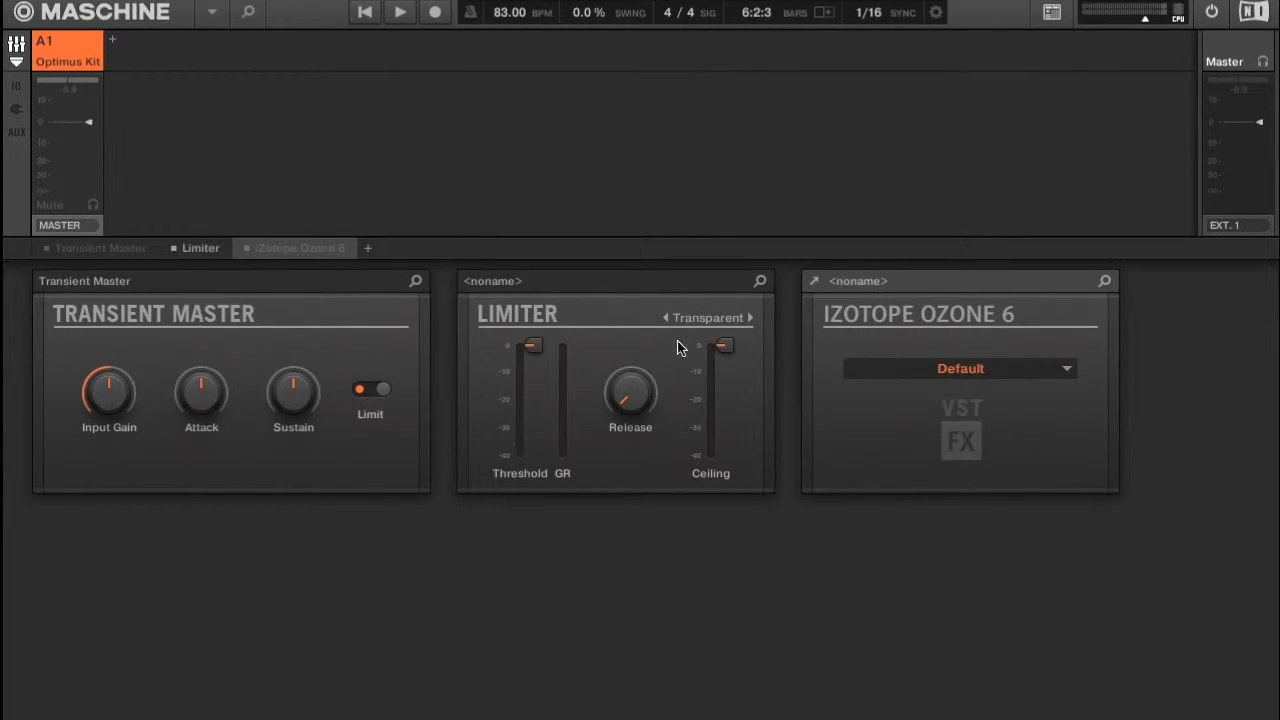
mouse_move(702, 337)
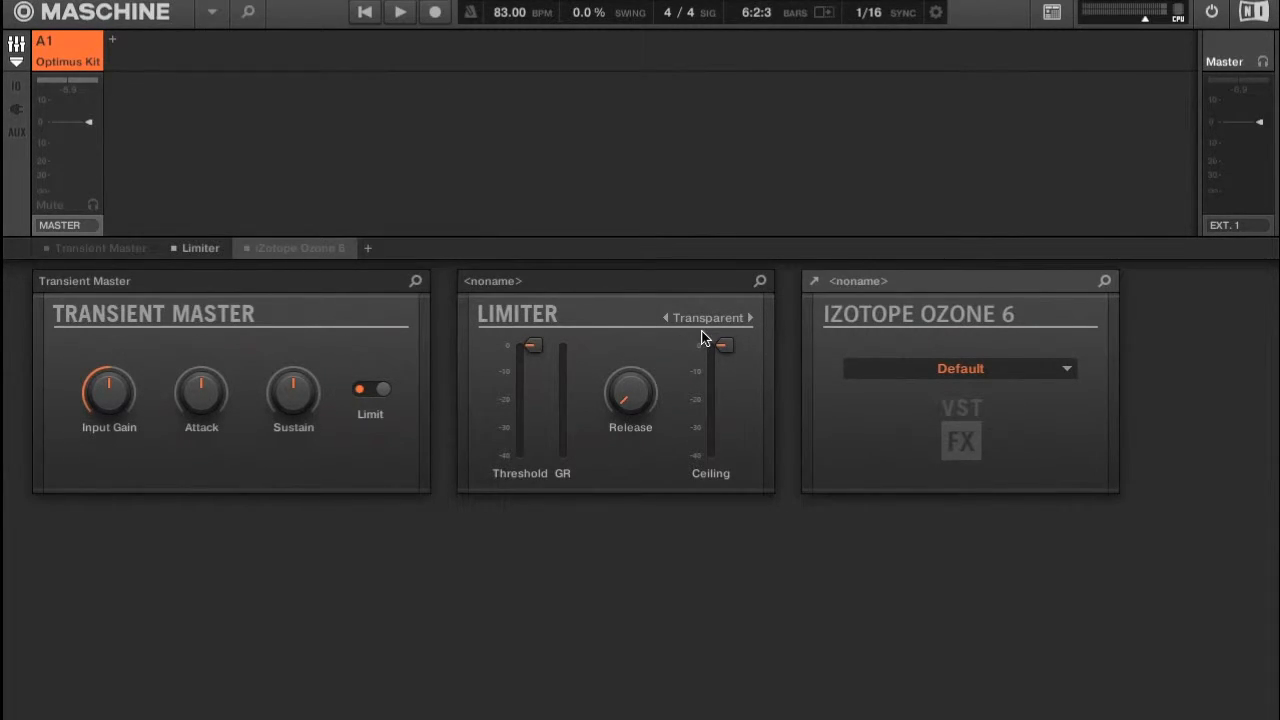
mouse_move(425, 280)
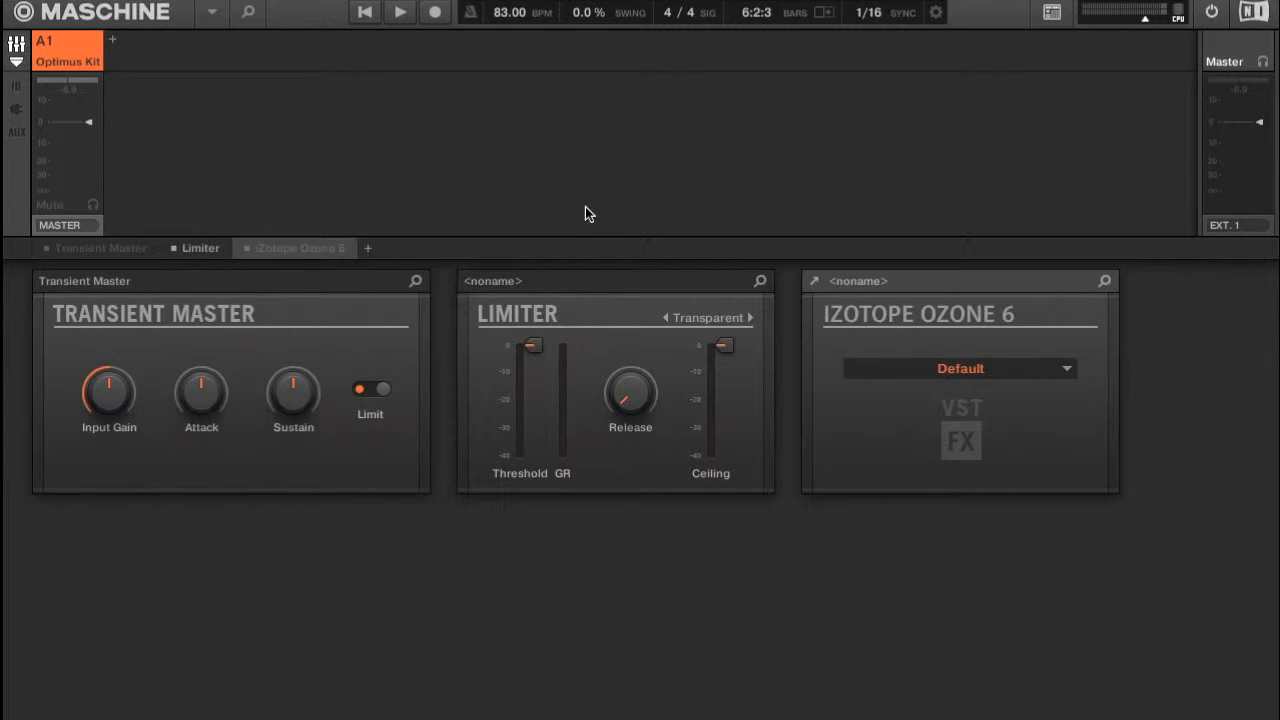
mouse_move(595, 212)
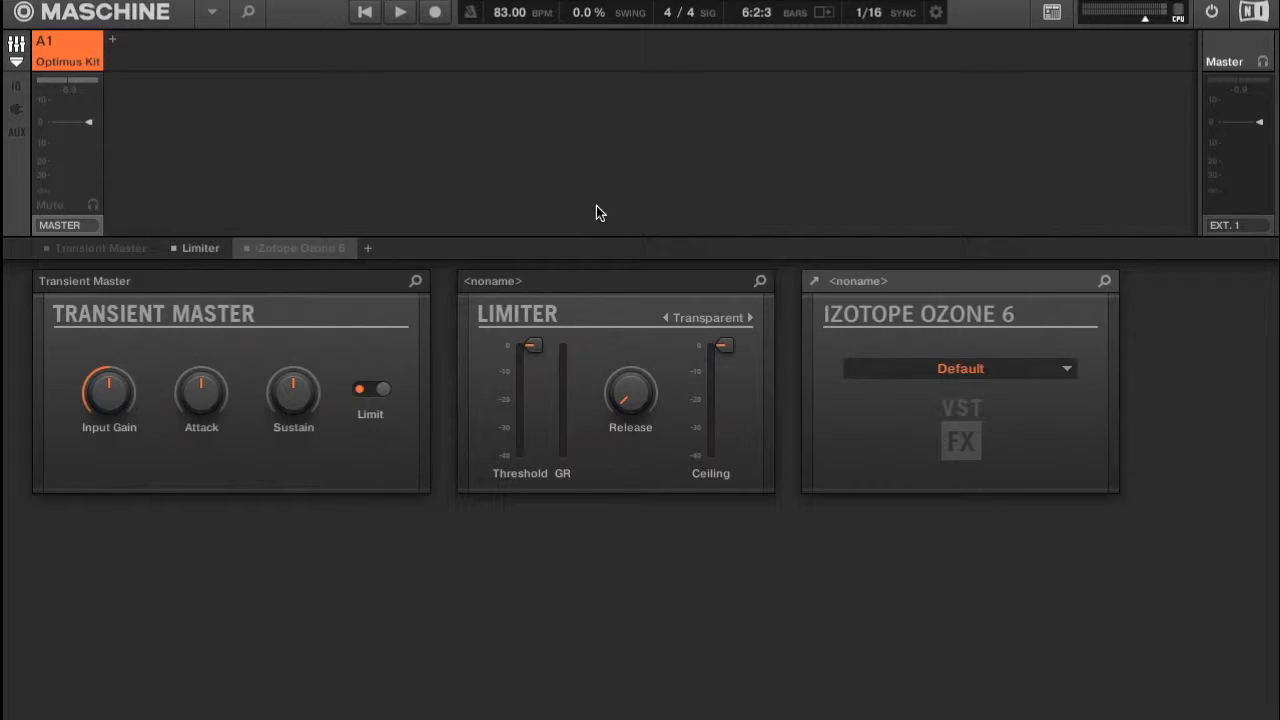
mouse_move(618, 205)
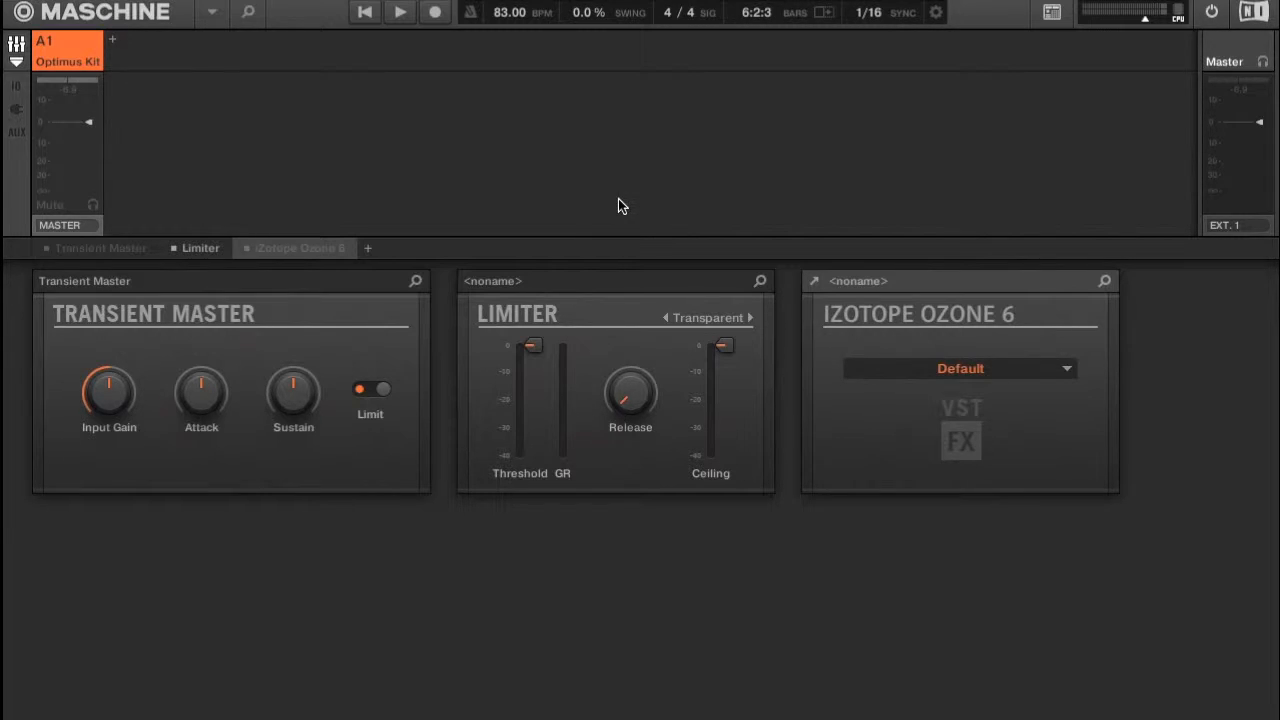
mouse_move(616, 220)
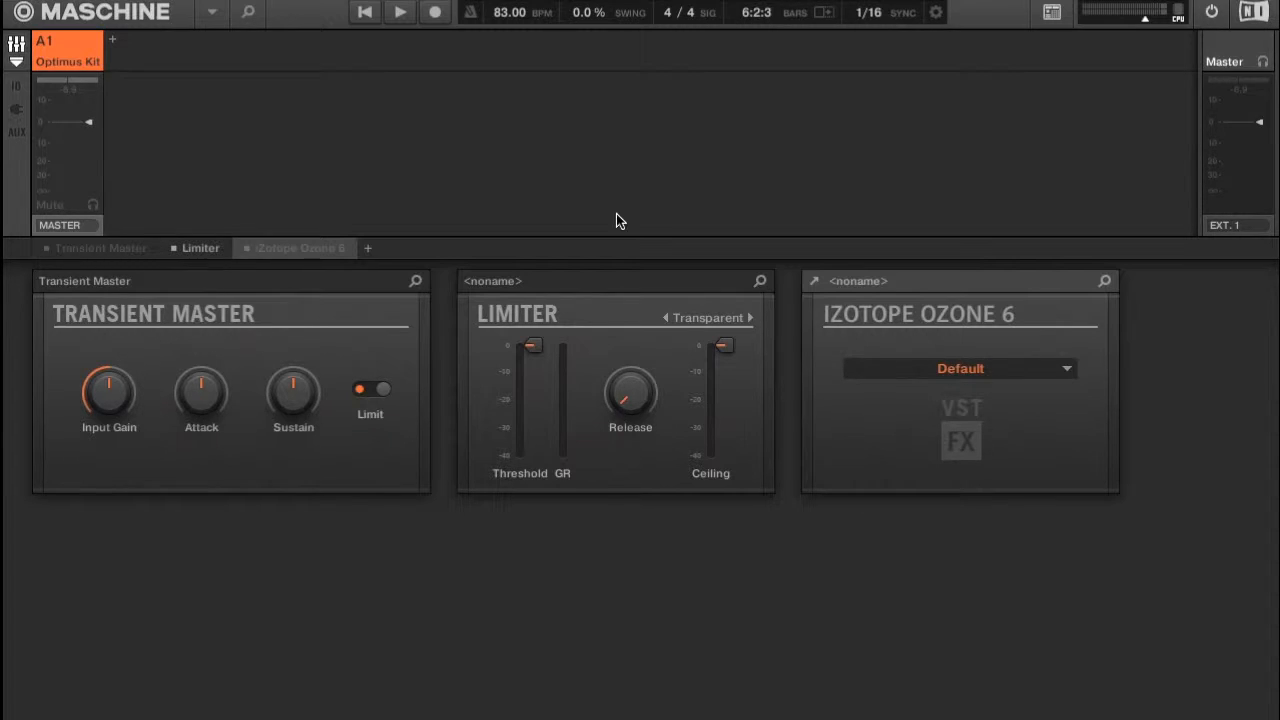
mouse_move(647, 291)
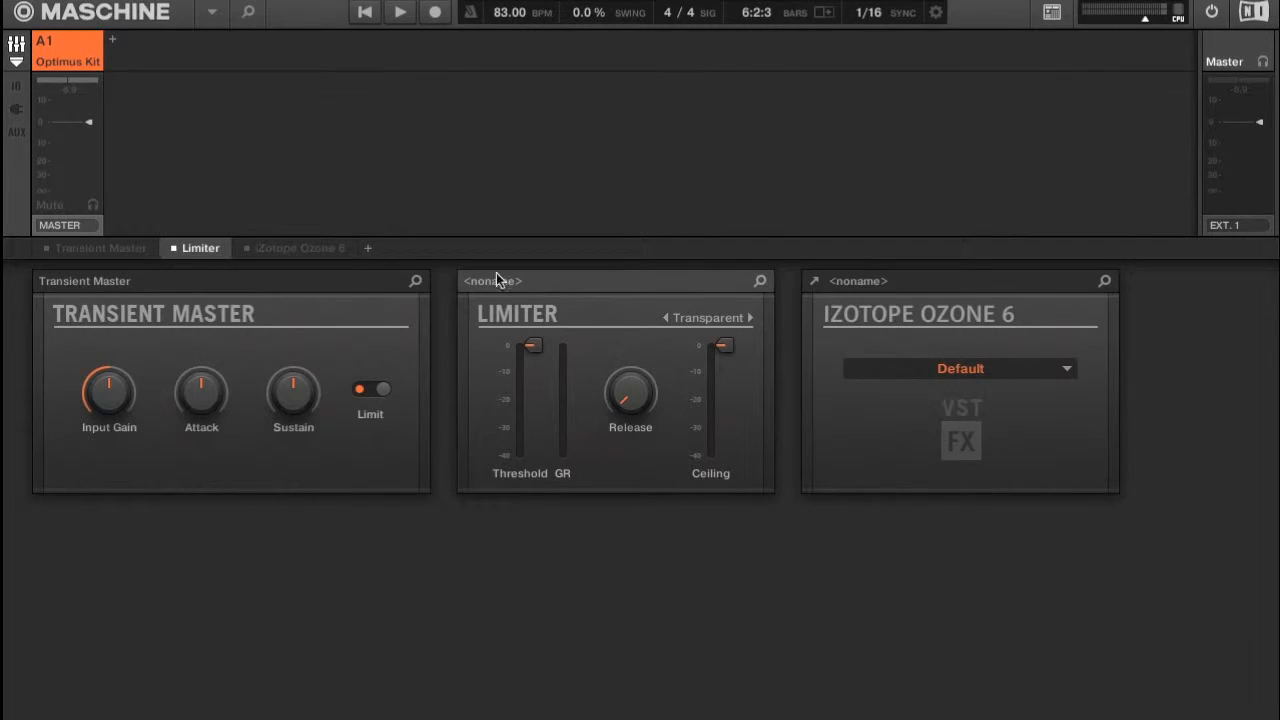
mouse_move(668, 290)
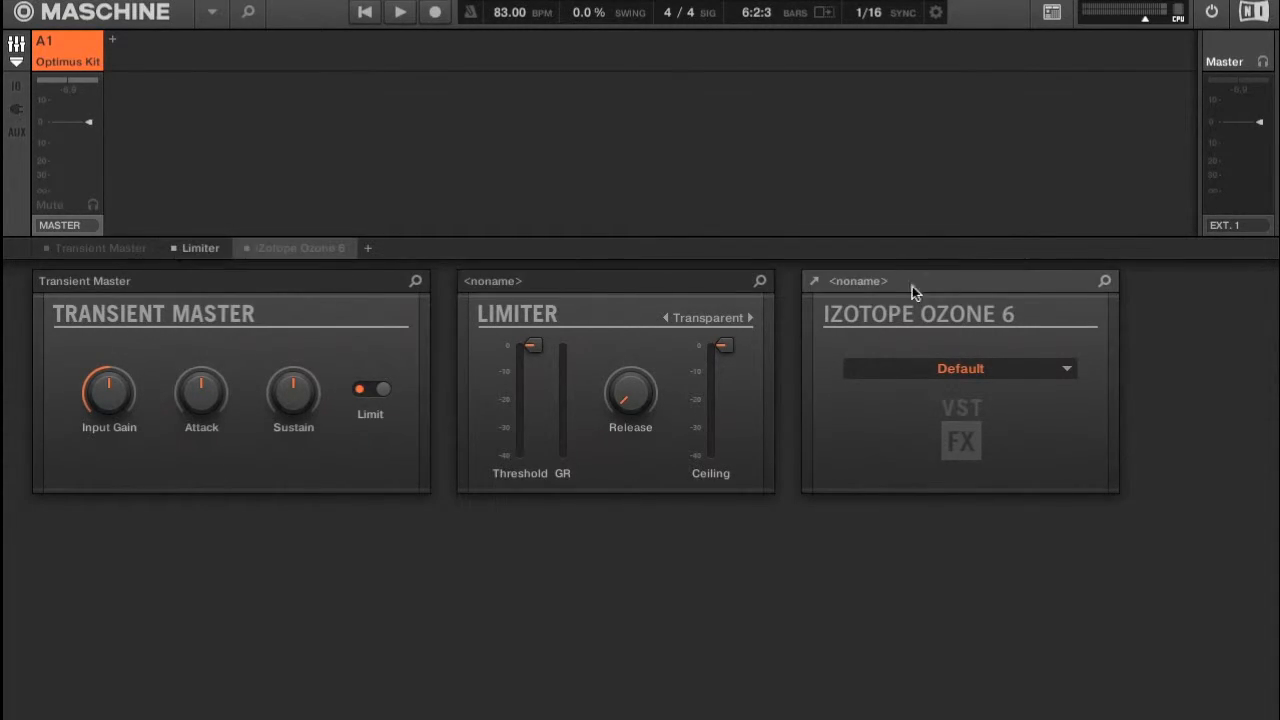
mouse_move(1001, 286)
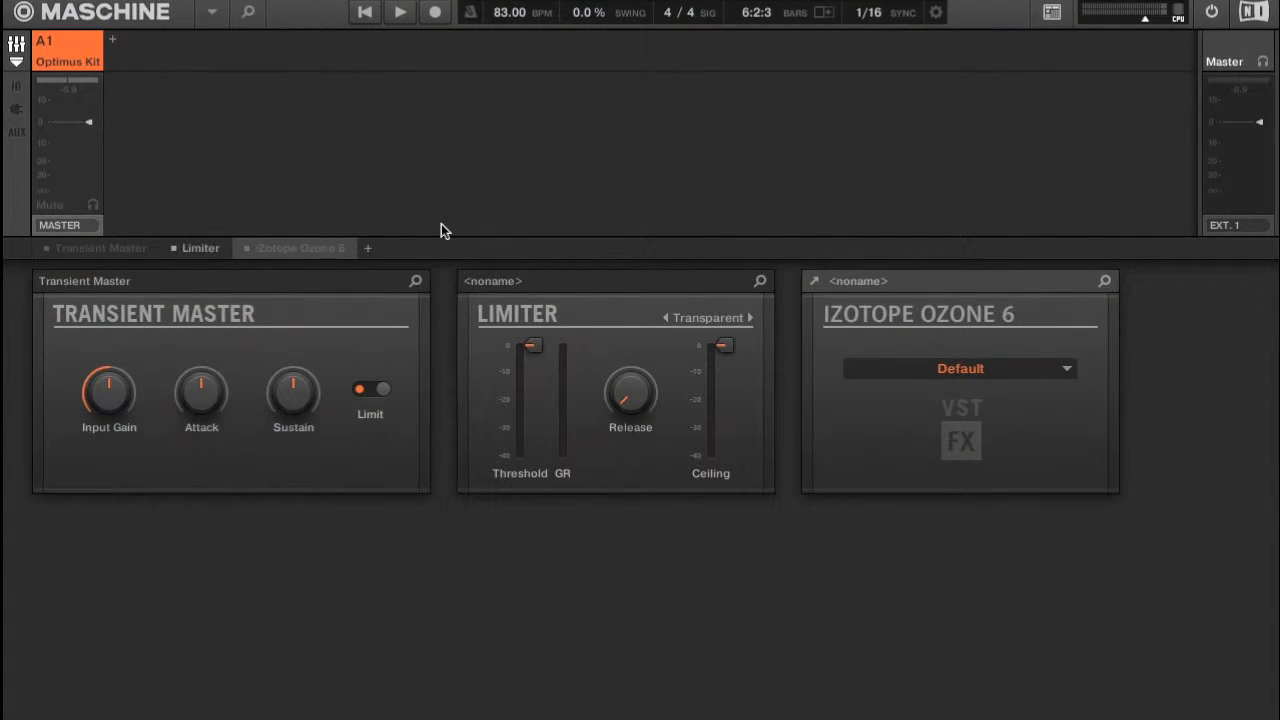
mouse_move(520, 232)
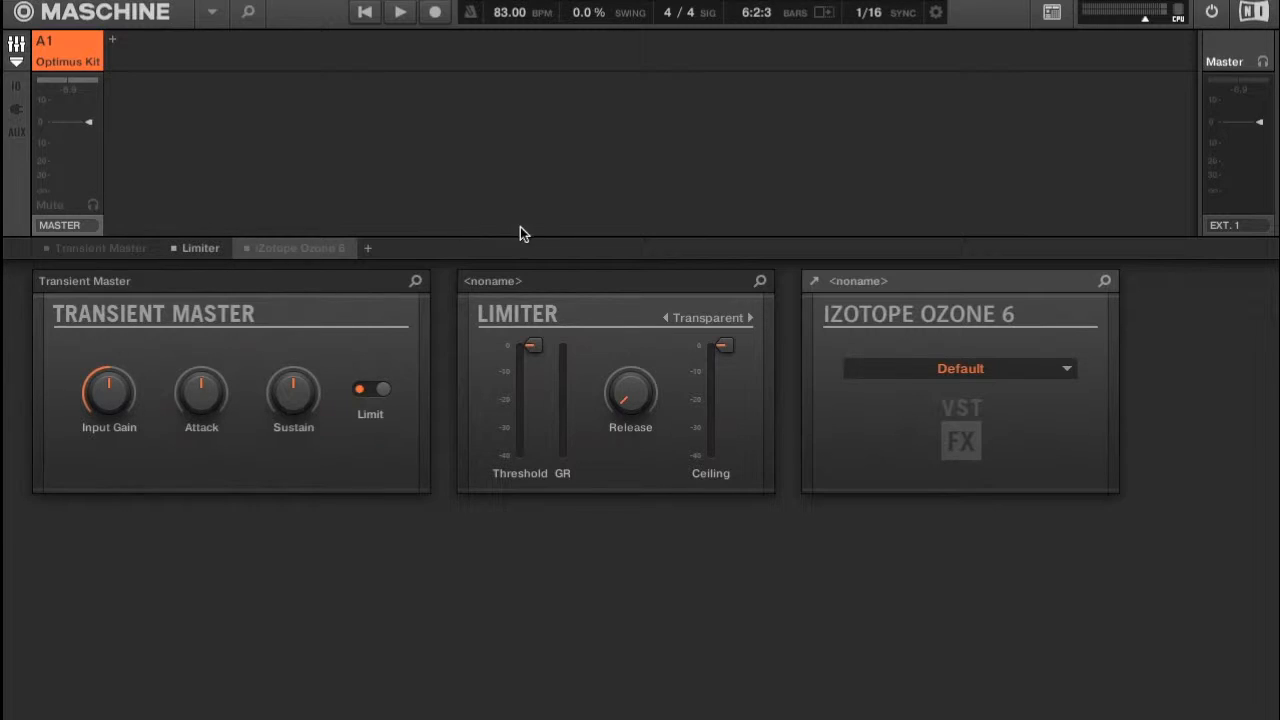
mouse_move(687, 267)
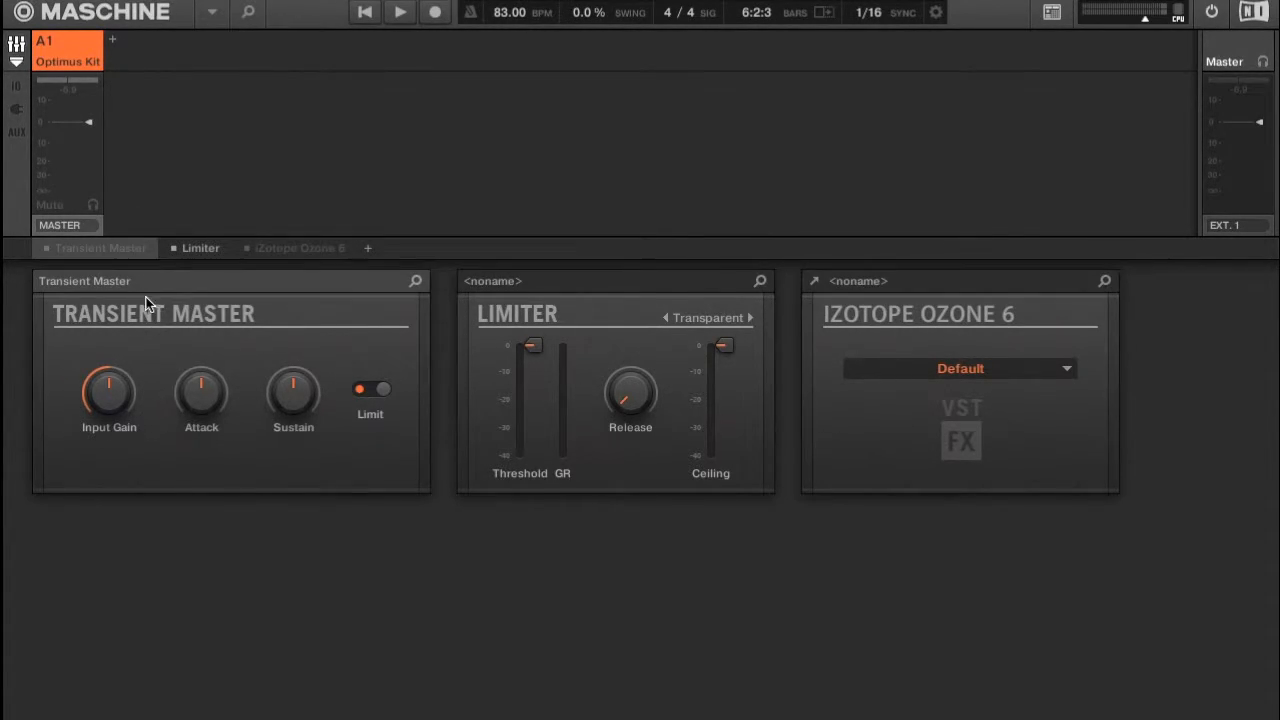
mouse_move(184, 338)
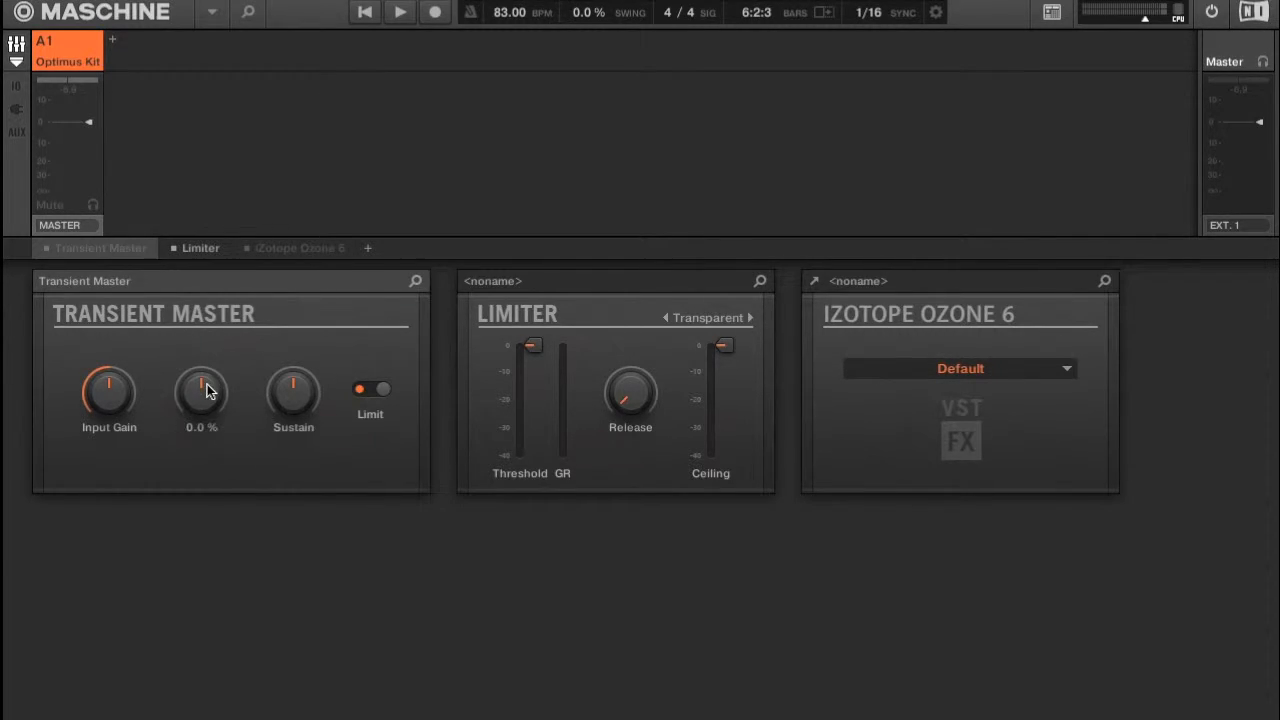
mouse_move(198, 375)
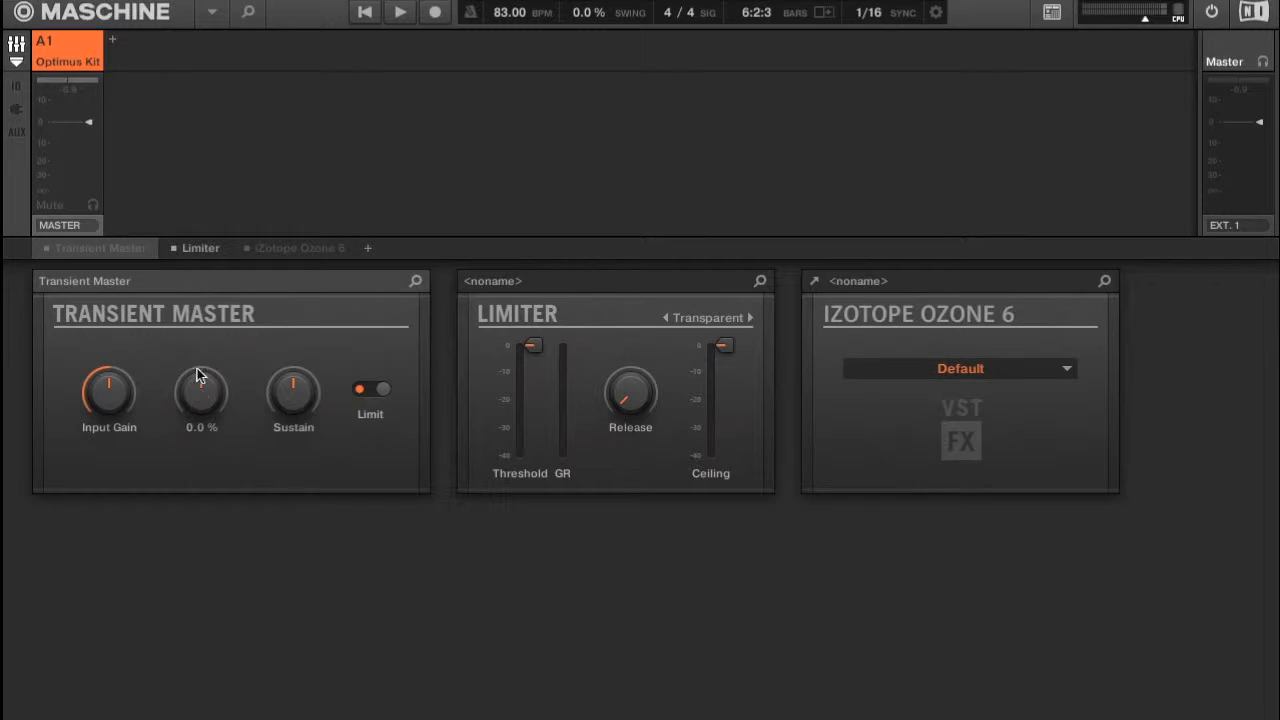
mouse_move(194, 387)
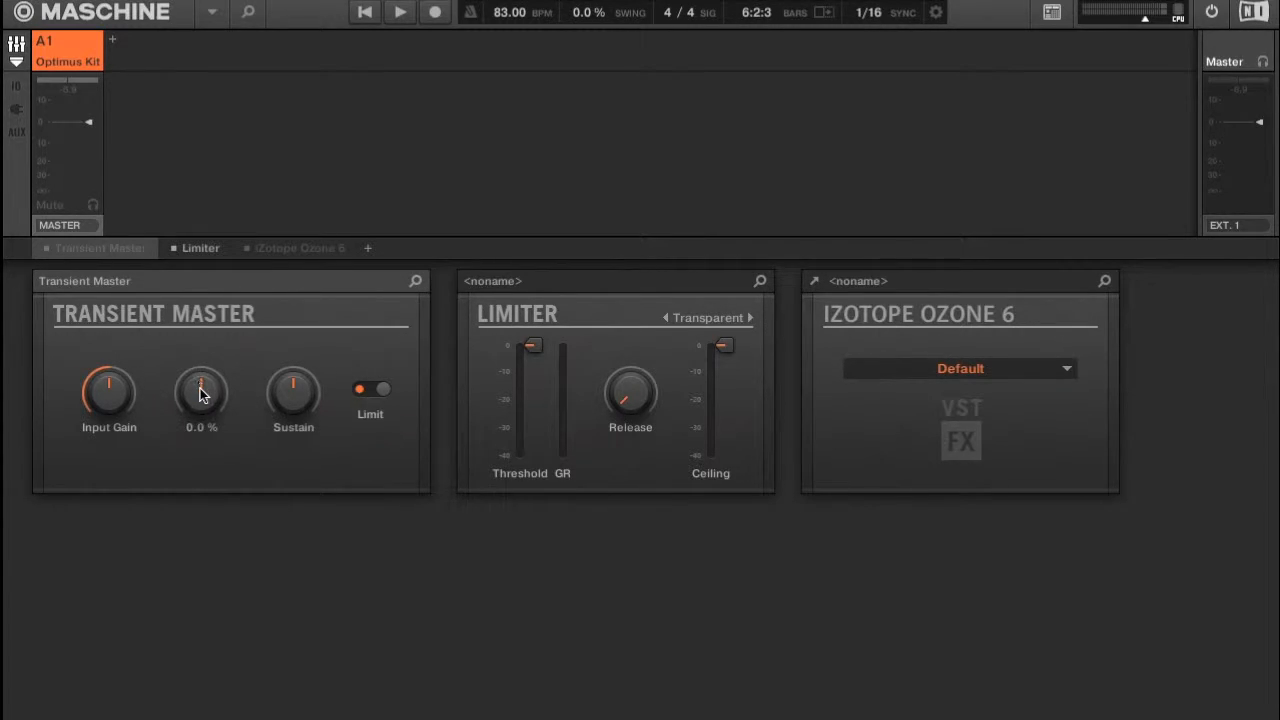
drag(200, 390, 205, 360)
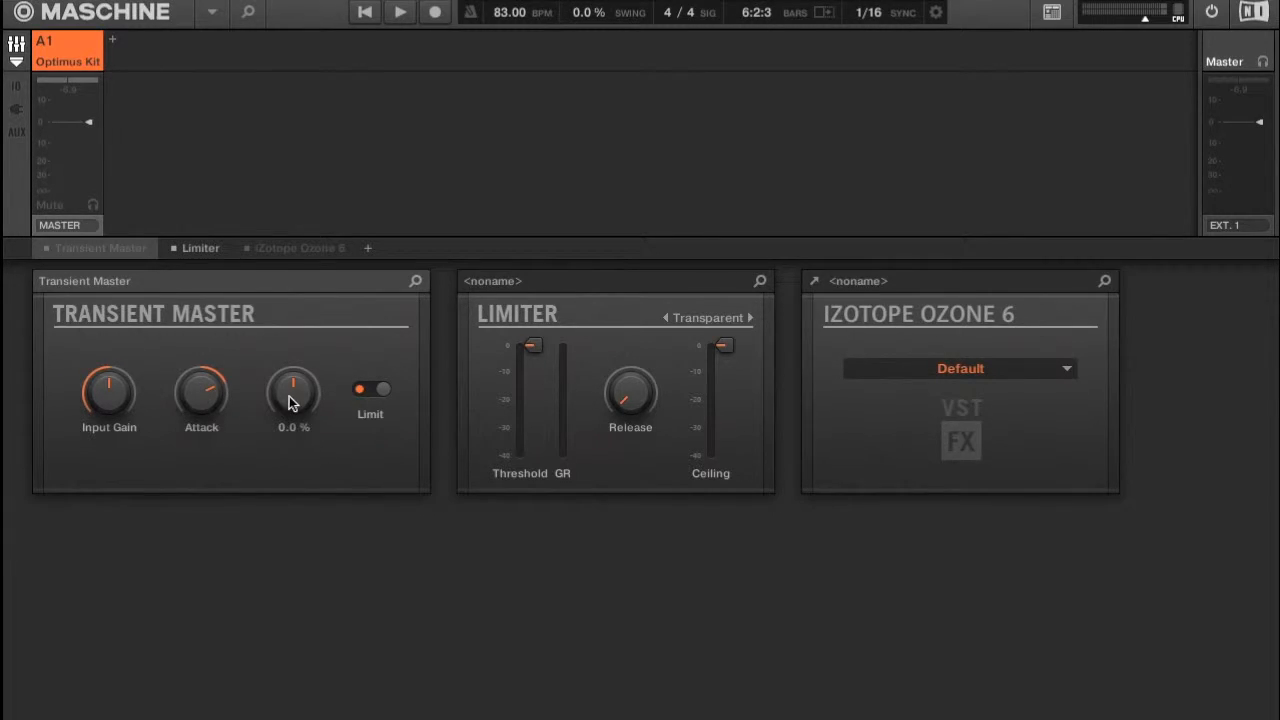
drag(293, 390, 293, 360)
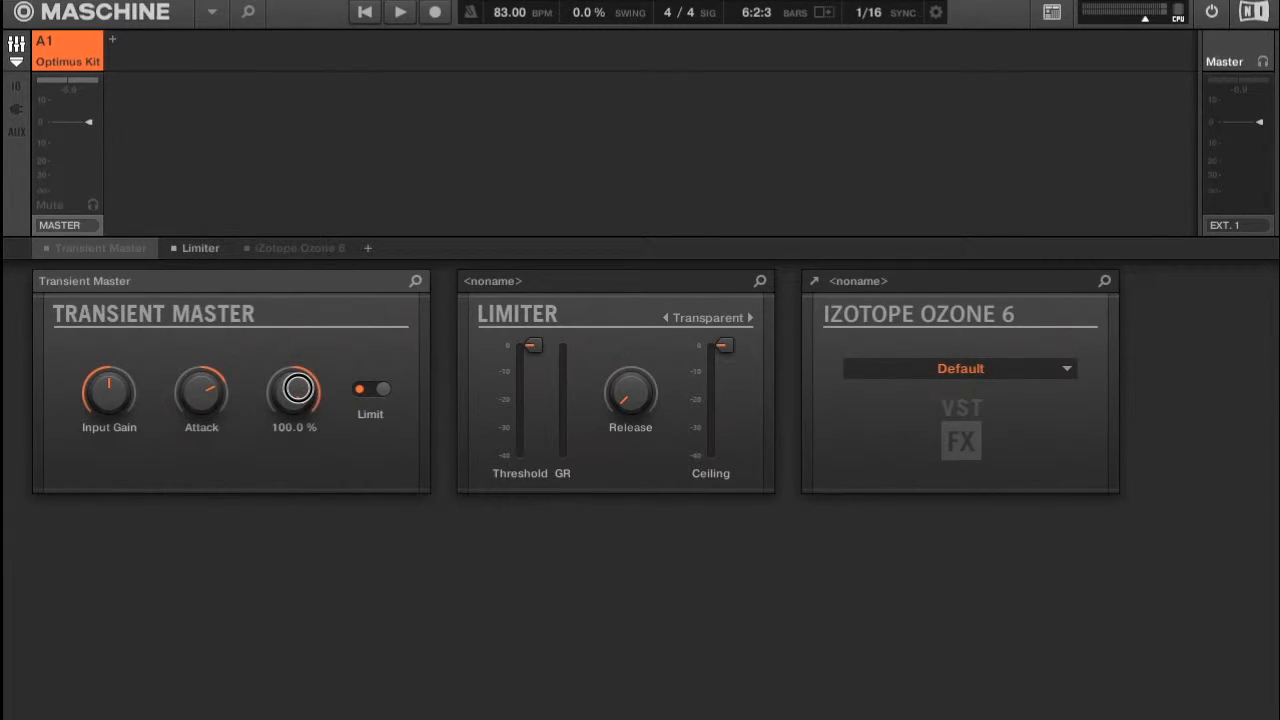
drag(293, 388, 293, 420)
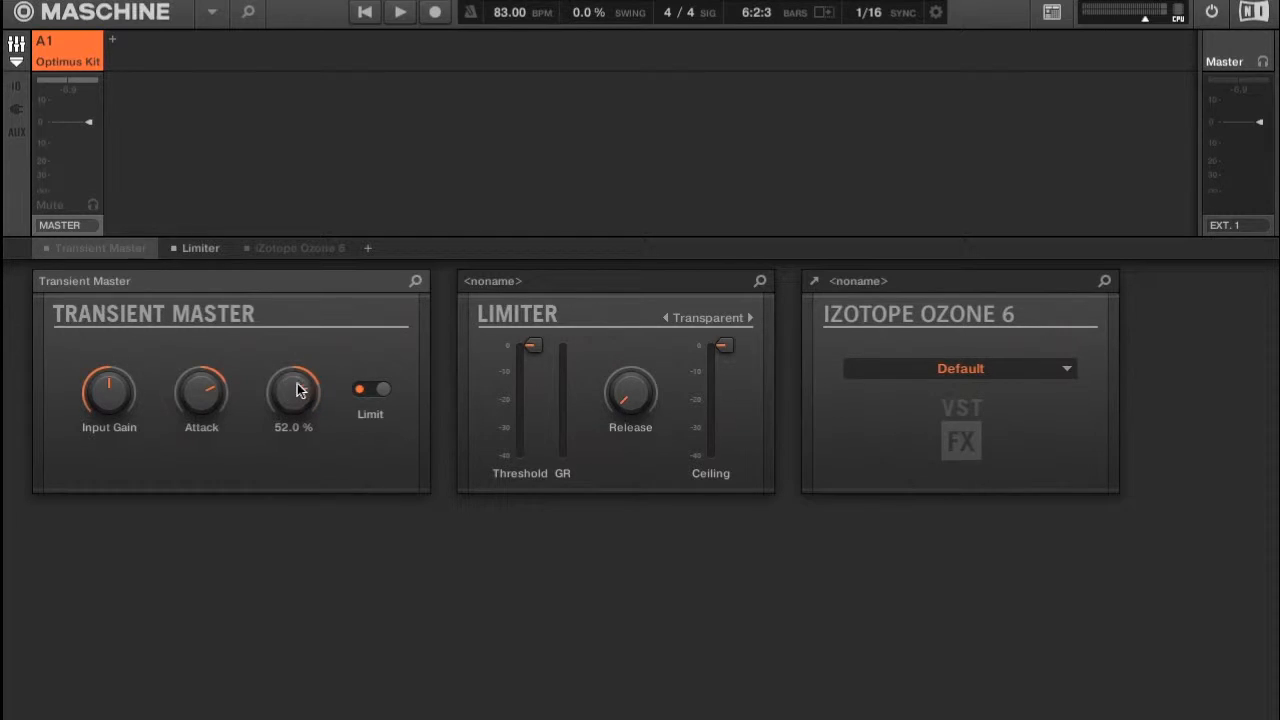
drag(293, 390, 293, 430)
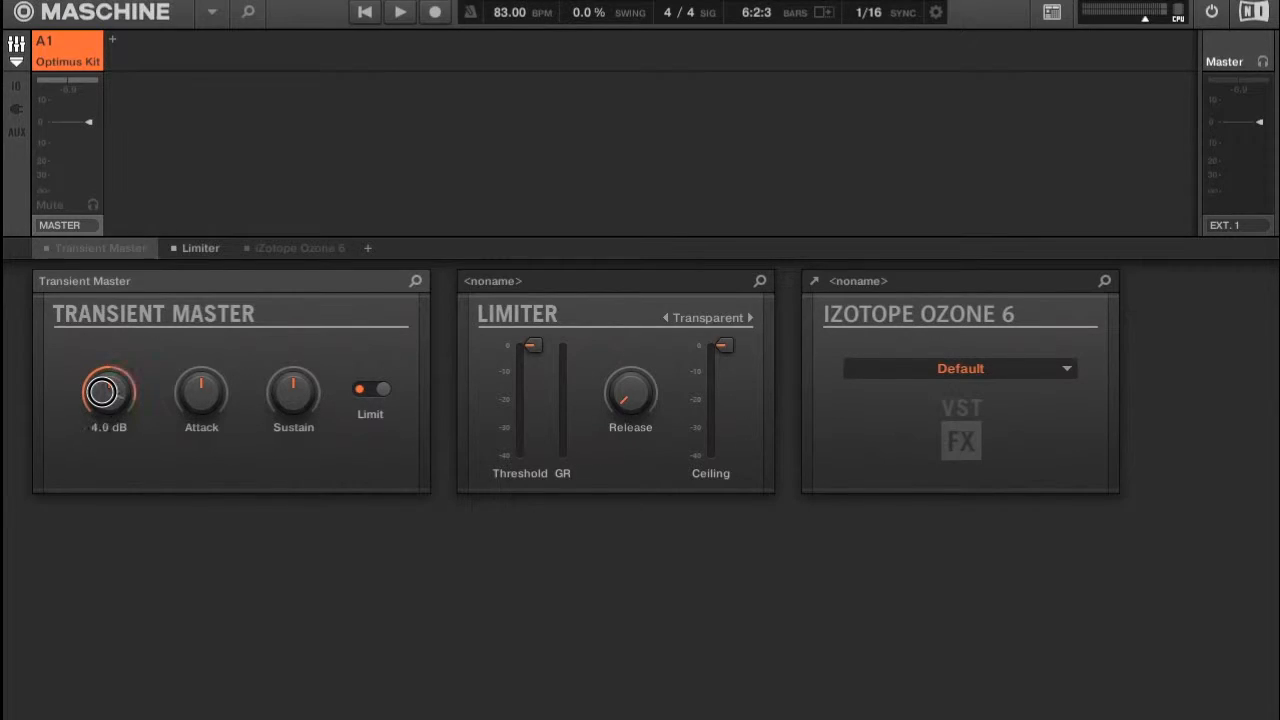
click(370, 389)
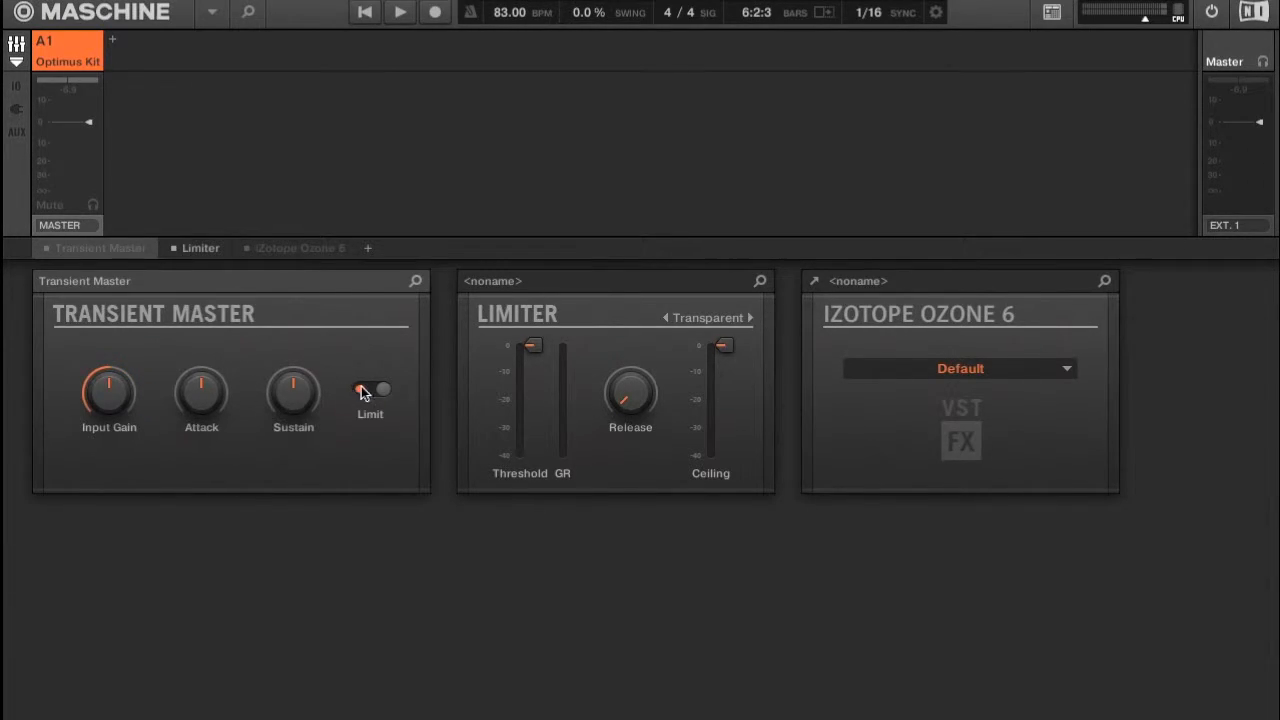
click(368, 389)
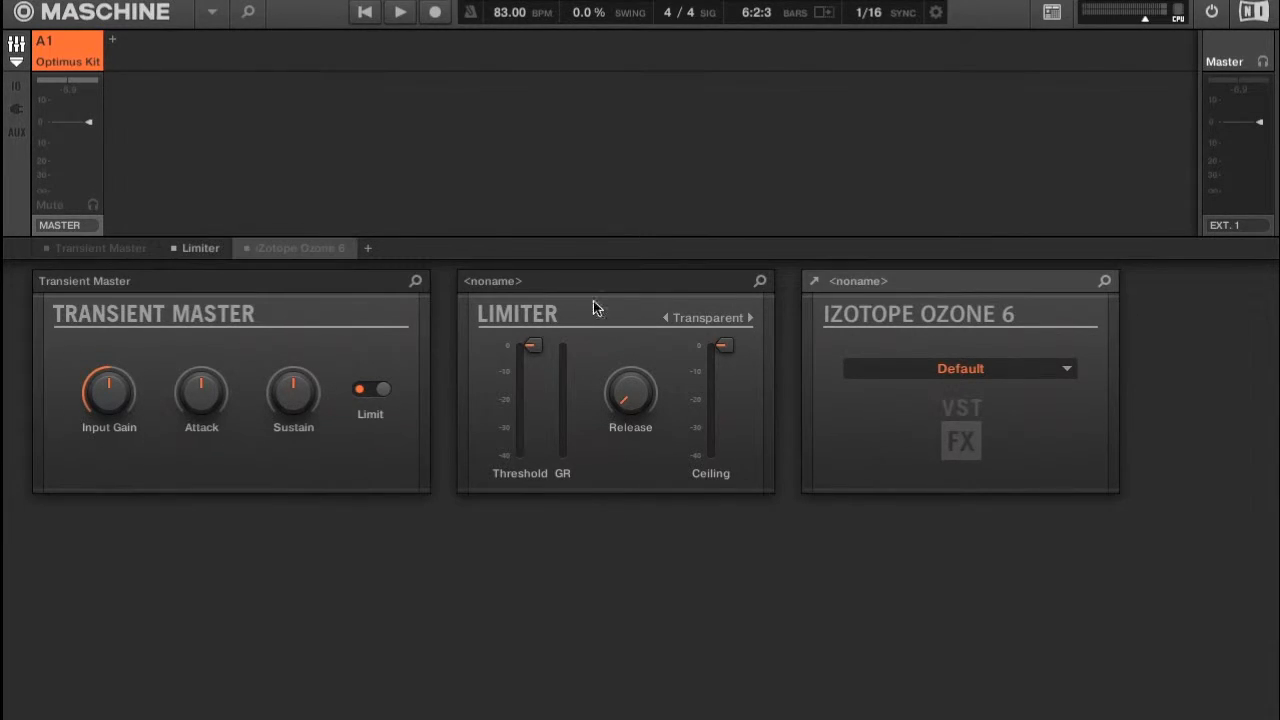
mouse_move(145, 364)
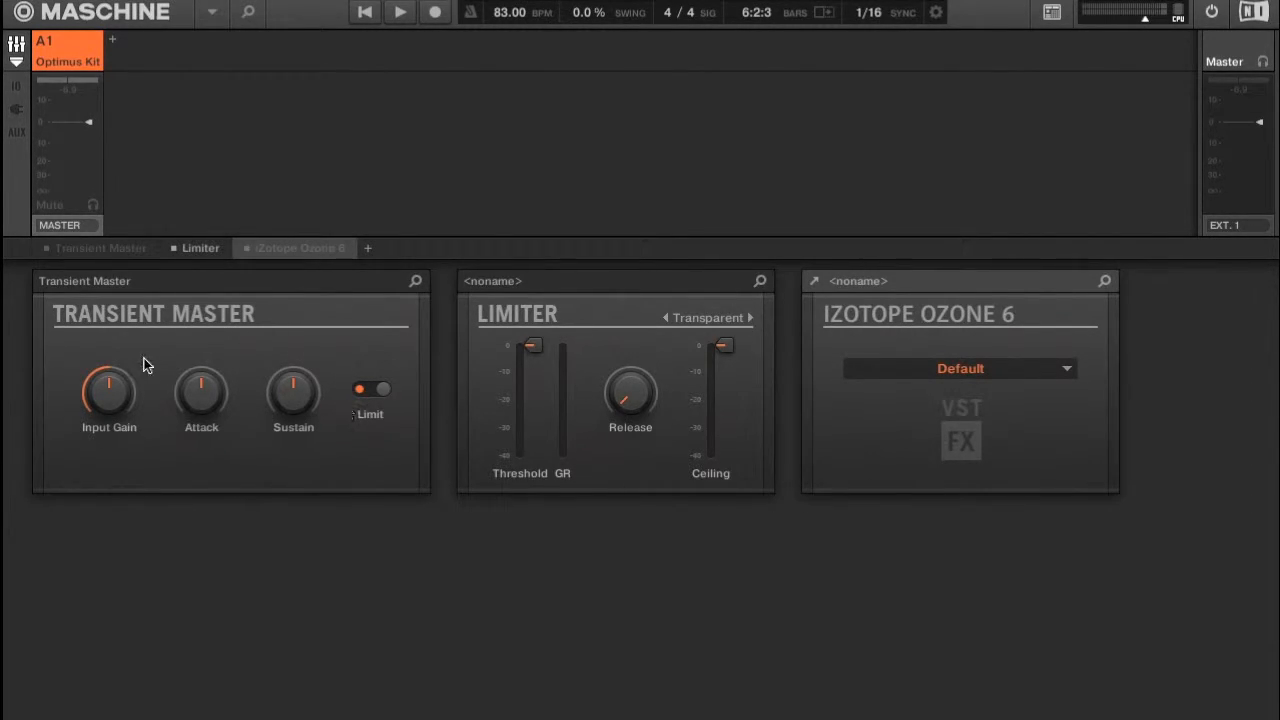
mouse_move(8, 307)
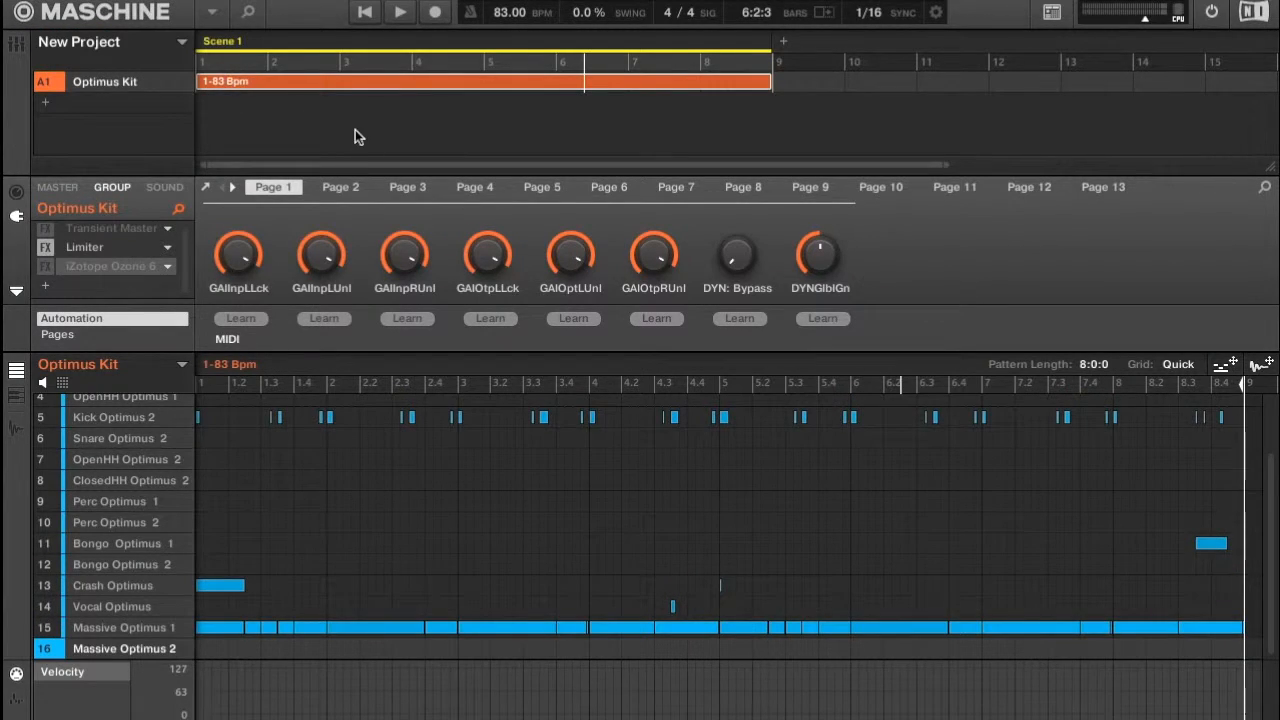
mouse_move(883, 162)
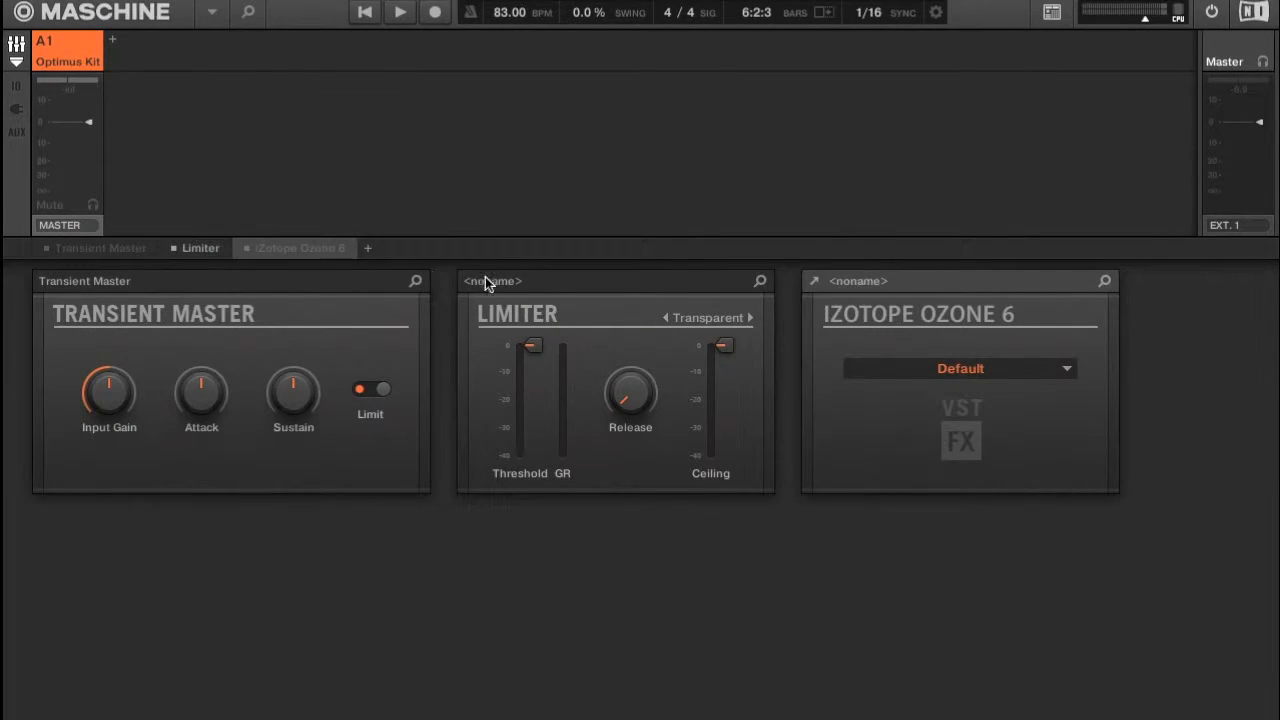
Play the Optimus Kit pattern through the master effect chain
click(398, 12)
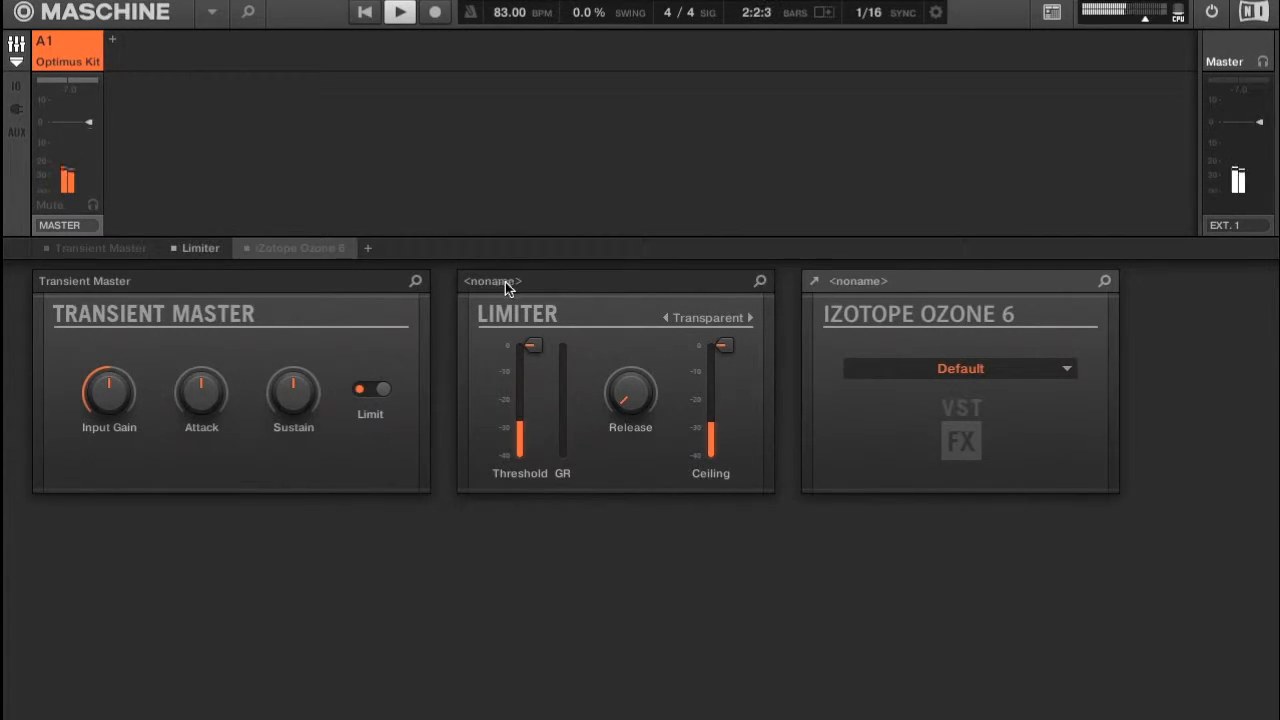
mouse_move(532, 320)
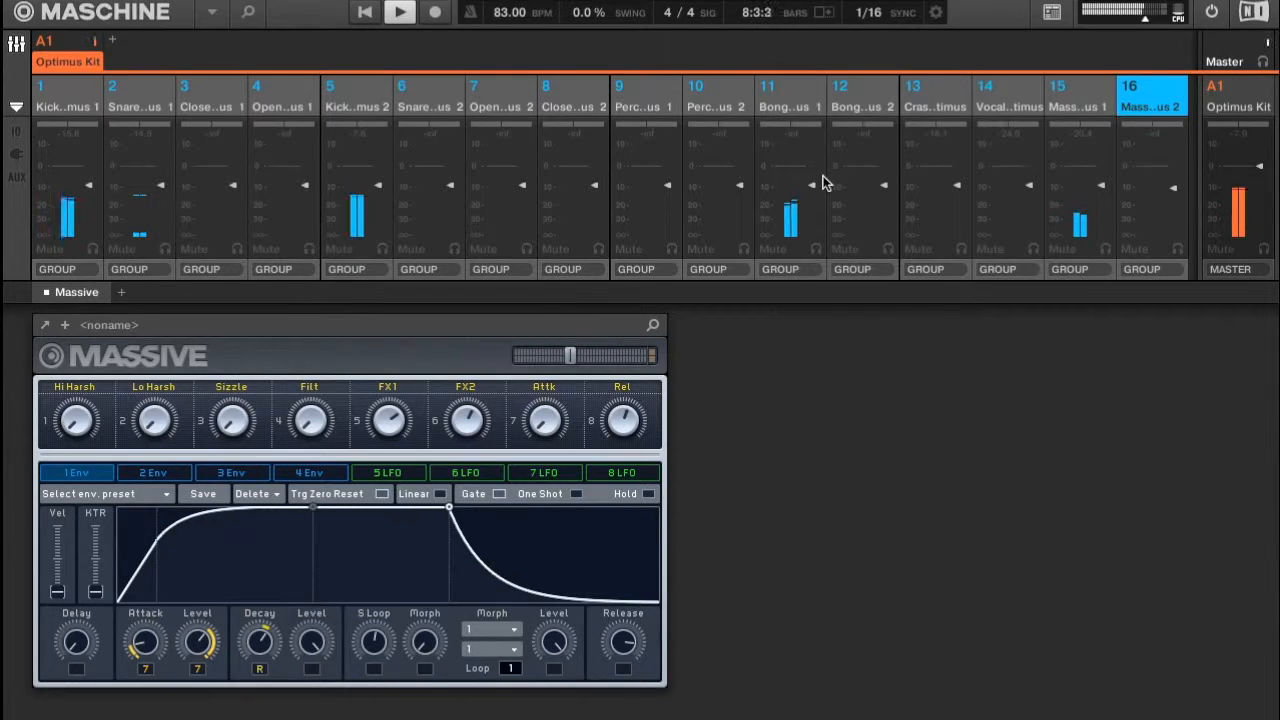
Select the Master channel header to display its Transient Master, Limiter and Ozone 6 chain
click(399, 12)
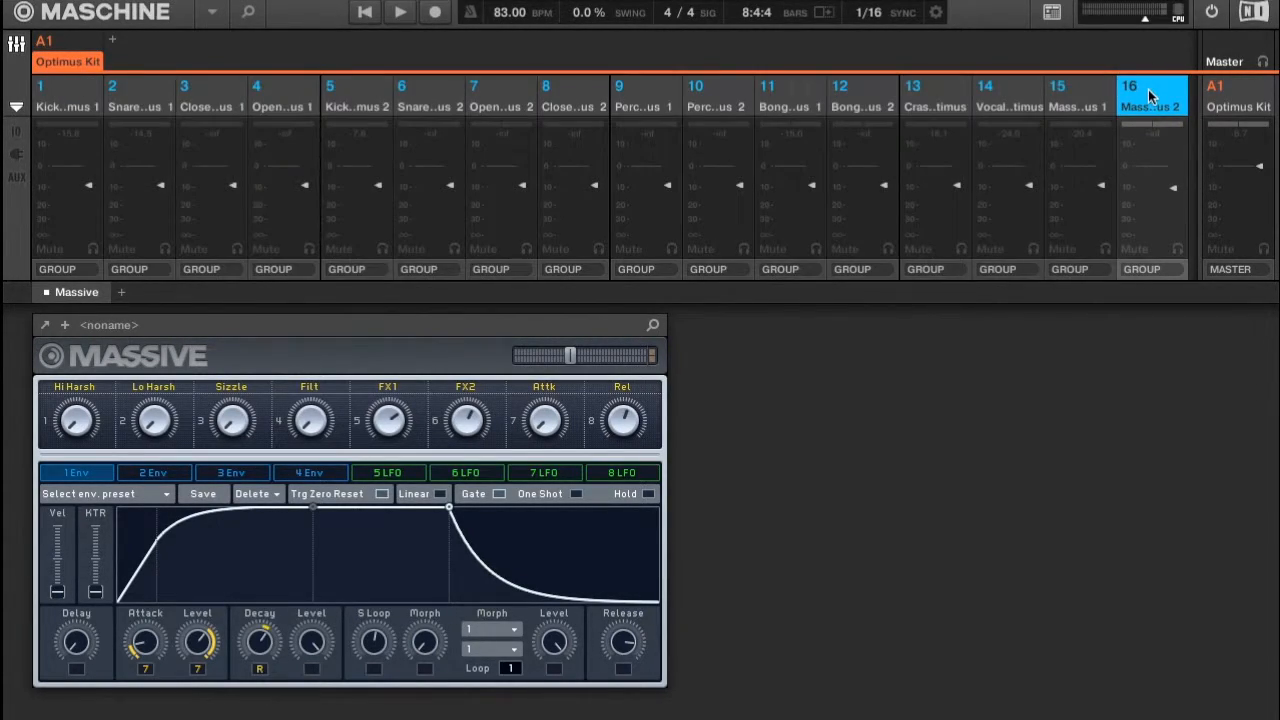
mouse_move(1050, 225)
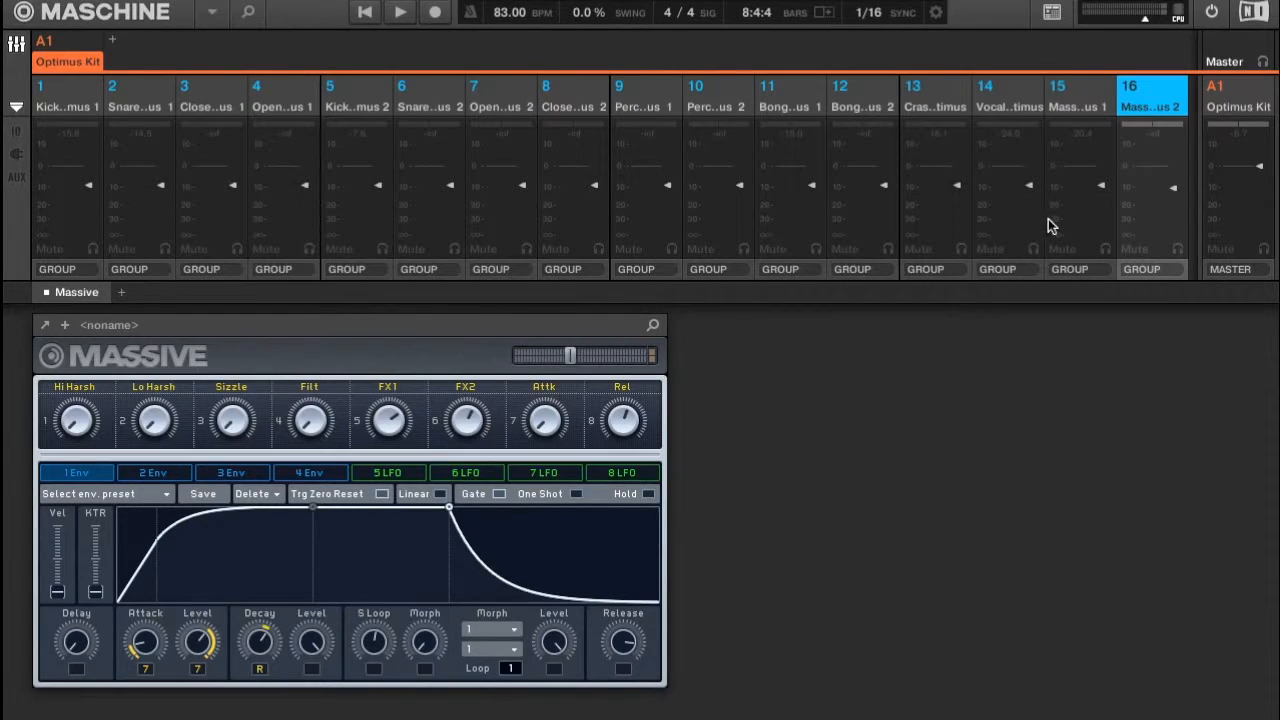
mouse_move(783, 192)
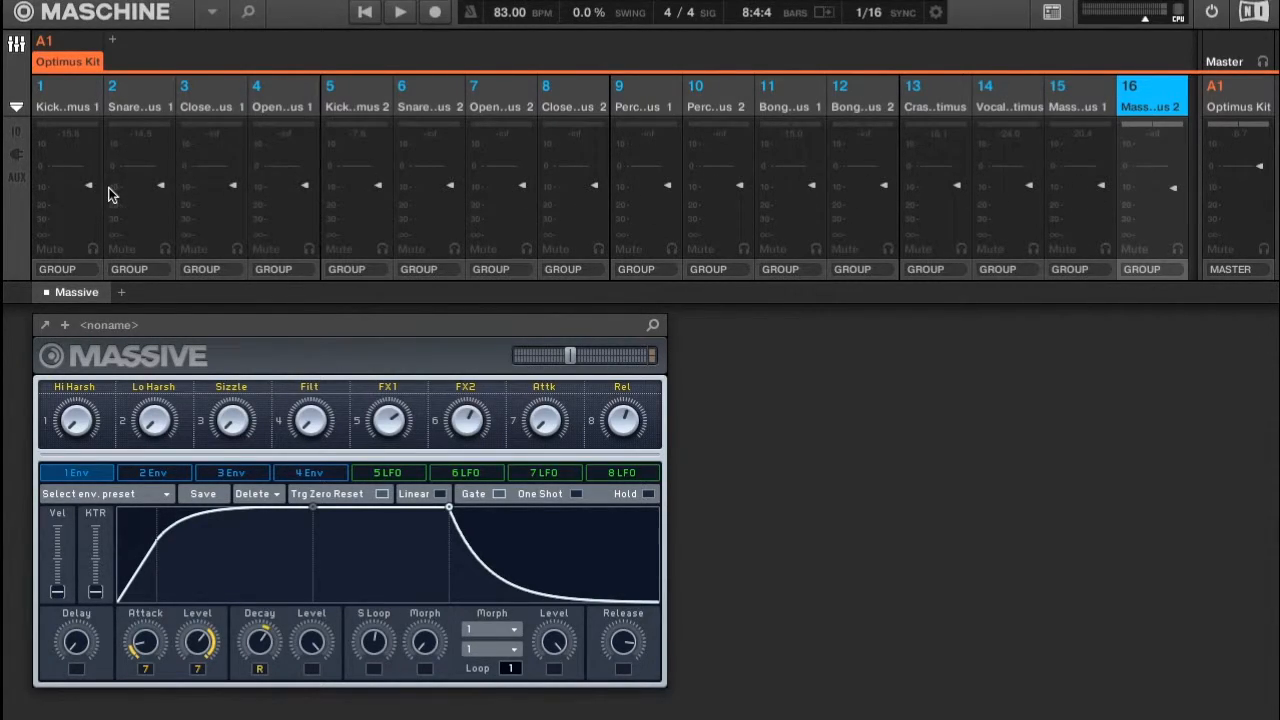
mouse_move(645, 188)
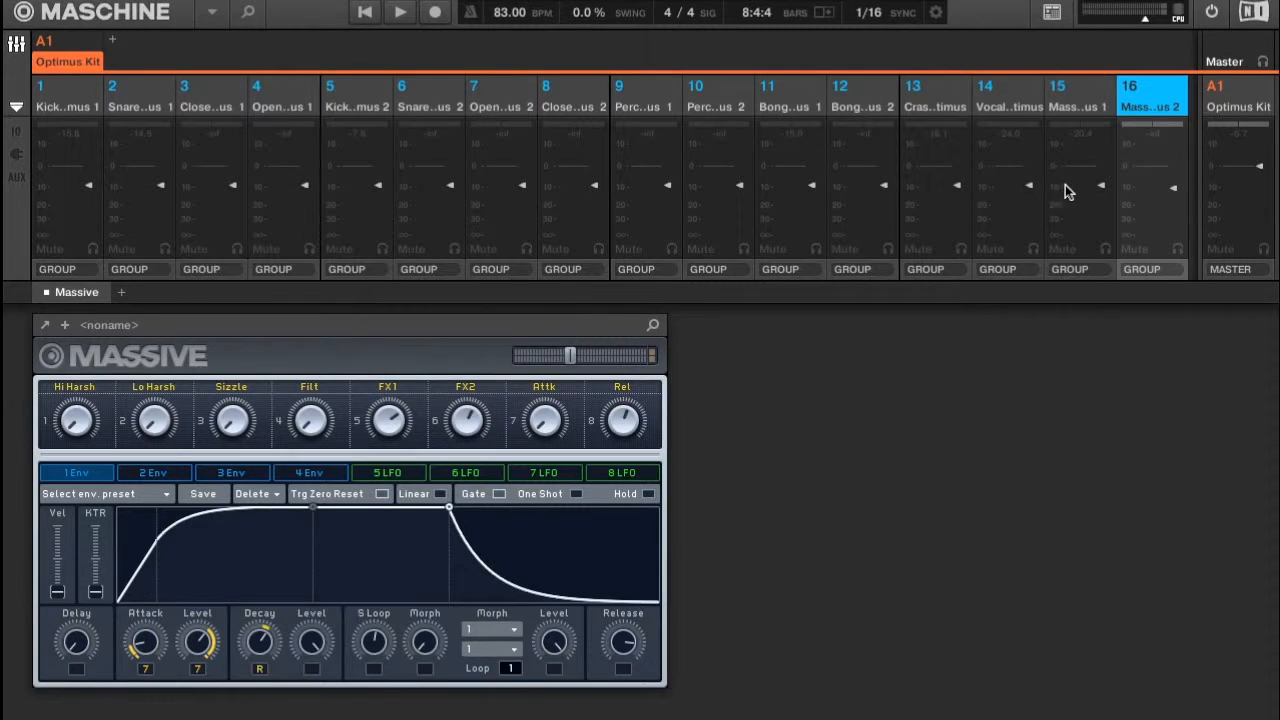
mouse_move(1240, 145)
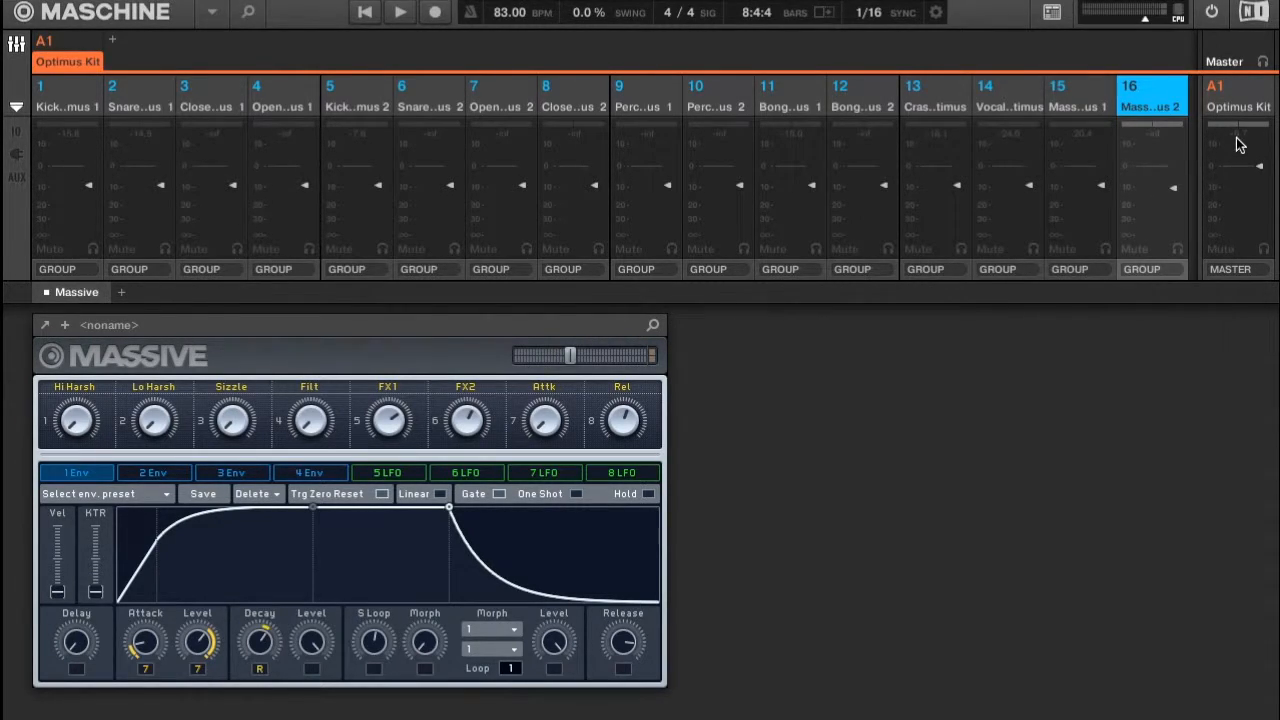
mouse_move(1265, 145)
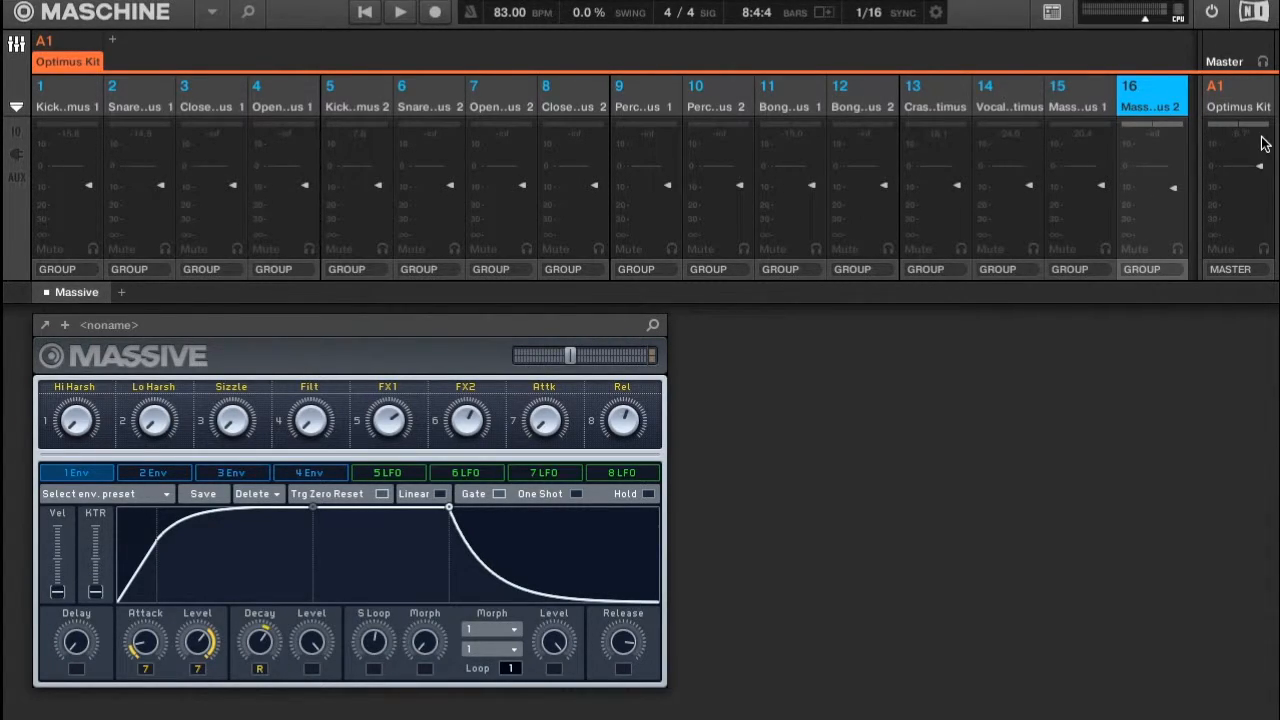
mouse_move(1252, 145)
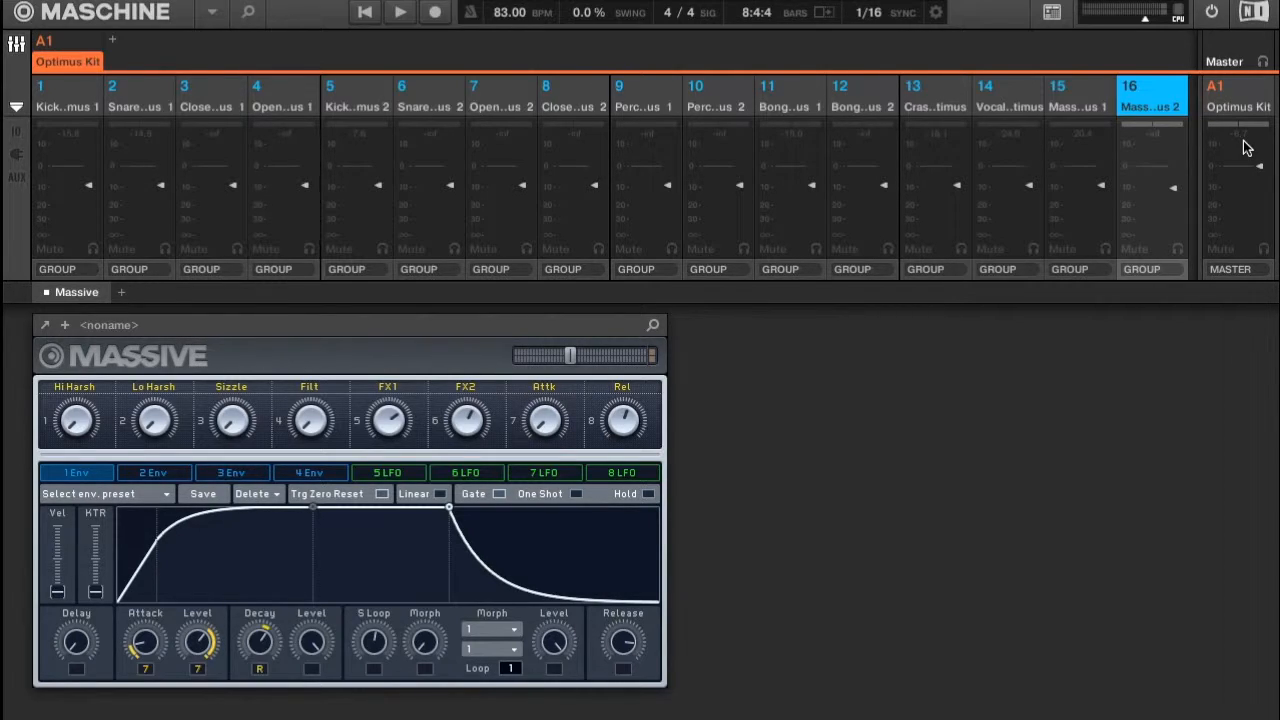
mouse_move(1127, 190)
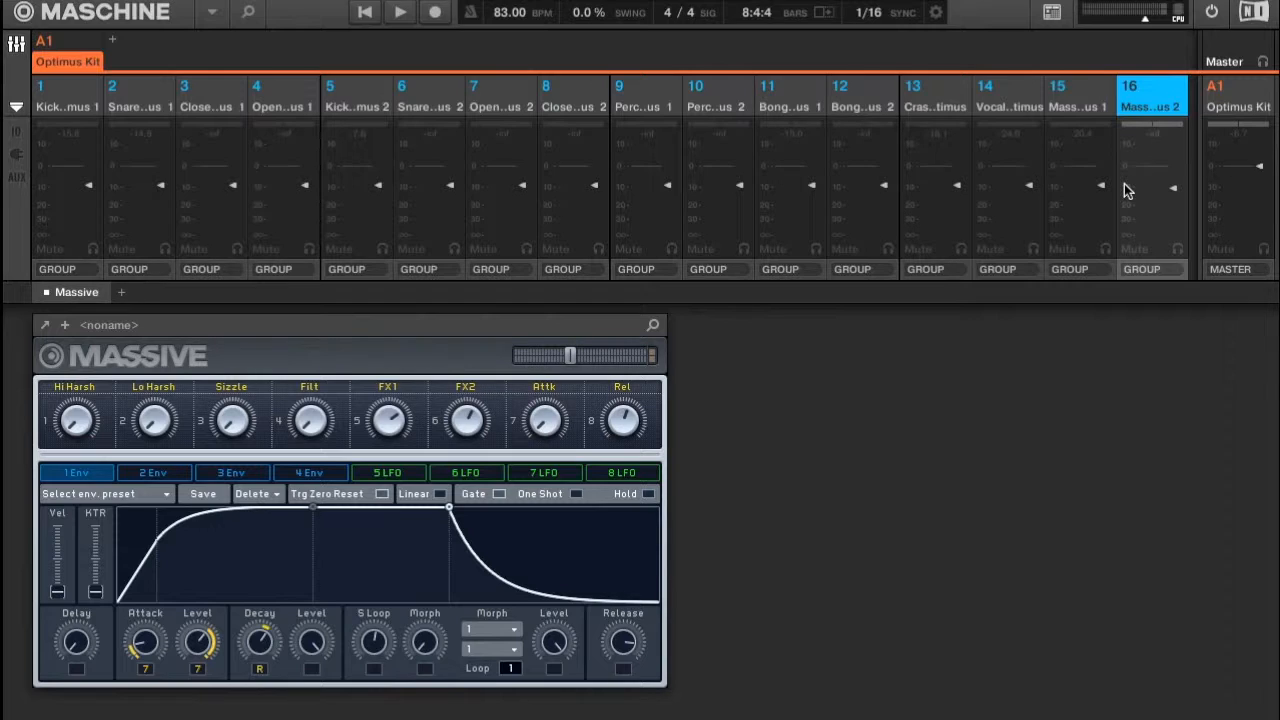
click(1237, 95)
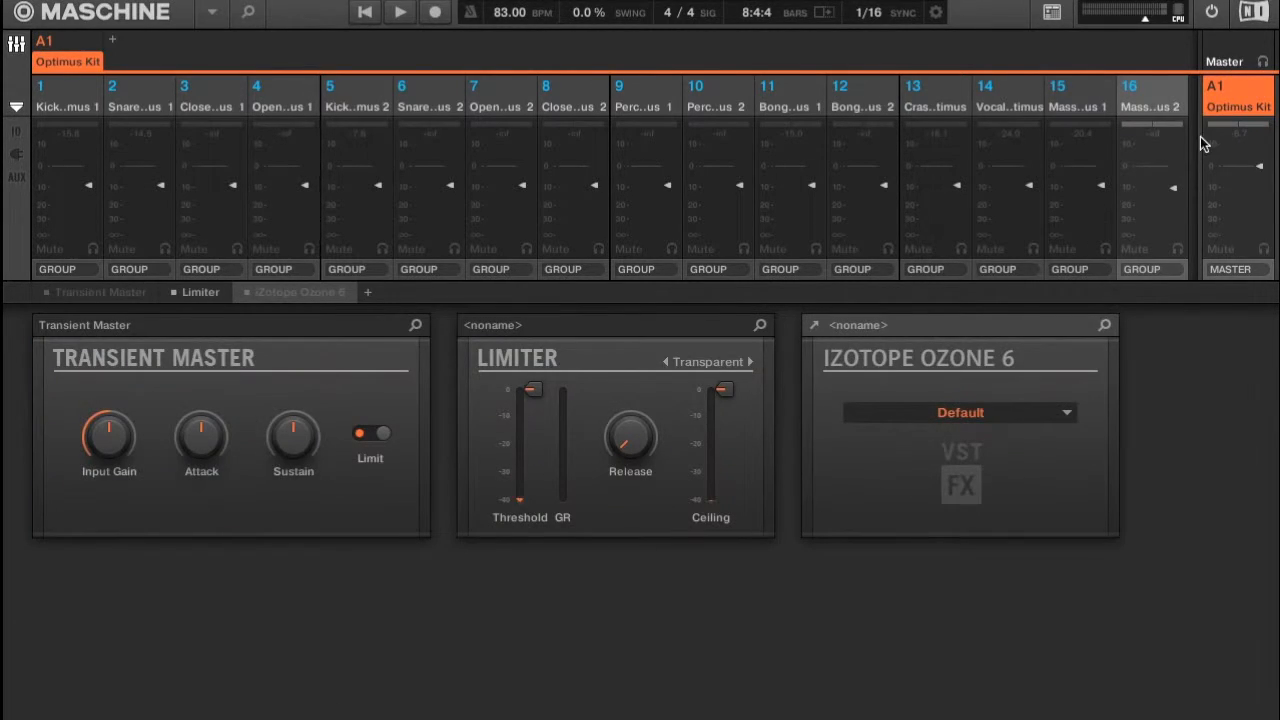
mouse_move(1051, 211)
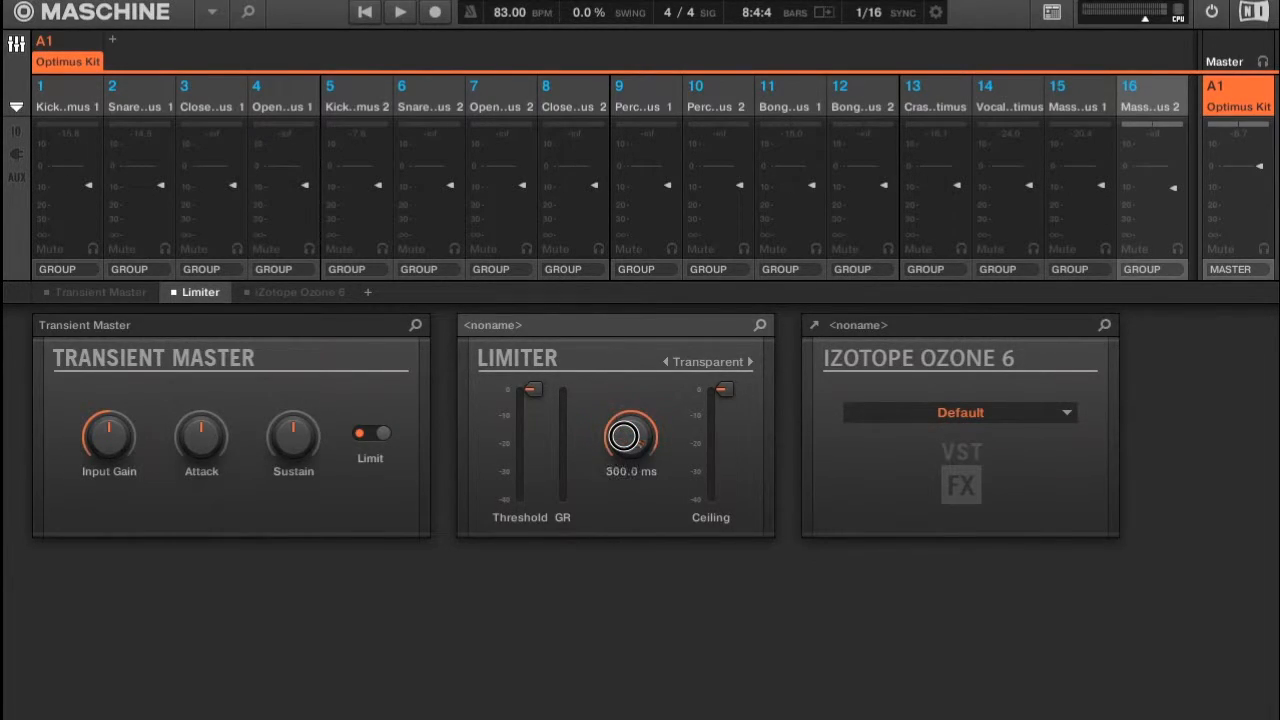
Shorten the Limiter release from 2.5 ms to about 1.5 ms
drag(630, 437, 630, 470)
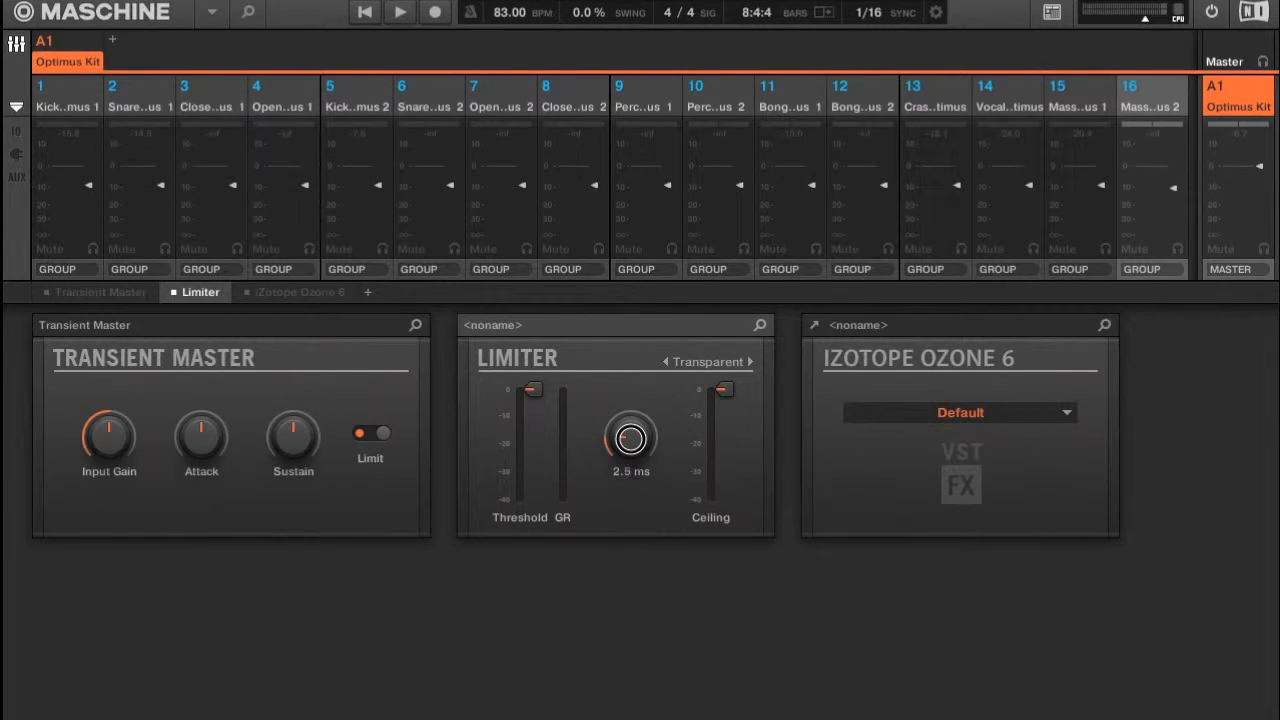
drag(630, 438, 630, 470)
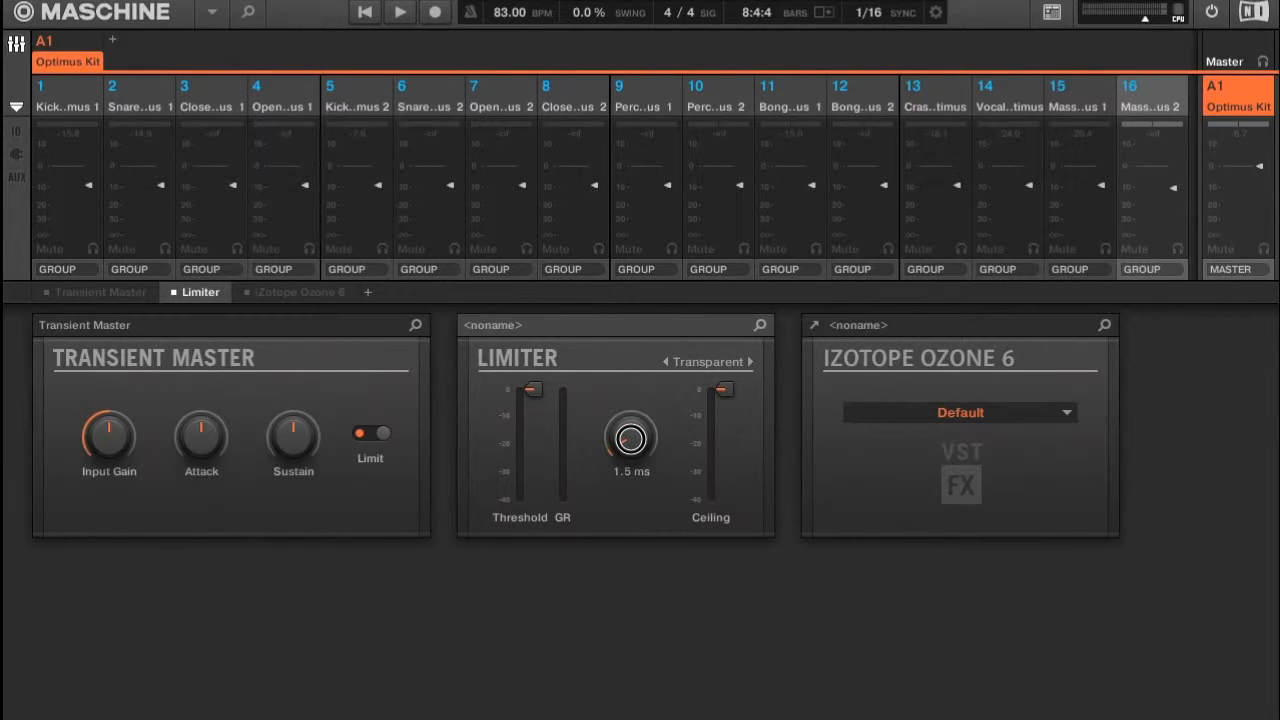
drag(630, 438, 630, 460)
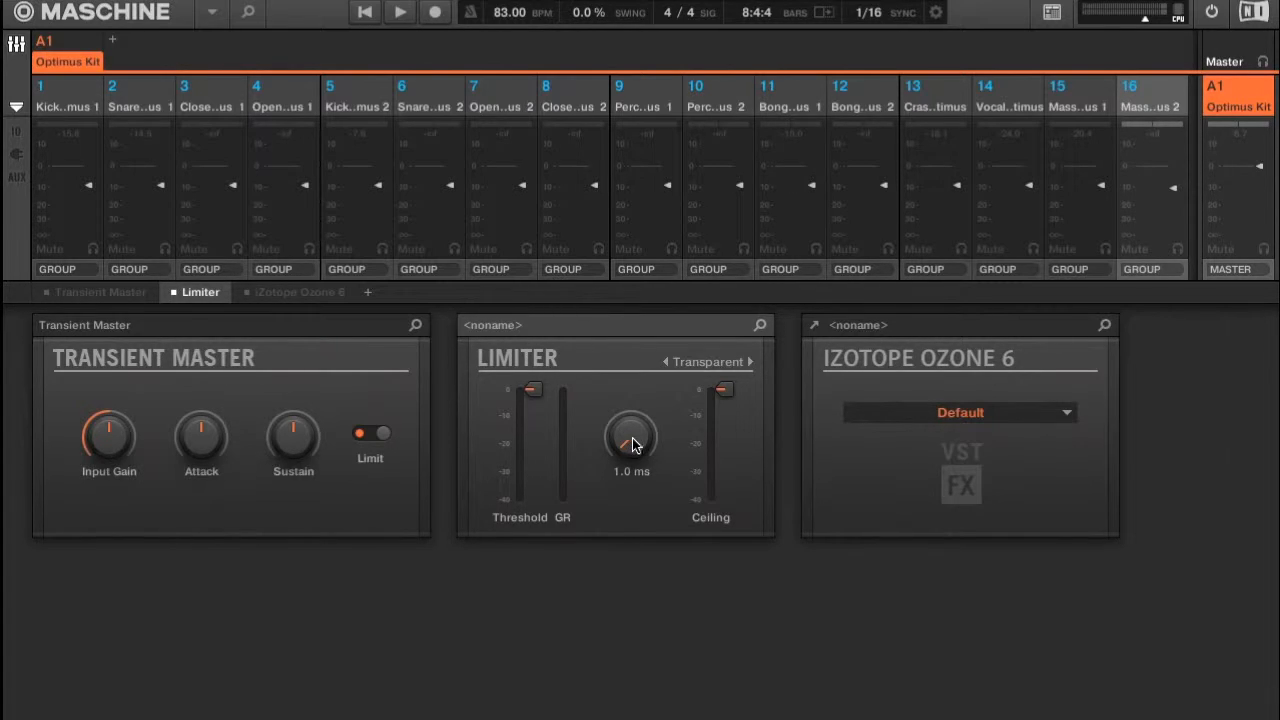
mouse_move(622, 445)
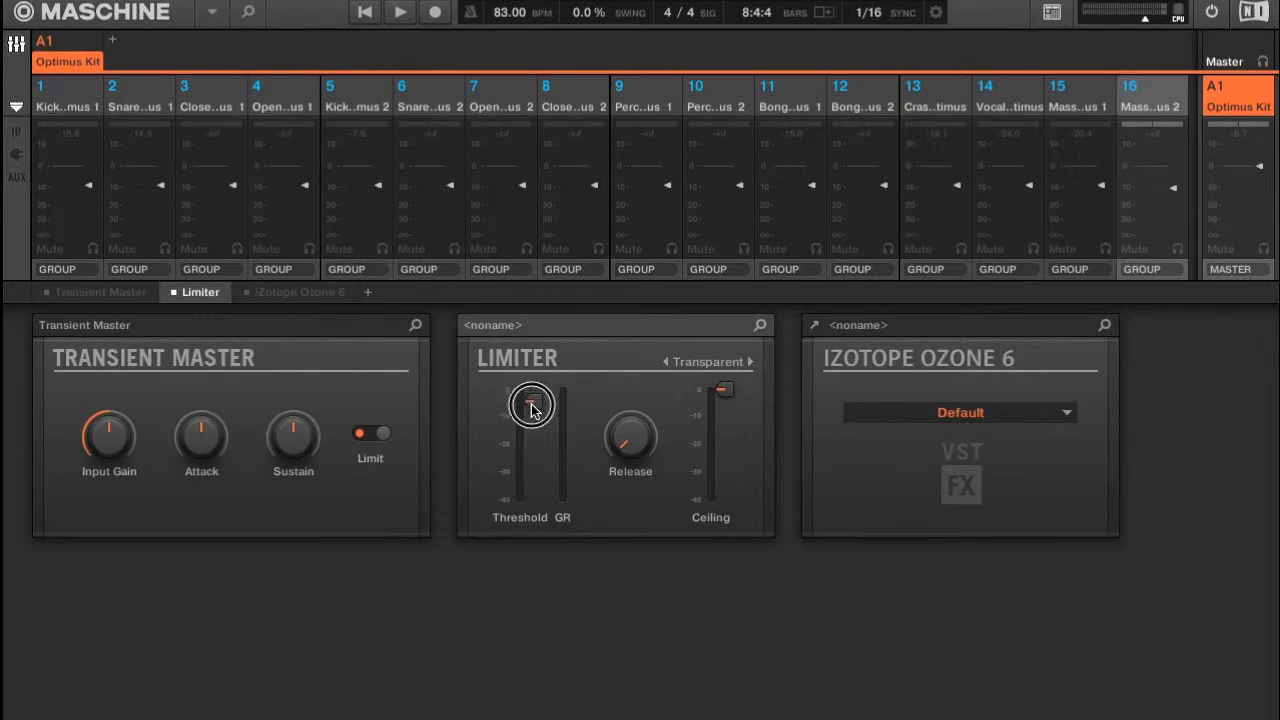
Try lowering the Limiter threshold and ceiling to around -10 dB
drag(531, 405, 531, 425)
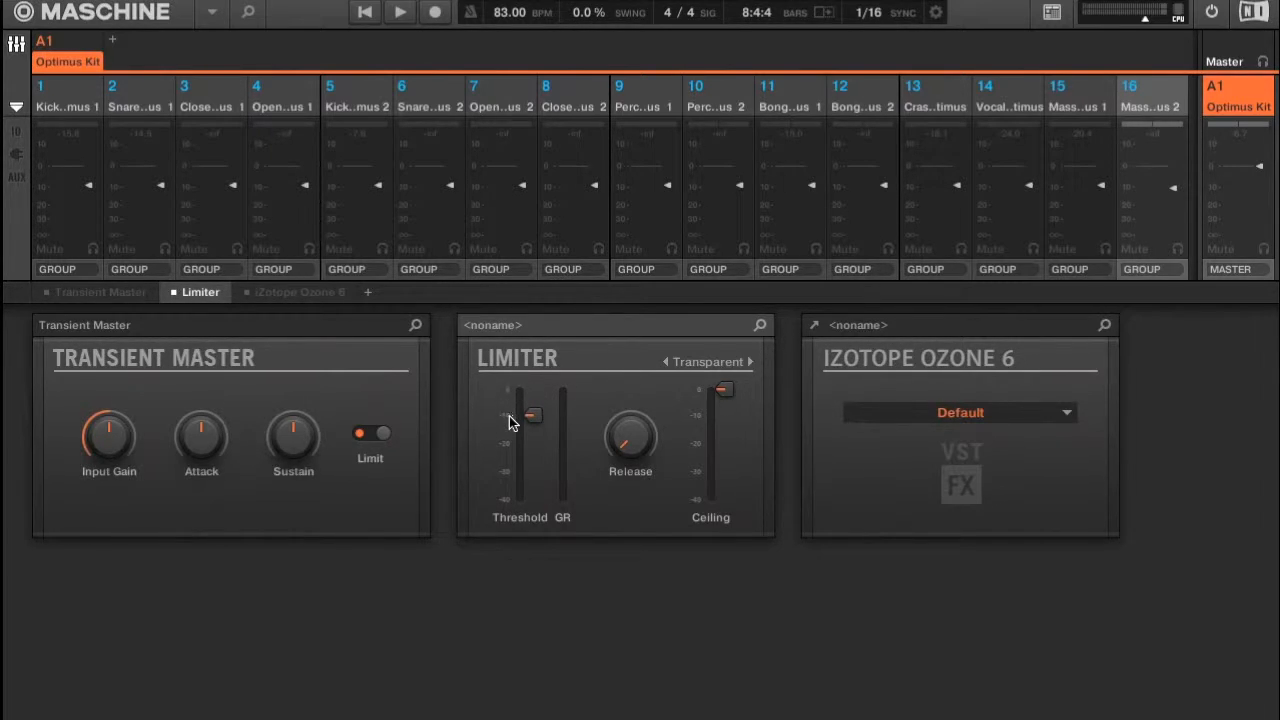
drag(533, 415, 533, 410)
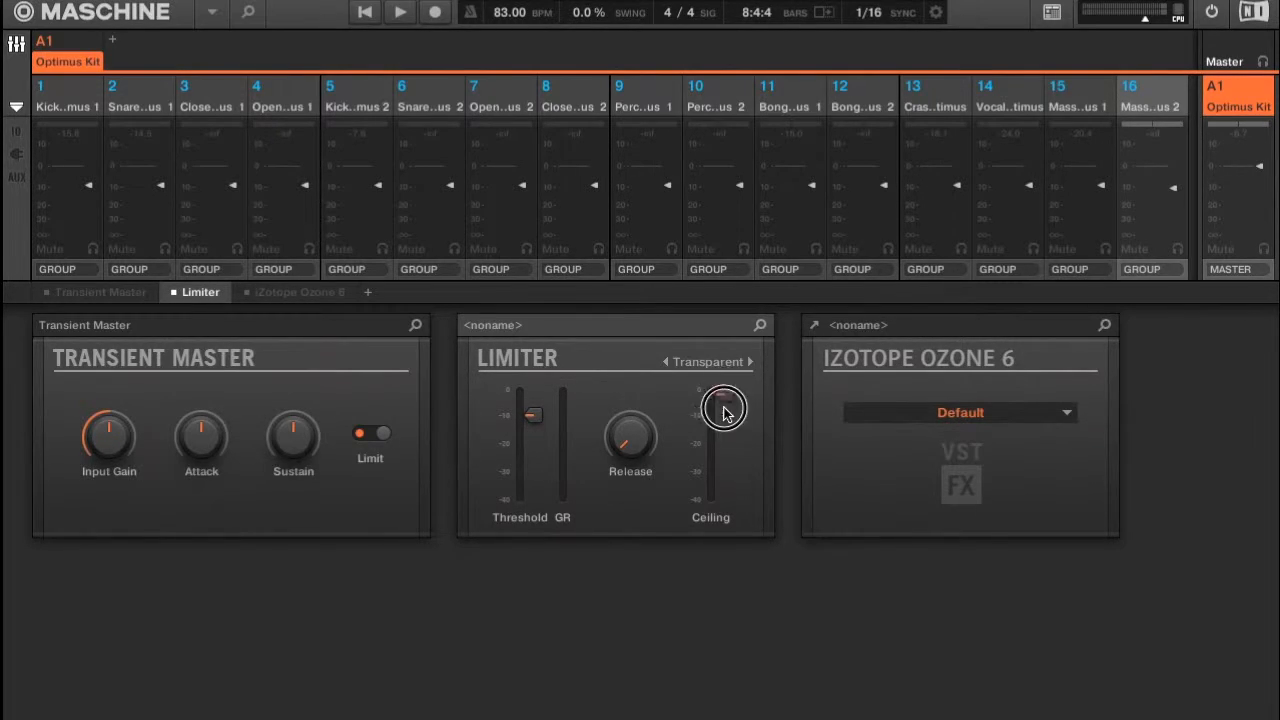
drag(721, 405, 723, 420)
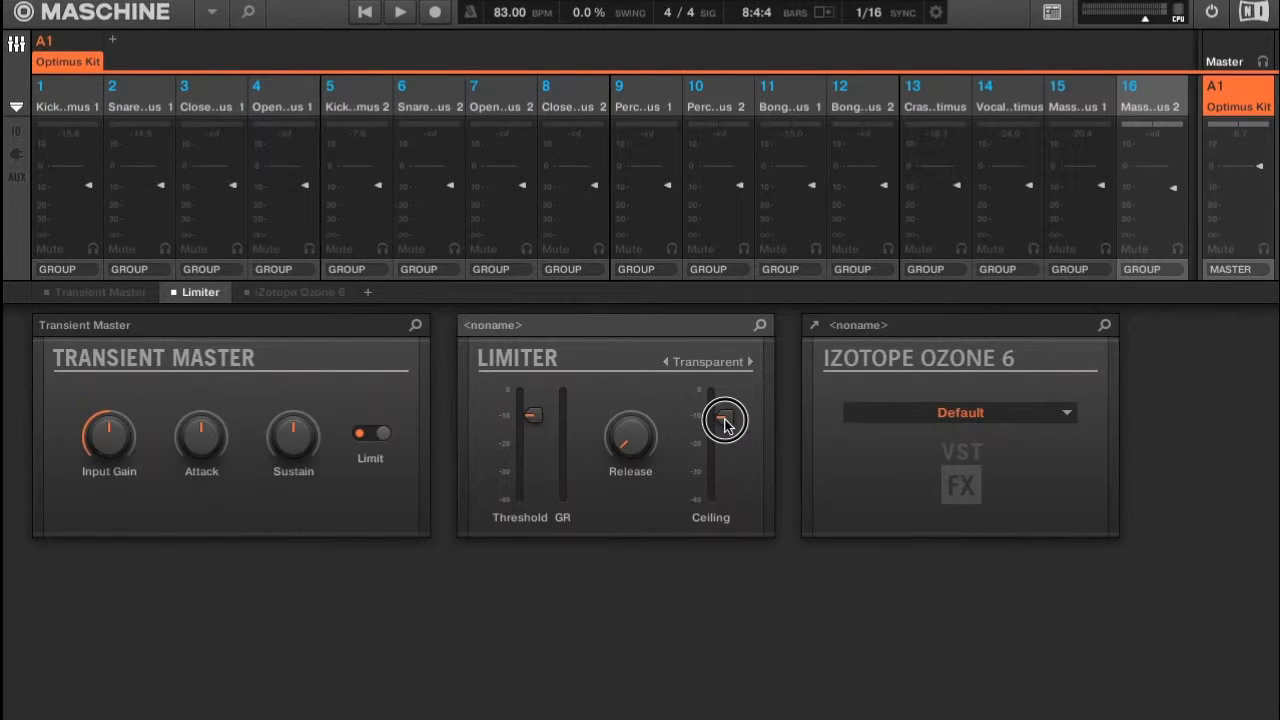
drag(725, 420, 725, 413)
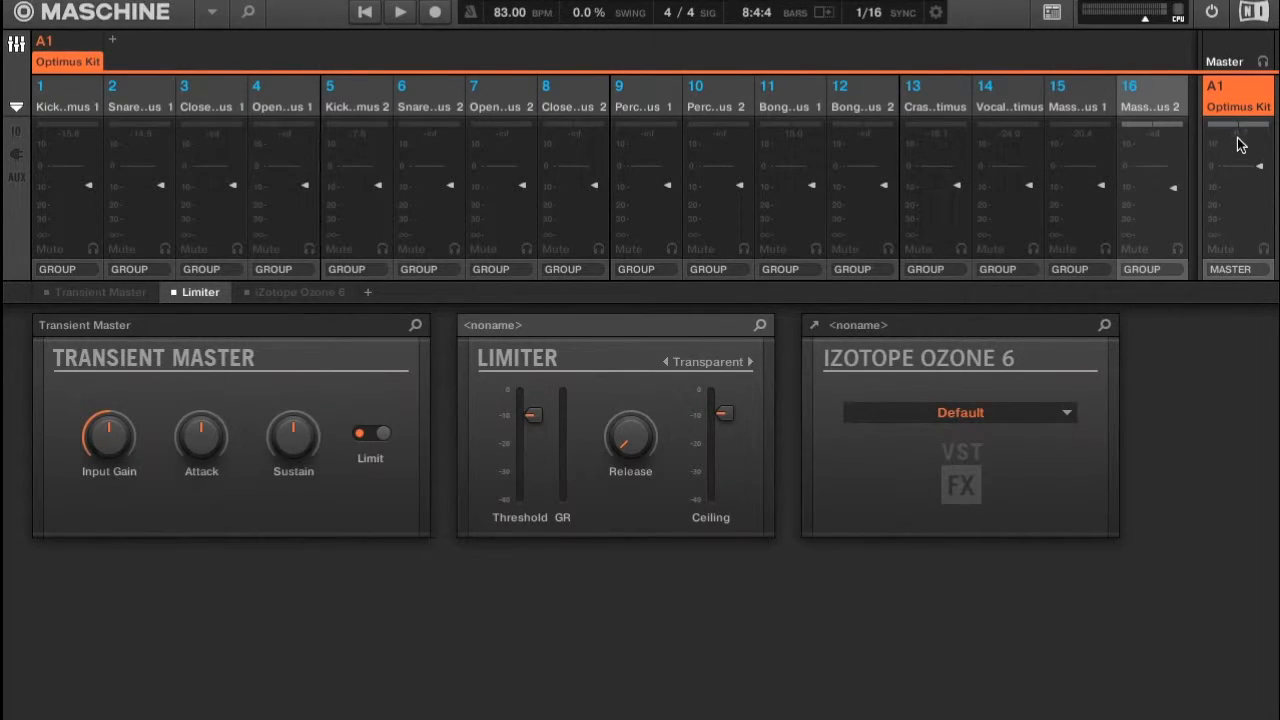
mouse_move(880, 238)
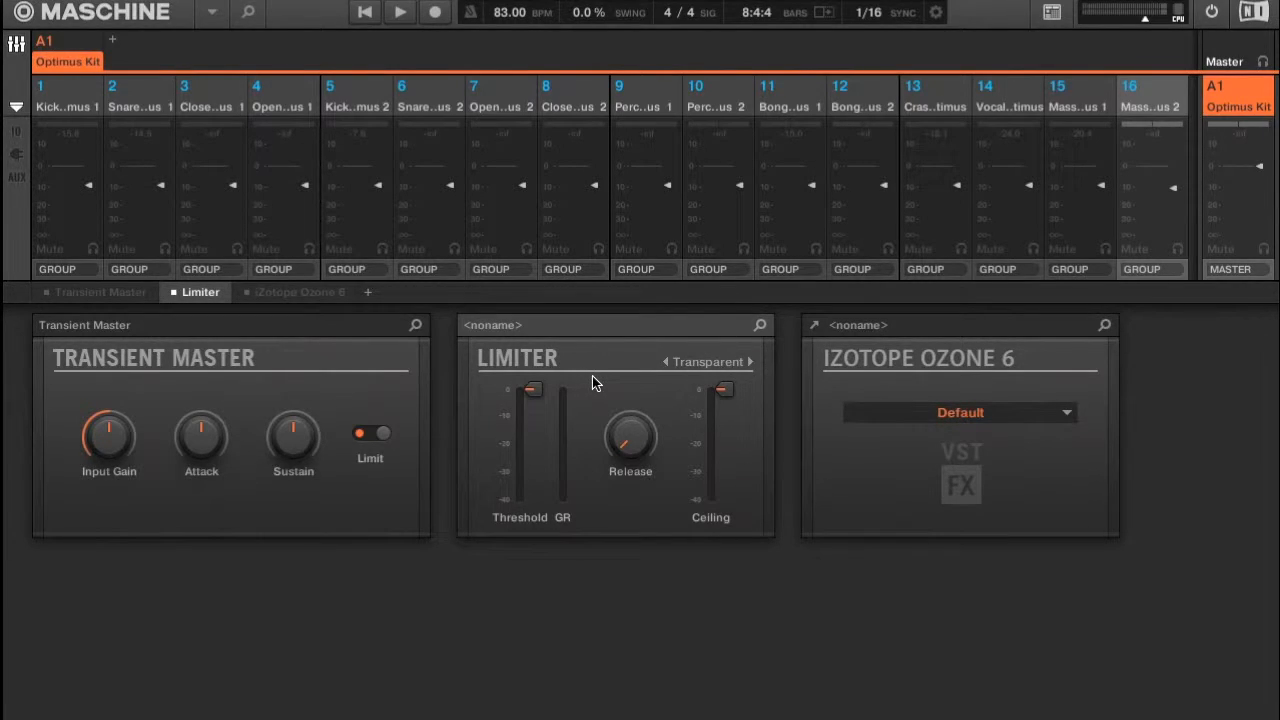
mouse_move(480, 415)
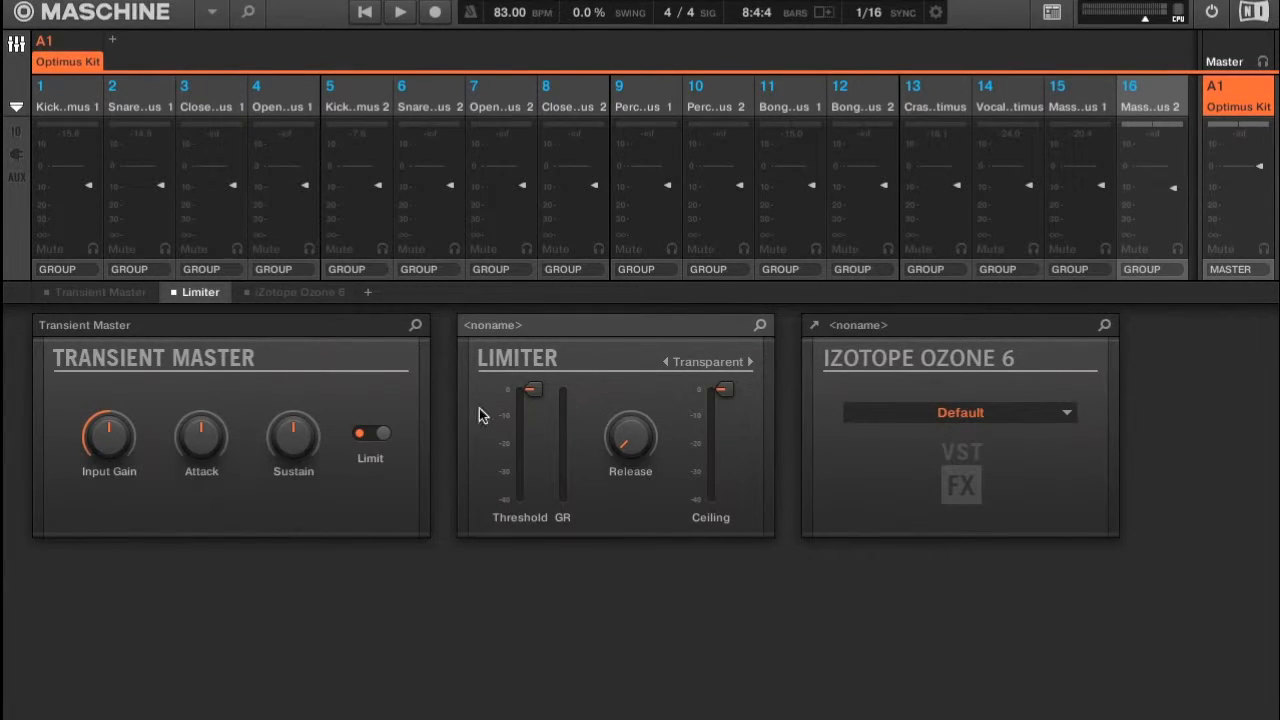
Play the pattern and bring the Limiter threshold back to 0 dB while listening
click(398, 12)
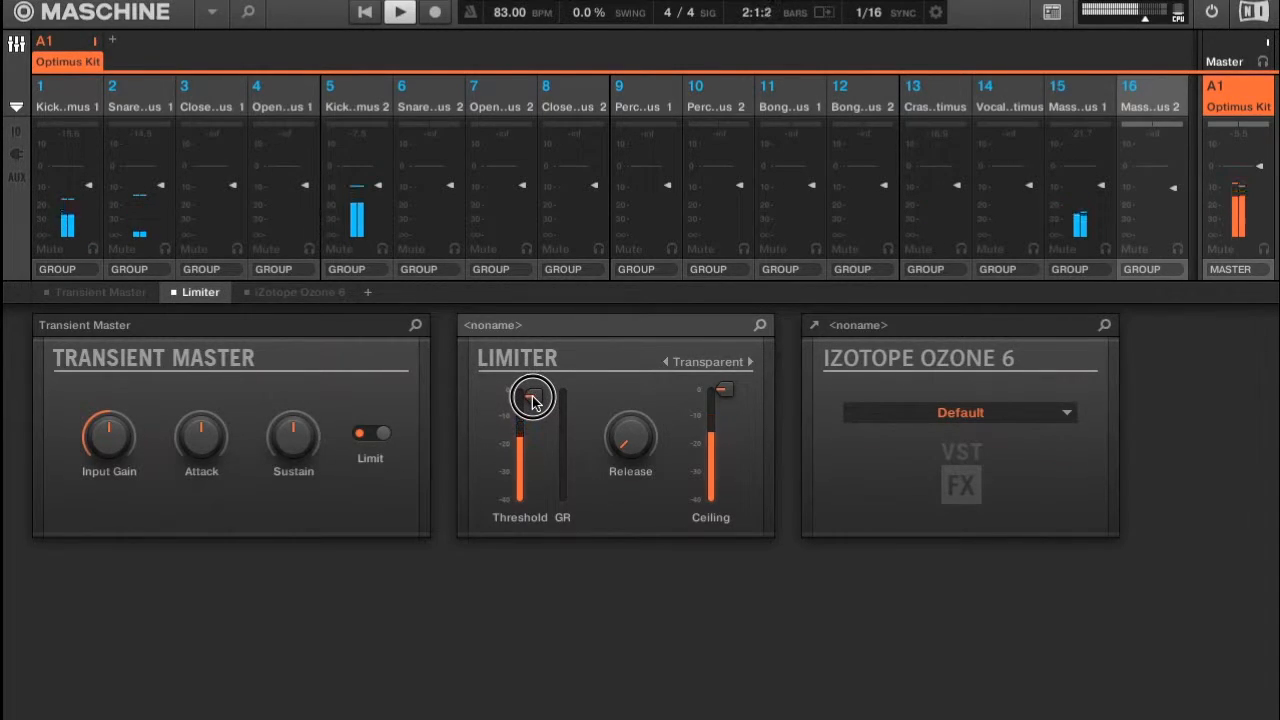
drag(532, 397, 532, 385)
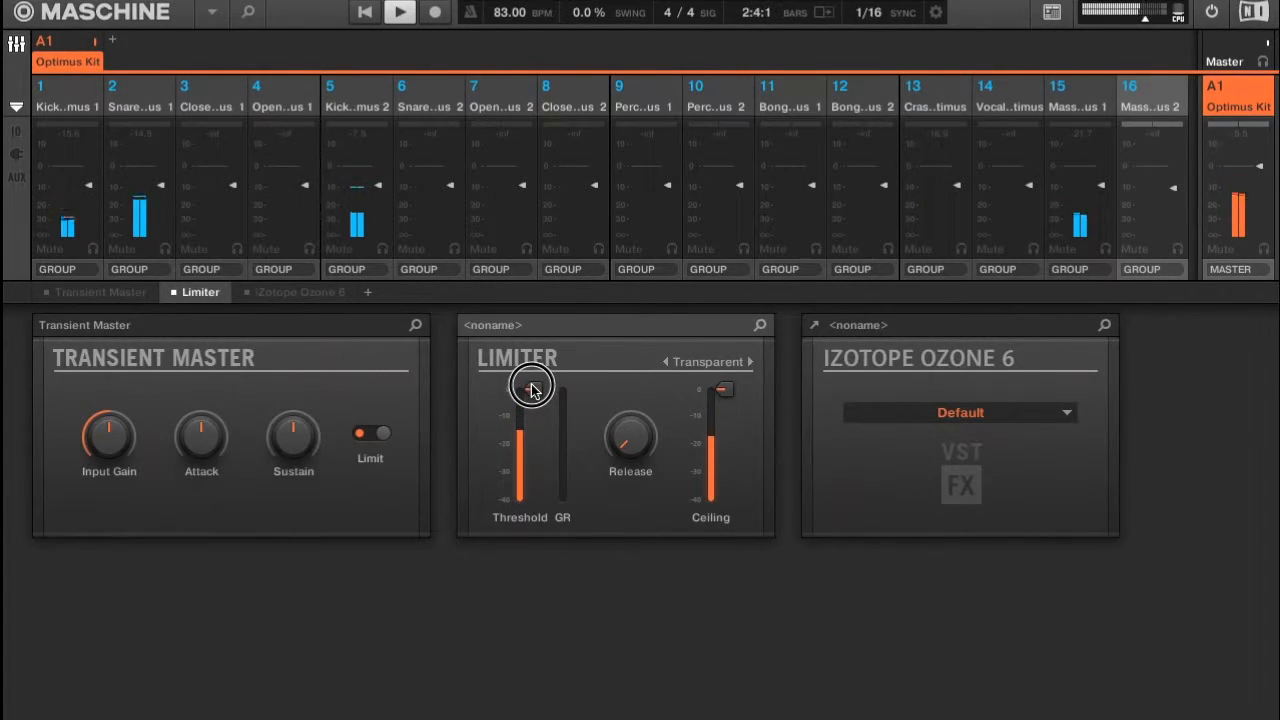
drag(724, 390, 724, 415)
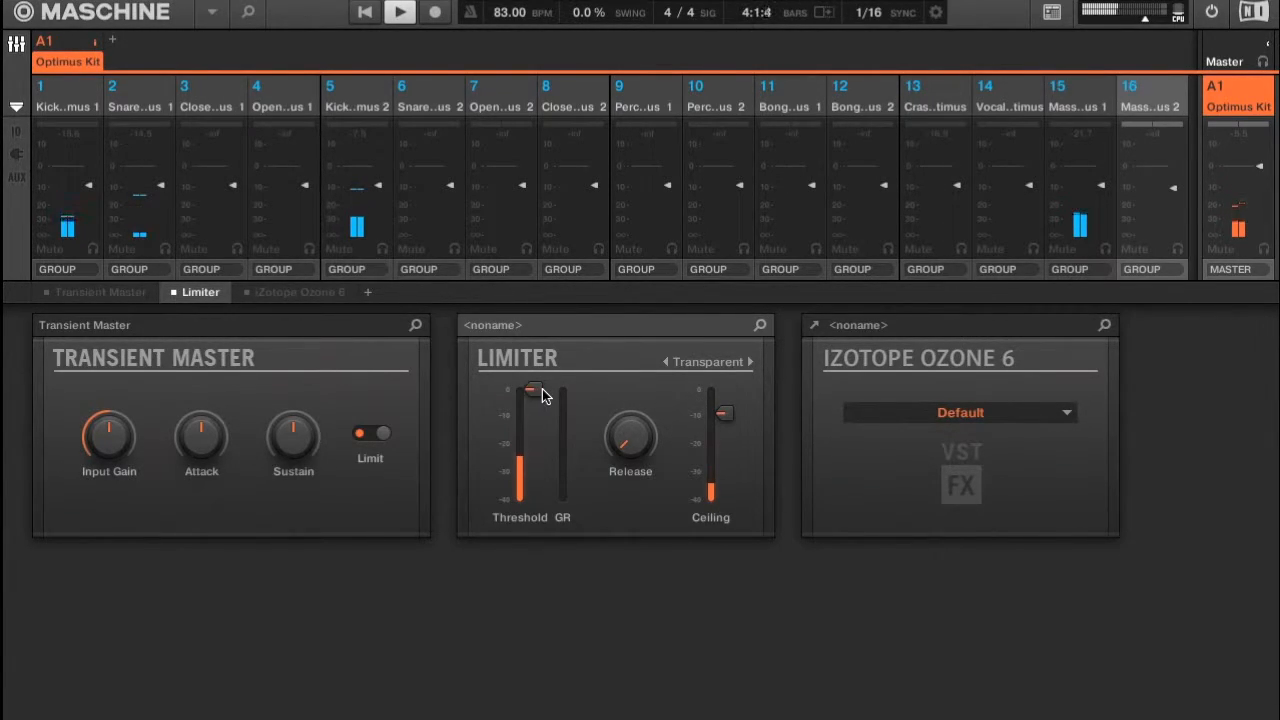
mouse_move(584, 405)
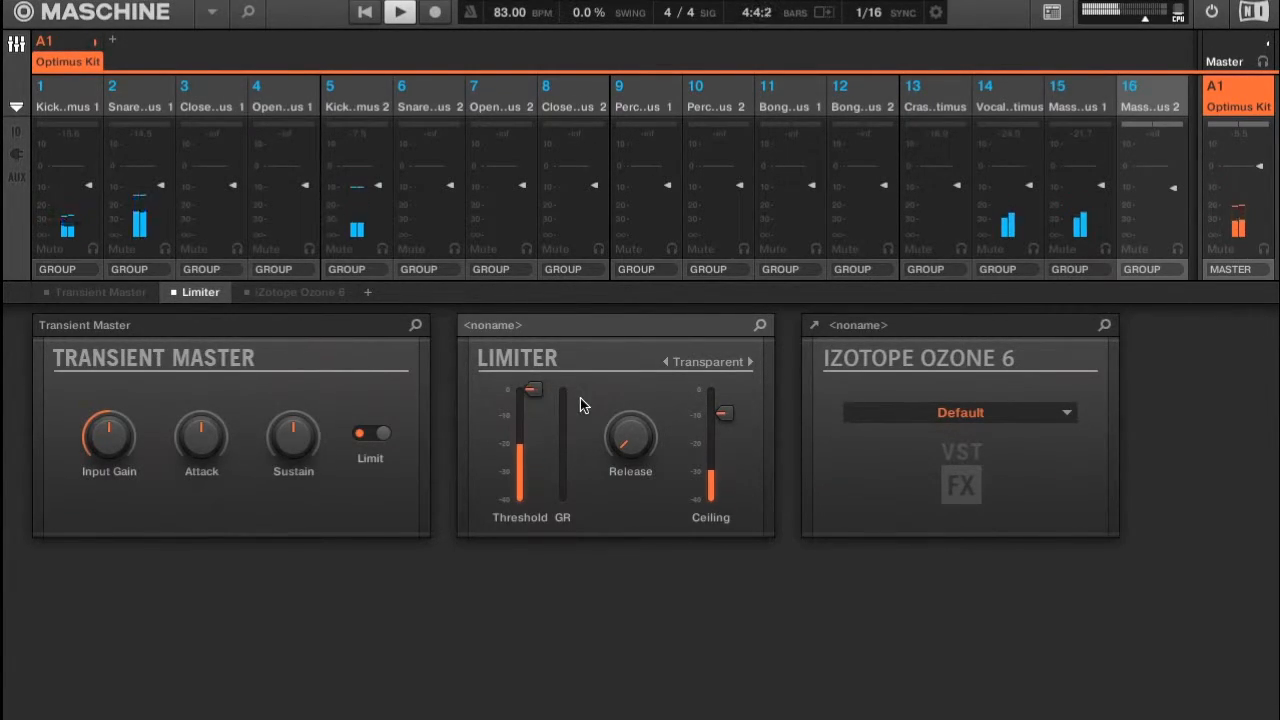
Settle the Limiter ceiling just below 0 dB, then stop playback
drag(723, 490, 723, 413)
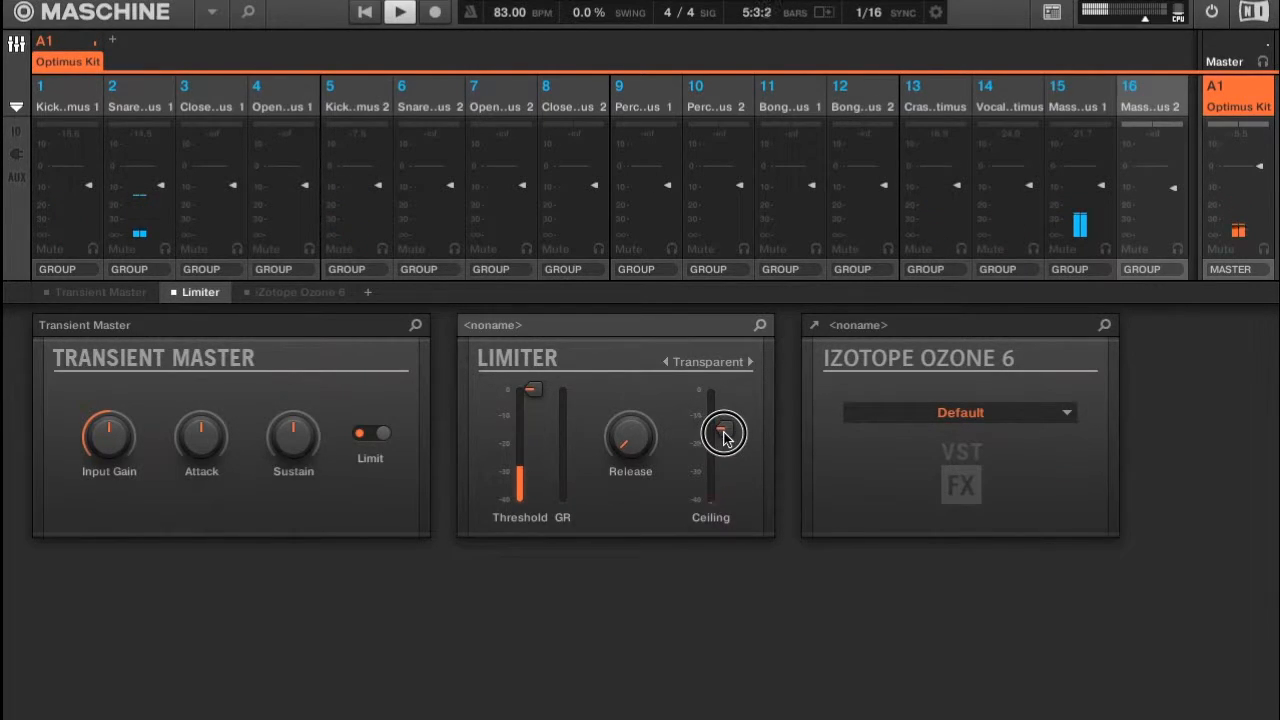
drag(720, 432, 723, 445)
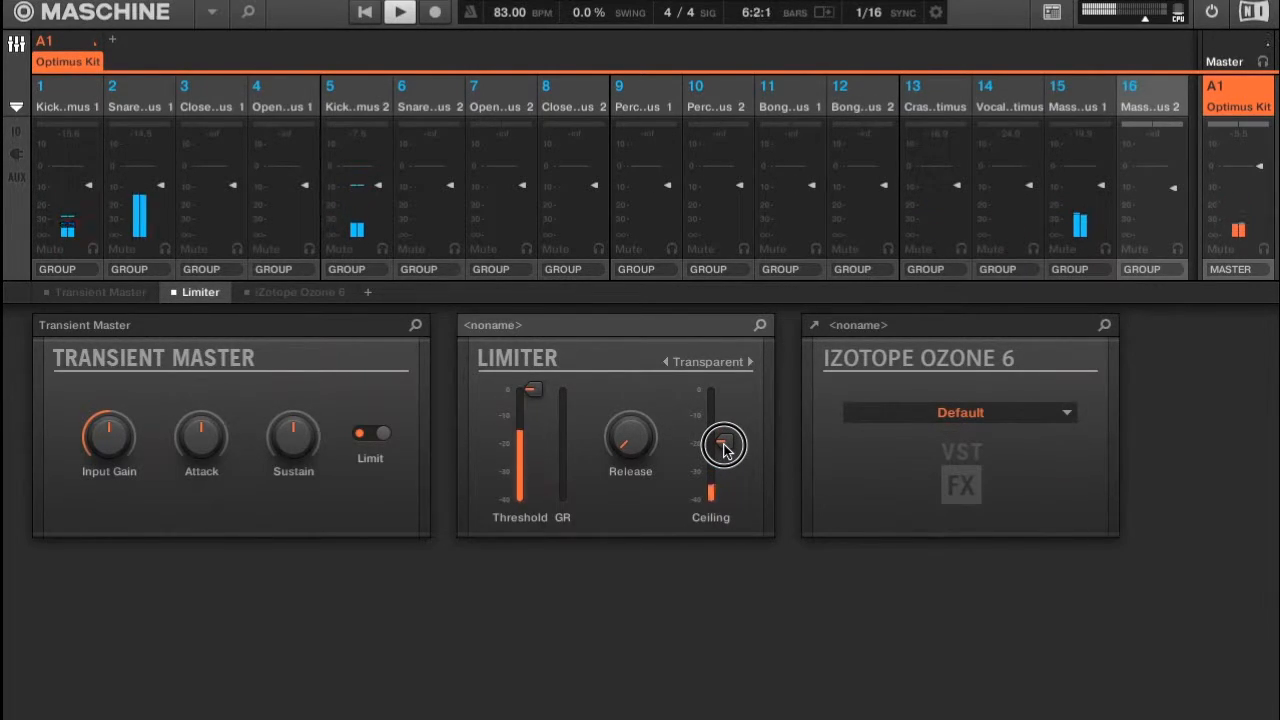
drag(723, 450, 723, 420)
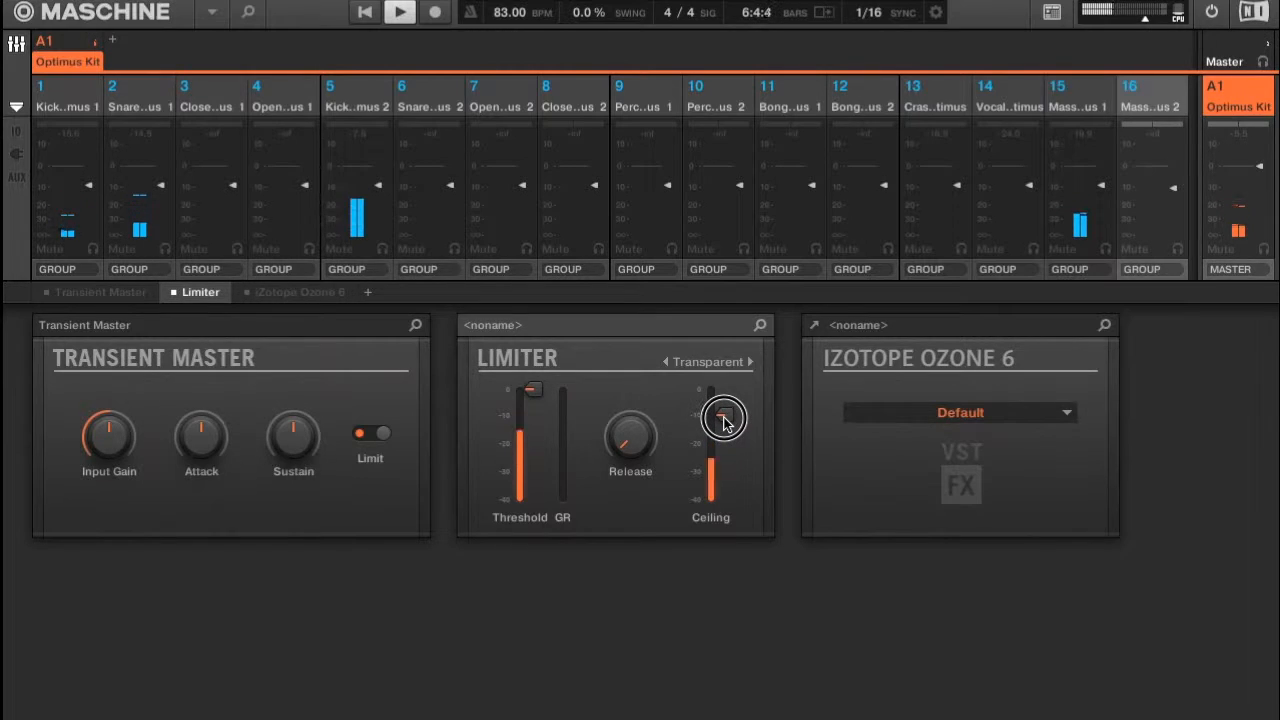
drag(722, 420, 720, 410)
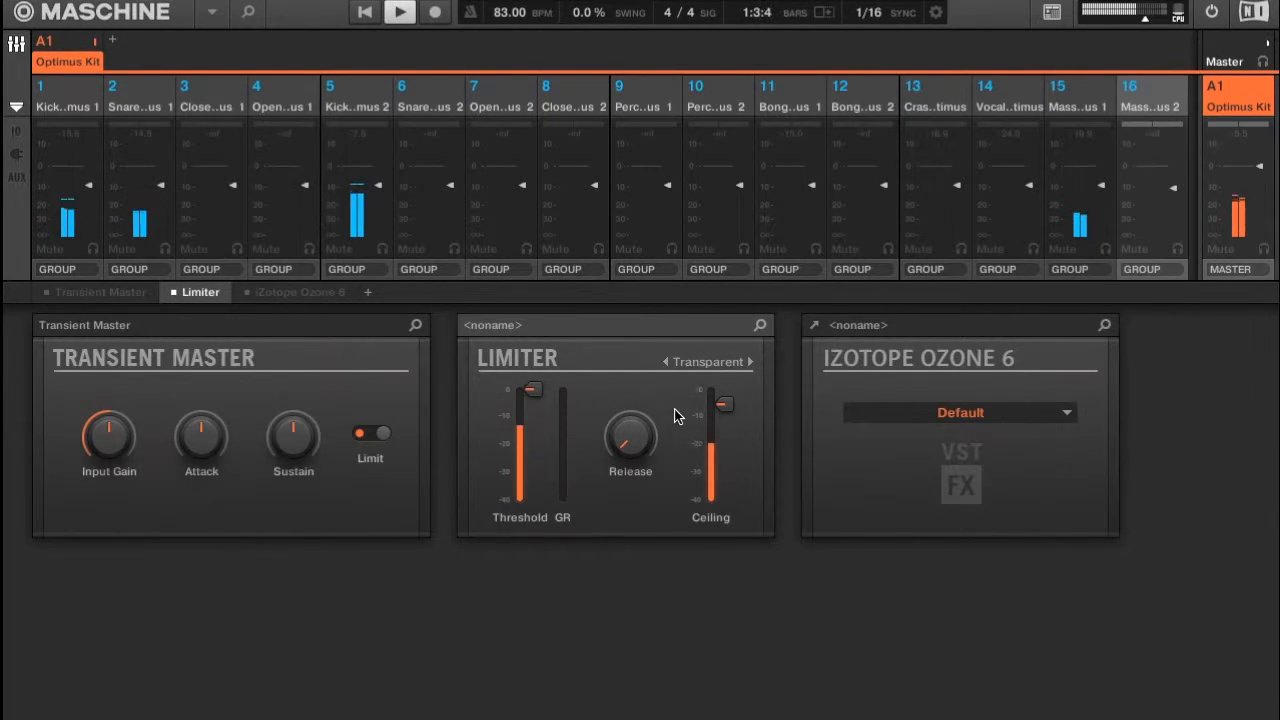
click(399, 12)
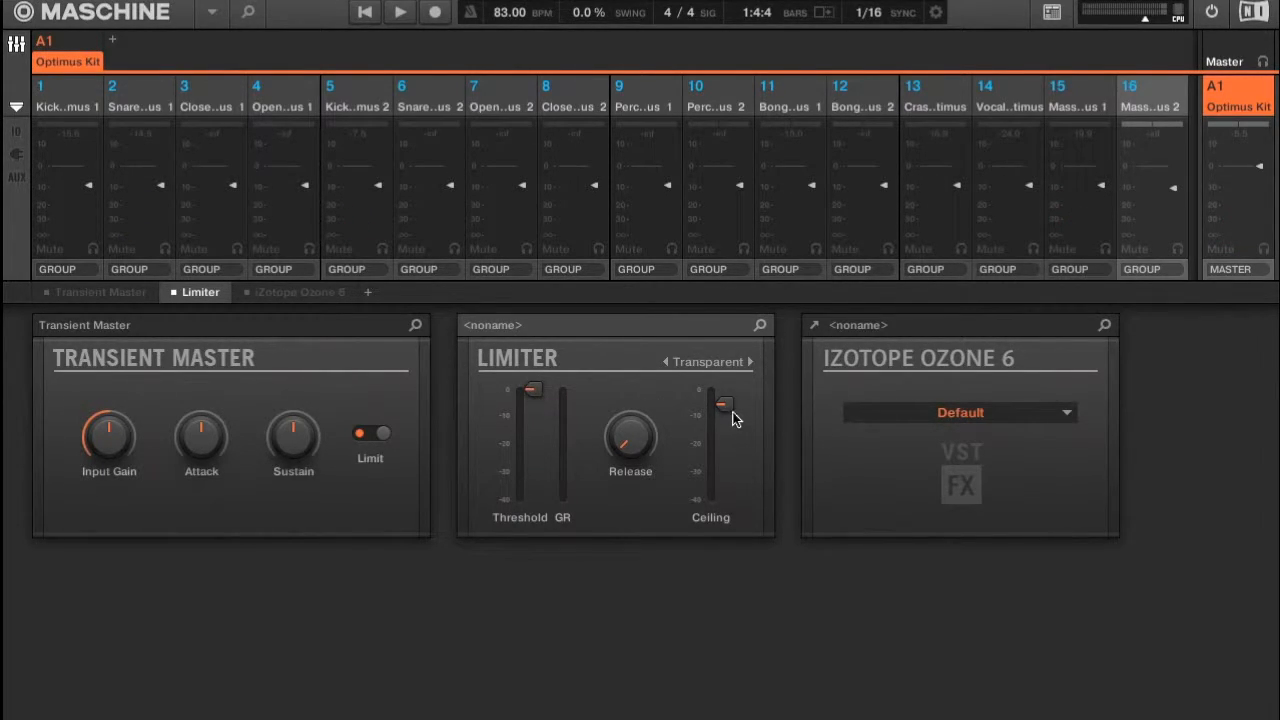
mouse_move(705, 428)
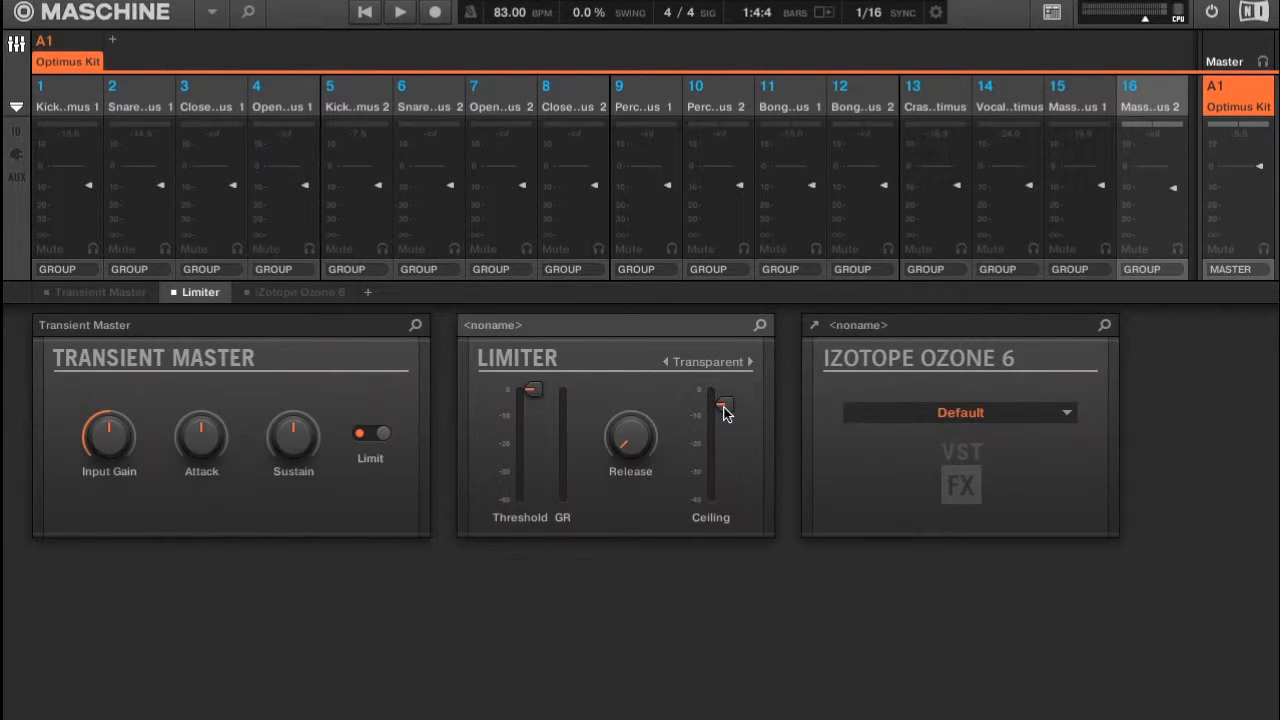
Pull the Limiter threshold down to about -10 dB, keeping the ceiling at 0 dB
click(722, 408)
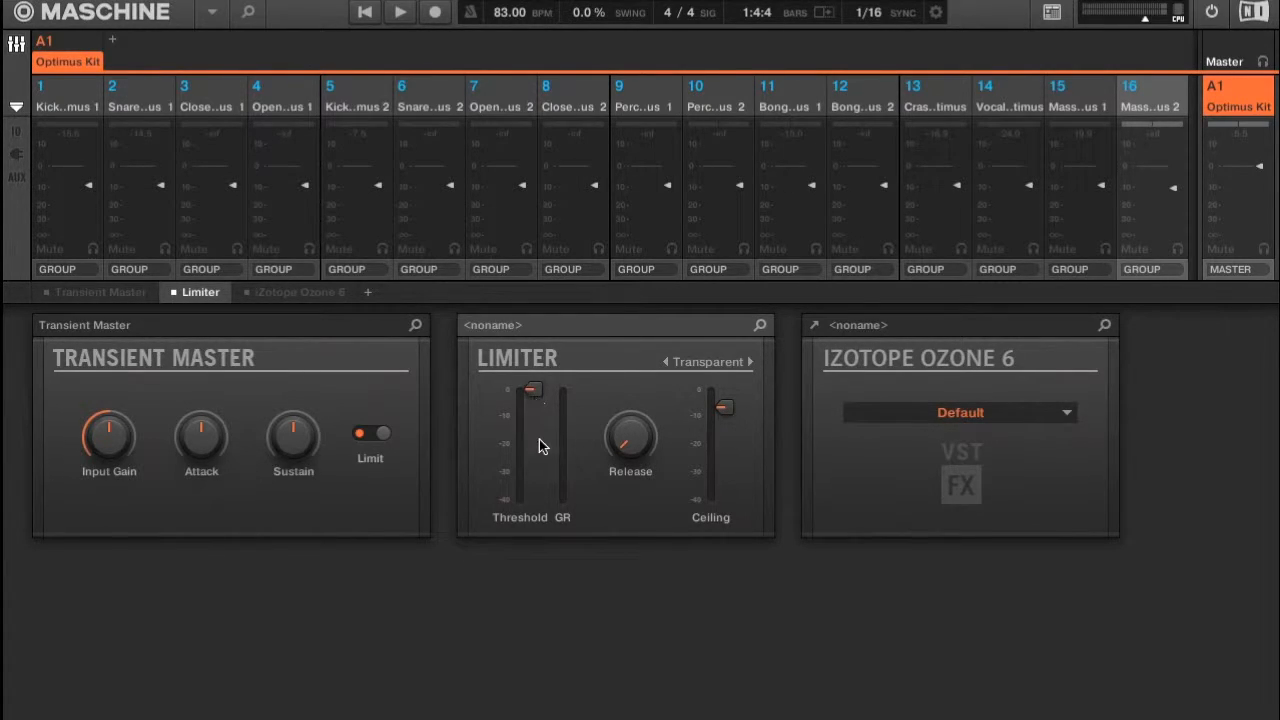
mouse_move(539, 417)
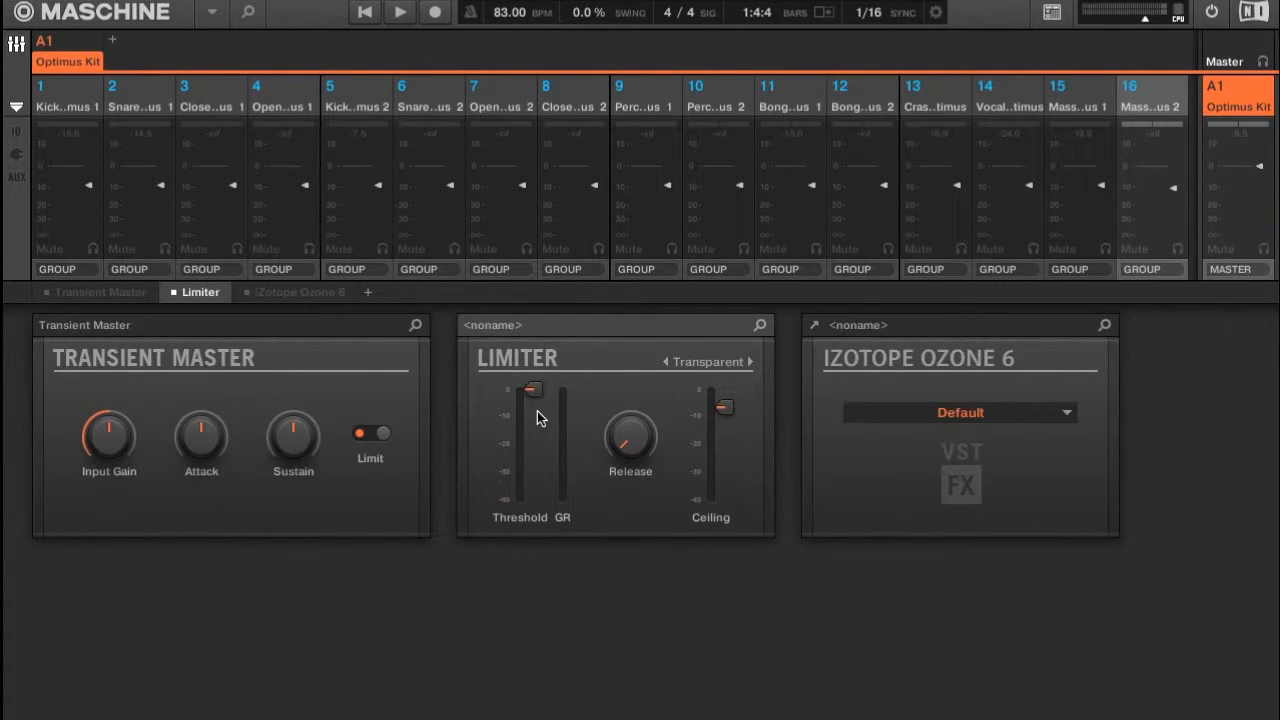
click(399, 12)
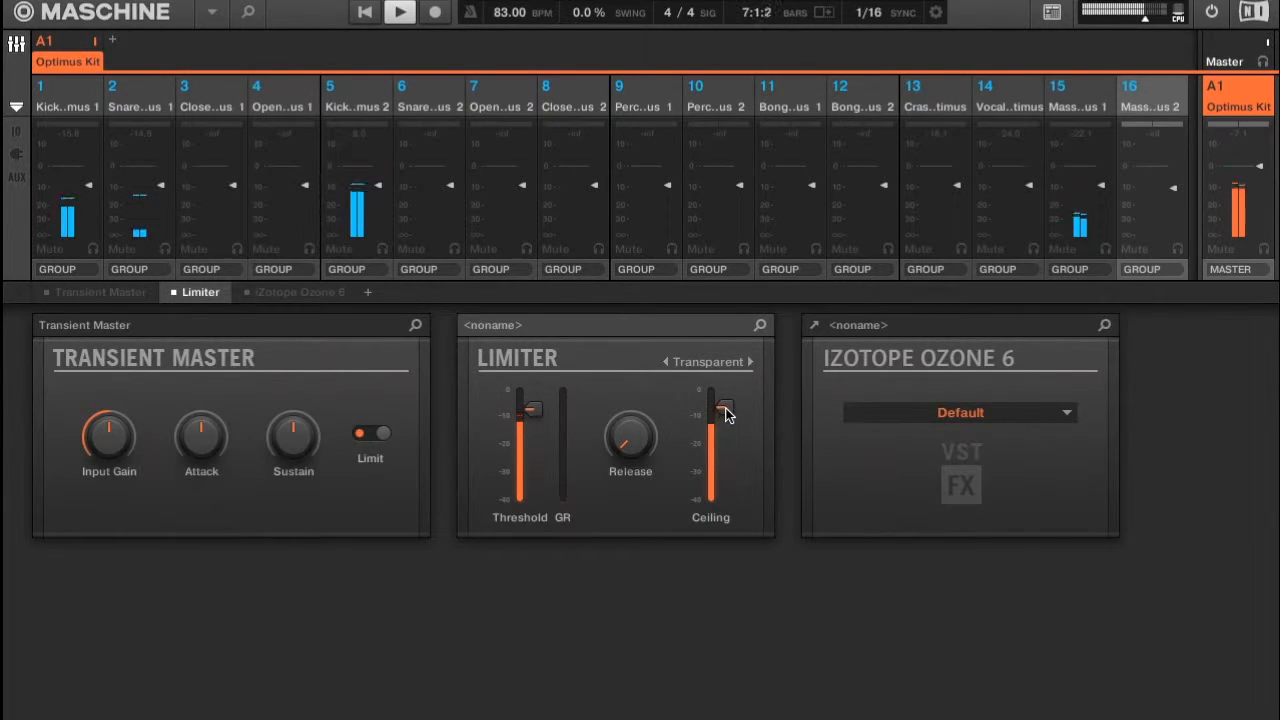
drag(720, 415, 722, 400)
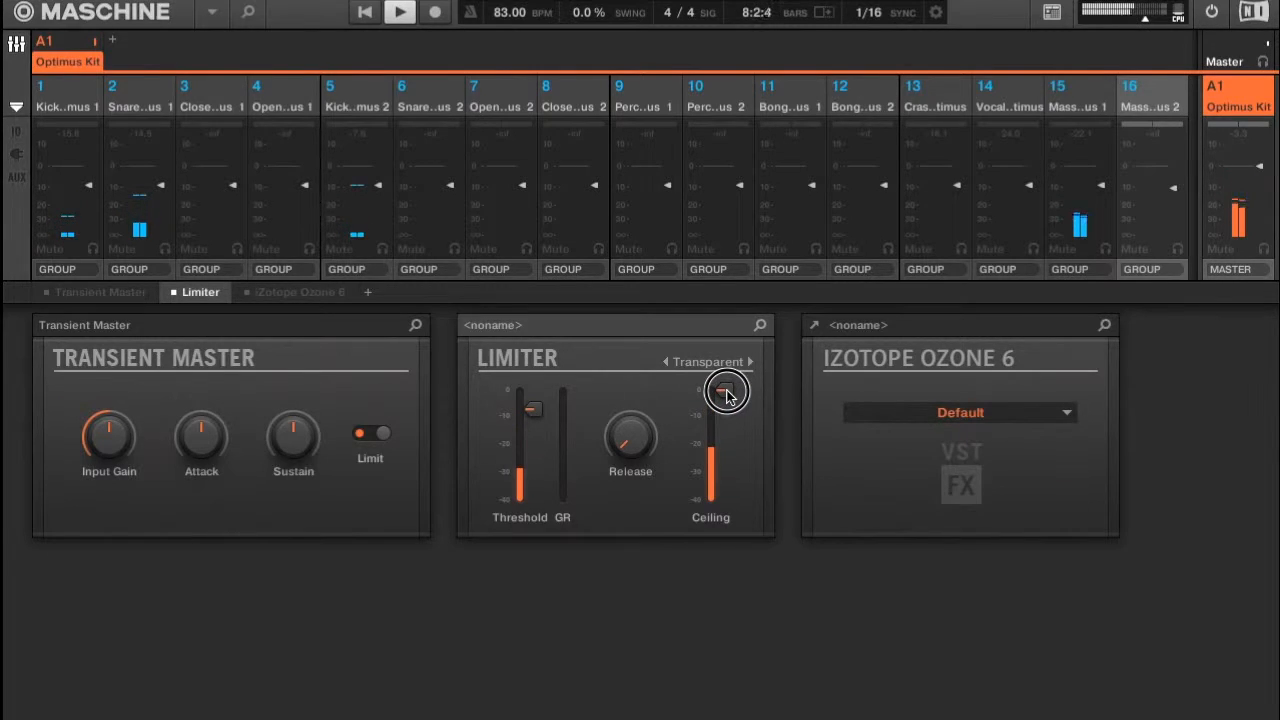
drag(727, 390, 720, 390)
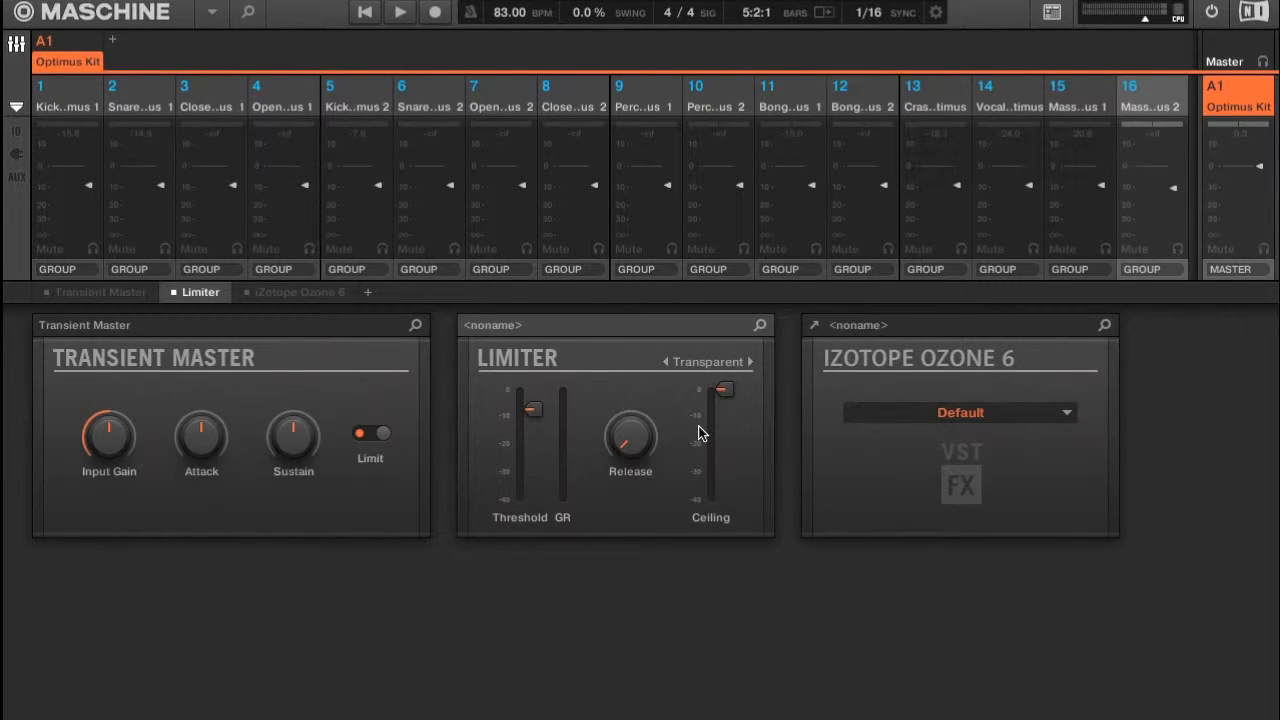
mouse_move(703, 443)
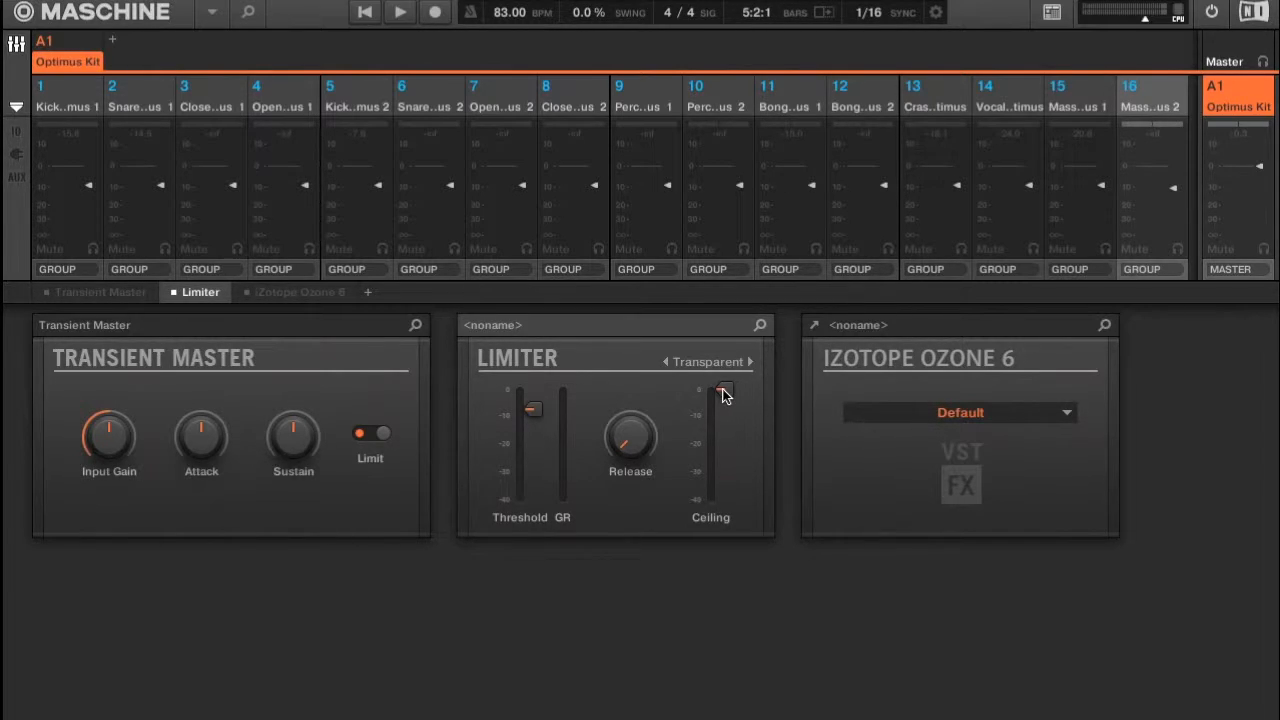
mouse_move(700, 410)
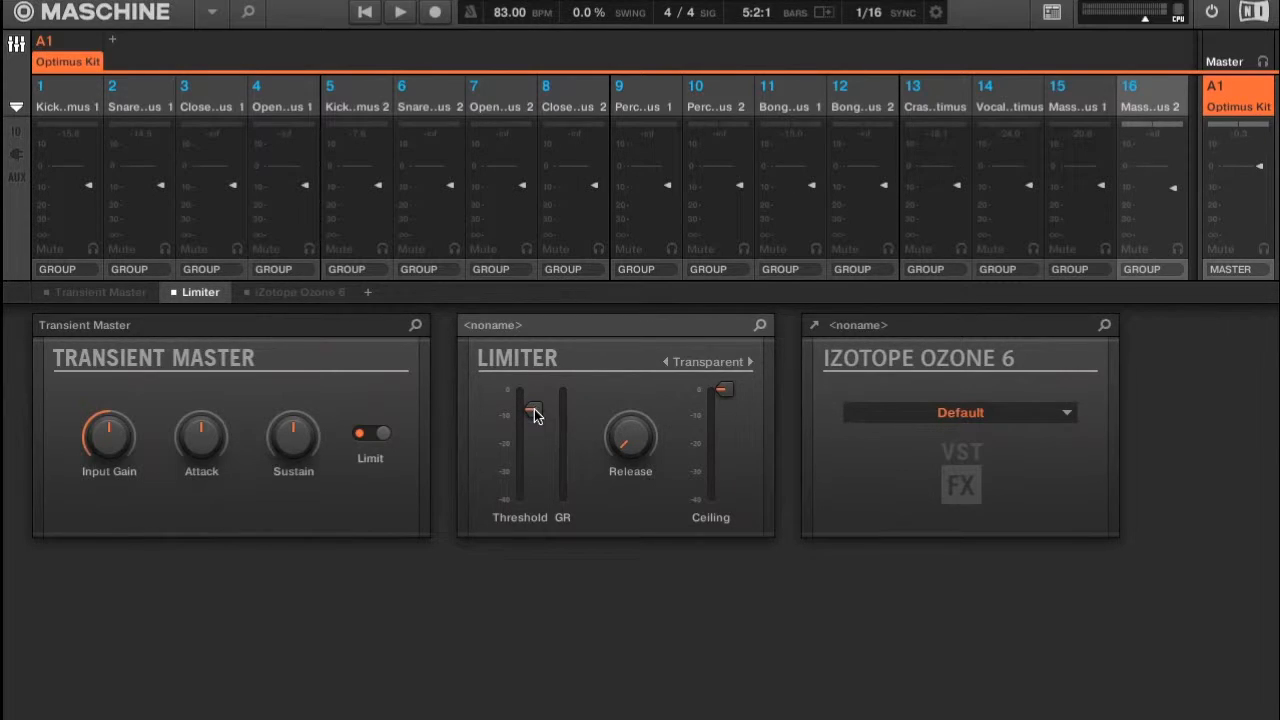
mouse_move(531, 419)
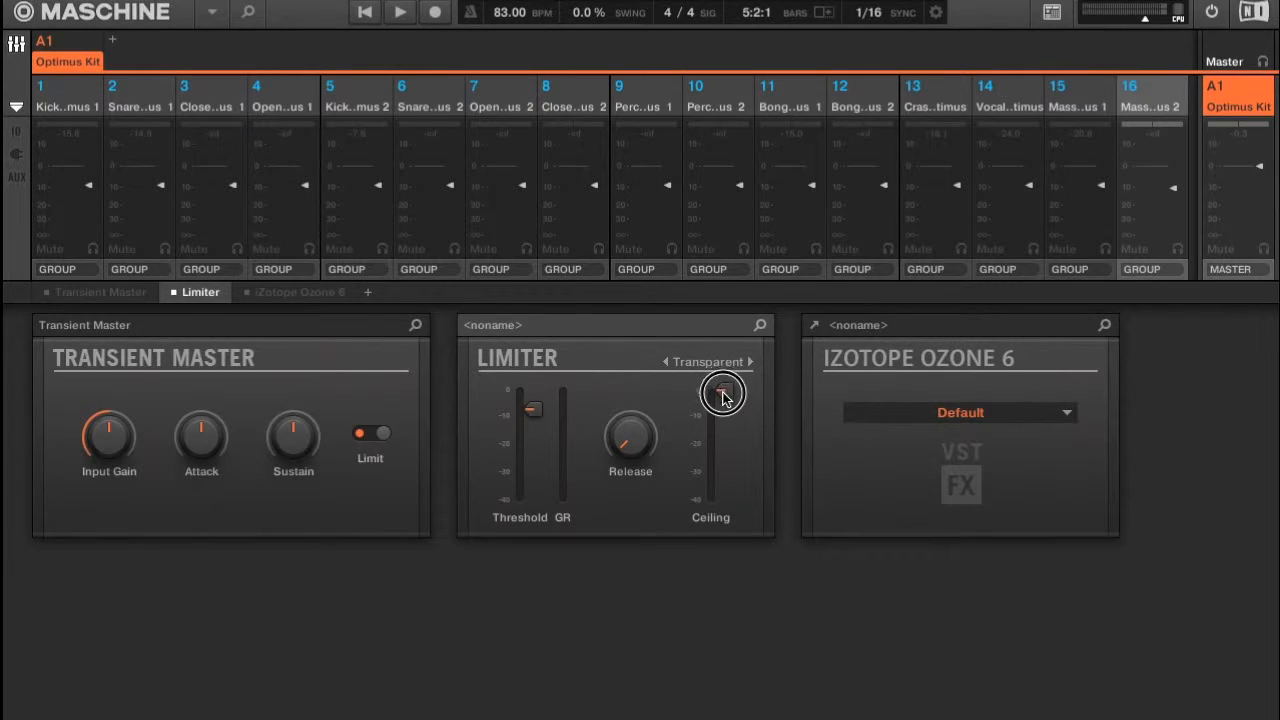
Lower the Limiter ceiling below 0 dB and the threshold to about -20 dB during playback
drag(723, 390, 723, 412)
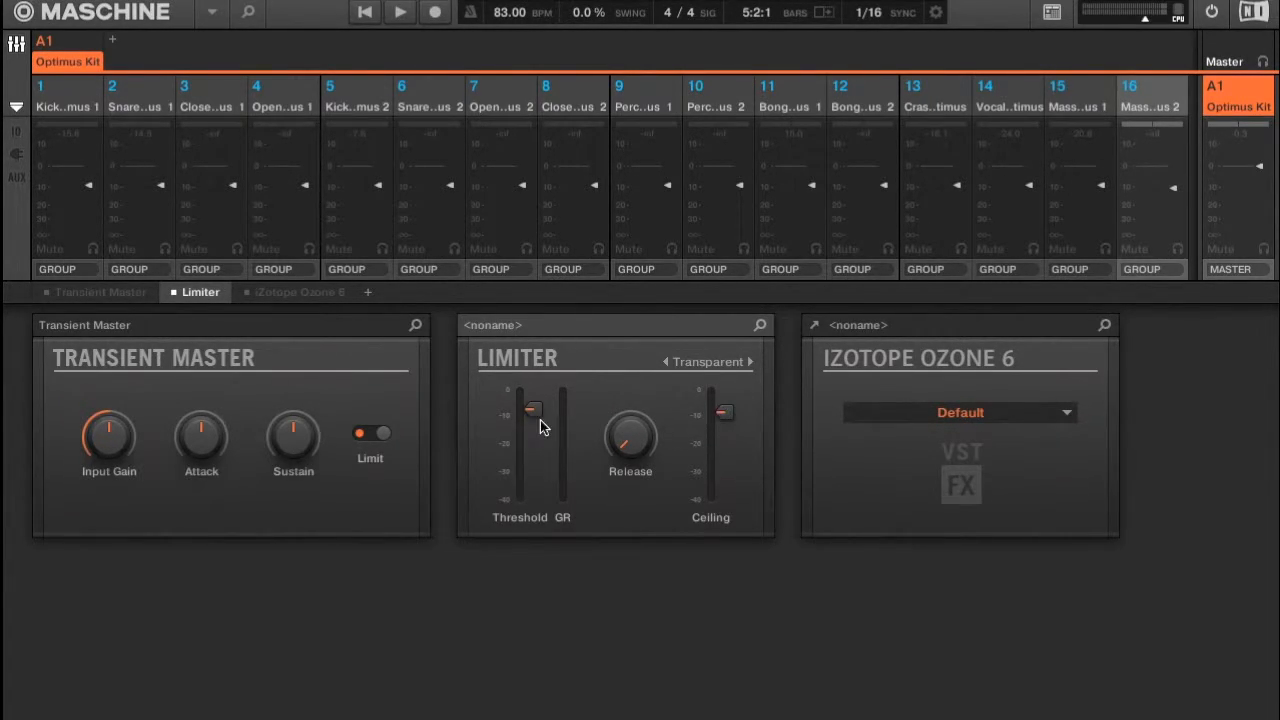
mouse_move(595, 435)
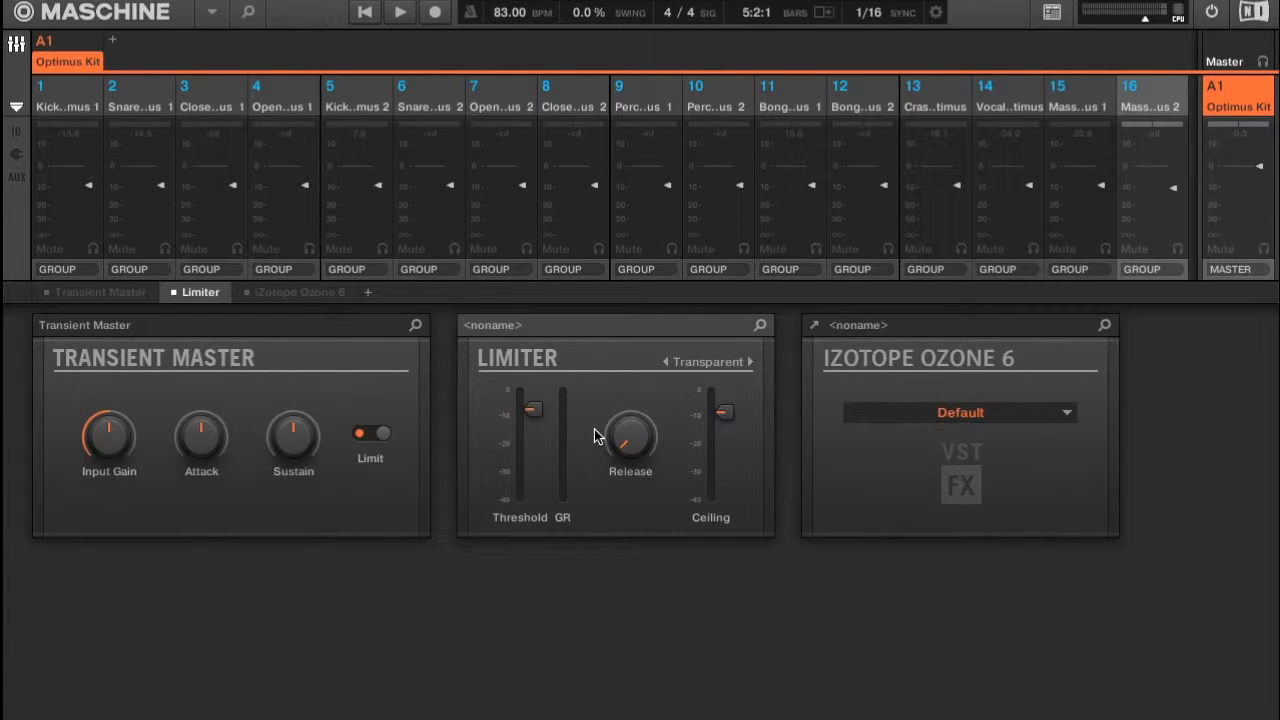
click(399, 12)
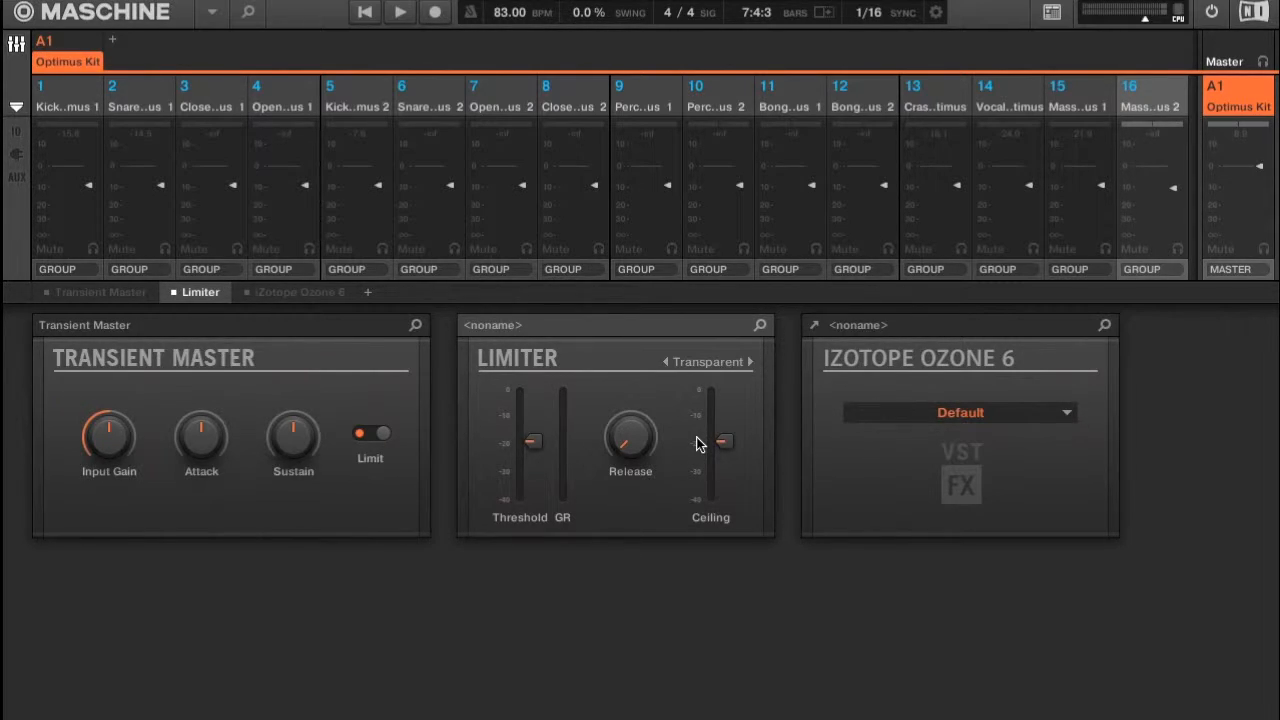
drag(530, 442, 530, 415)
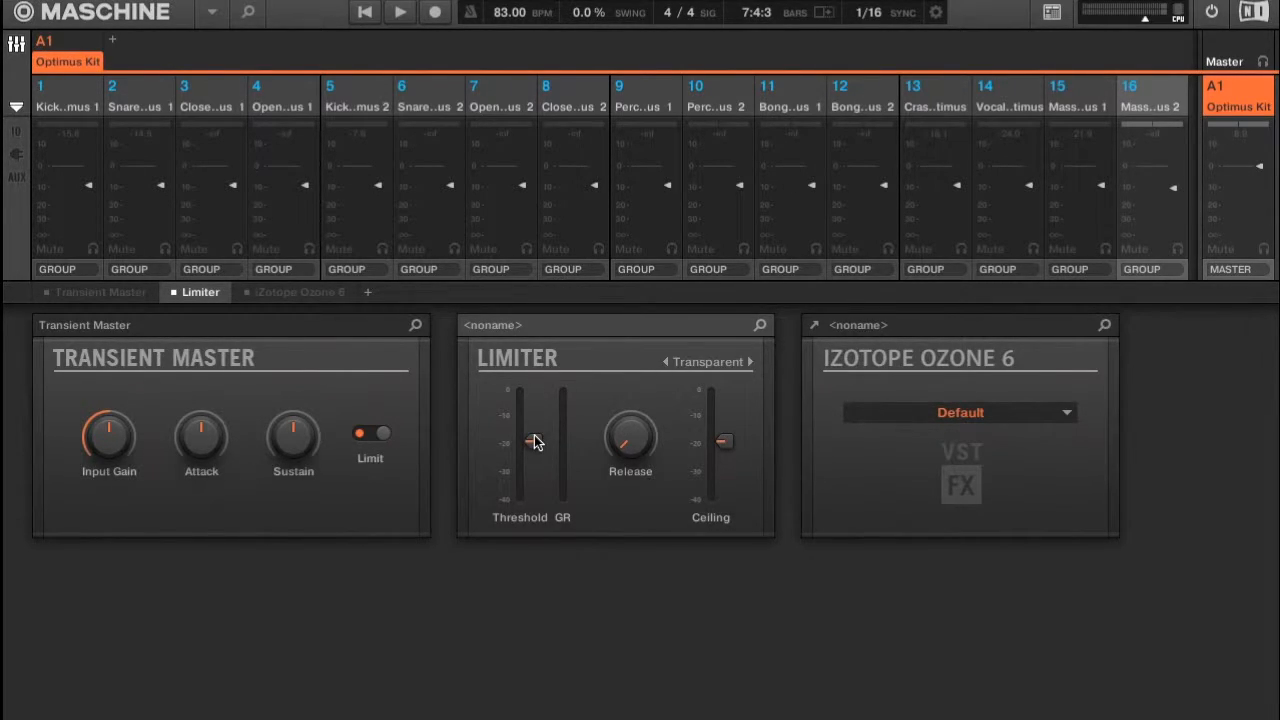
click(399, 12)
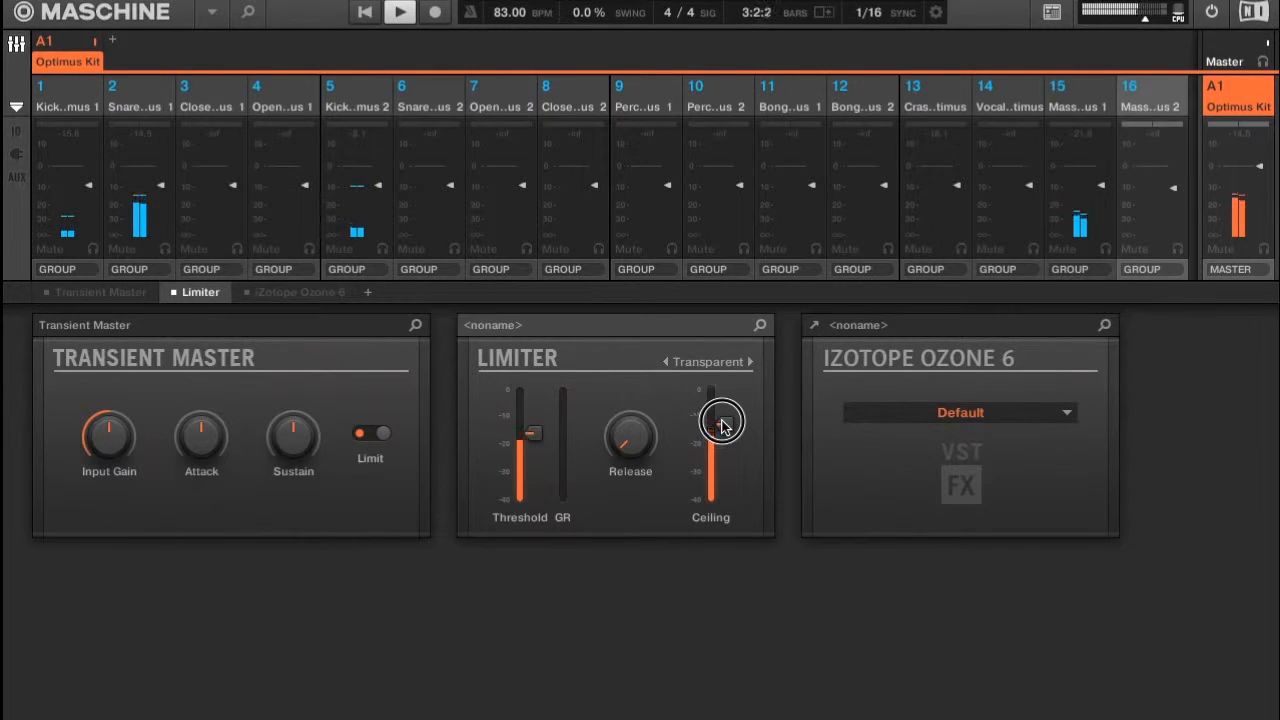
Return the Limiter ceiling to 0 dB and set its release to 1.5 ms
drag(720, 420, 720, 397)
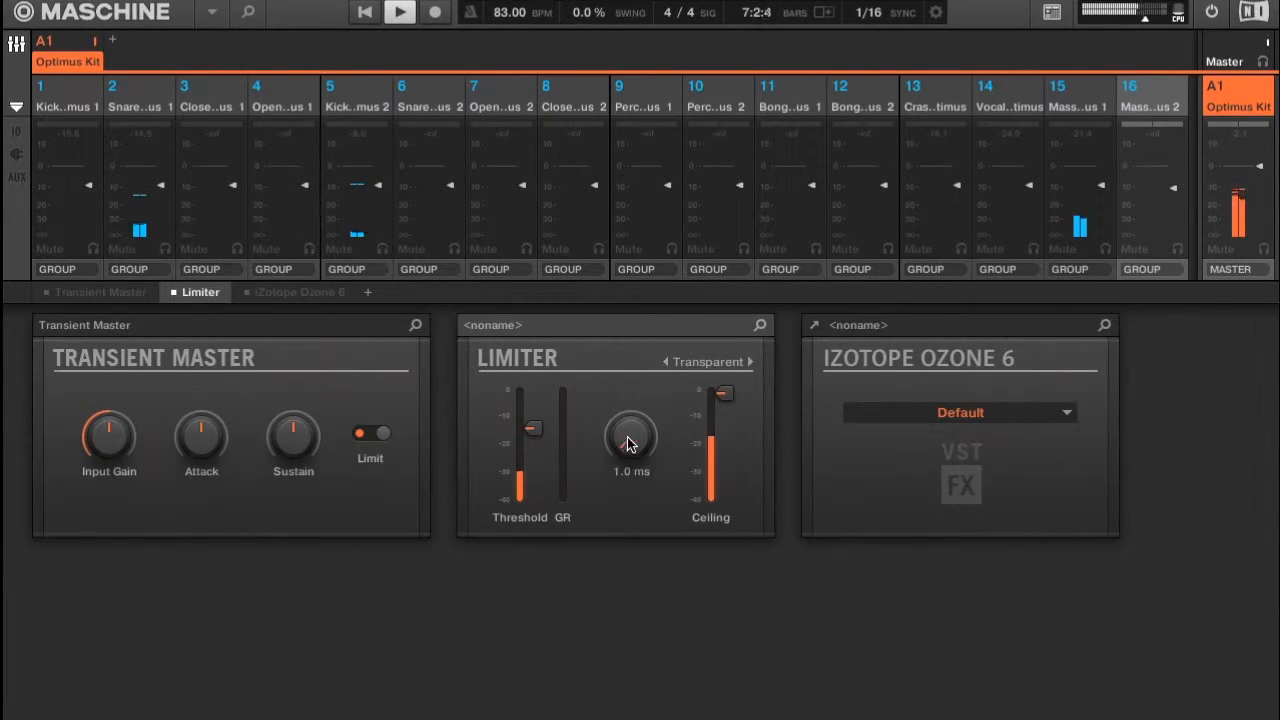
drag(630, 440, 635, 430)
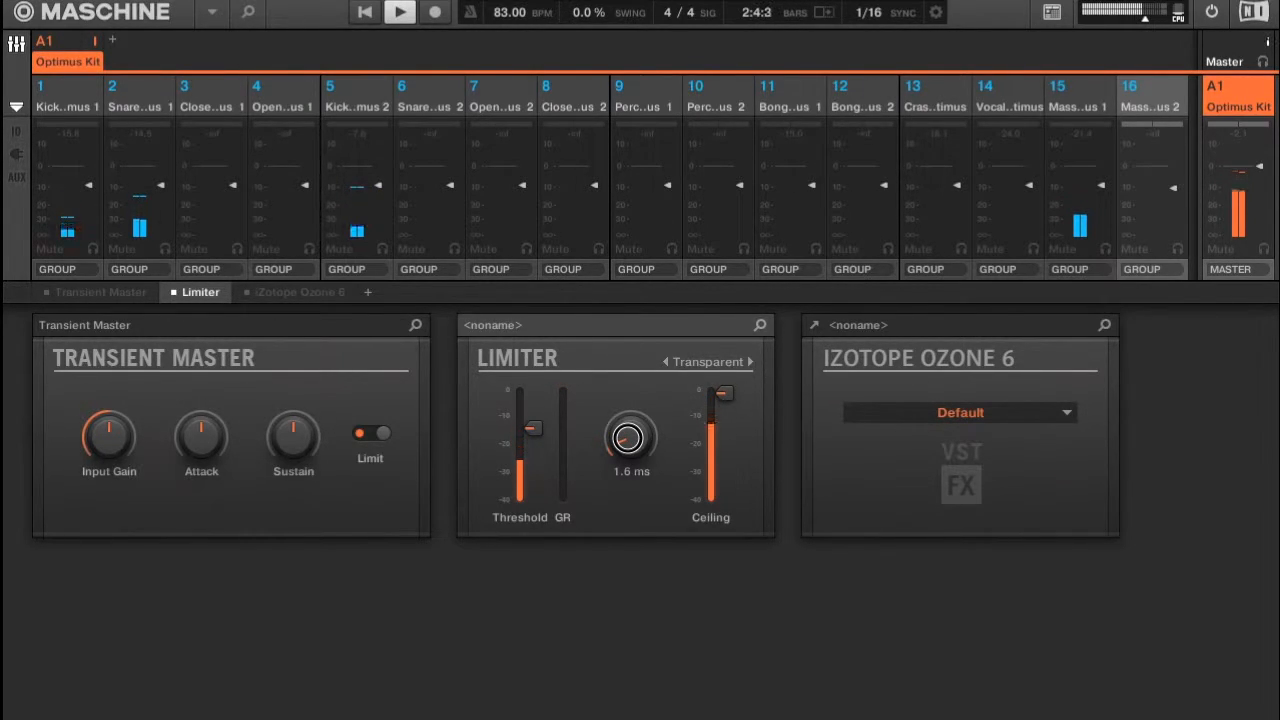
drag(630, 437, 630, 445)
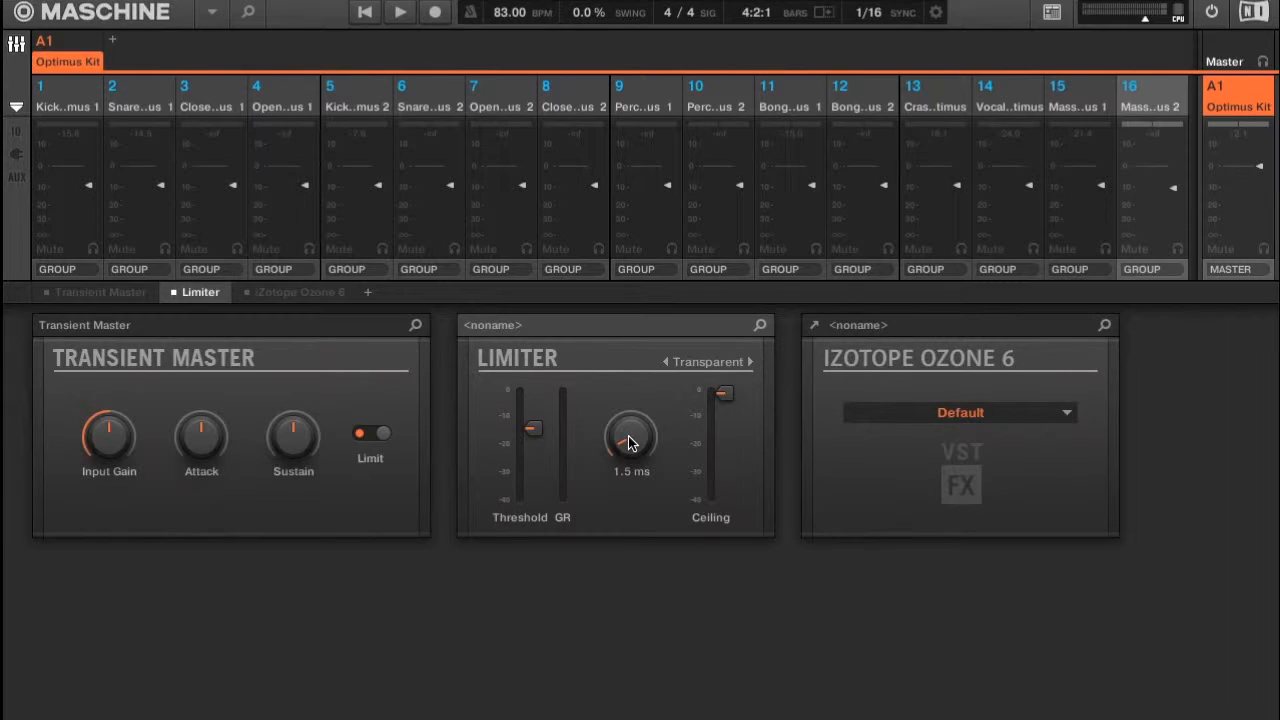
mouse_move(640, 449)
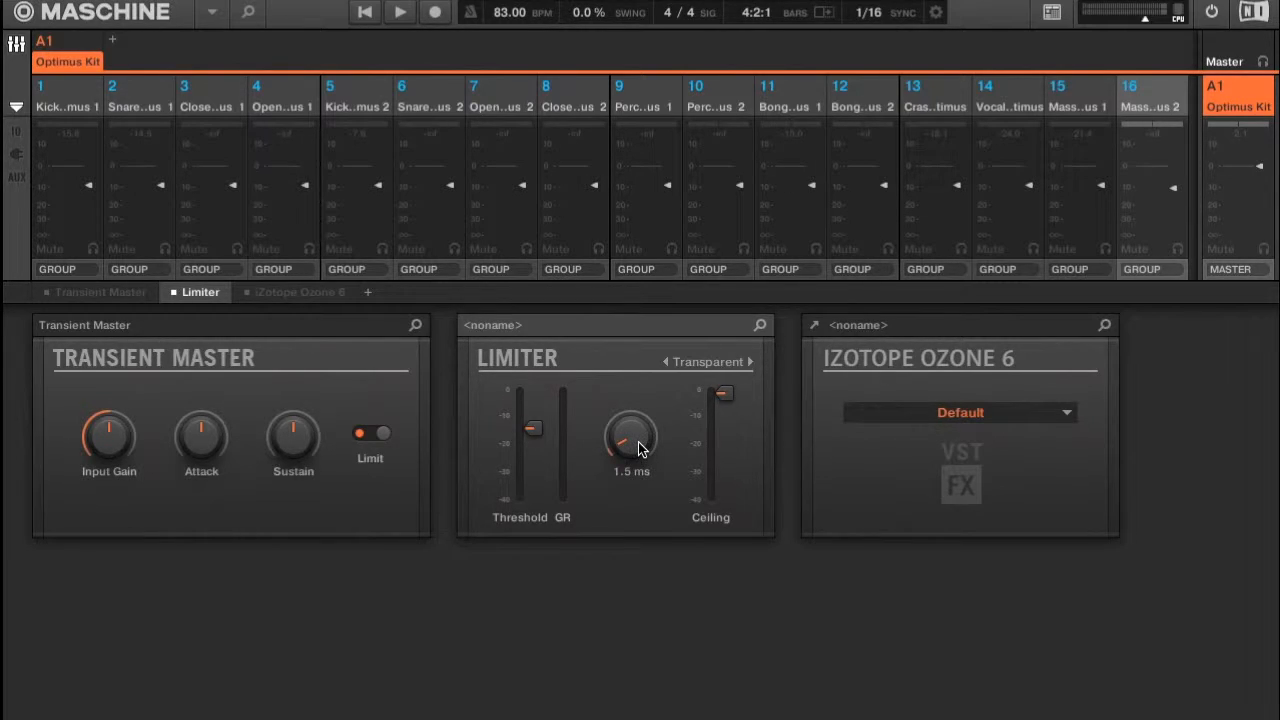
mouse_move(618, 437)
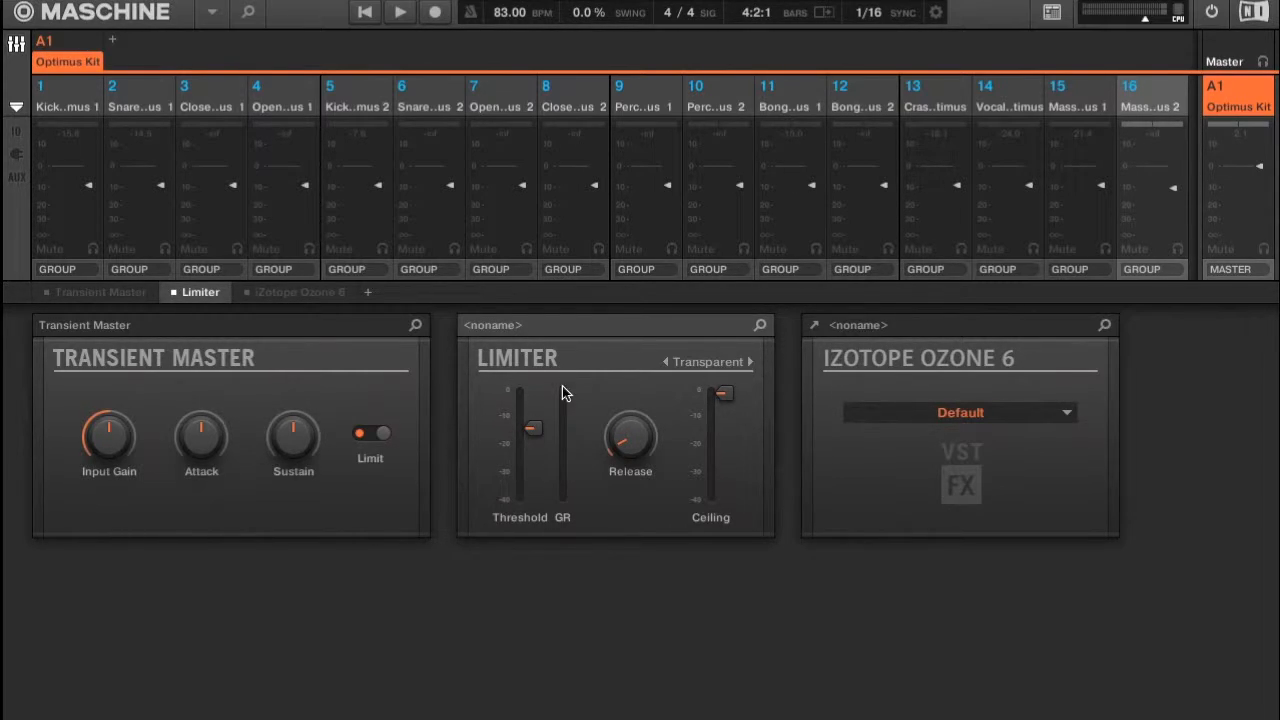
mouse_move(565, 405)
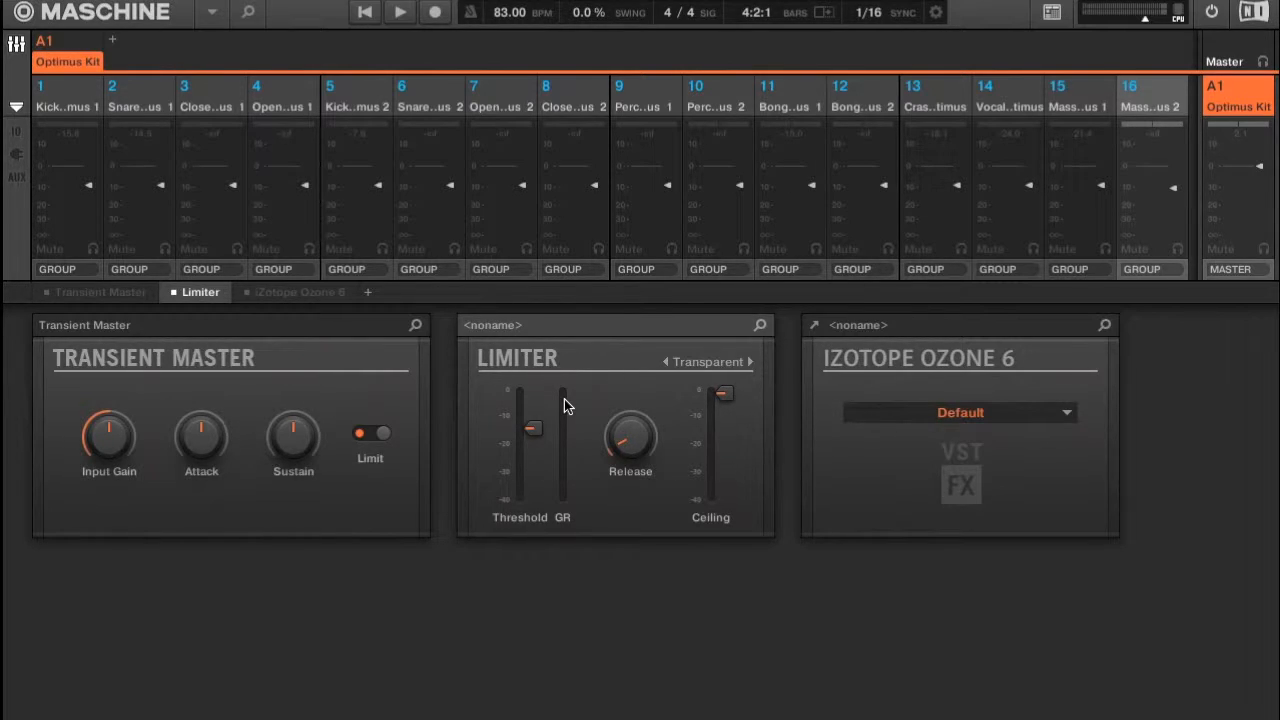
mouse_move(585, 390)
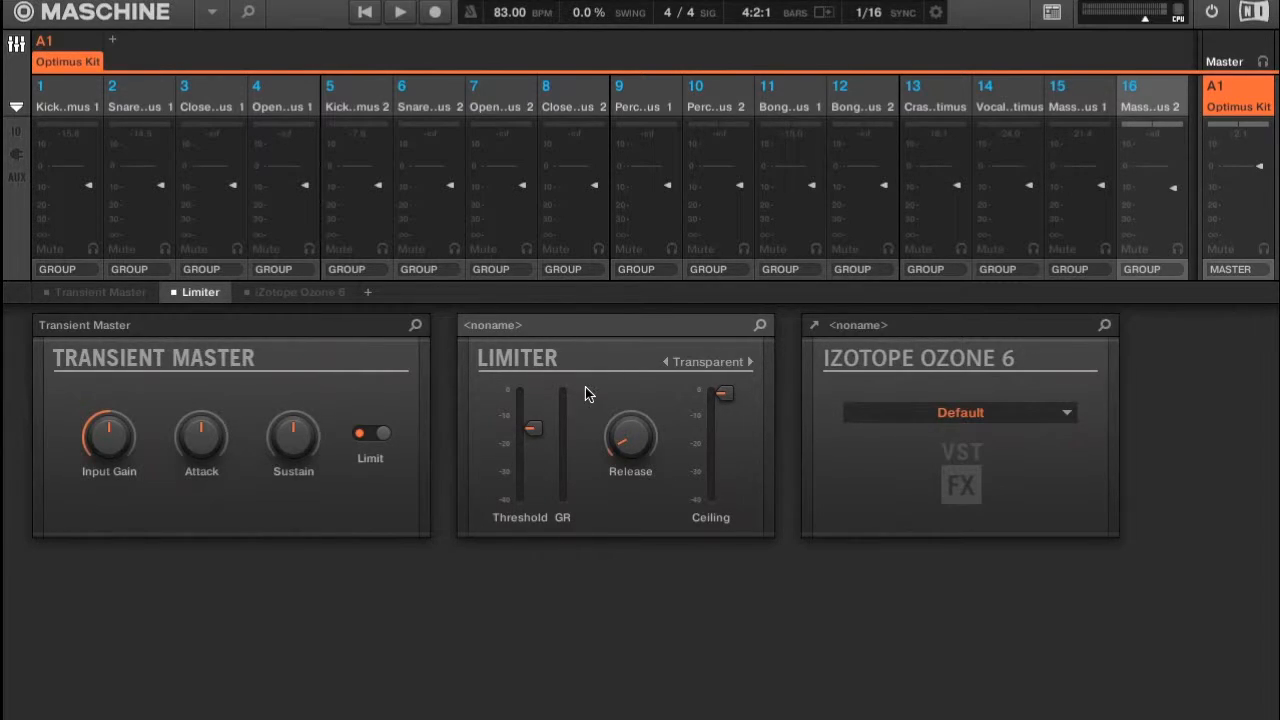
mouse_move(598, 398)
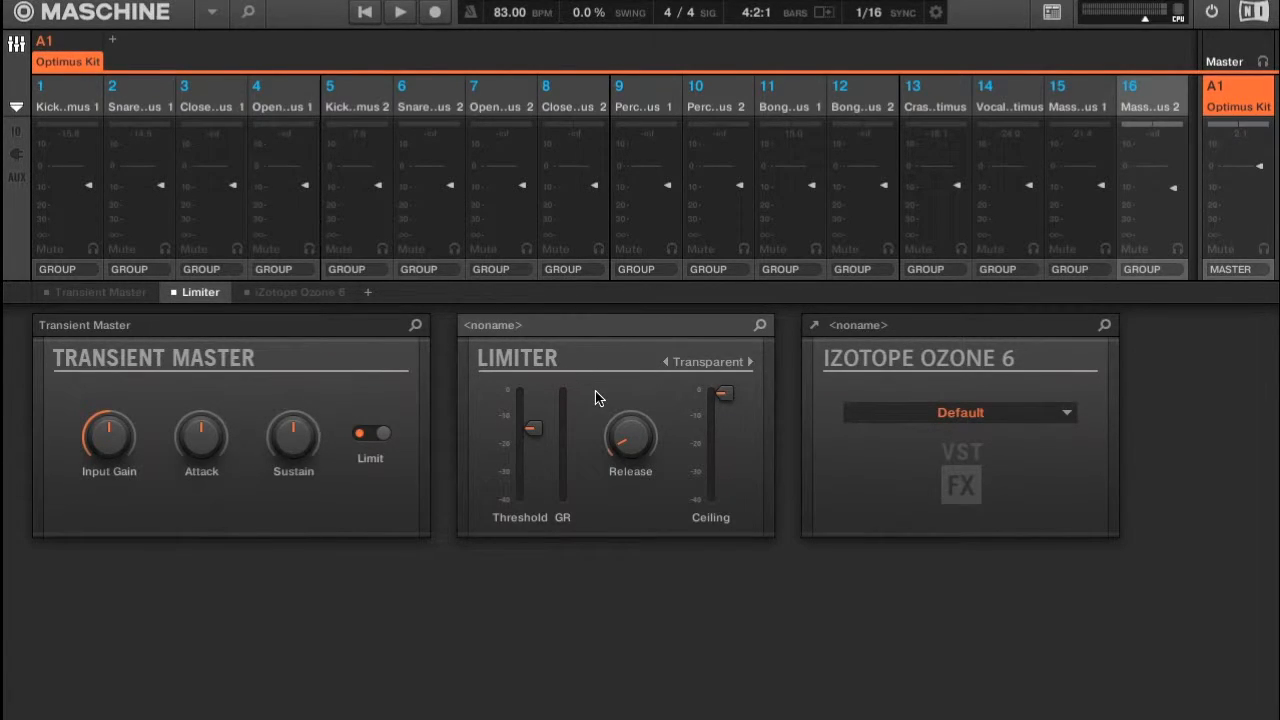
mouse_move(370, 302)
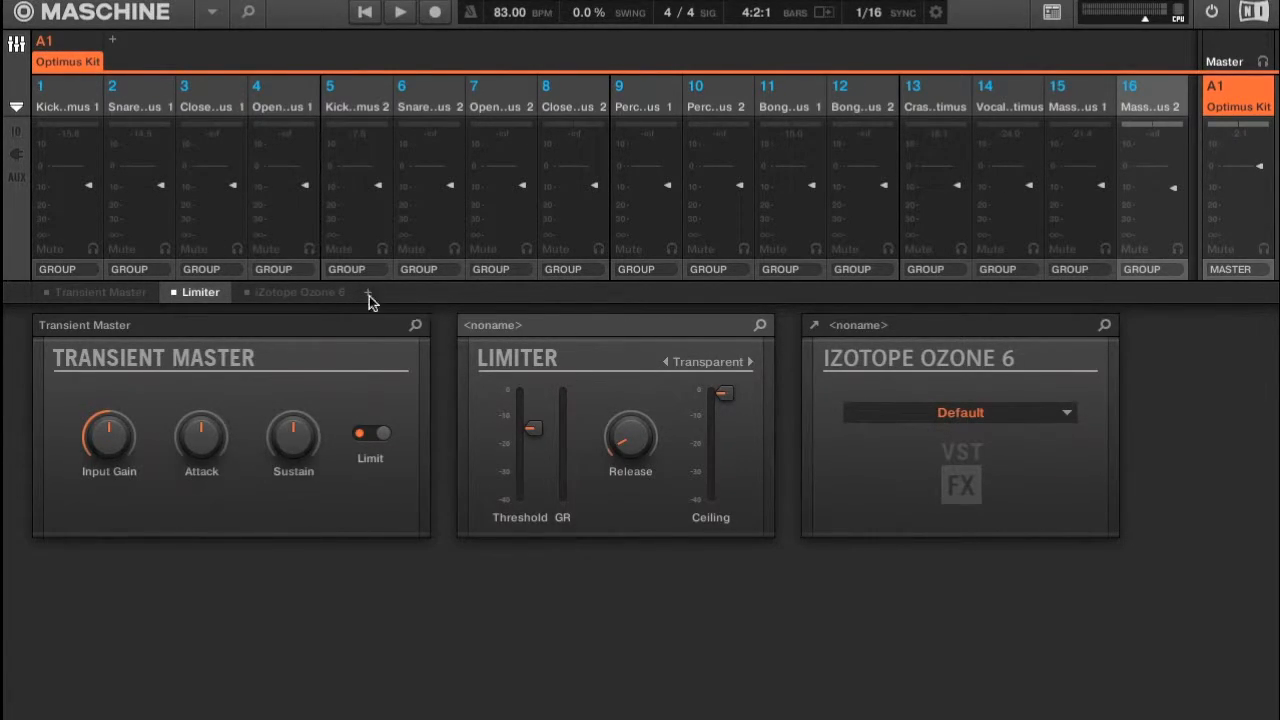
mouse_move(448, 327)
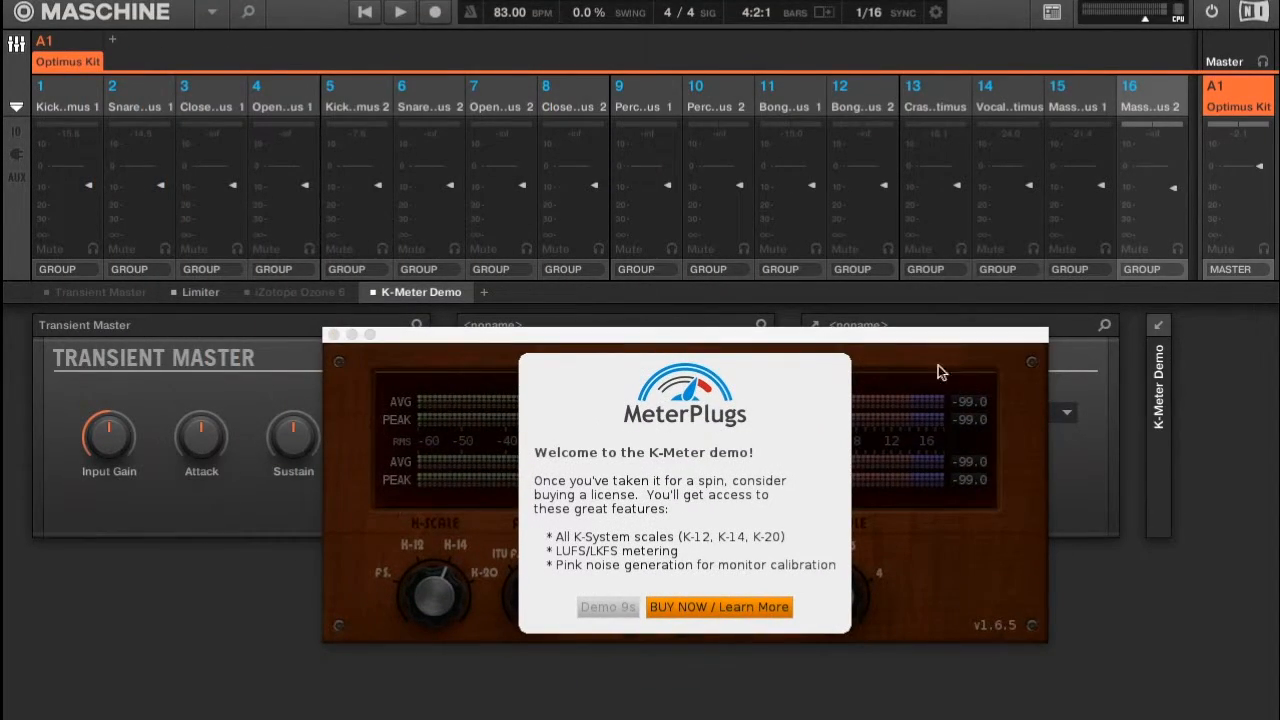
Add the K-Meter Demo plug-in after Ozone 6 on the master chain
click(607, 607)
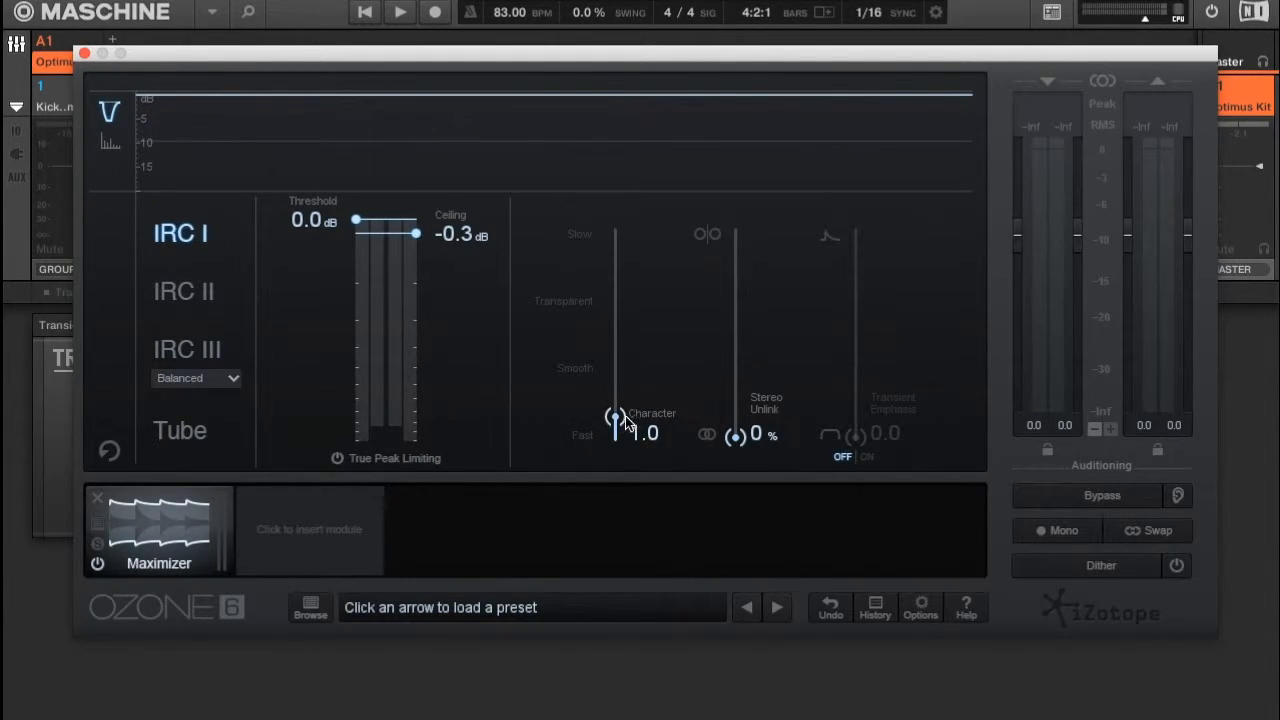
mouse_move(588, 445)
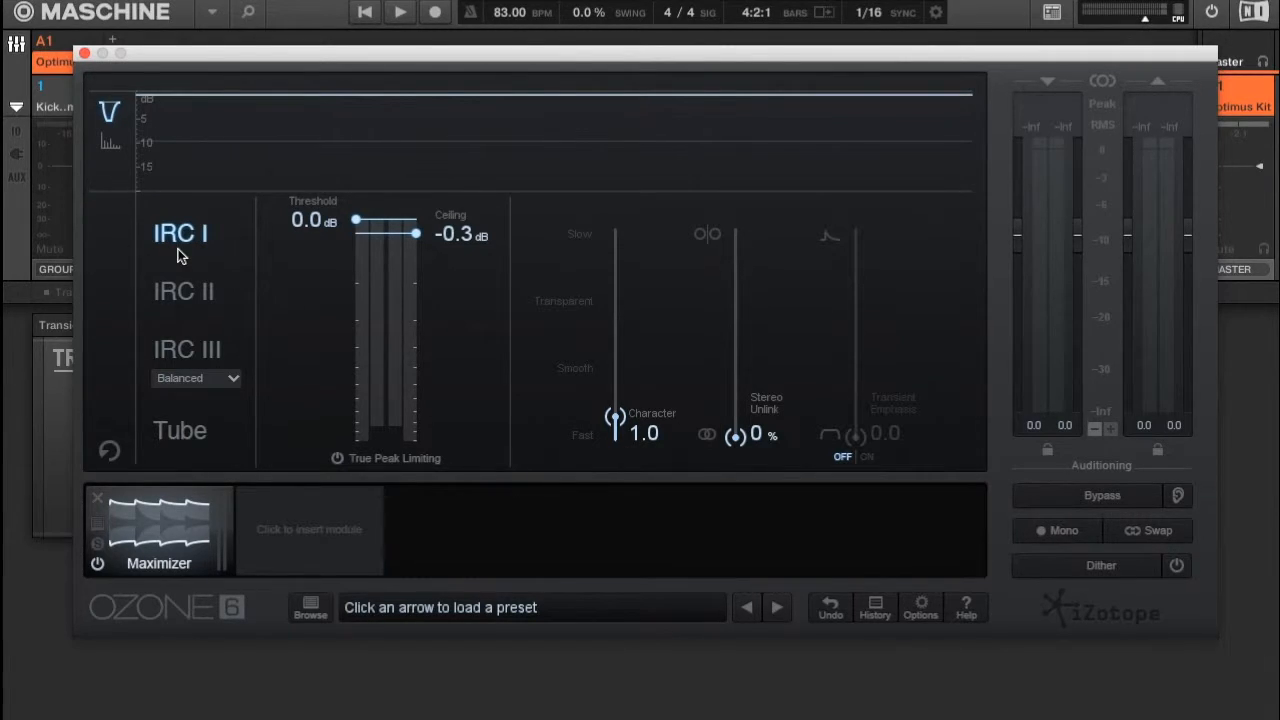
mouse_move(192, 345)
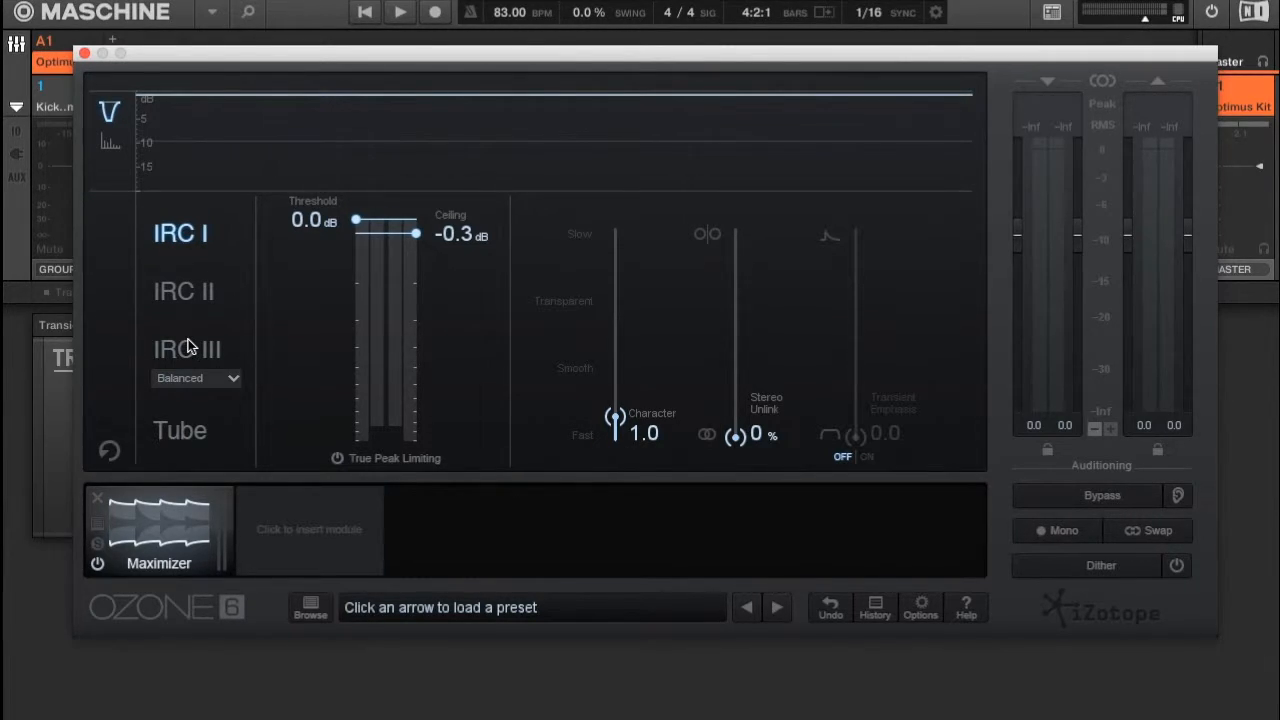
mouse_move(180, 235)
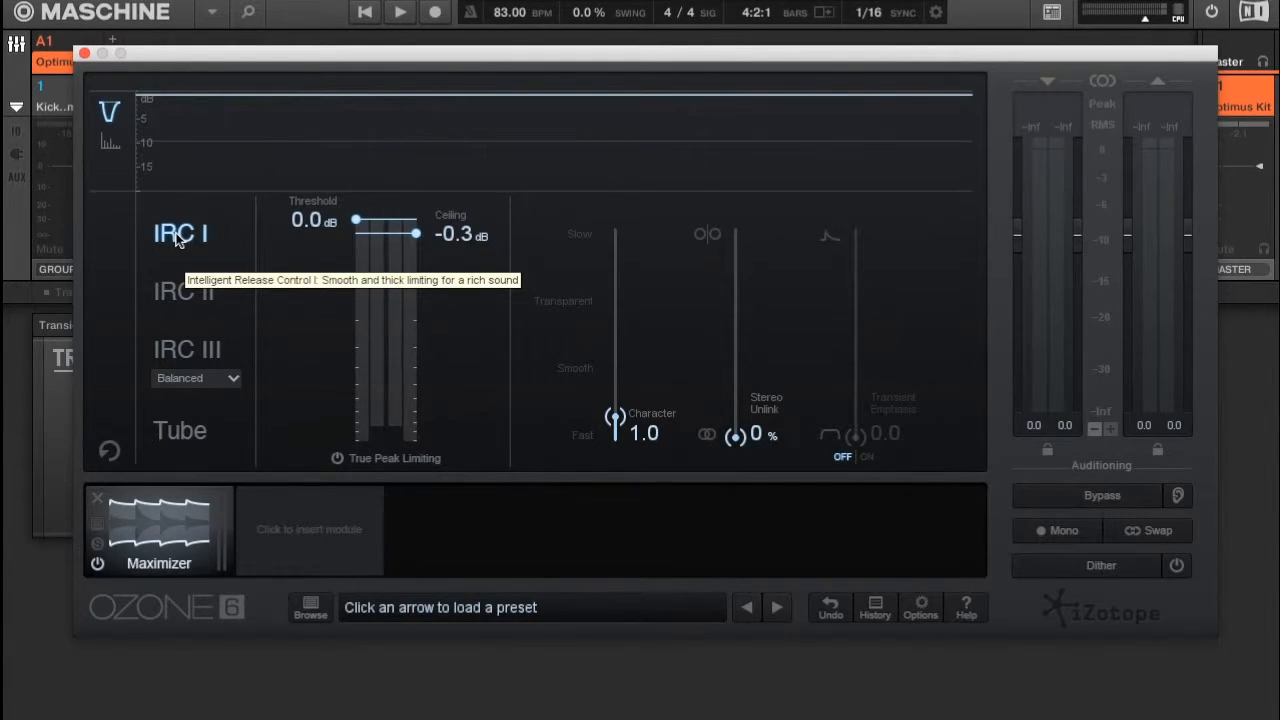
mouse_move(172, 280)
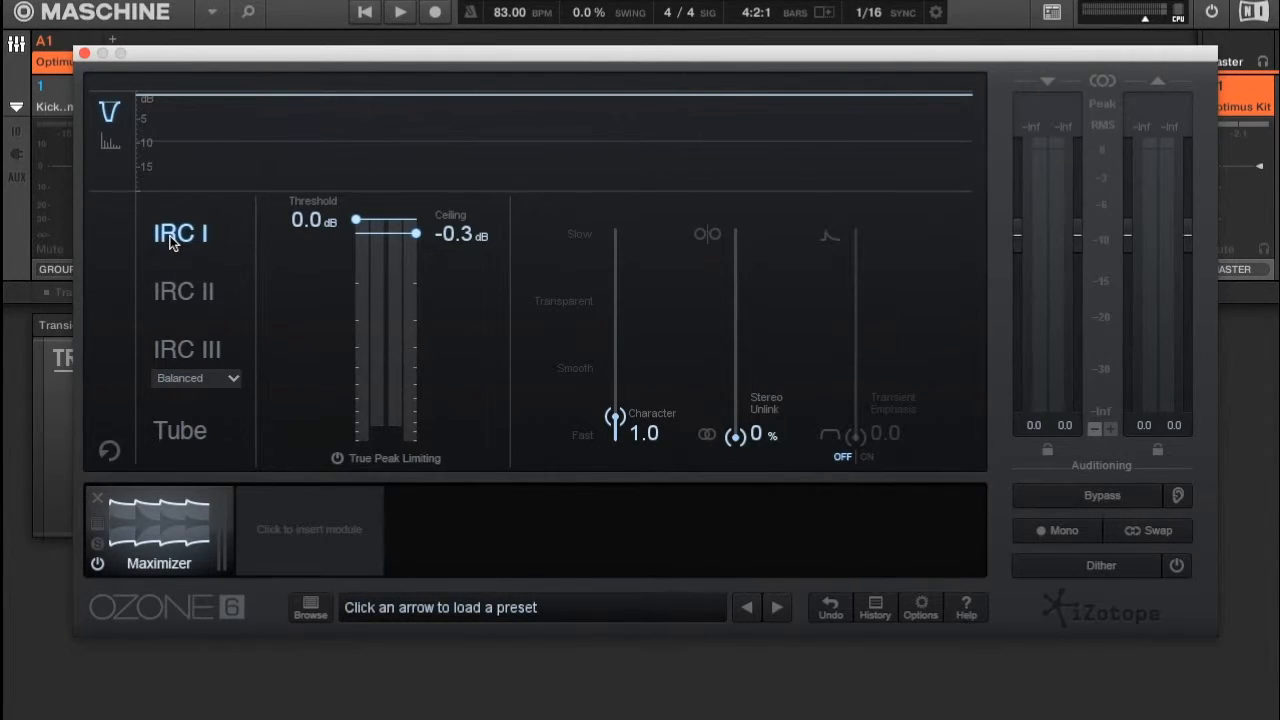
mouse_move(170, 373)
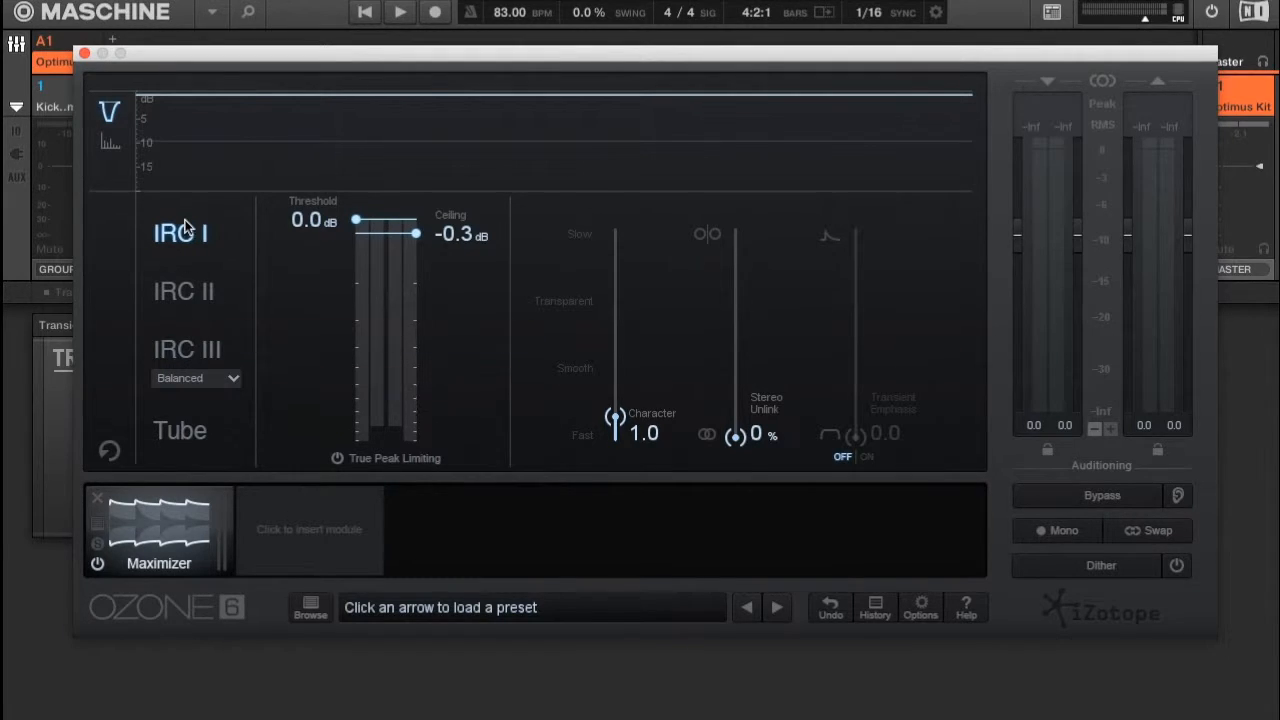
mouse_move(181, 233)
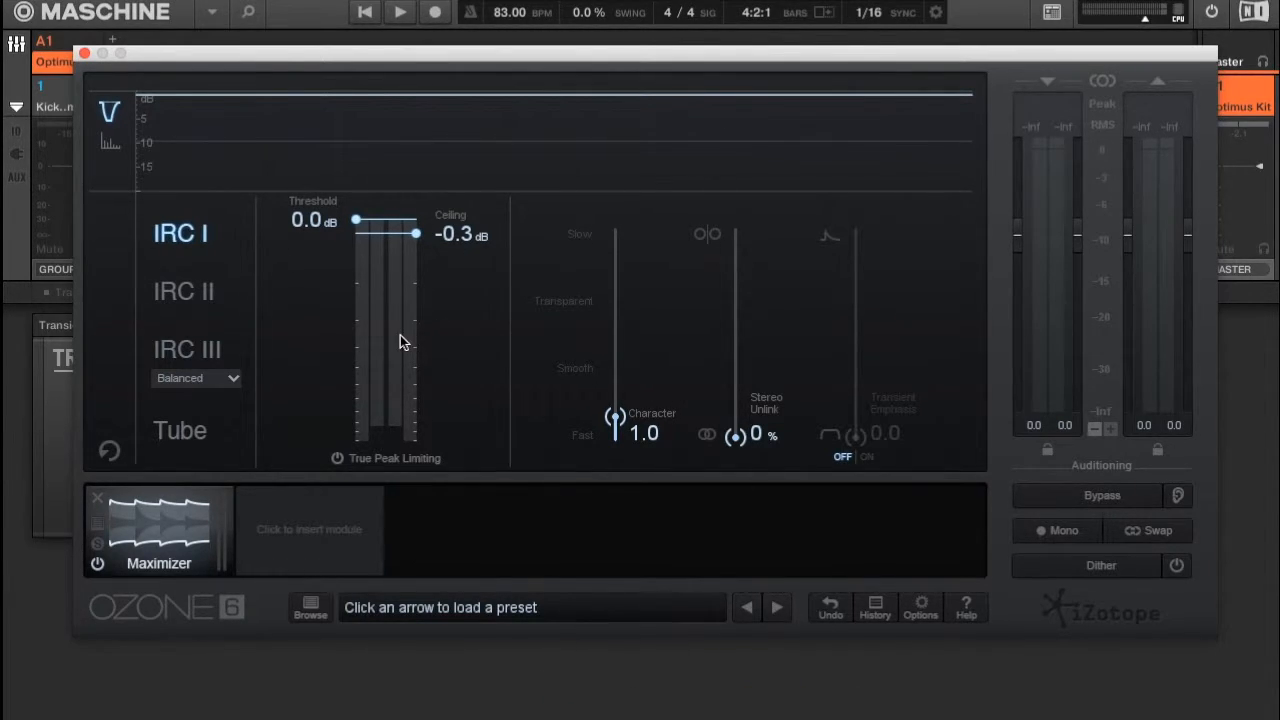
mouse_move(408, 336)
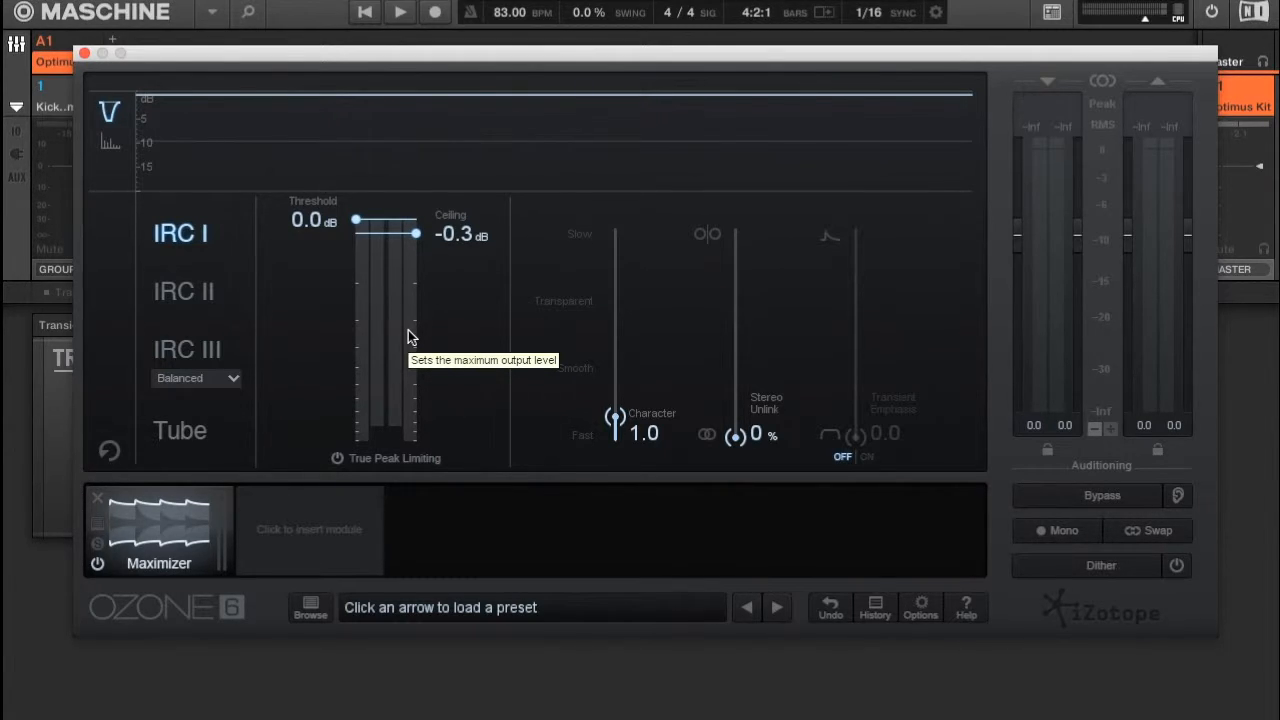
mouse_move(158, 349)
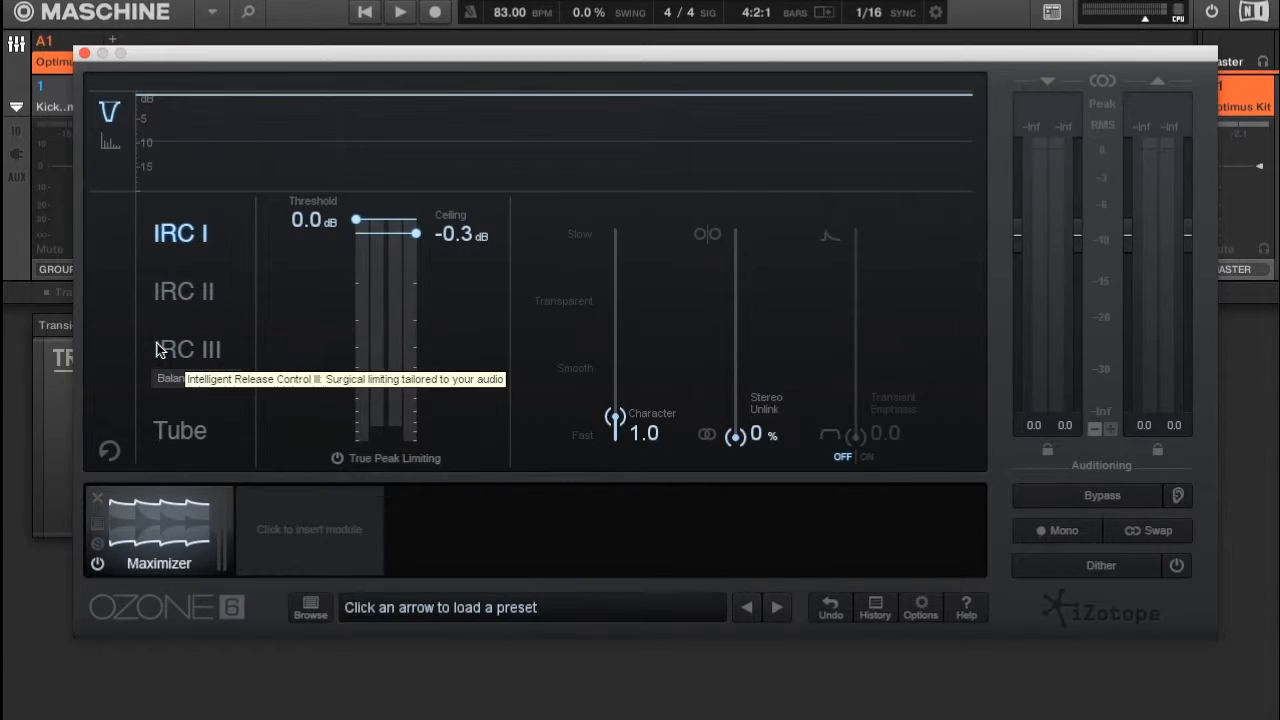
Switch Ozone 6's Maximizer limiting mode to IRC III
click(187, 349)
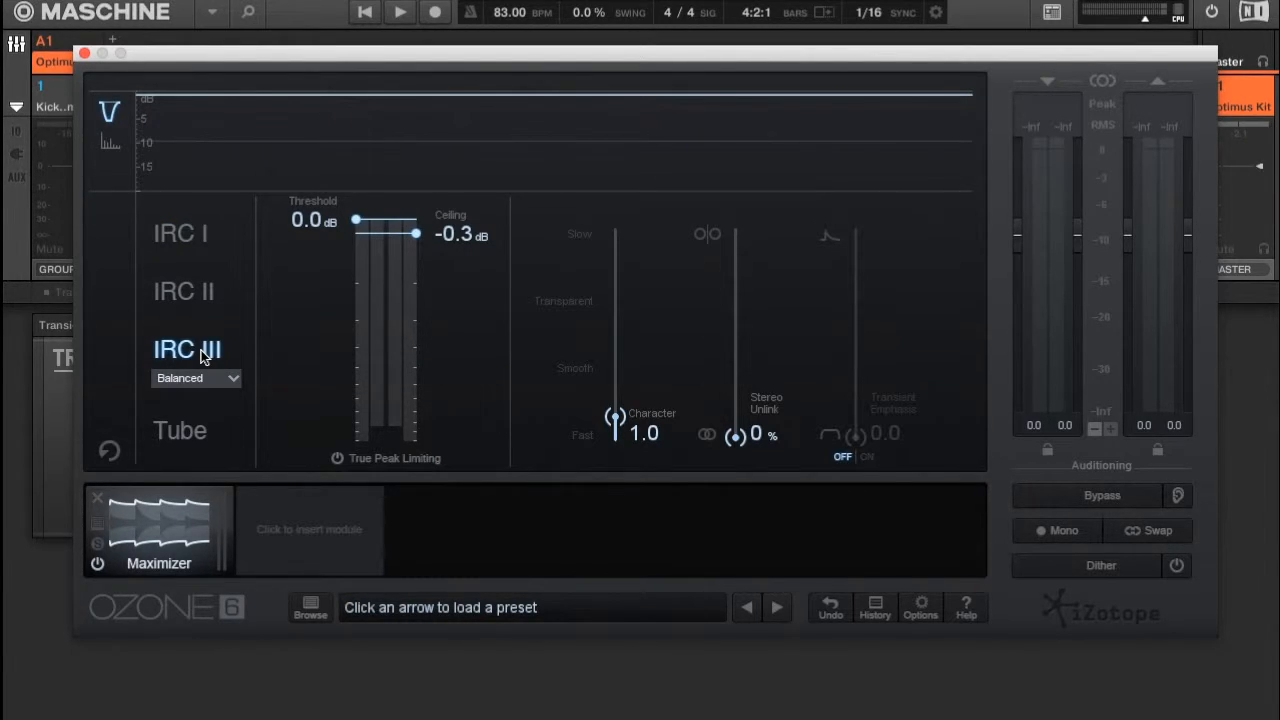
mouse_move(318, 331)
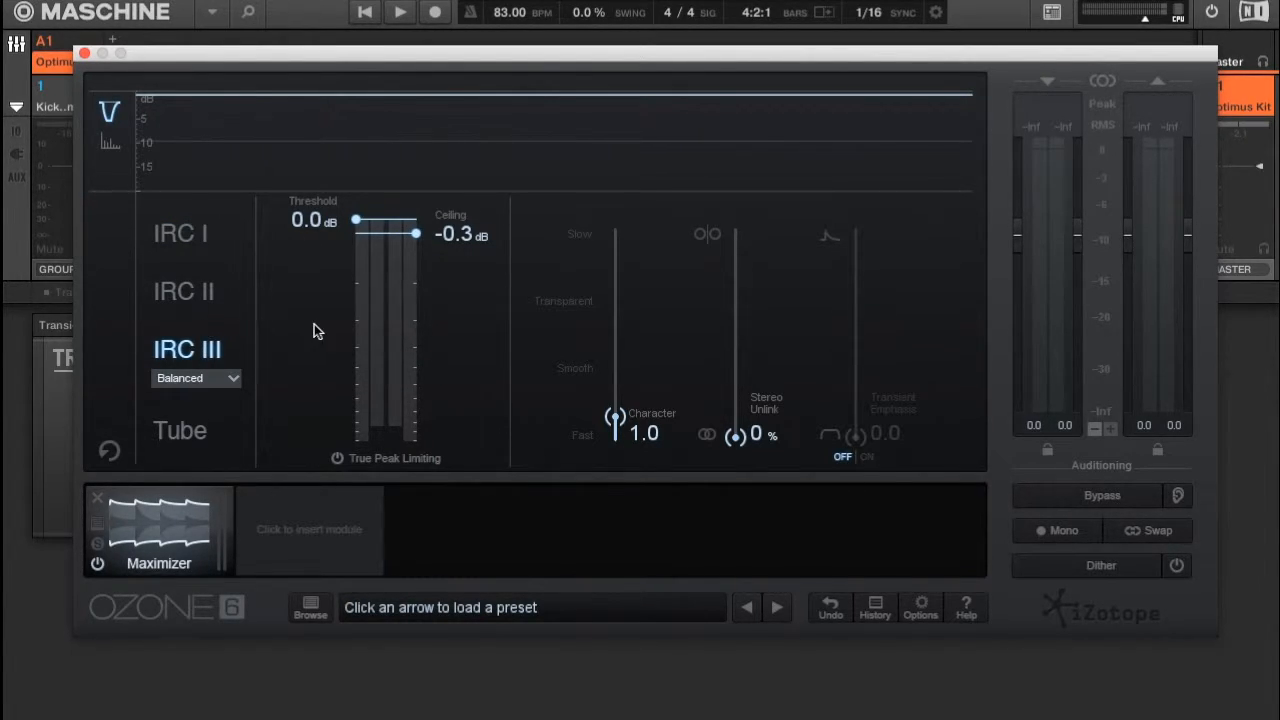
mouse_move(210, 345)
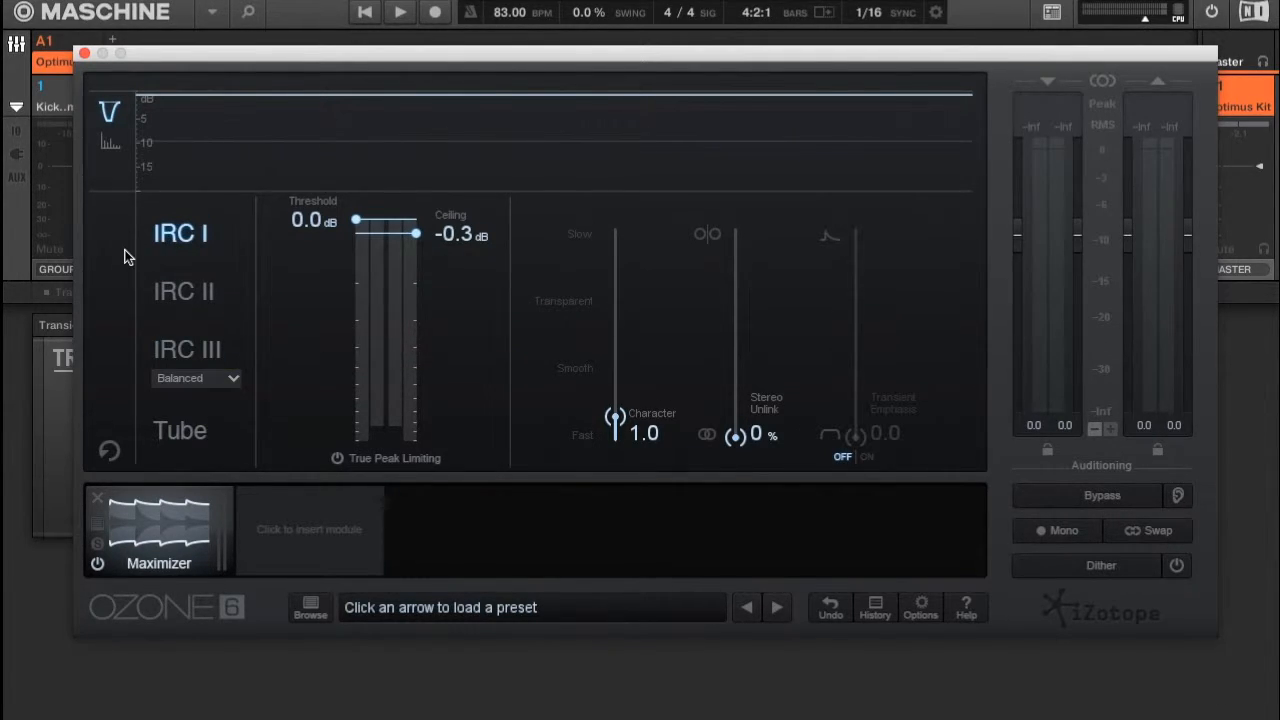
mouse_move(272, 230)
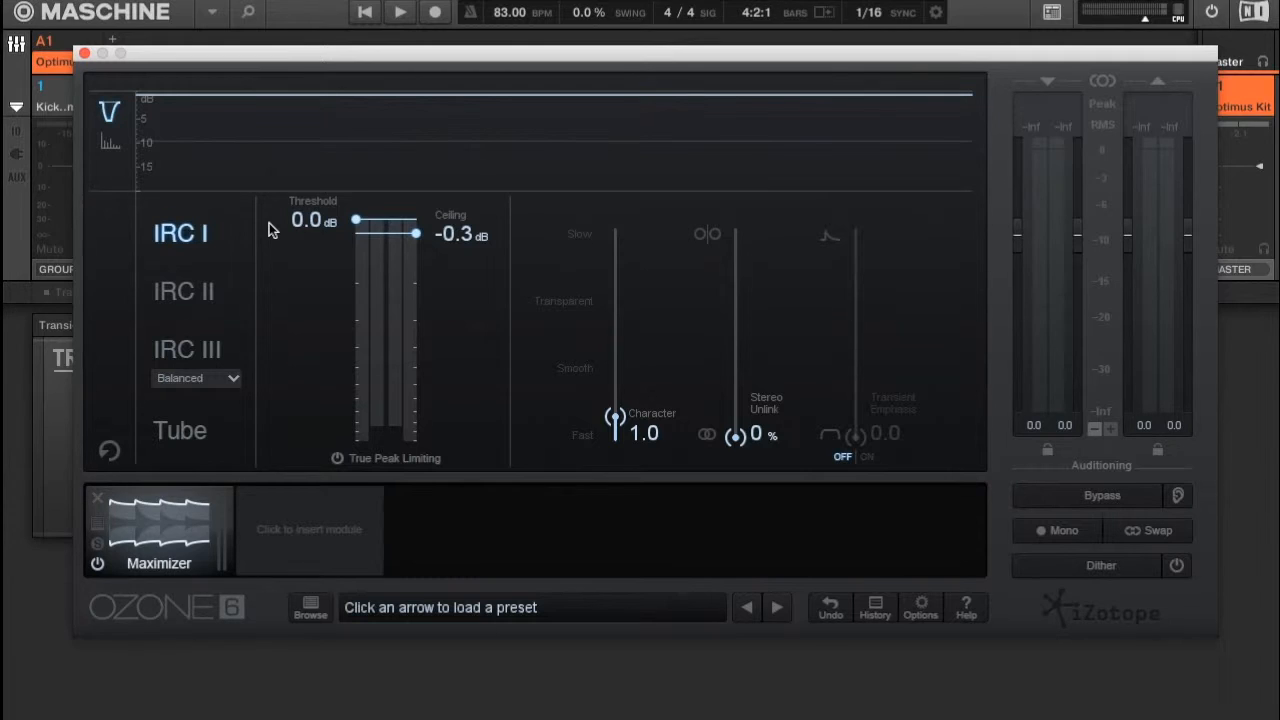
mouse_move(285, 231)
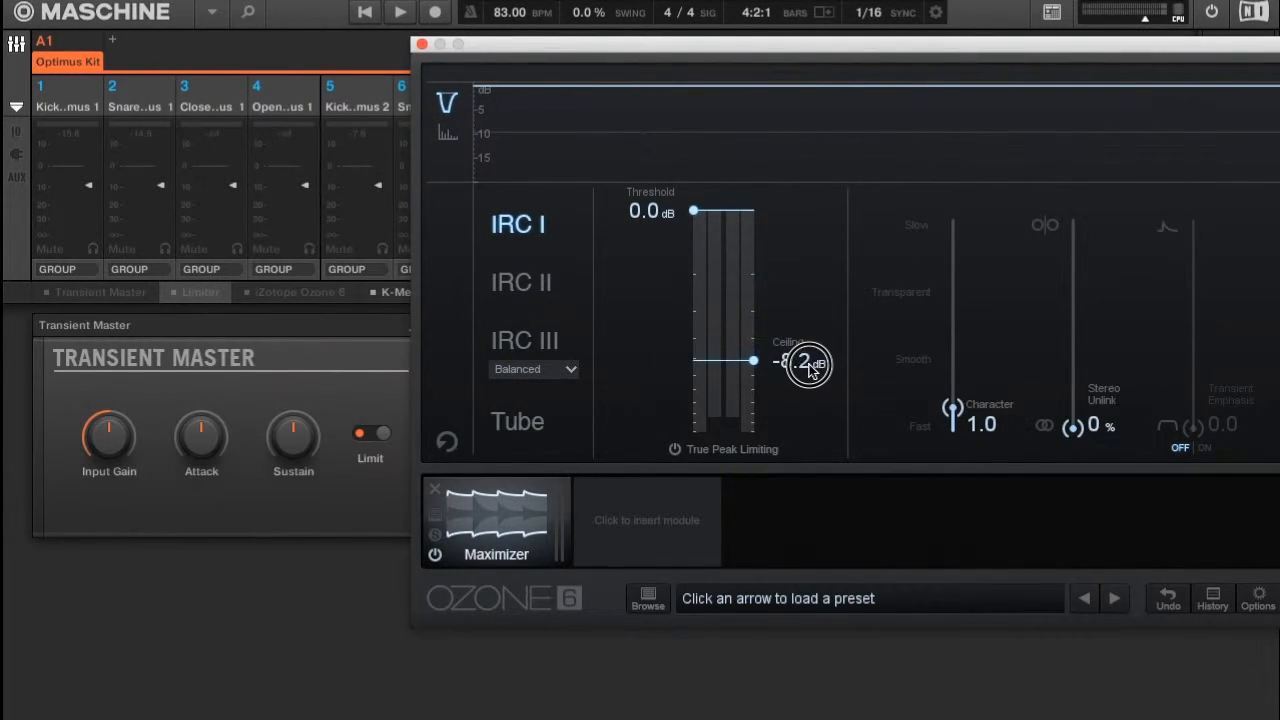
Lower the Ozone 6 Maximizer ceiling to -10.0 dB with the threshold left at 0.0 dB
drag(753, 361, 753, 378)
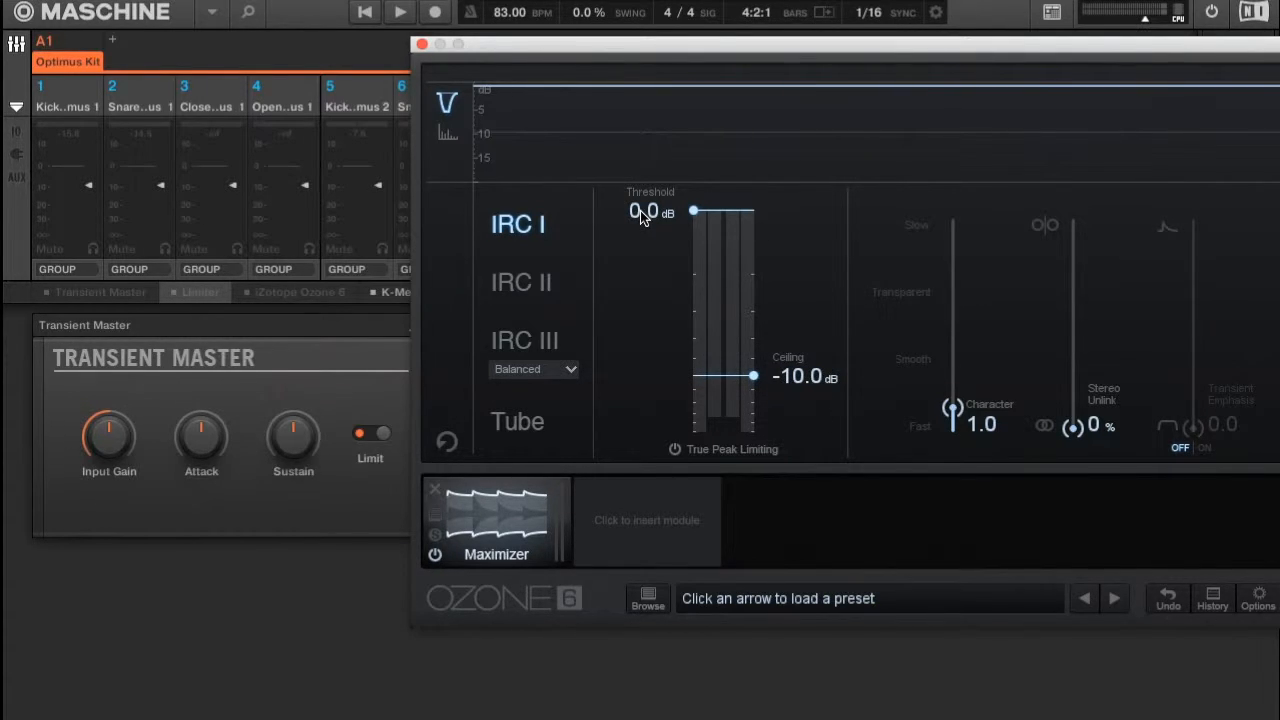
mouse_move(855, 53)
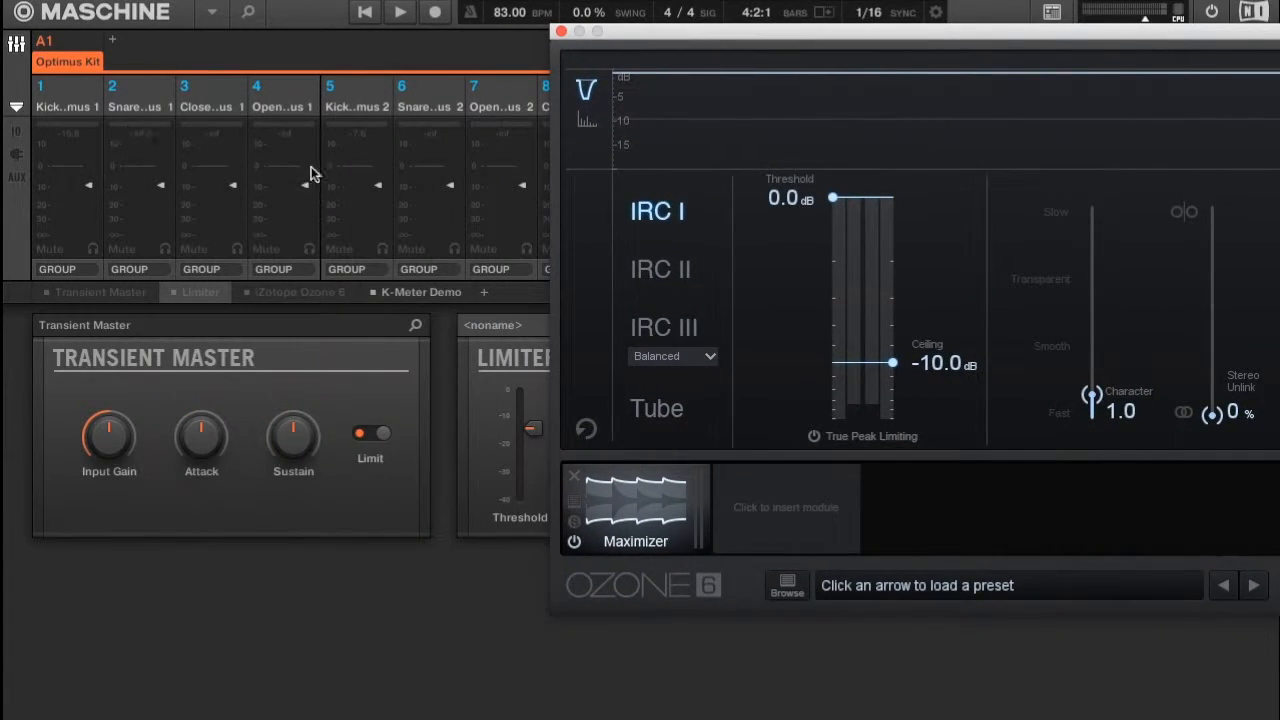
click(399, 12)
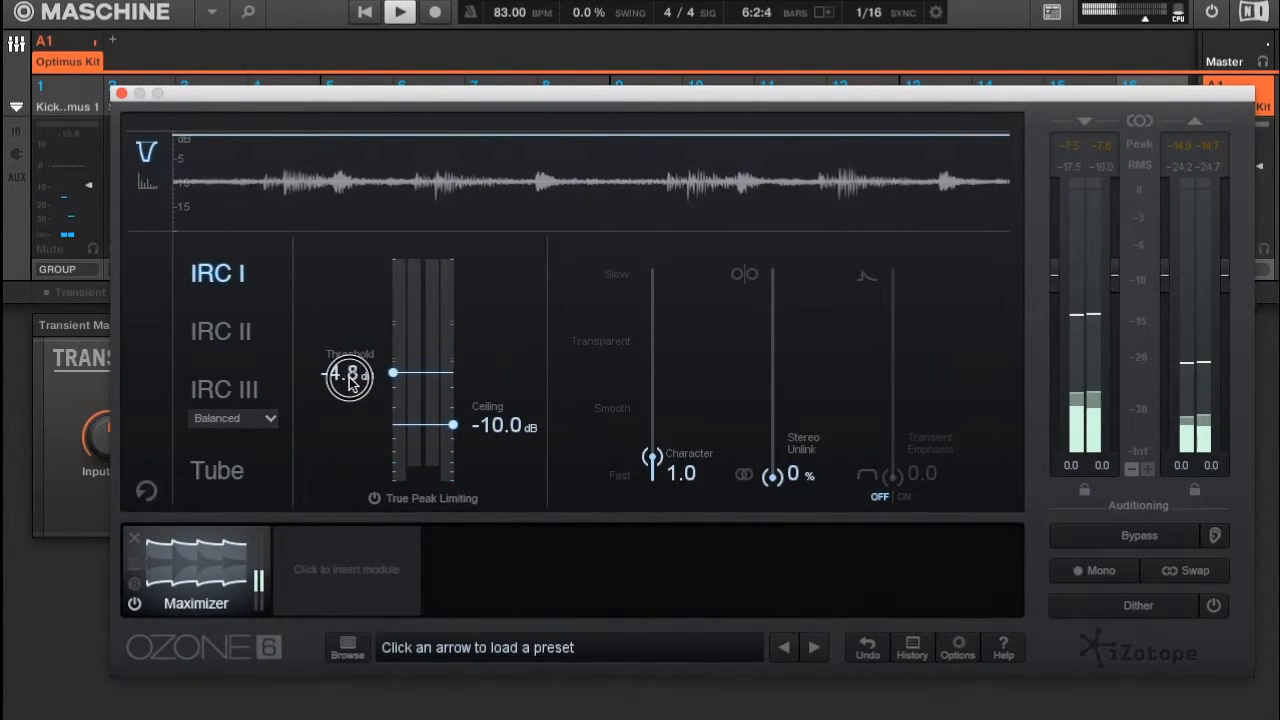
Pull the Maximizer threshold down in stages to -10.0 dB, matching the ceiling
drag(349, 378, 349, 398)
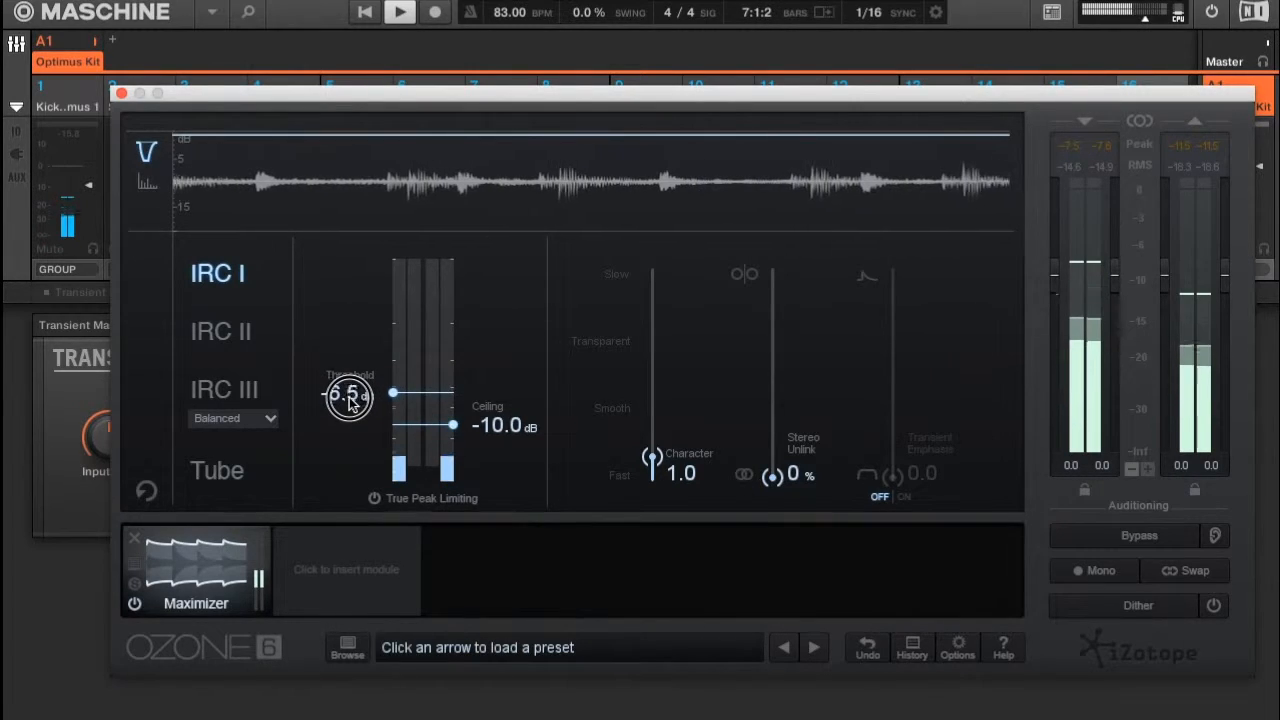
drag(348, 398, 348, 410)
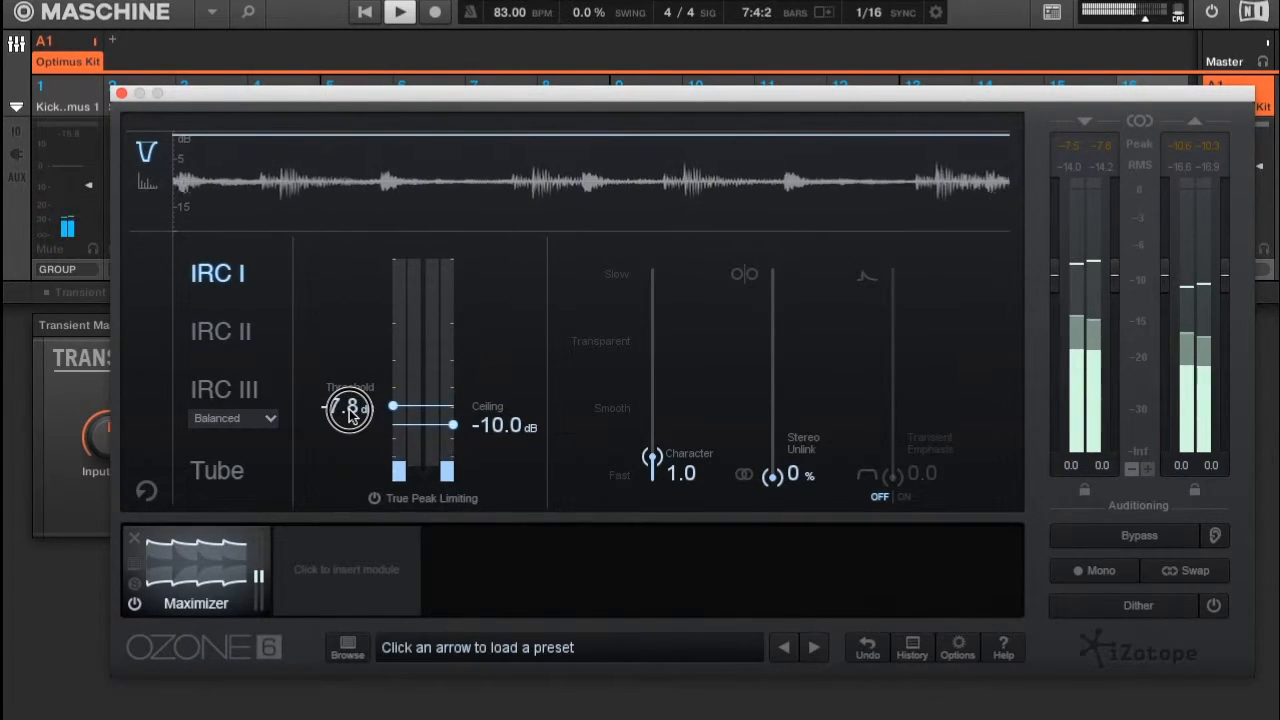
drag(348, 408, 345, 425)
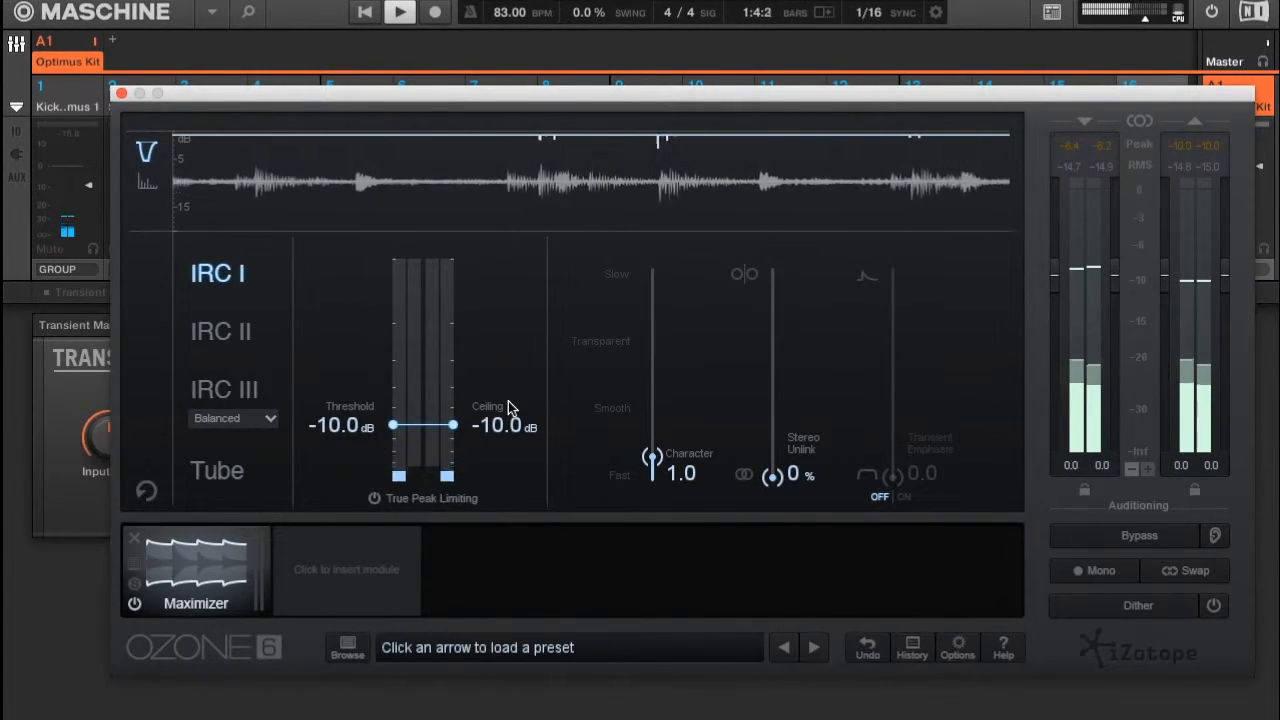
mouse_move(330, 451)
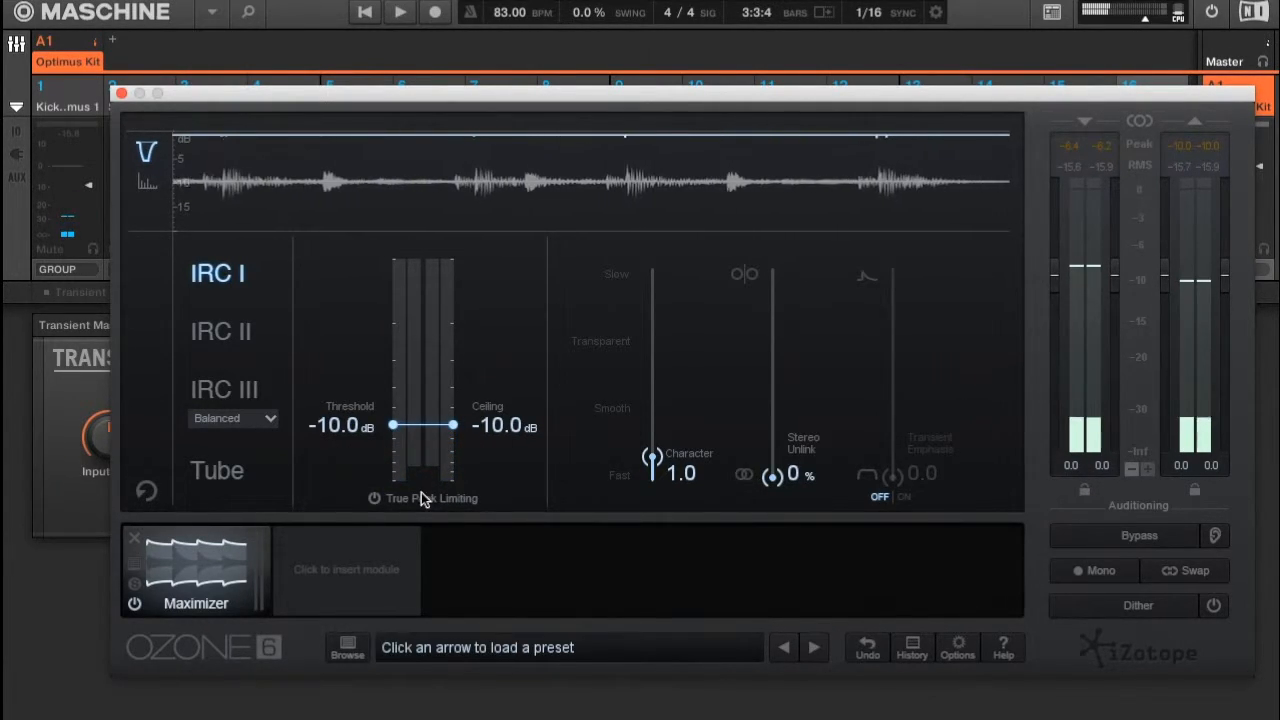
mouse_move(425, 483)
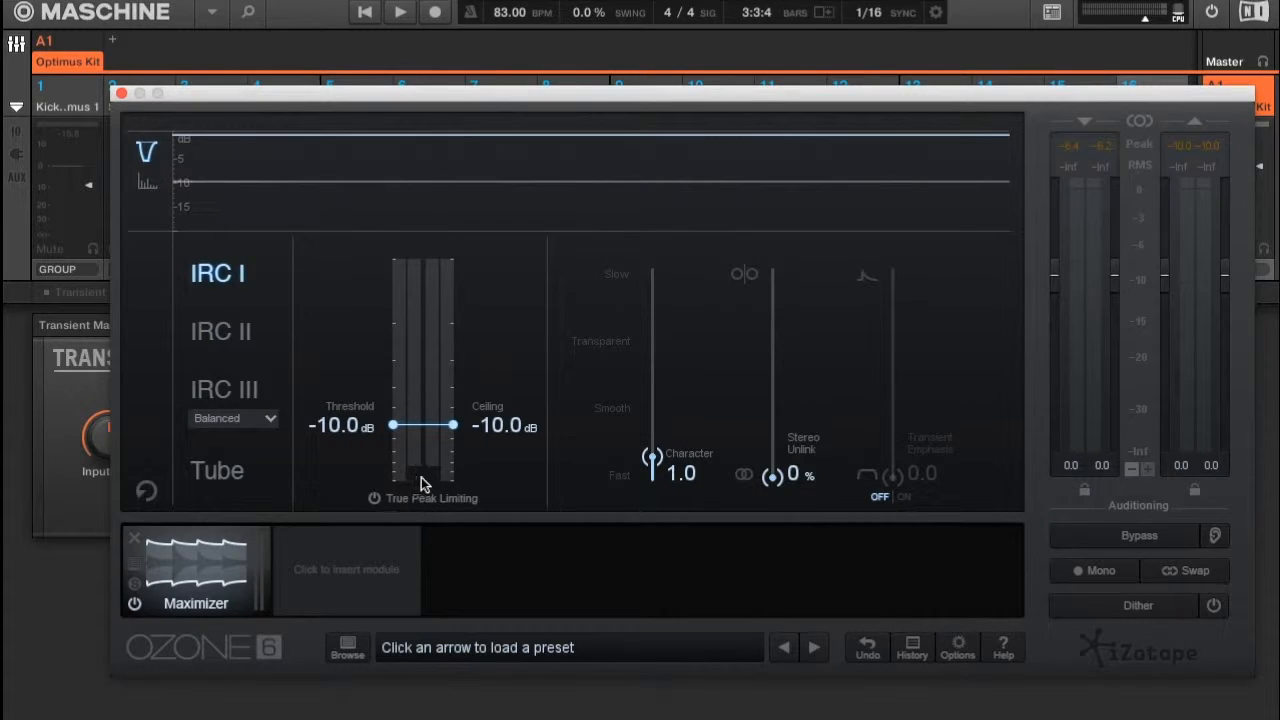
mouse_move(425, 483)
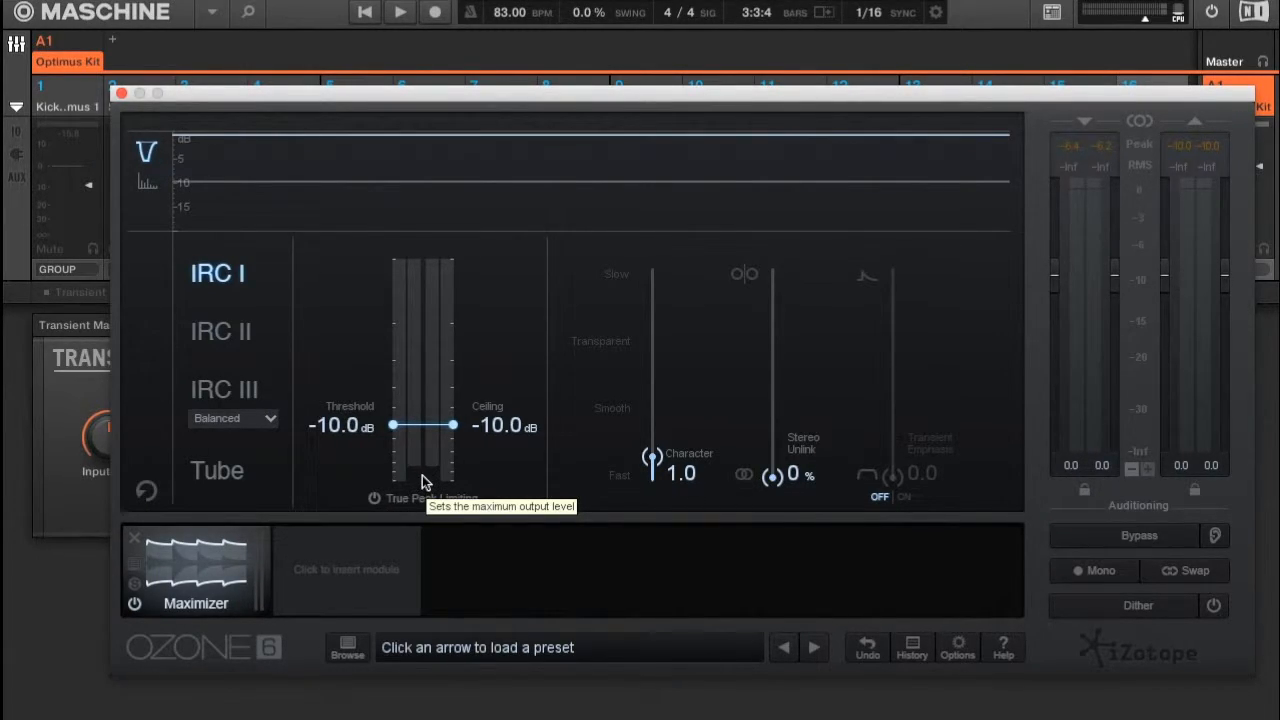
mouse_move(418, 485)
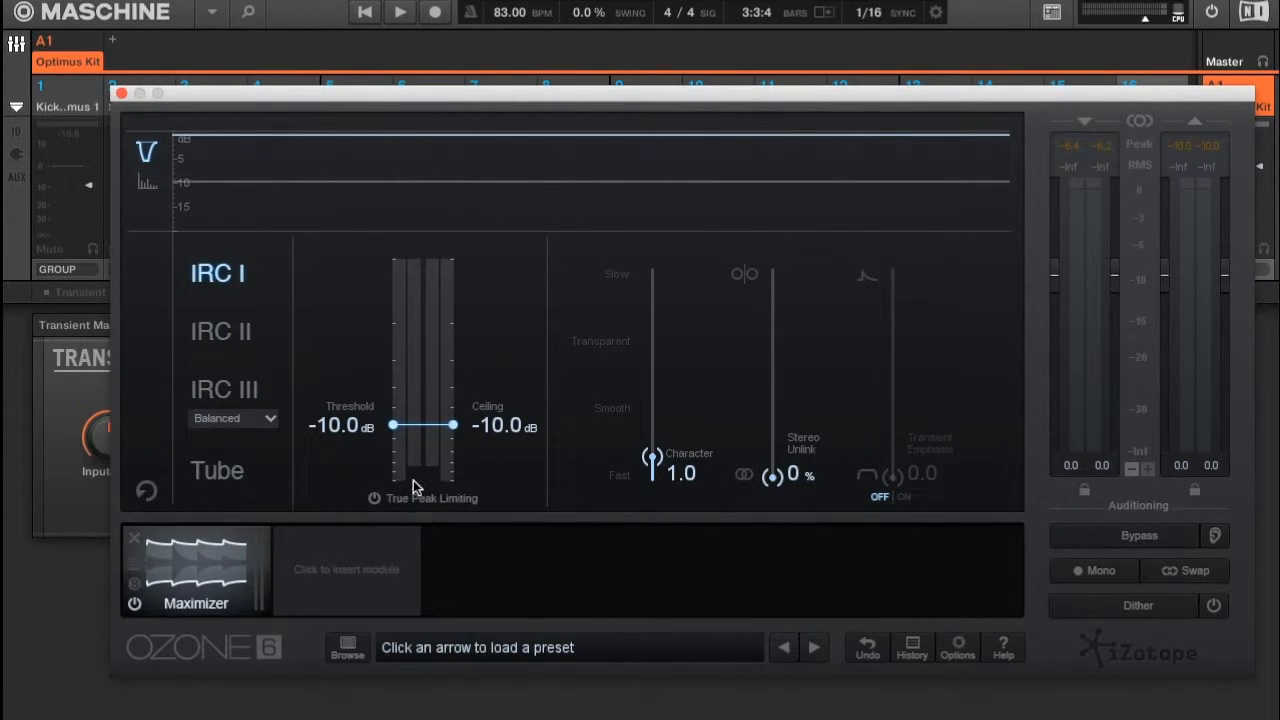
mouse_move(435, 488)
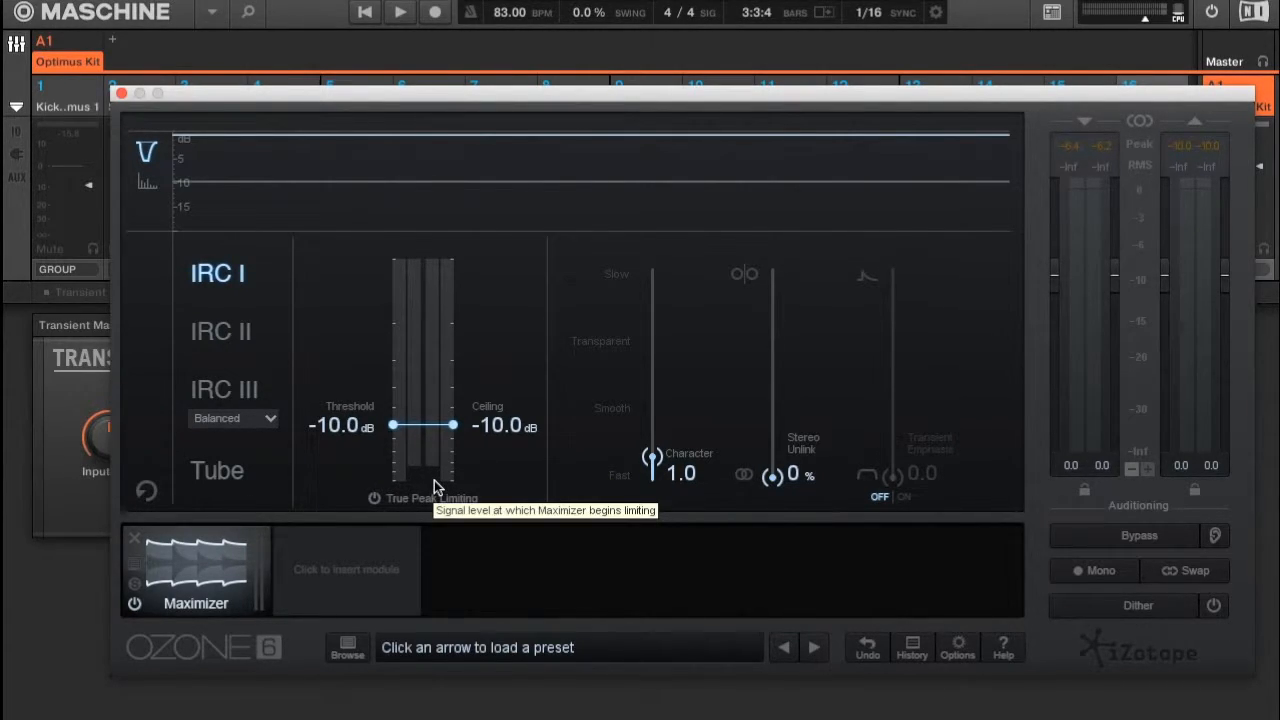
mouse_move(412, 495)
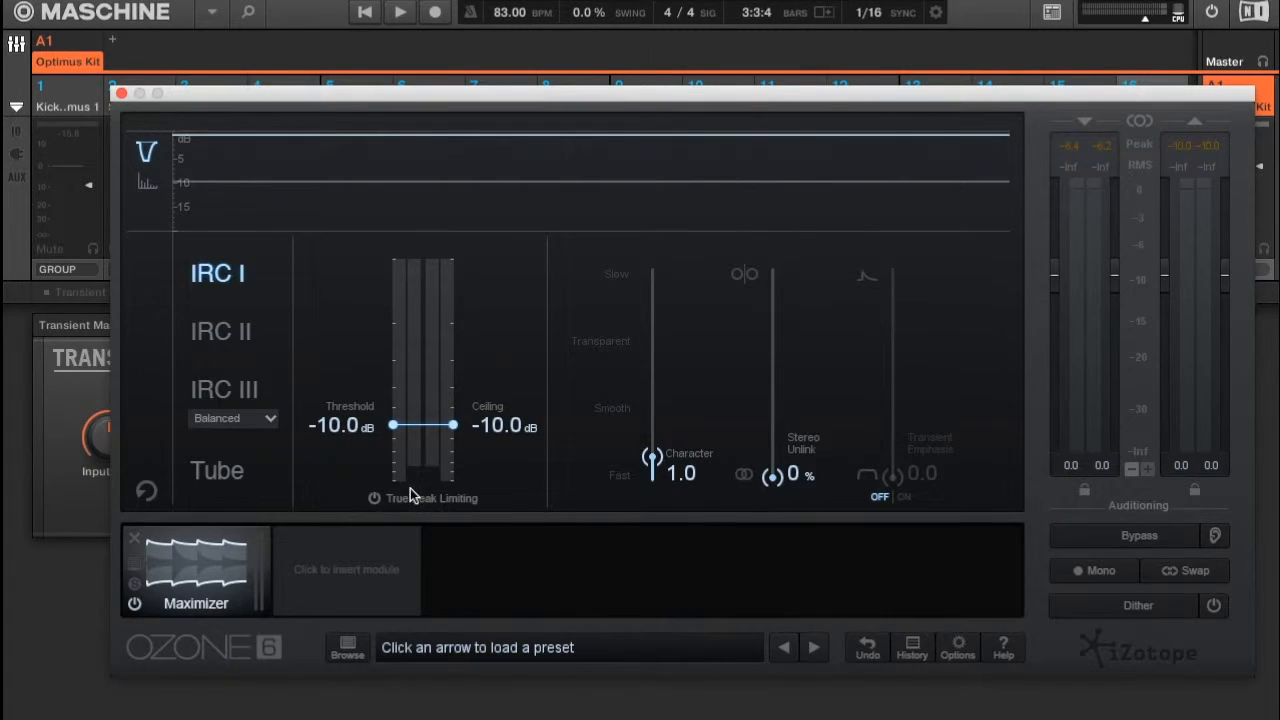
mouse_move(418, 485)
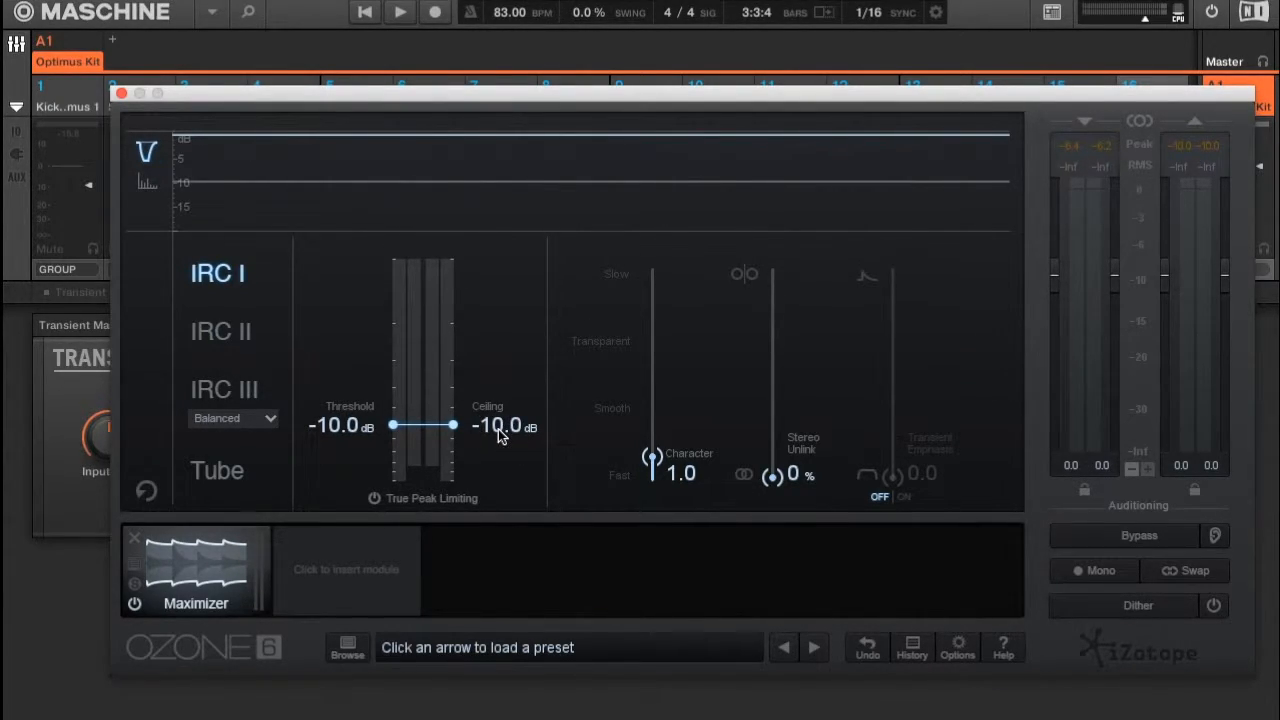
mouse_move(1170, 178)
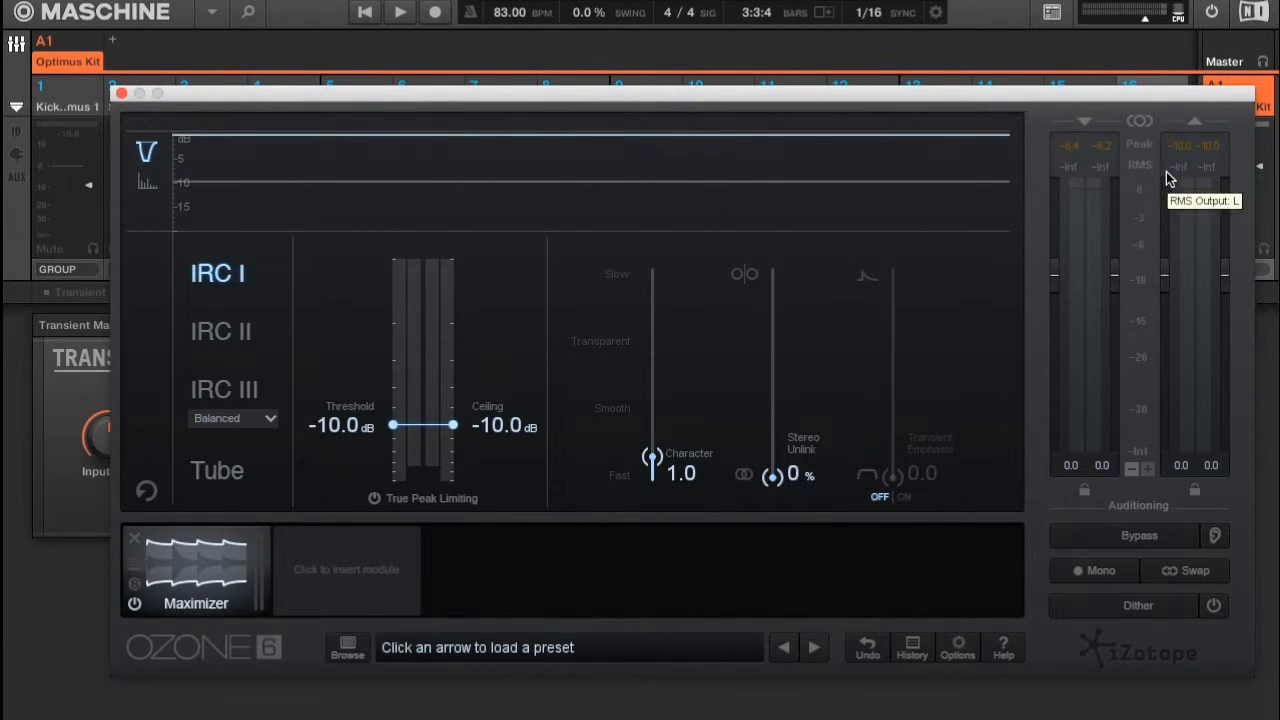
mouse_move(519, 442)
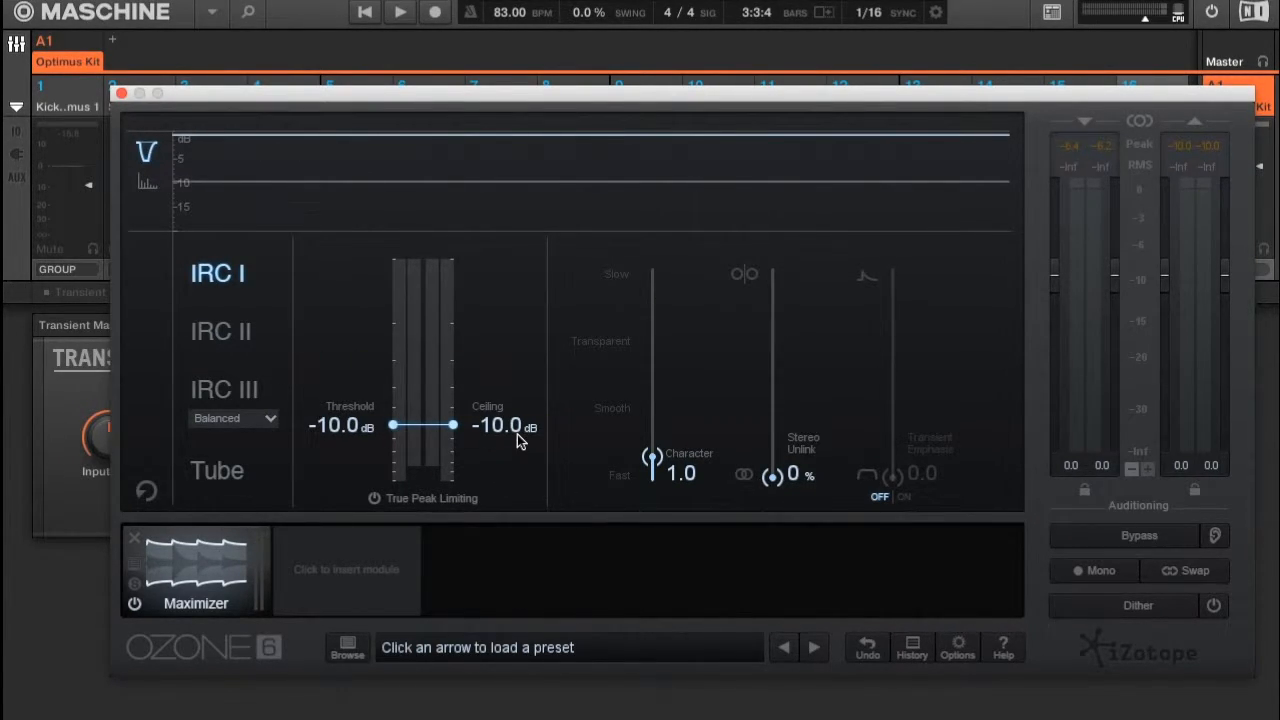
Return the ceiling to -0.3 dB, keep threshold at -10.0 dB, and stop playback
click(399, 12)
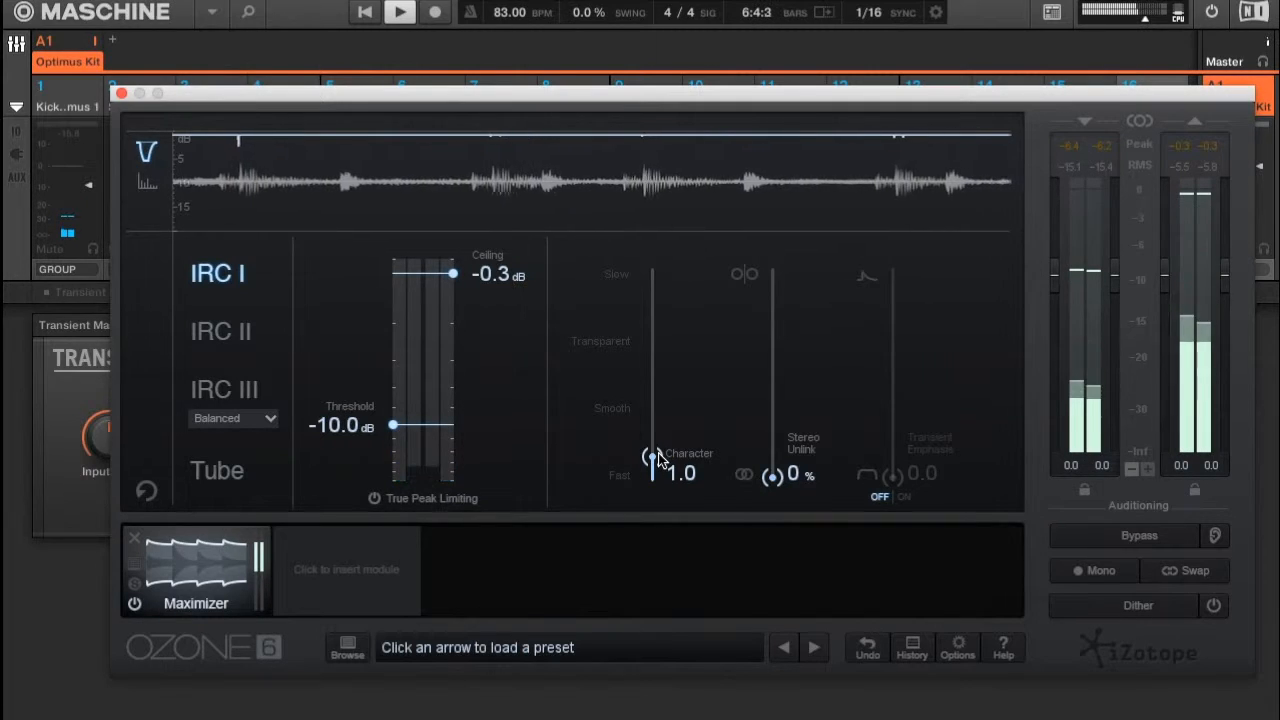
click(399, 12)
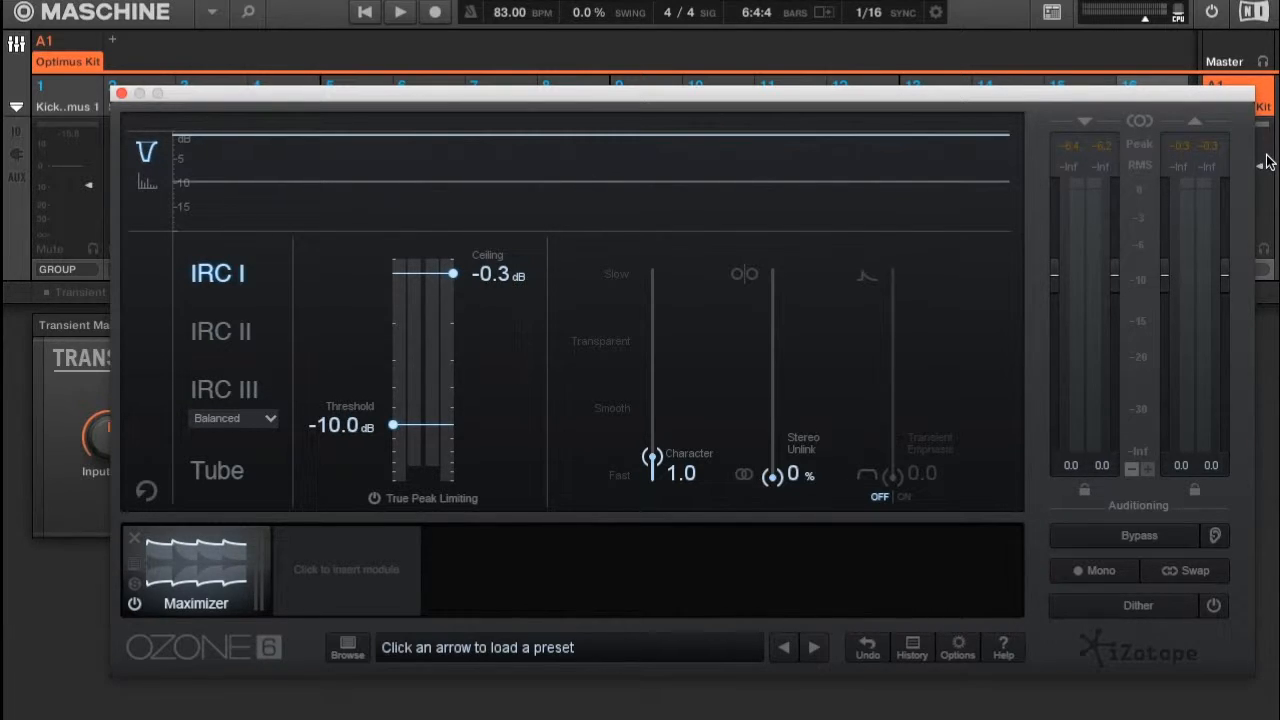
mouse_move(887, 243)
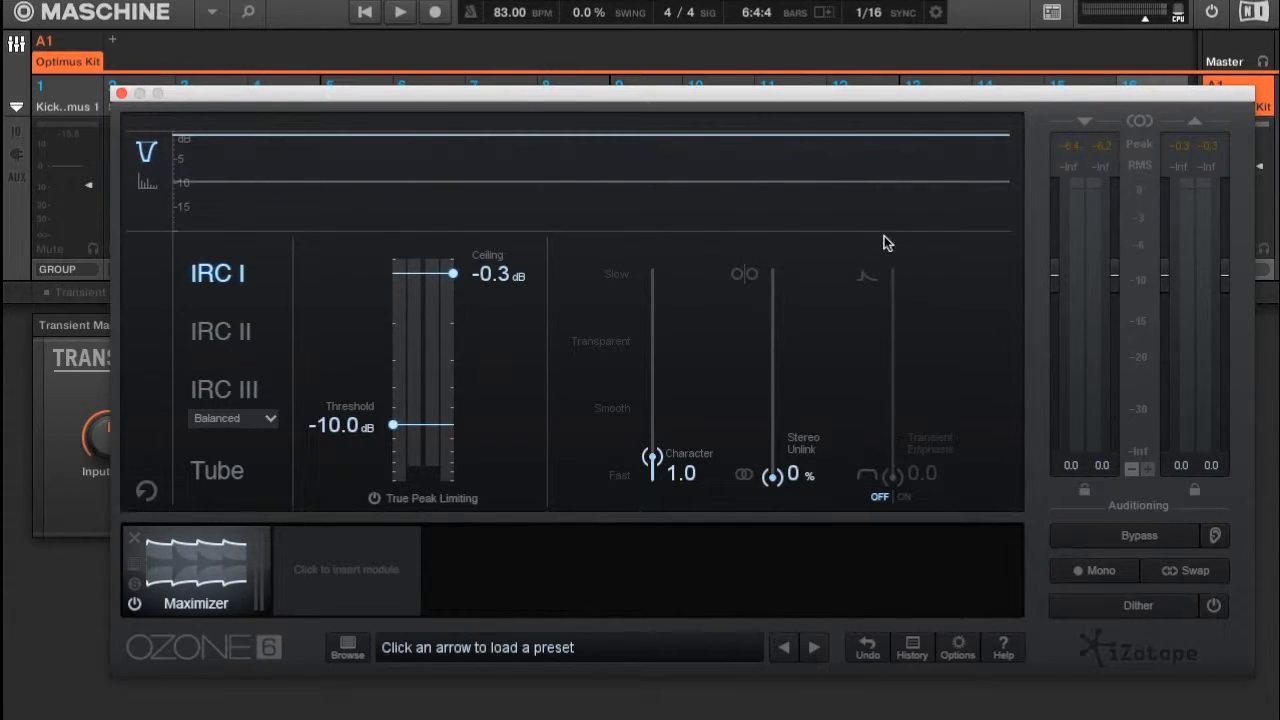
mouse_move(1185, 167)
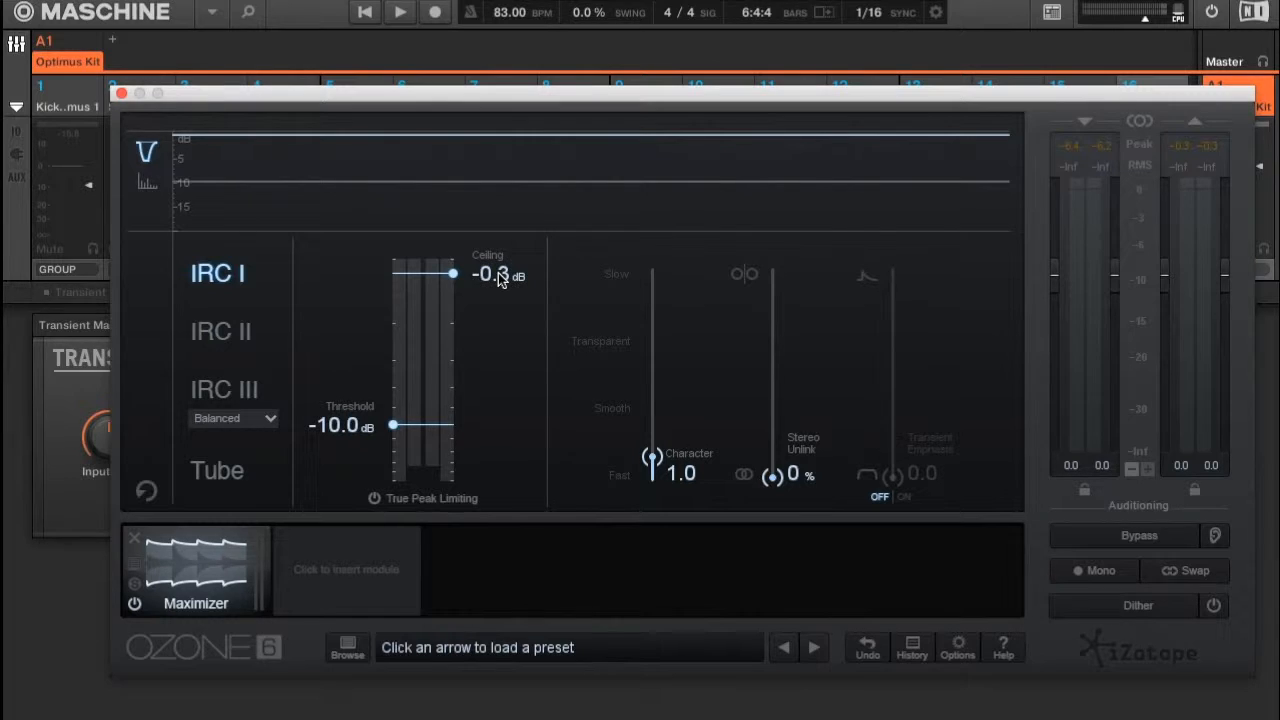
mouse_move(225, 333)
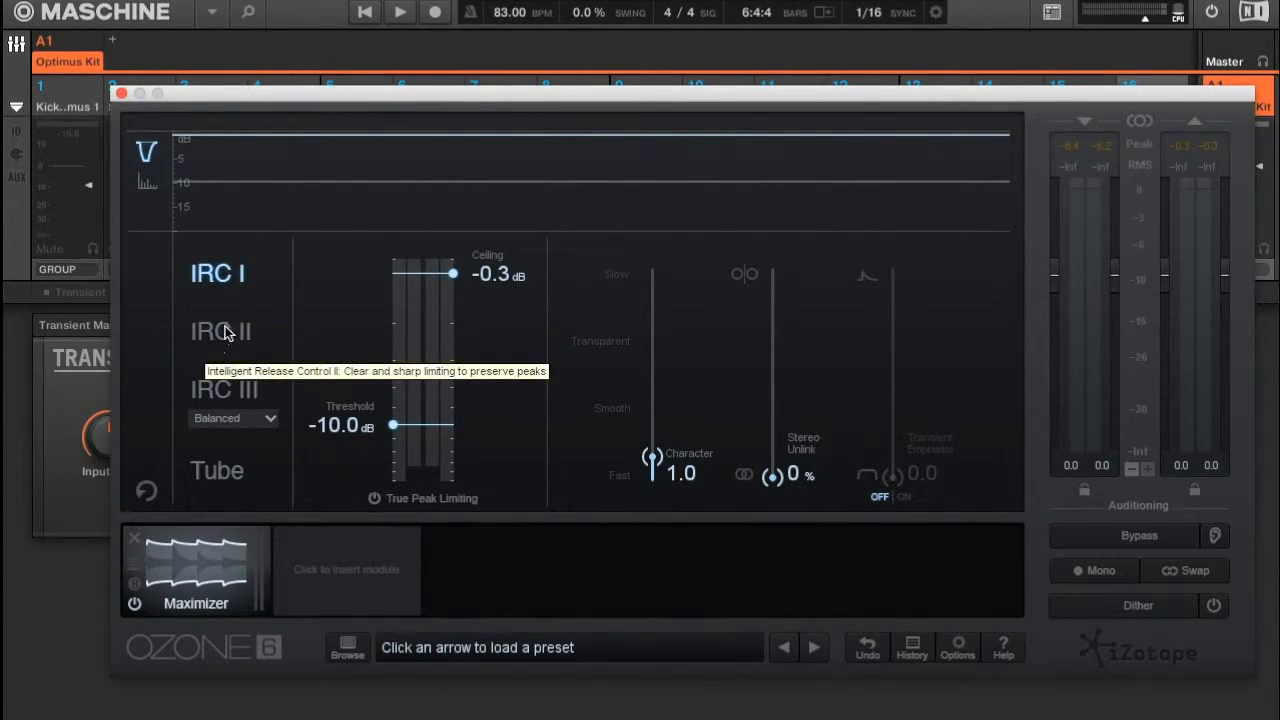
mouse_move(221, 316)
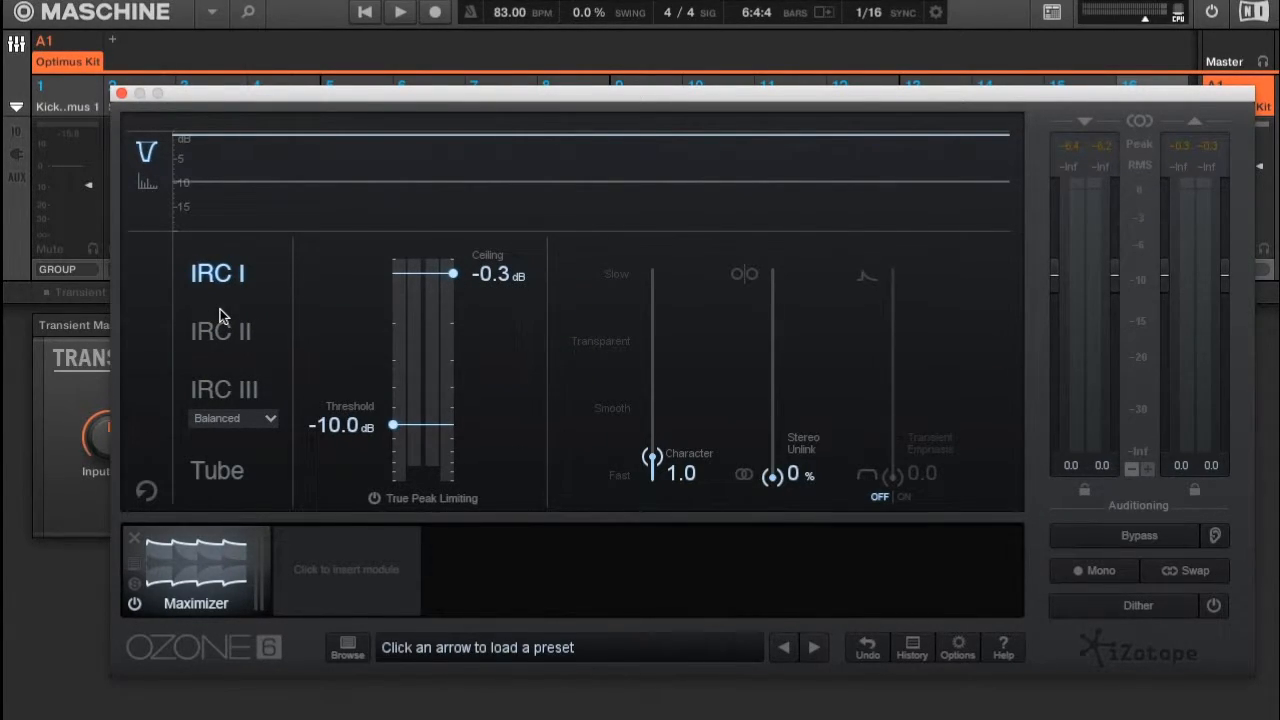
mouse_move(208, 366)
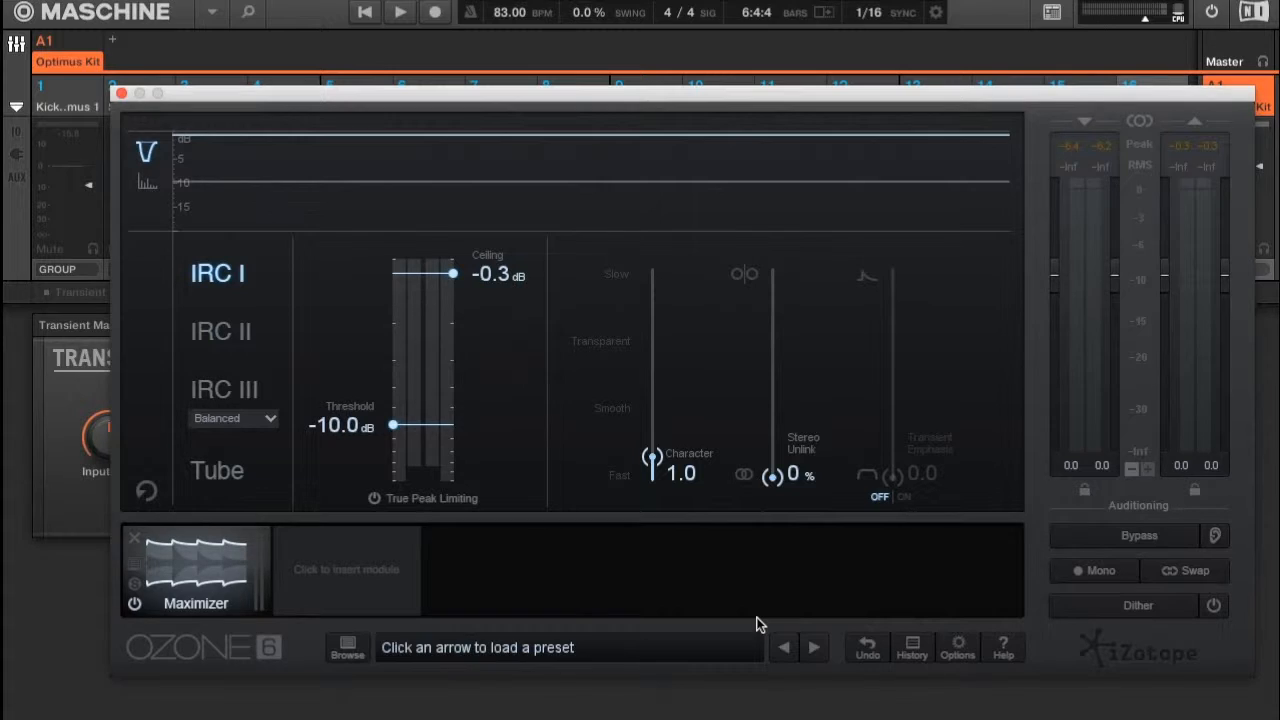
mouse_move(800, 578)
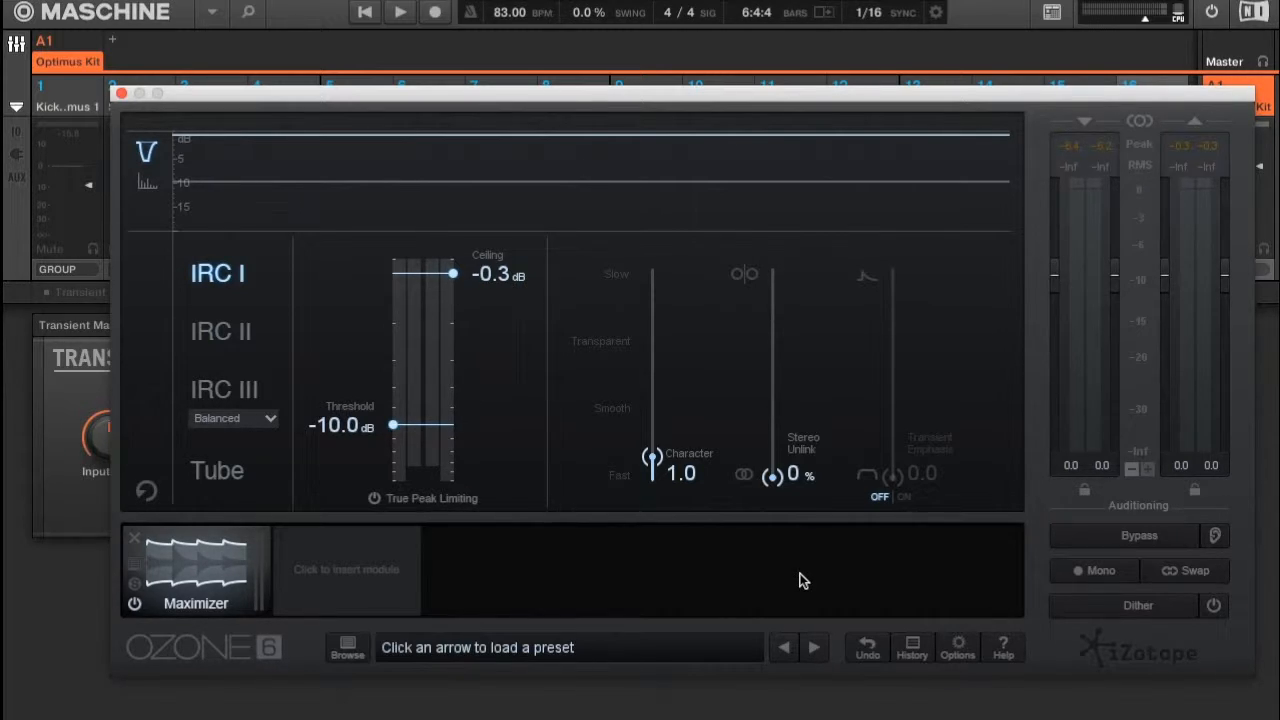
mouse_move(778, 585)
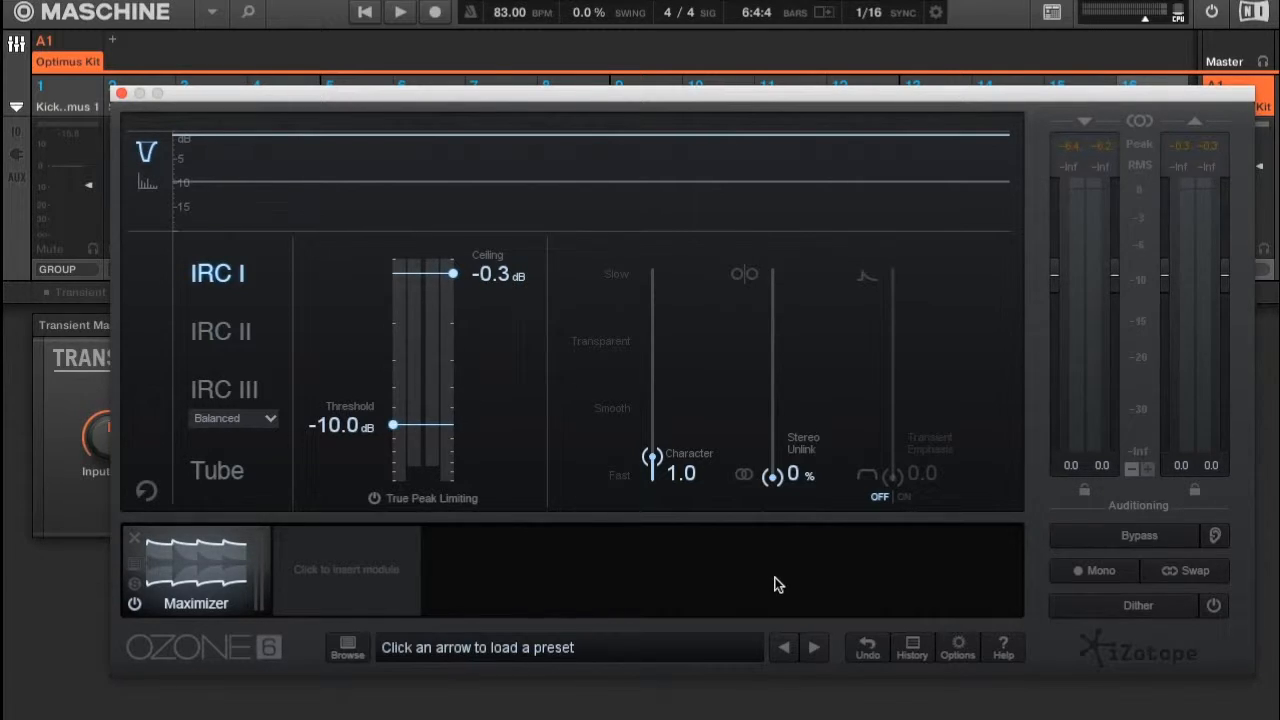
mouse_move(235, 300)
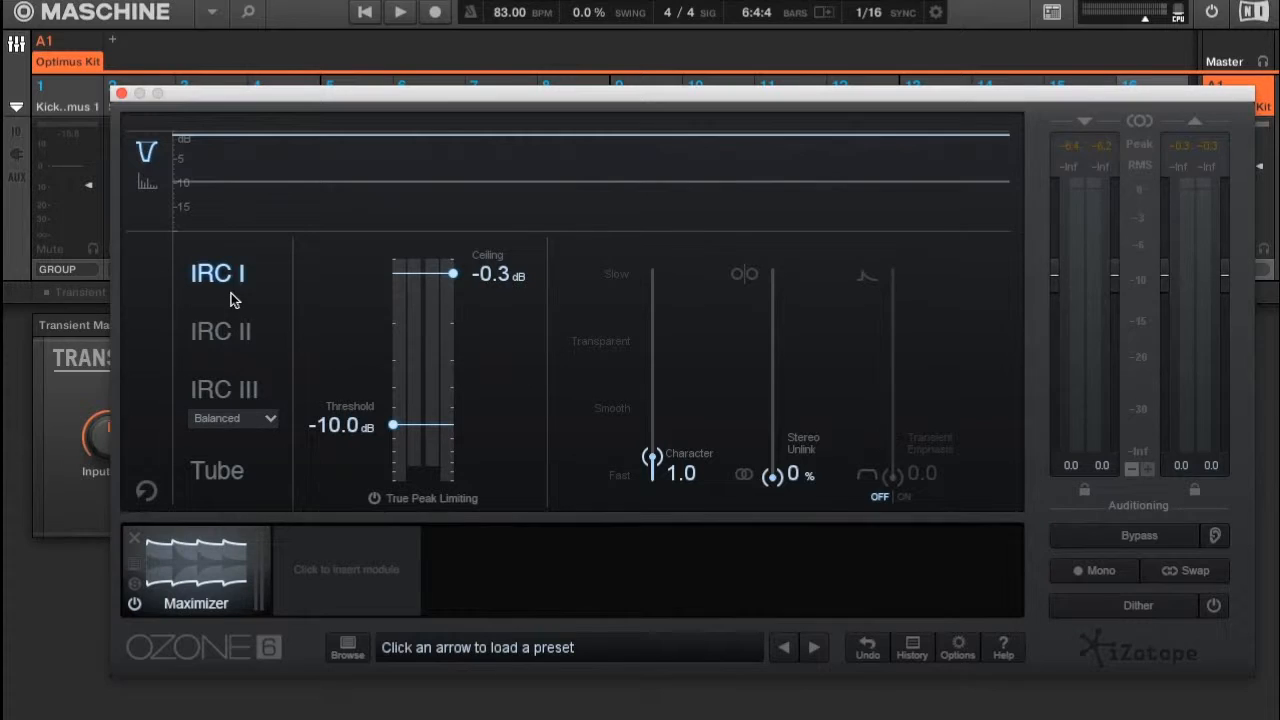
mouse_move(213, 348)
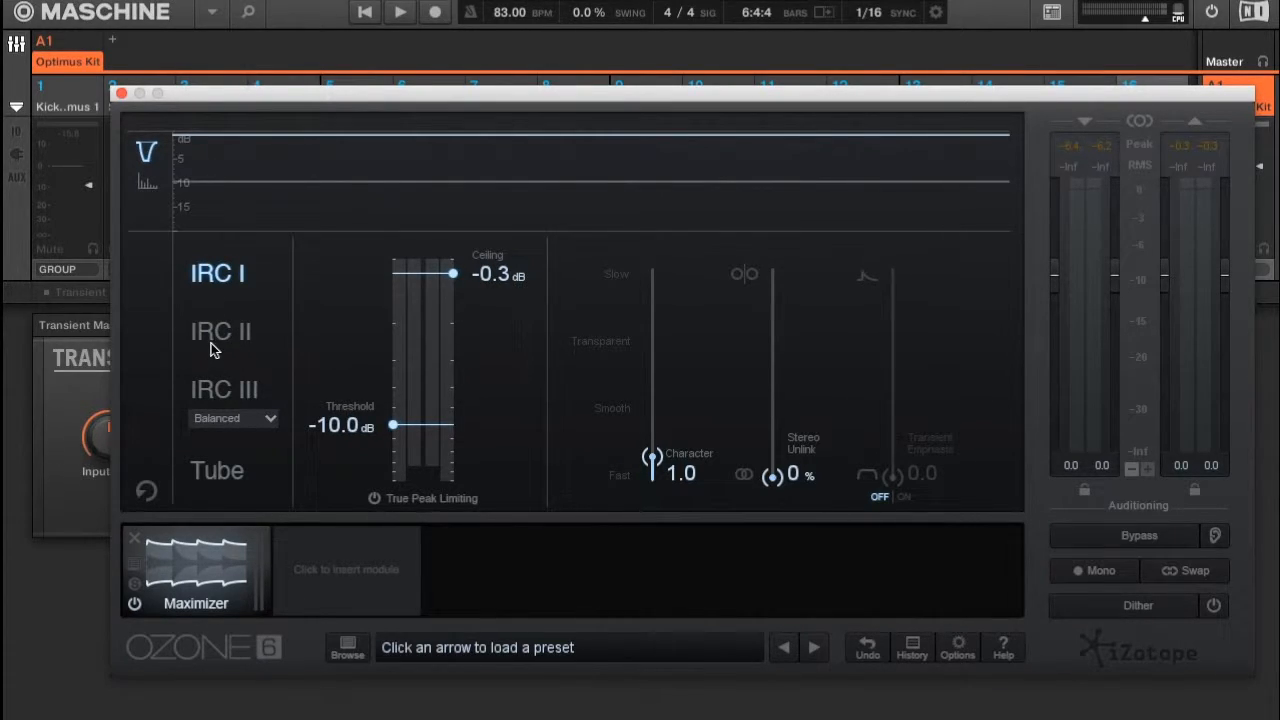
mouse_move(210, 280)
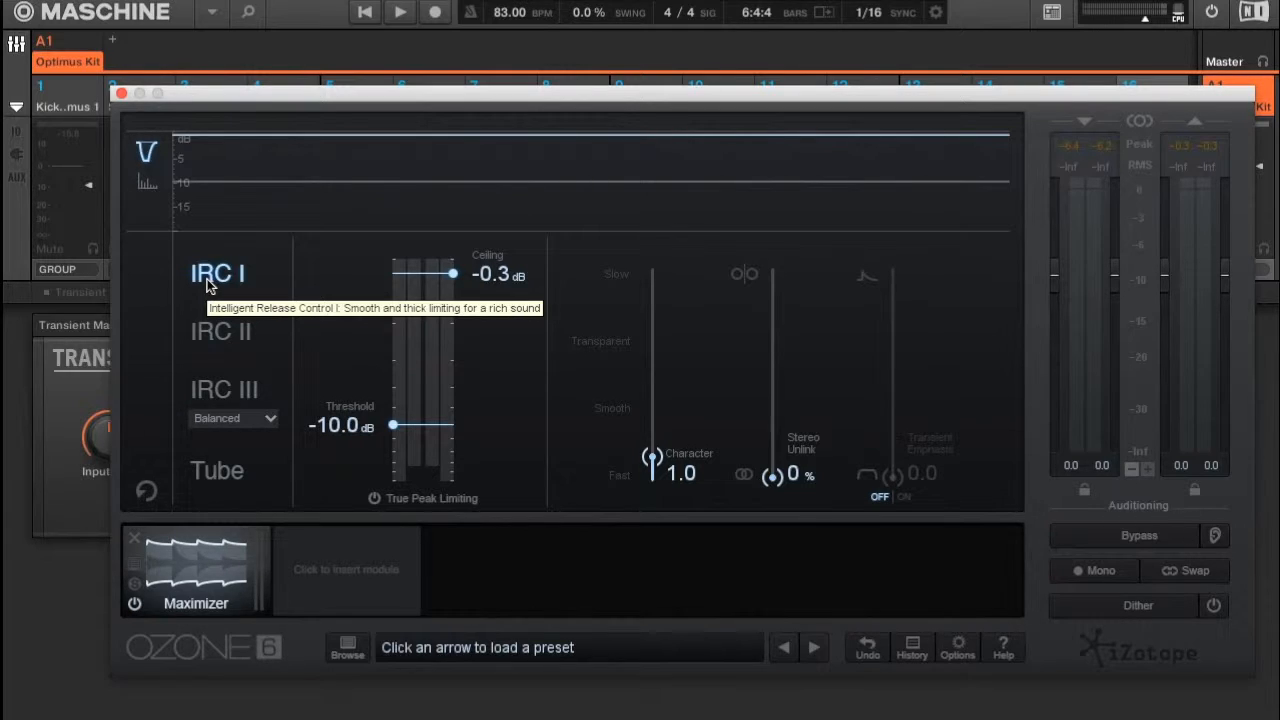
Play the loop through IRC I, audition IRC II, and settle on IRC III limiting
click(399, 12)
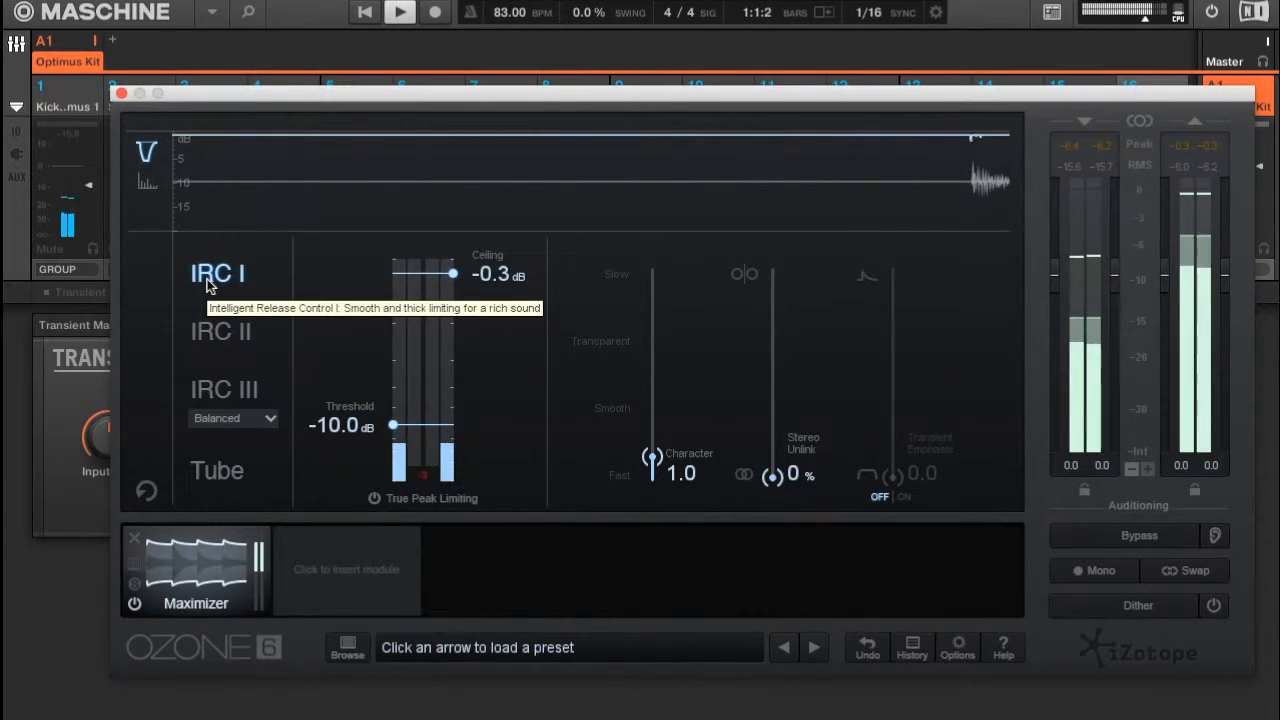
mouse_move(220, 345)
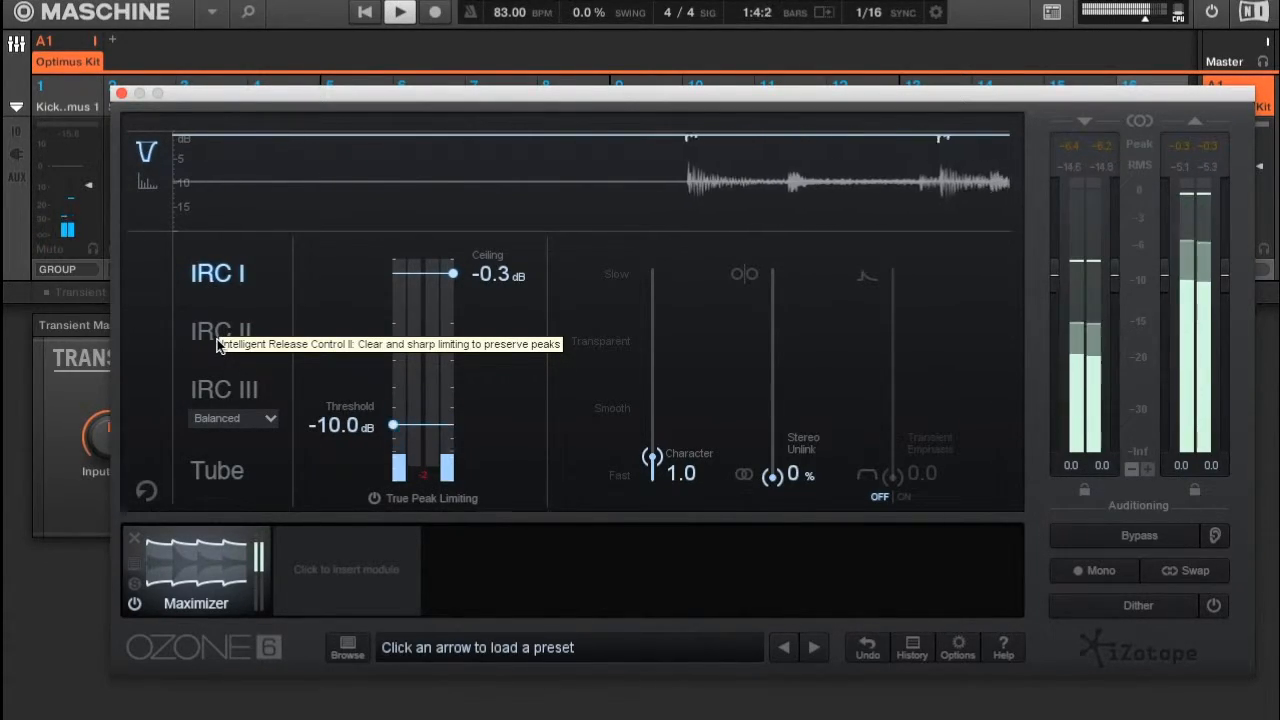
click(220, 331)
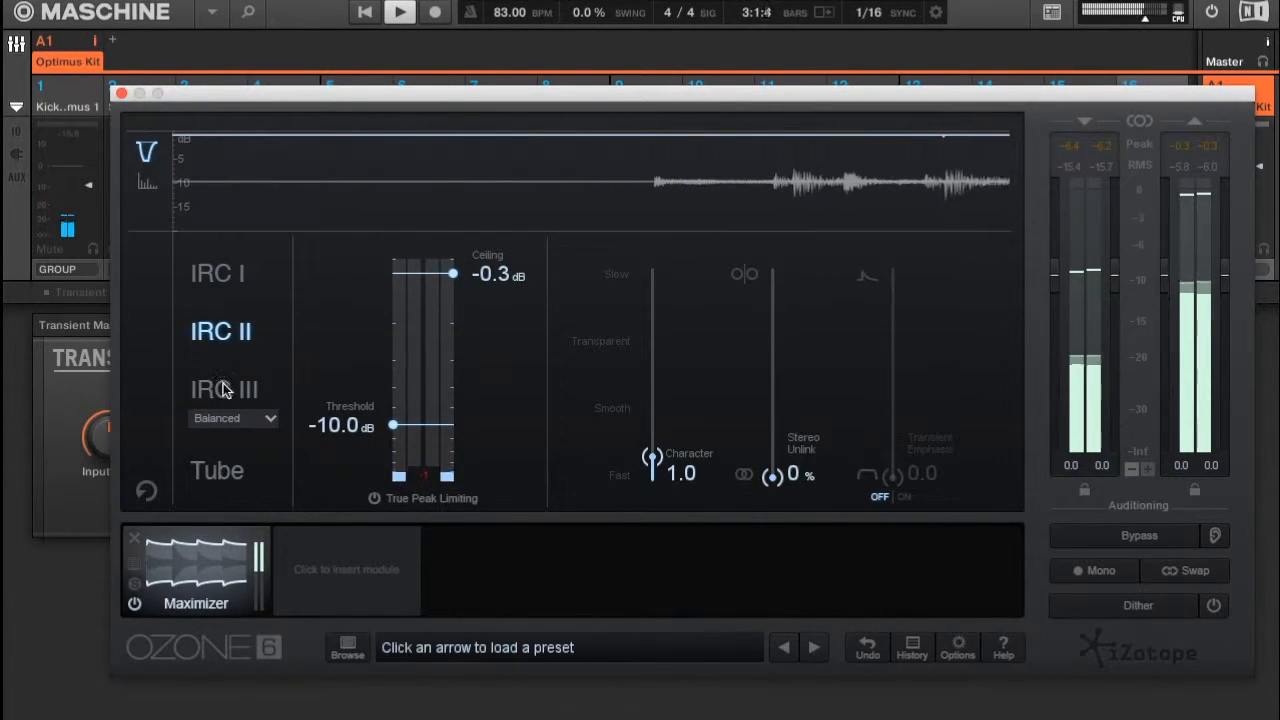
mouse_move(224, 389)
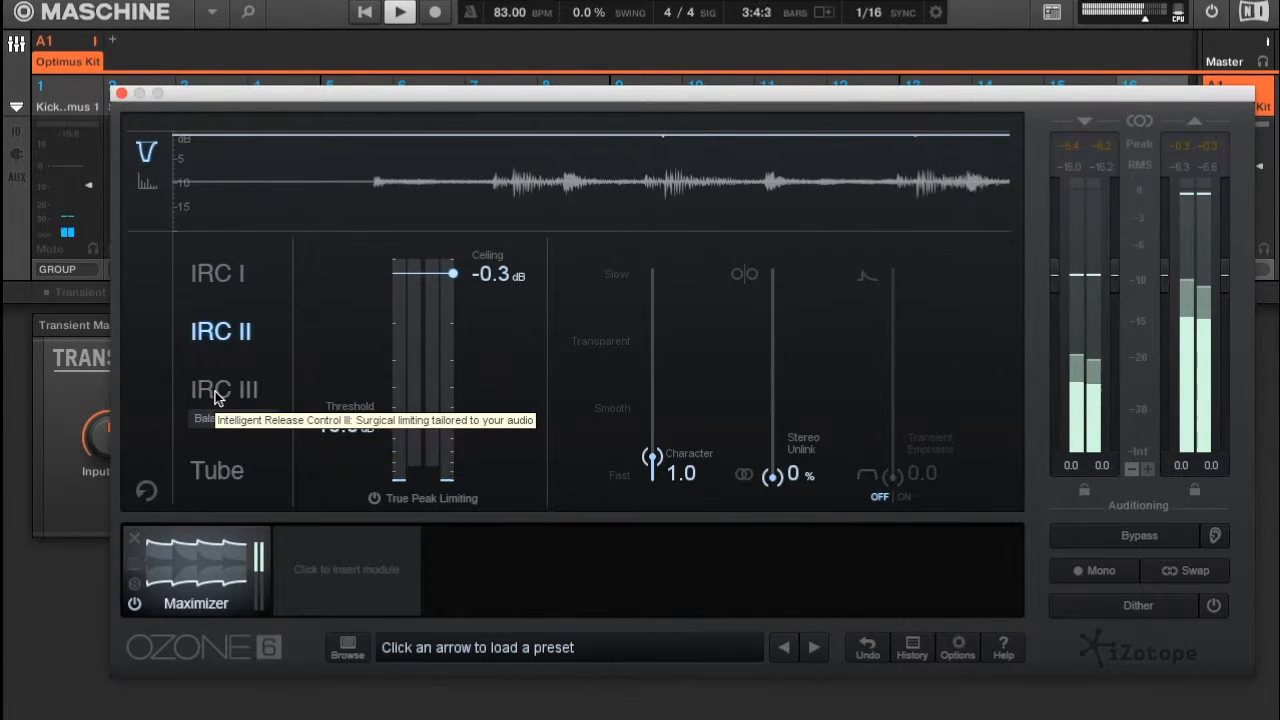
click(224, 389)
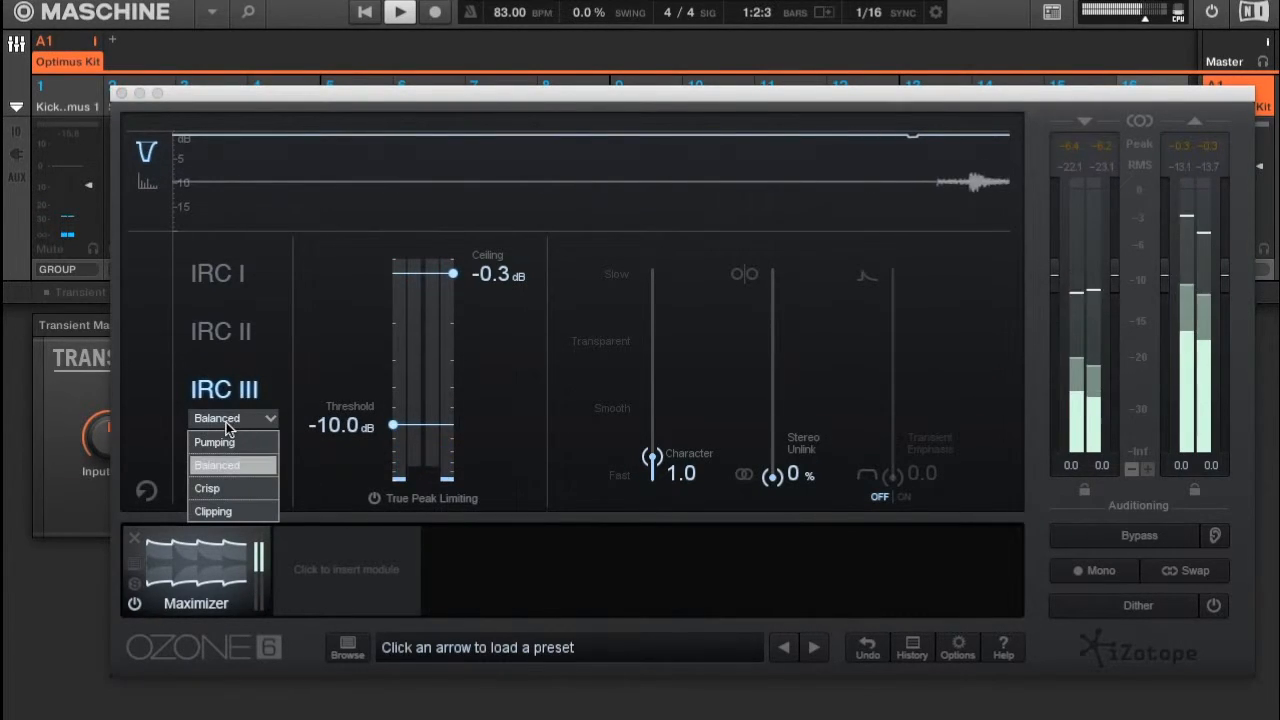
Audition IRC III Pumping, Crisp and Clipping styles, settle on Balanced, and compare IRC II
click(212, 442)
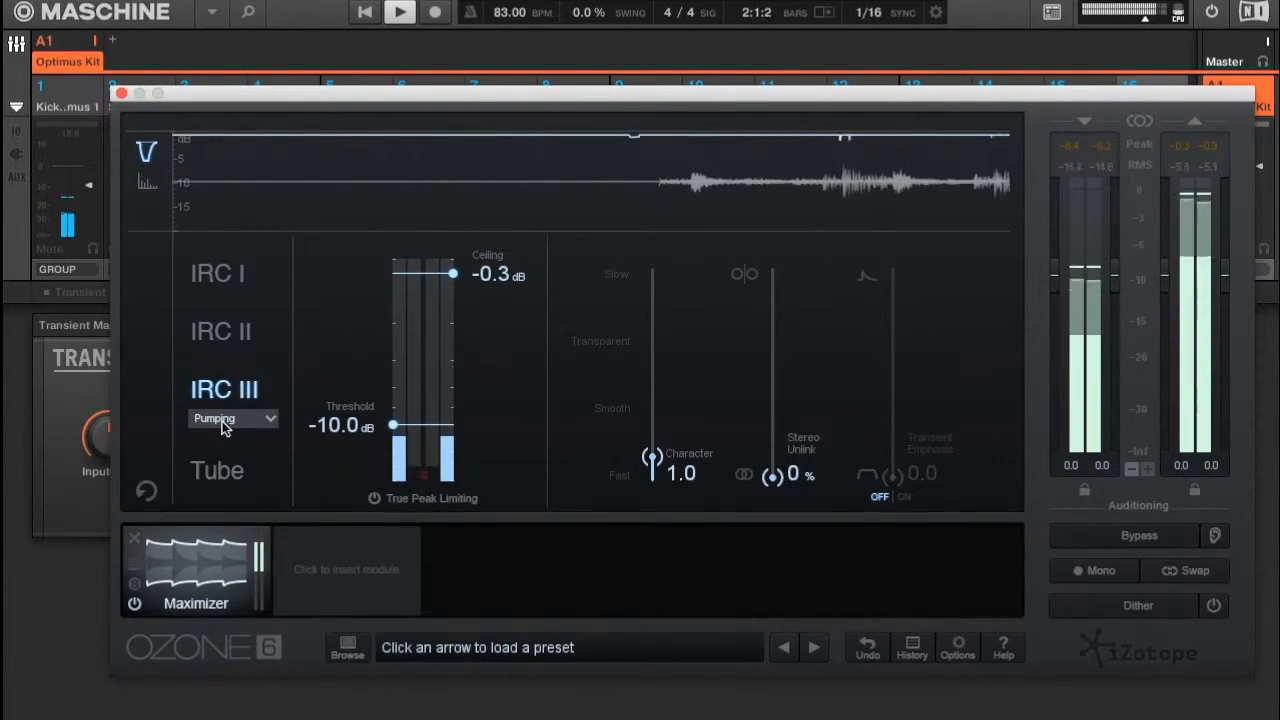
click(232, 418)
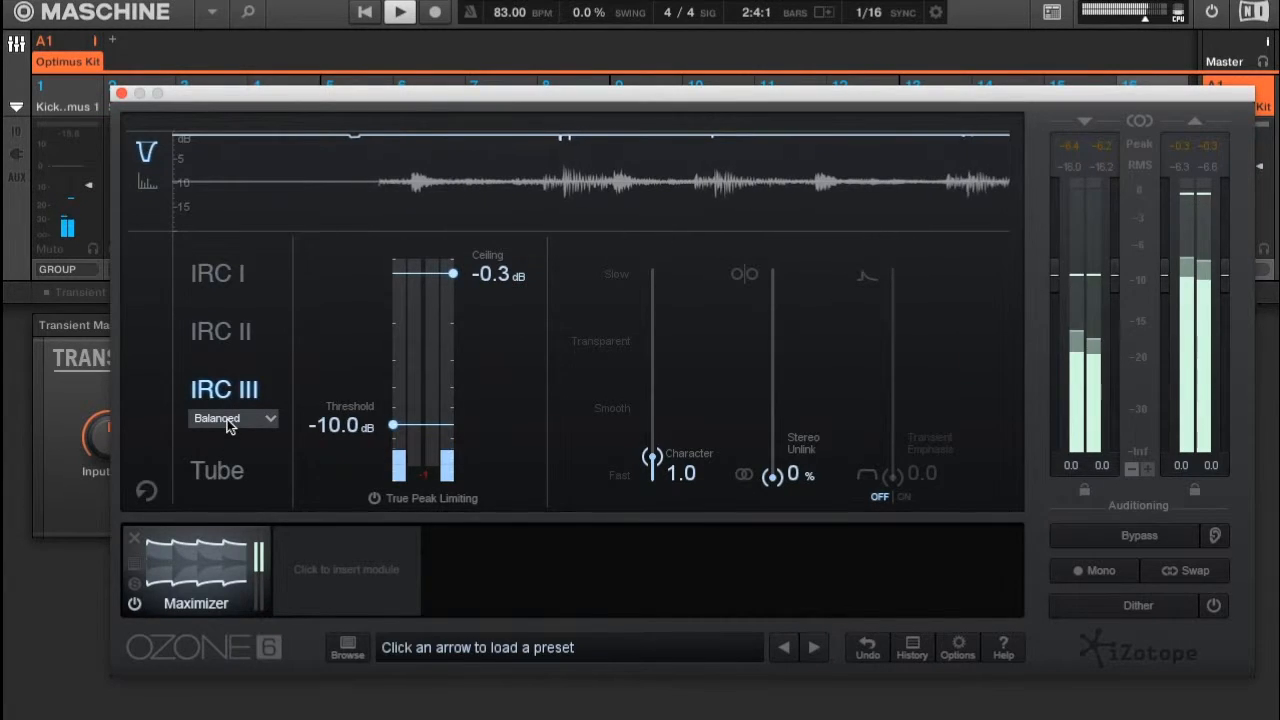
click(233, 418)
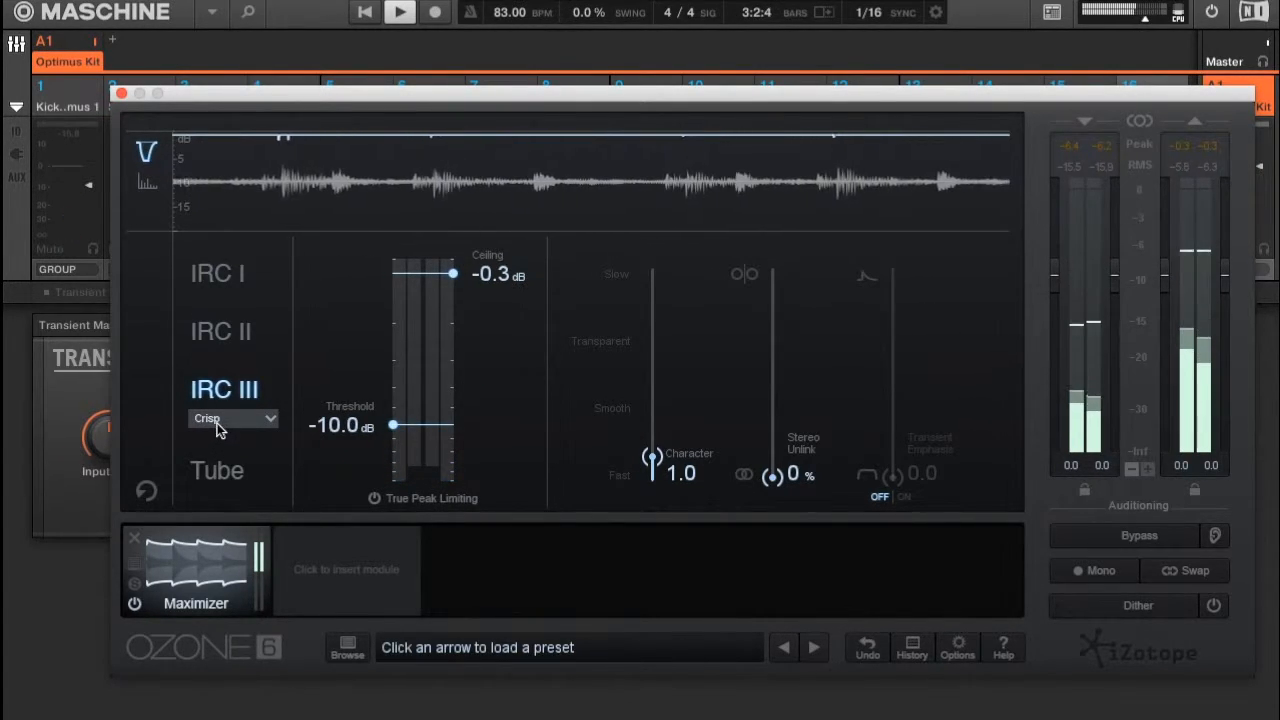
click(233, 418)
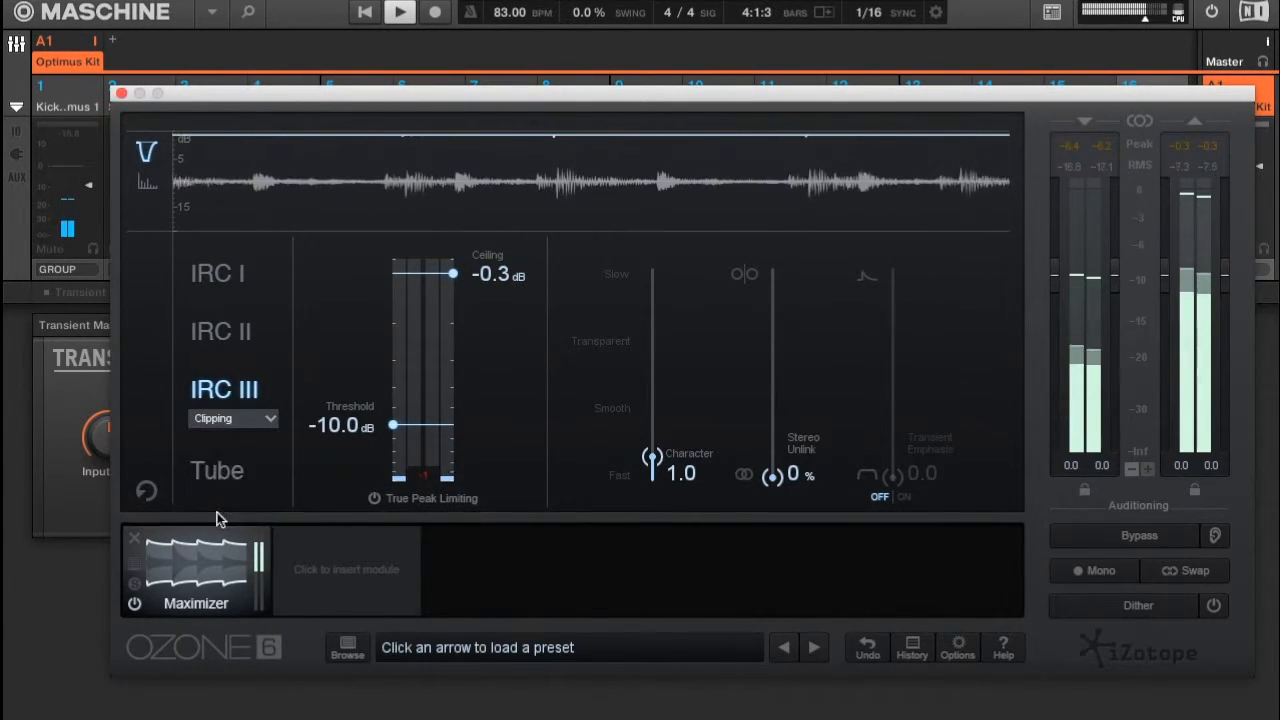
click(232, 418)
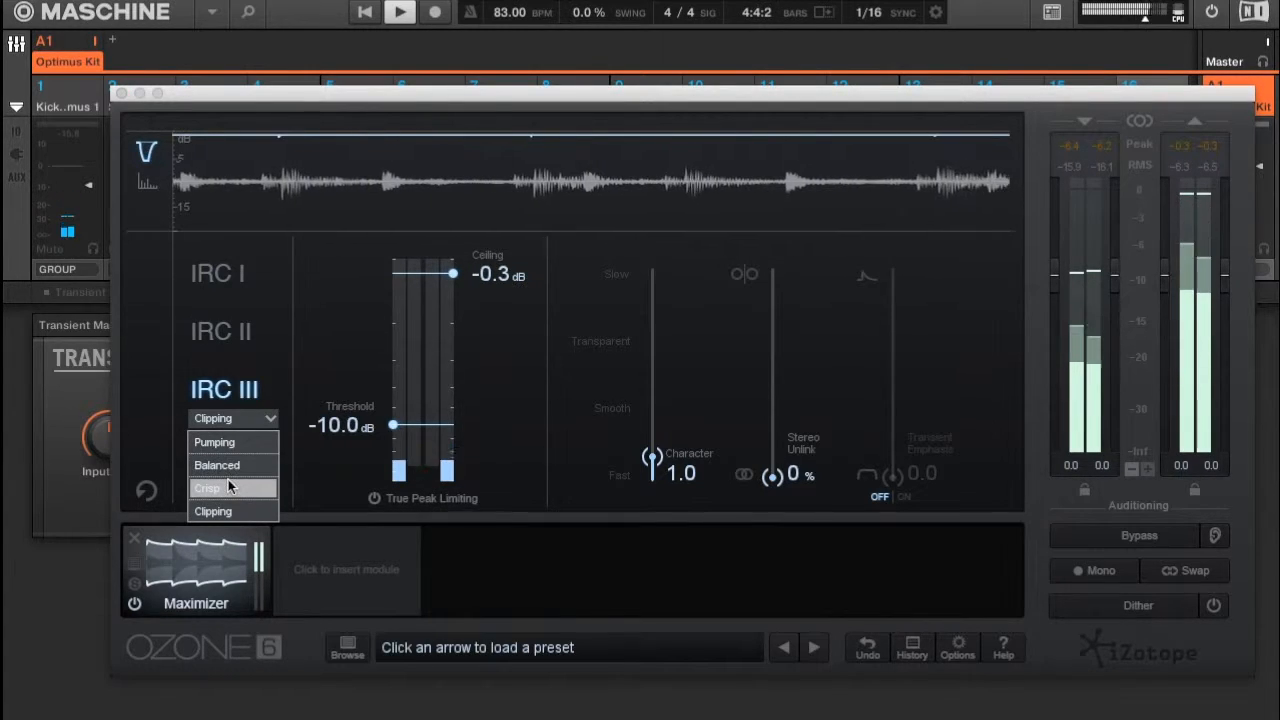
click(216, 464)
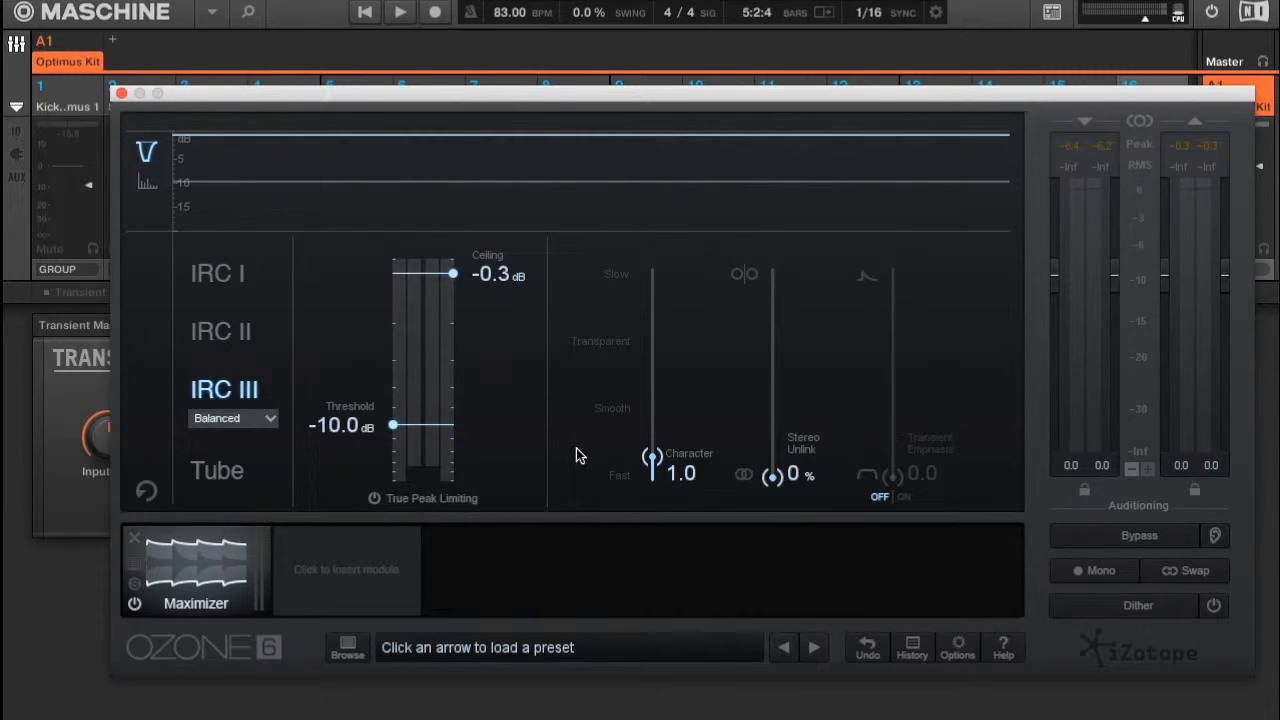
click(220, 331)
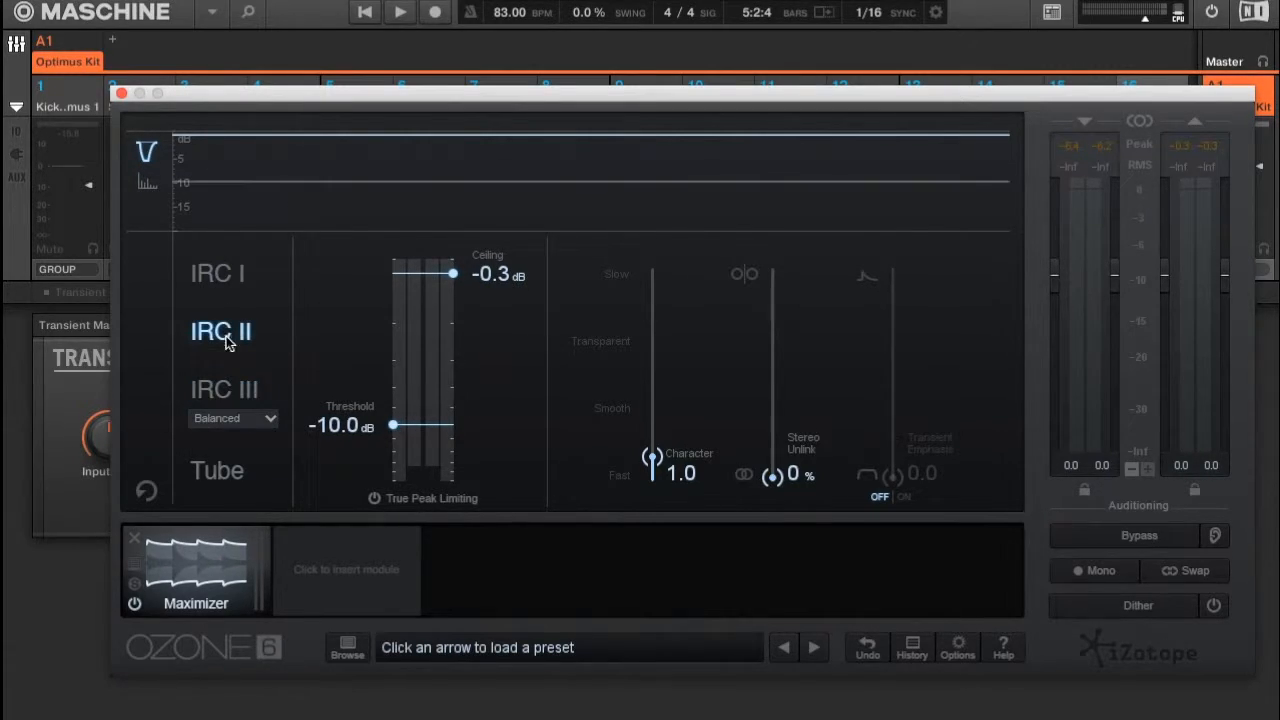
click(224, 389)
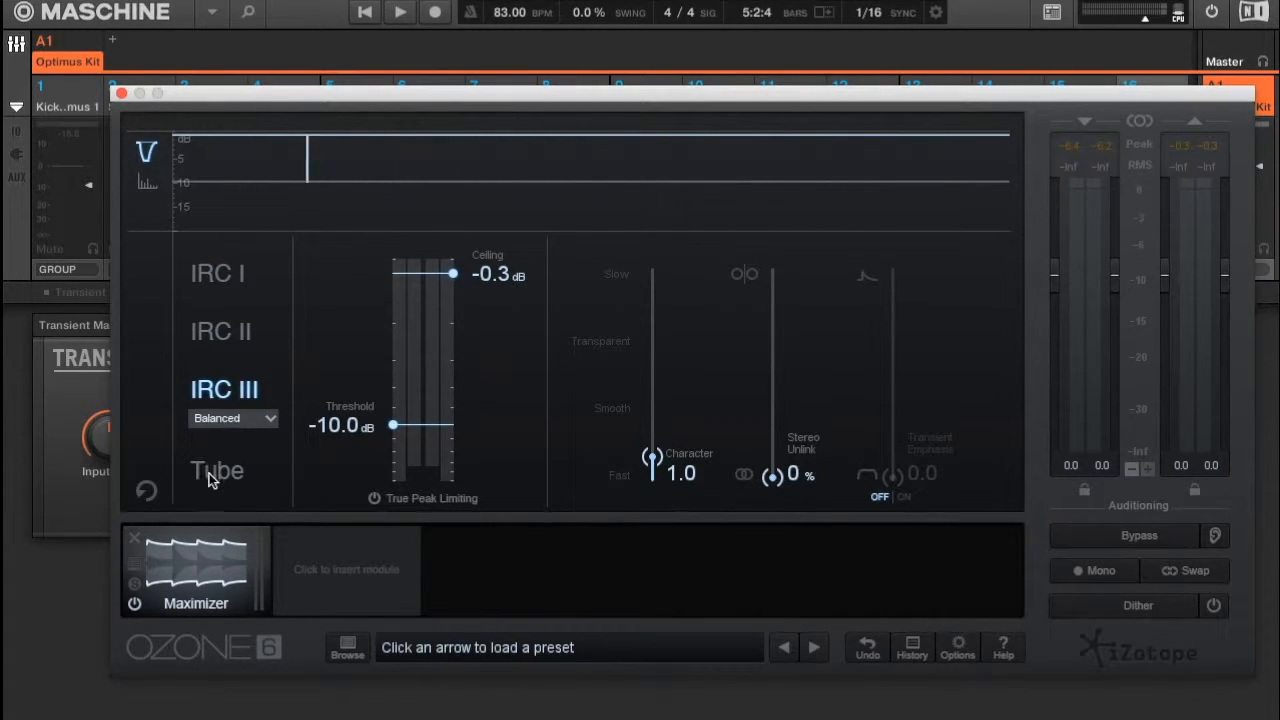
mouse_move(217, 471)
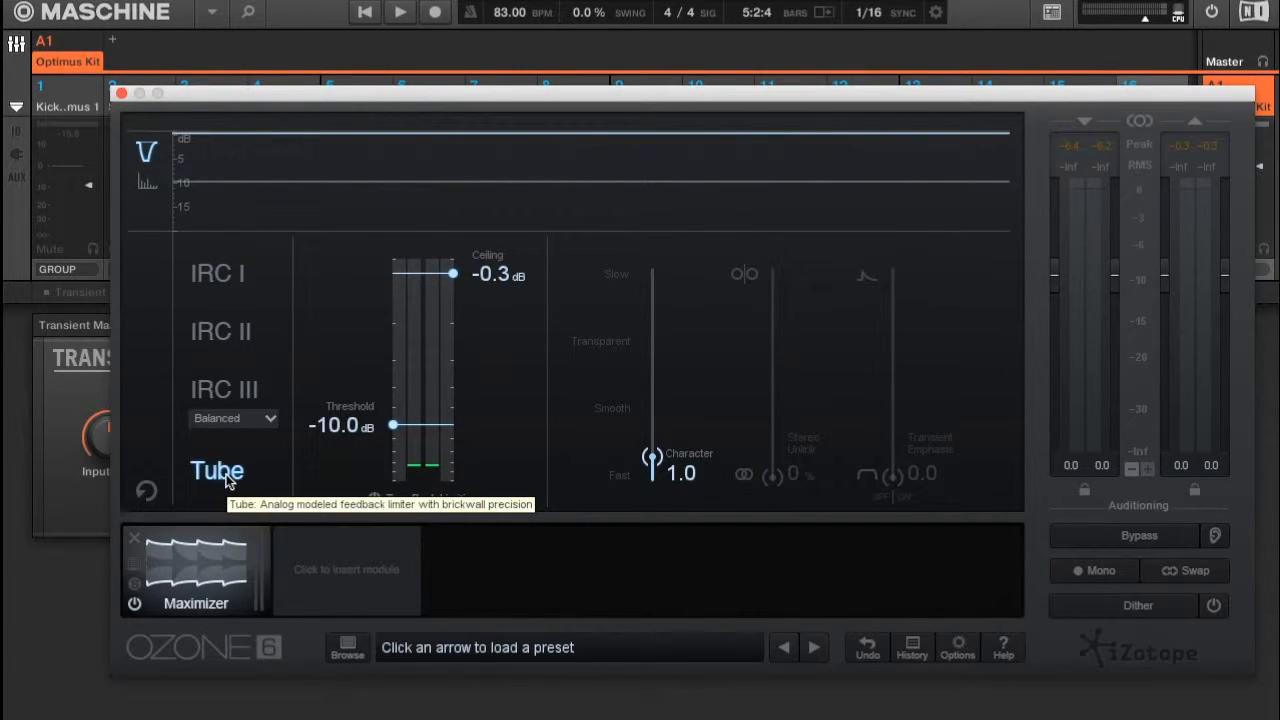
mouse_move(220, 278)
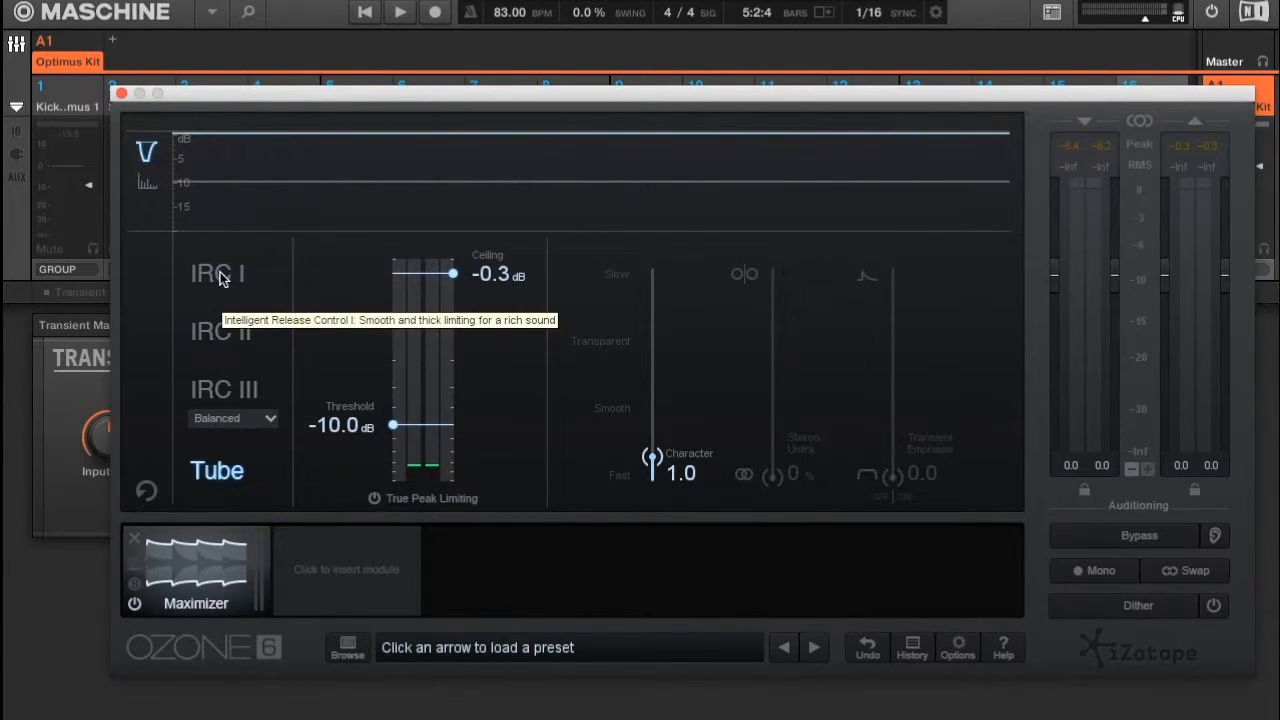
mouse_move(215, 338)
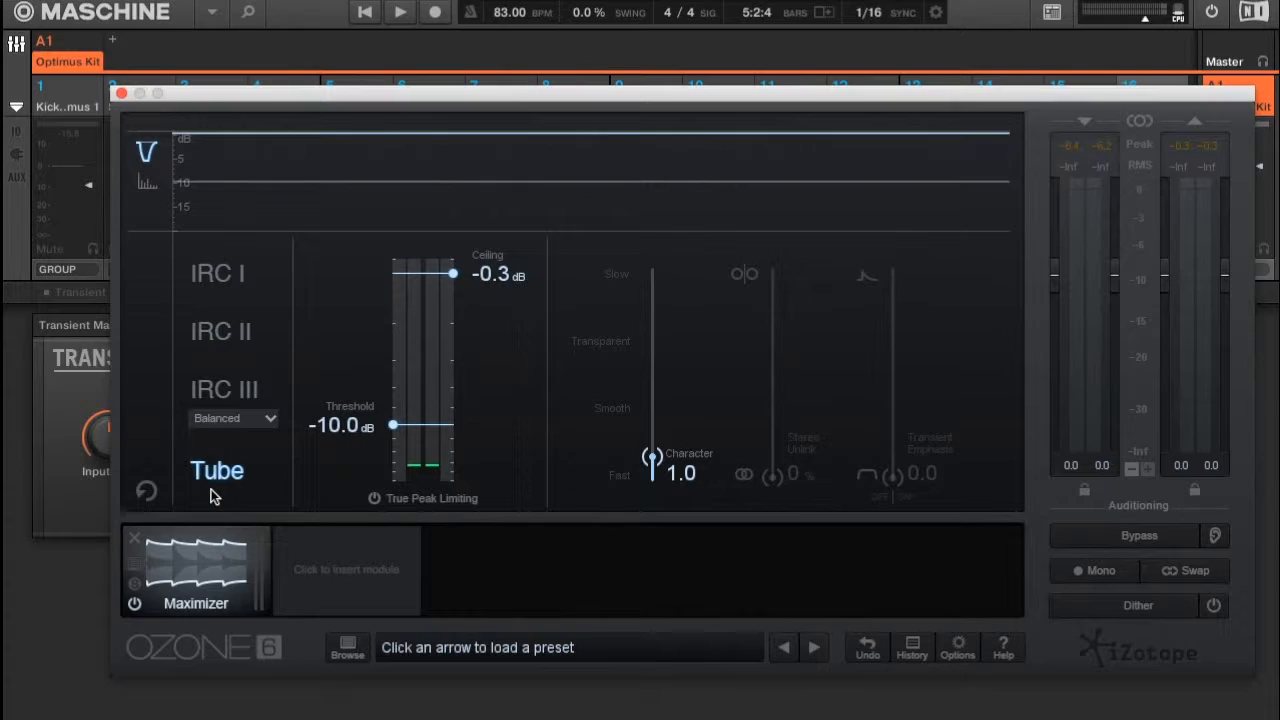
mouse_move(548, 413)
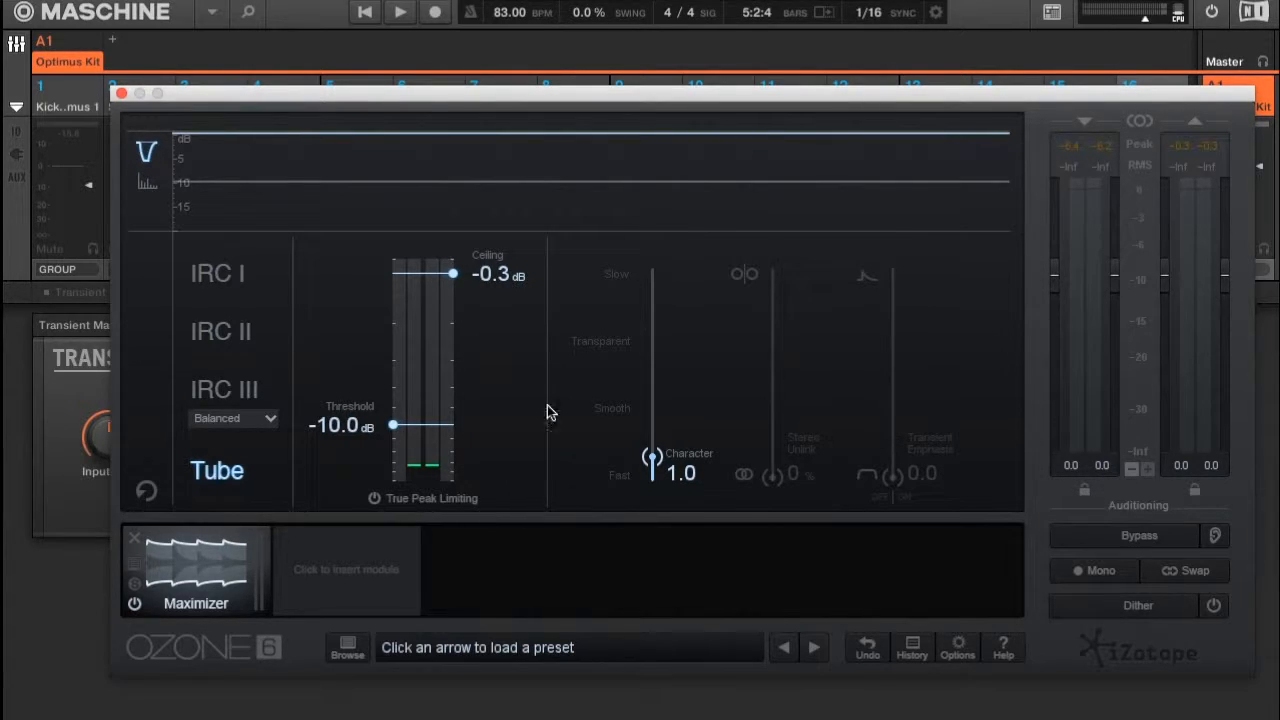
mouse_move(655, 455)
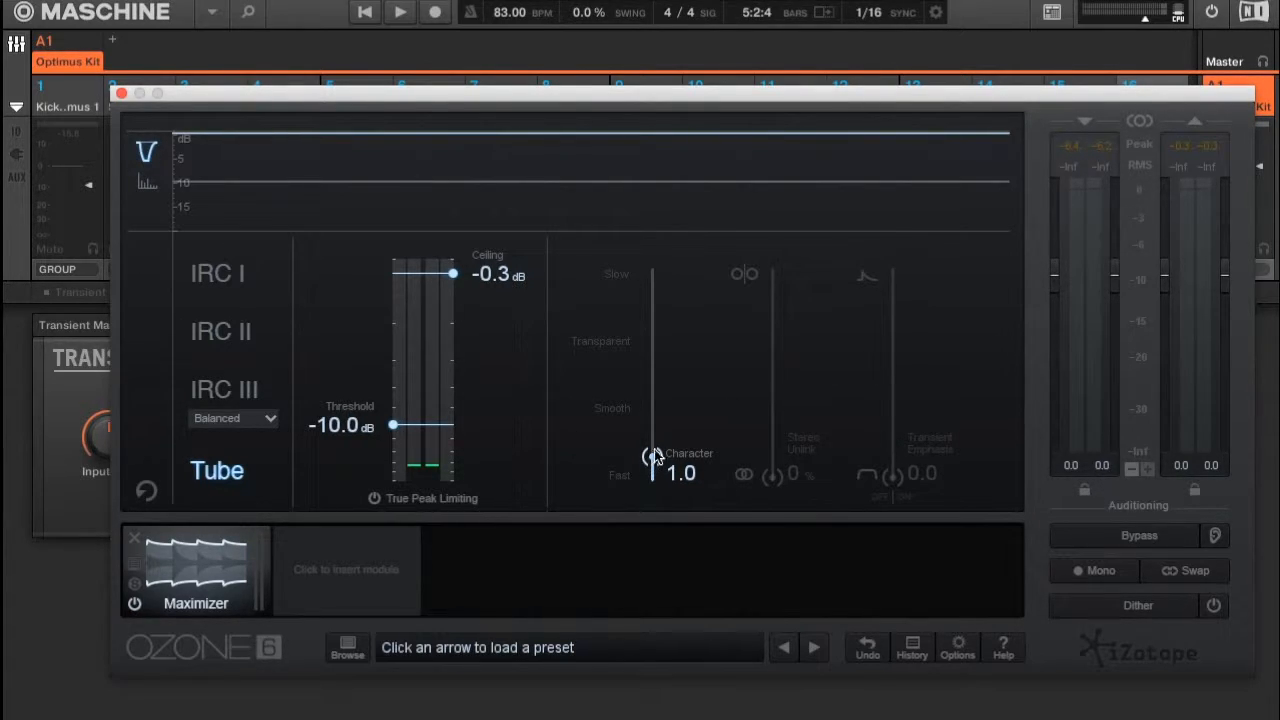
Try Character at 2.8 and 5.0, switch to IRC II, then reset Character to 1.0
drag(651, 457, 651, 410)
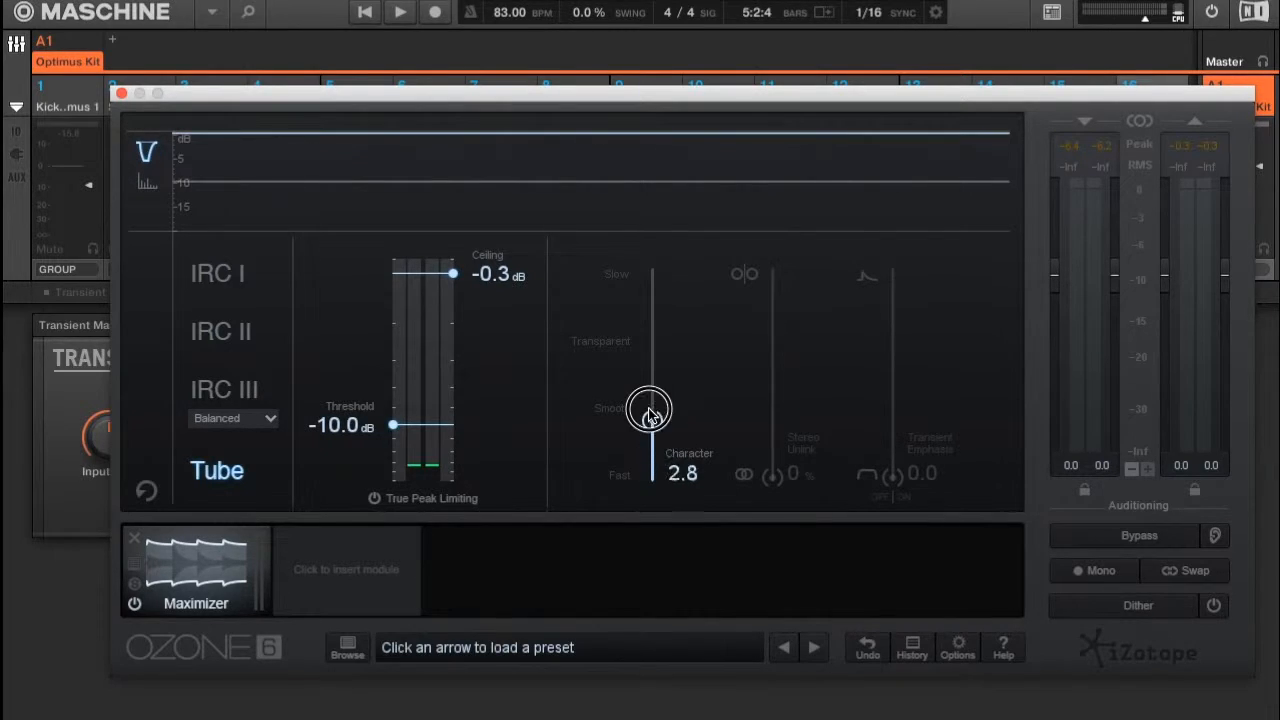
drag(648, 415, 648, 375)
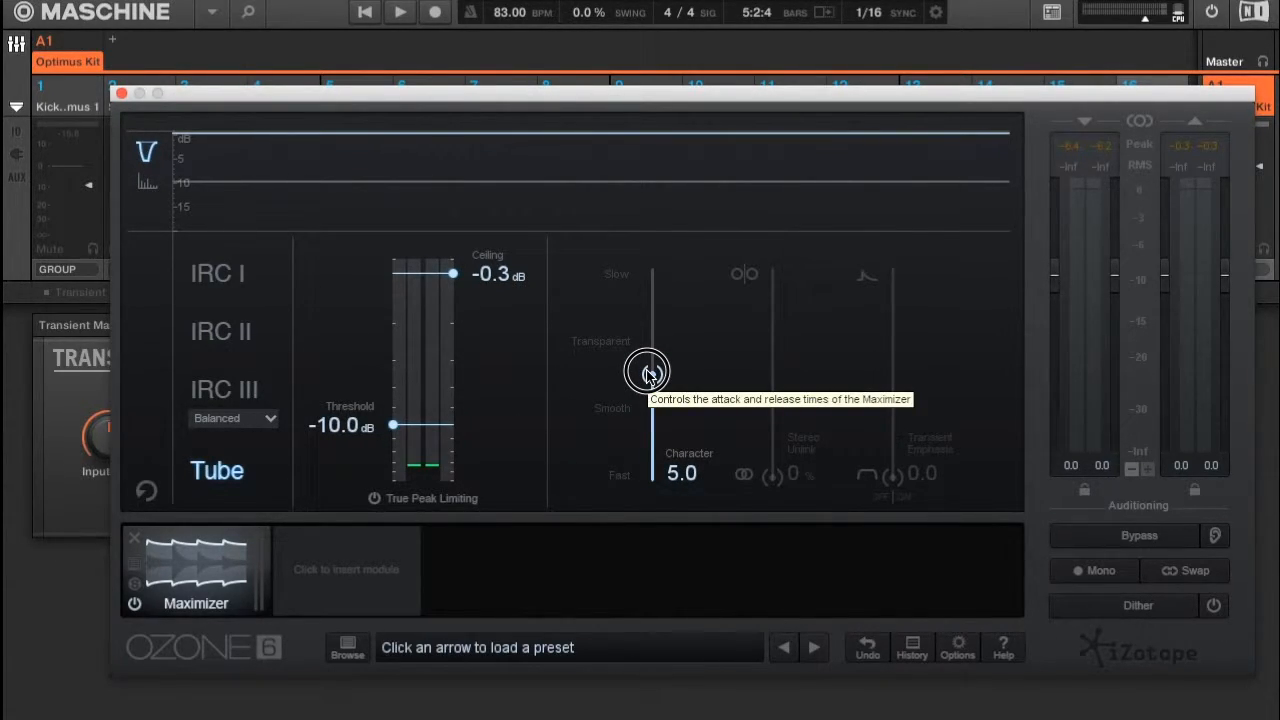
mouse_move(651, 375)
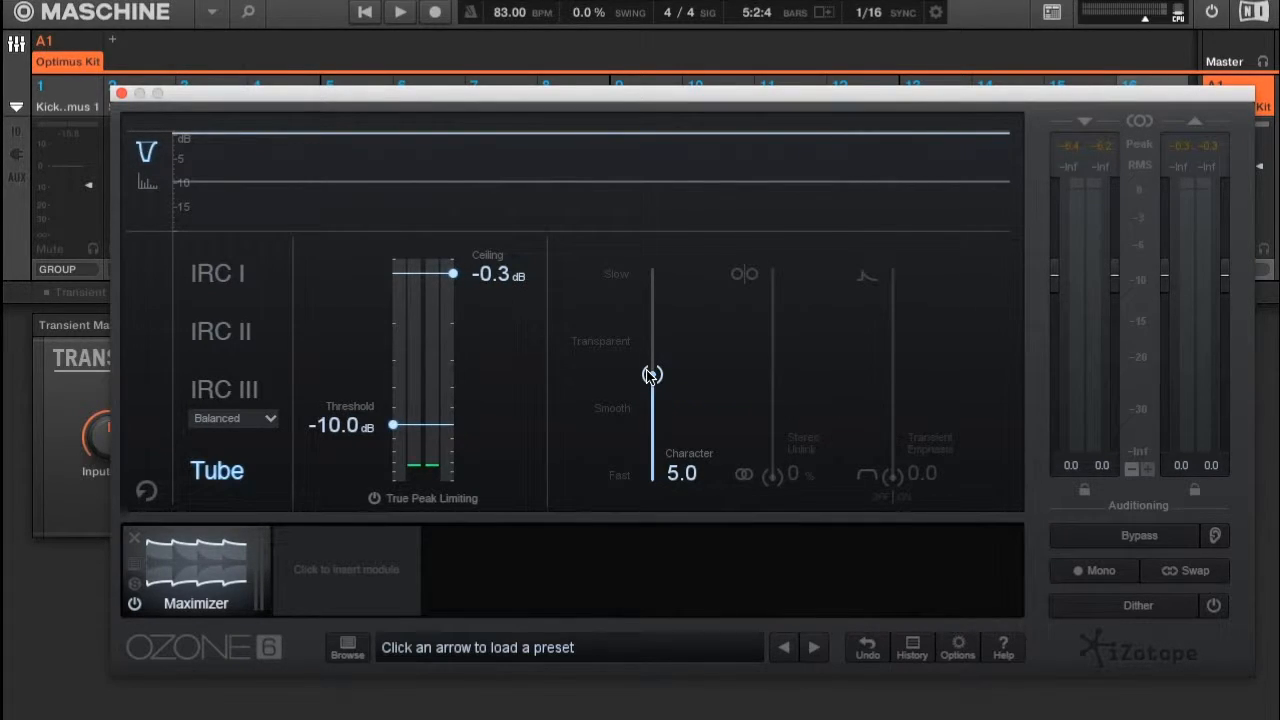
mouse_move(378, 410)
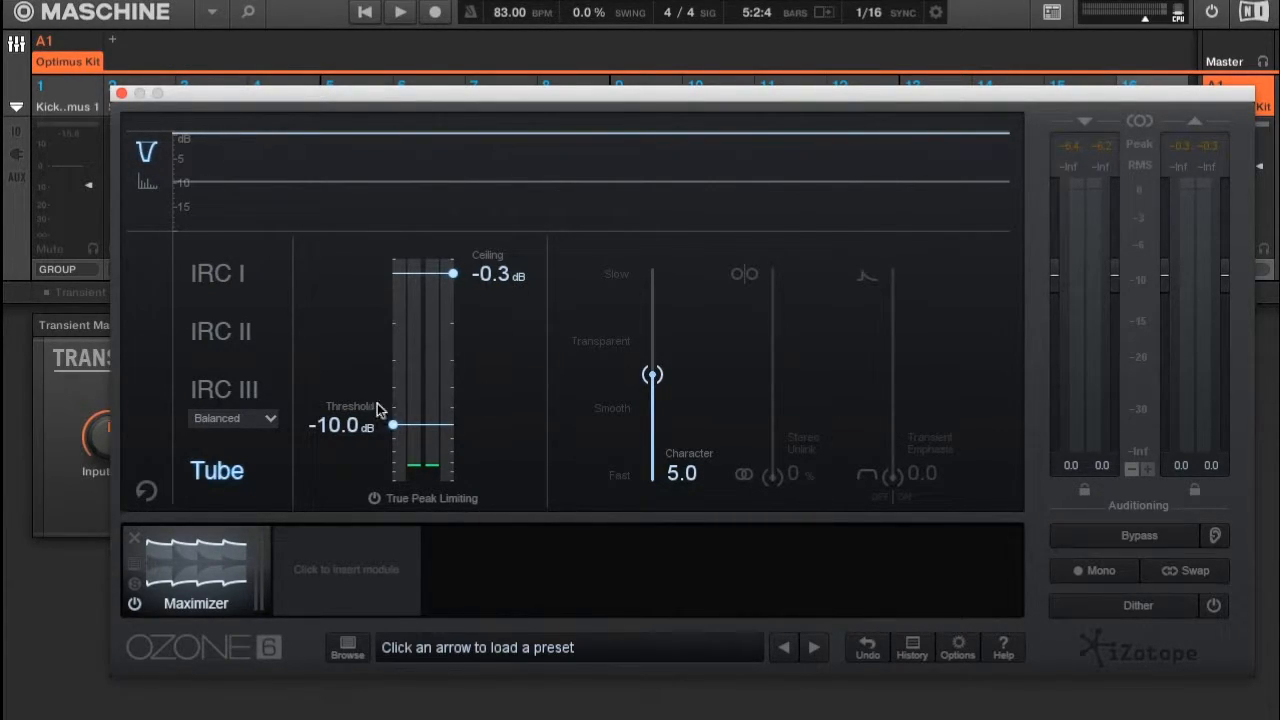
click(220, 331)
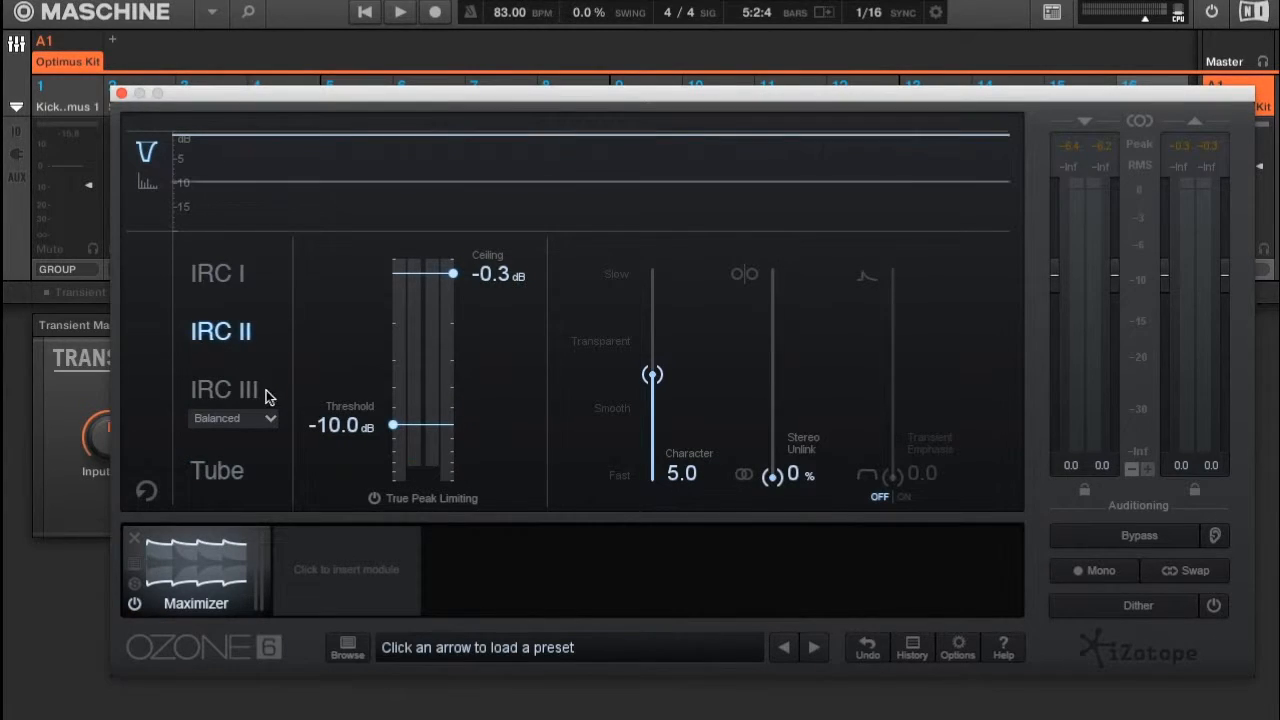
drag(652, 375, 652, 438)
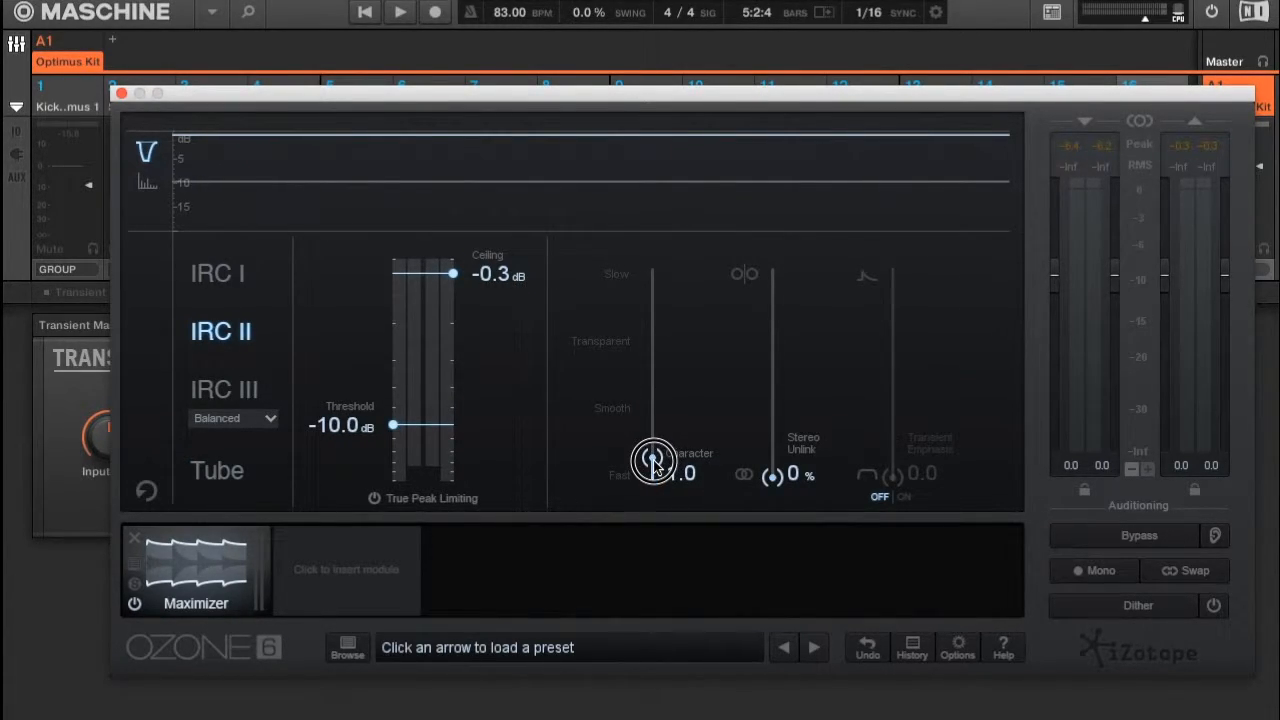
With the loop playing, raise Character to about 2.0 and fine-tune it by ear
click(399, 12)
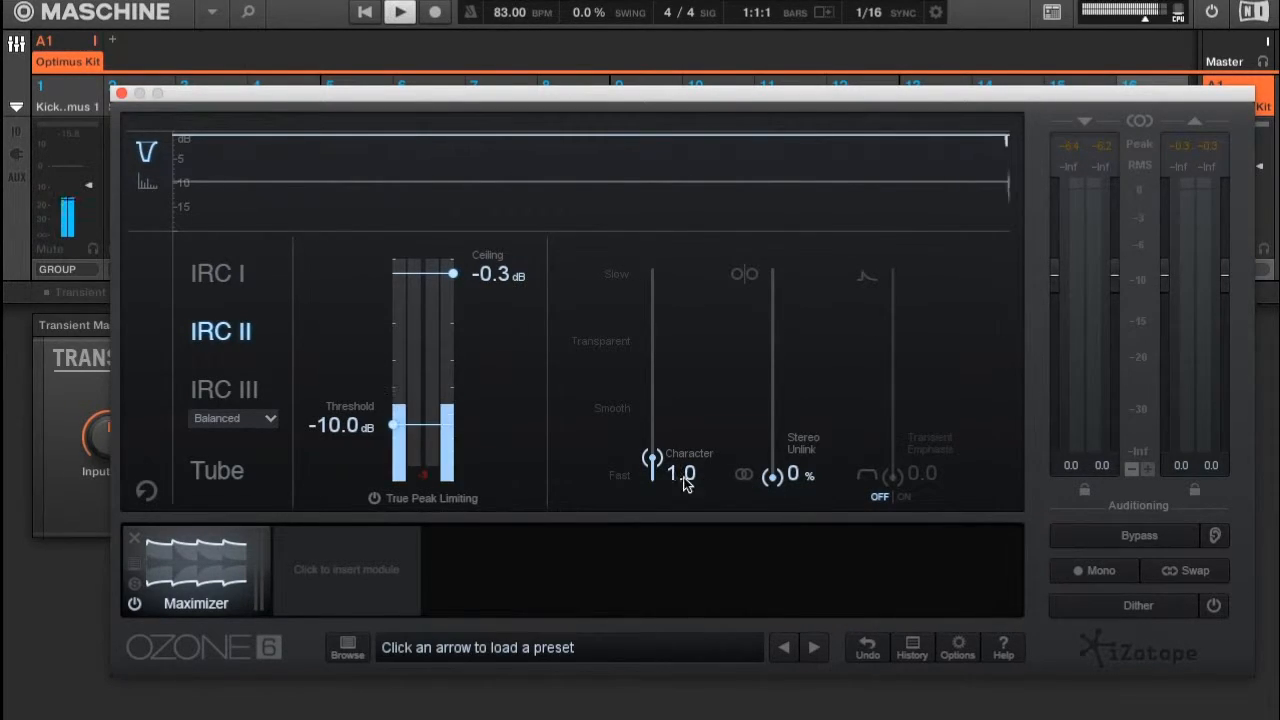
drag(651, 473, 651, 430)
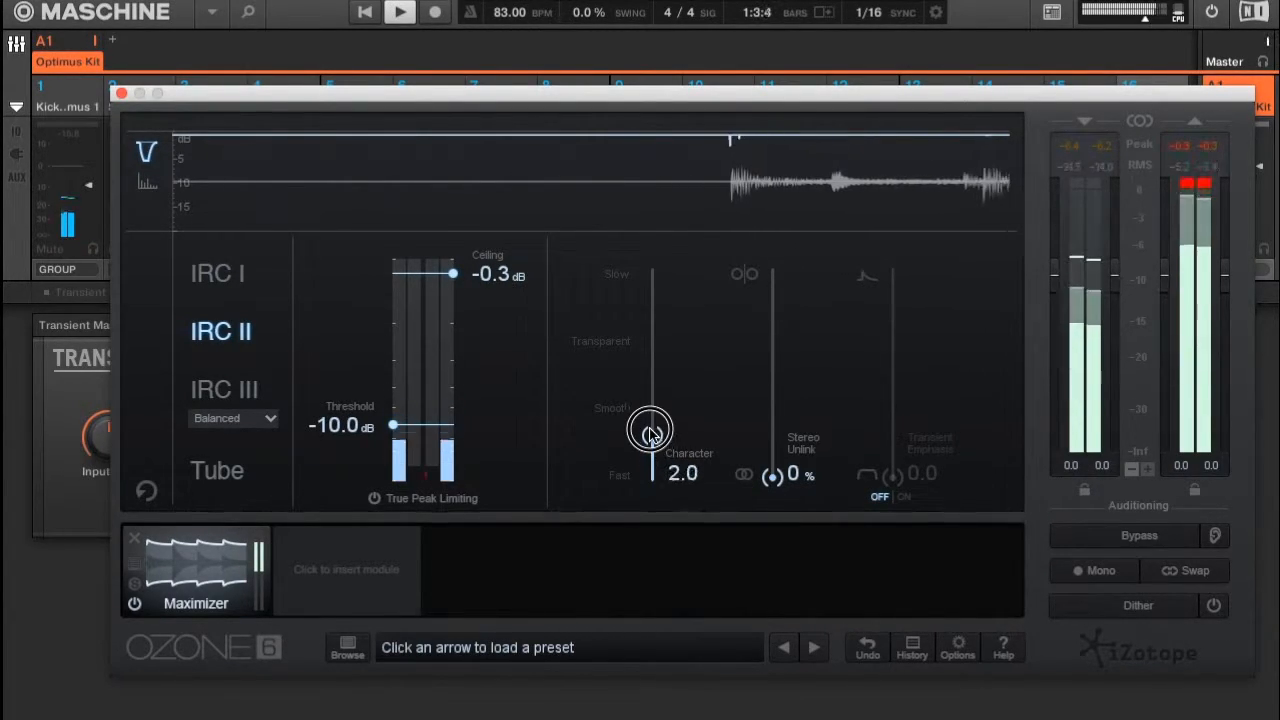
drag(652, 430, 655, 415)
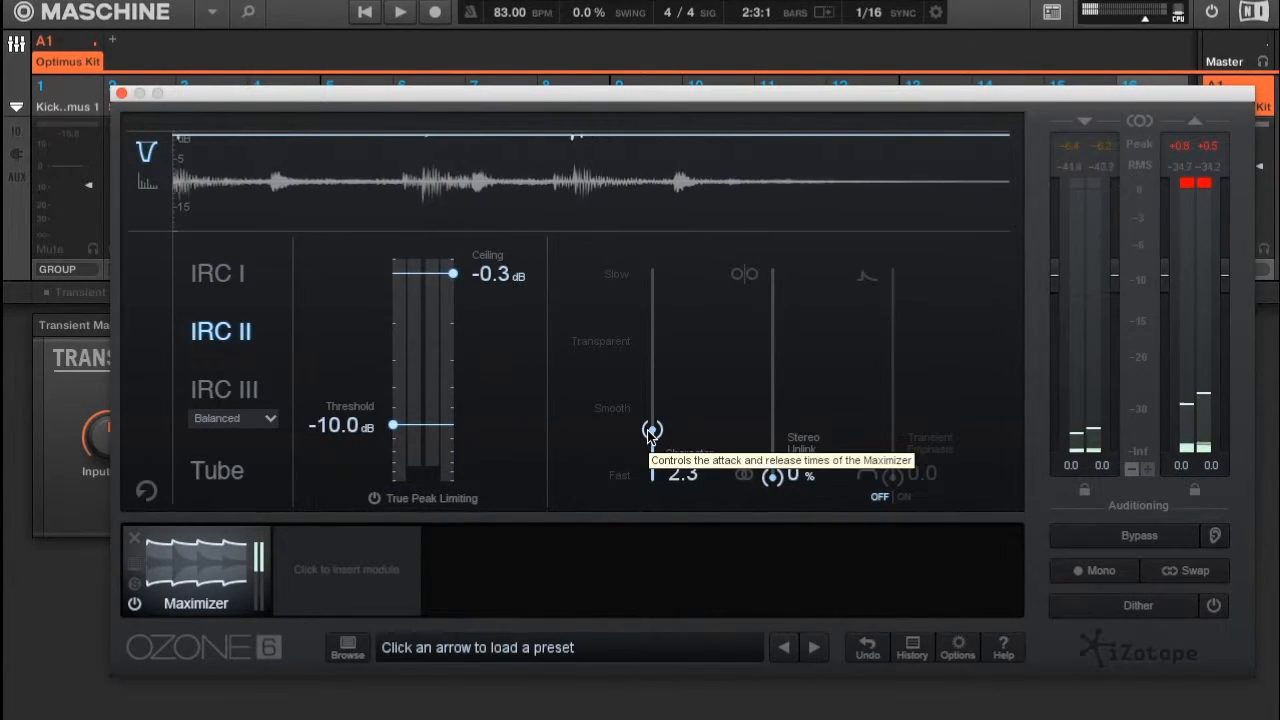
drag(653, 430, 648, 390)
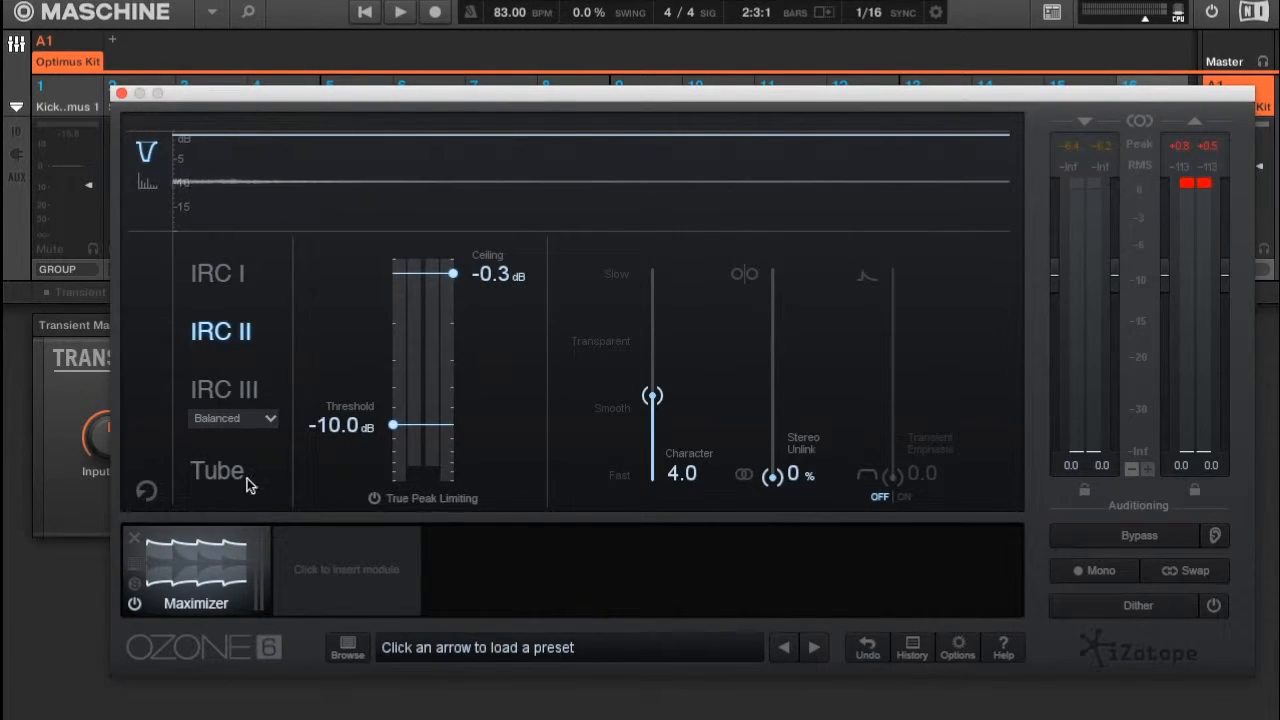
Raise Character to 5.5 then 6.0 during playback and switch to IRC I
click(398, 12)
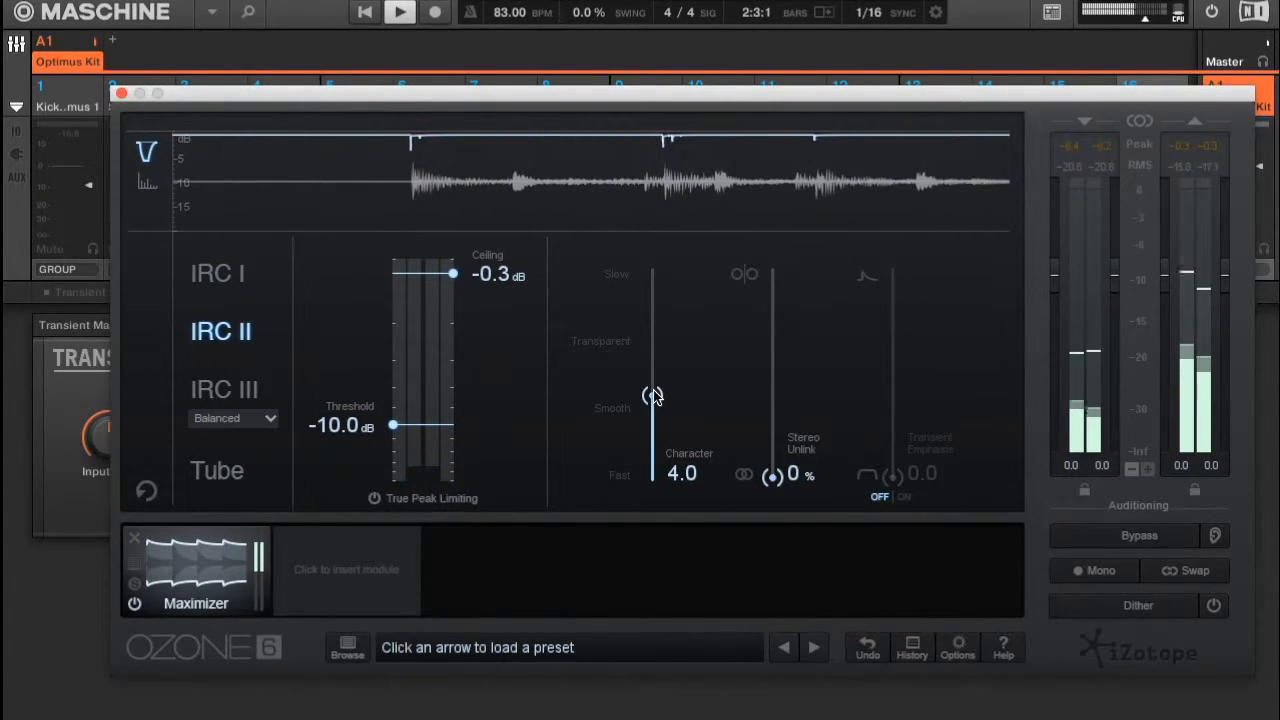
drag(653, 395, 653, 365)
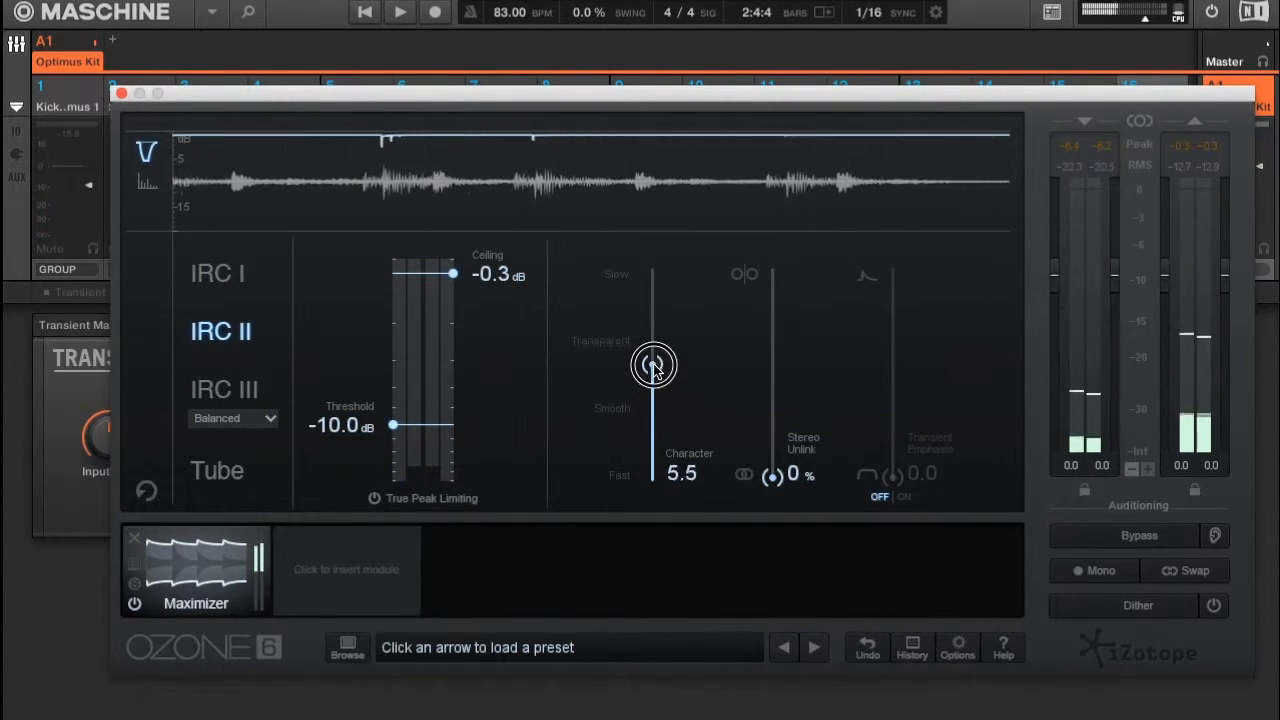
drag(654, 364, 652, 356)
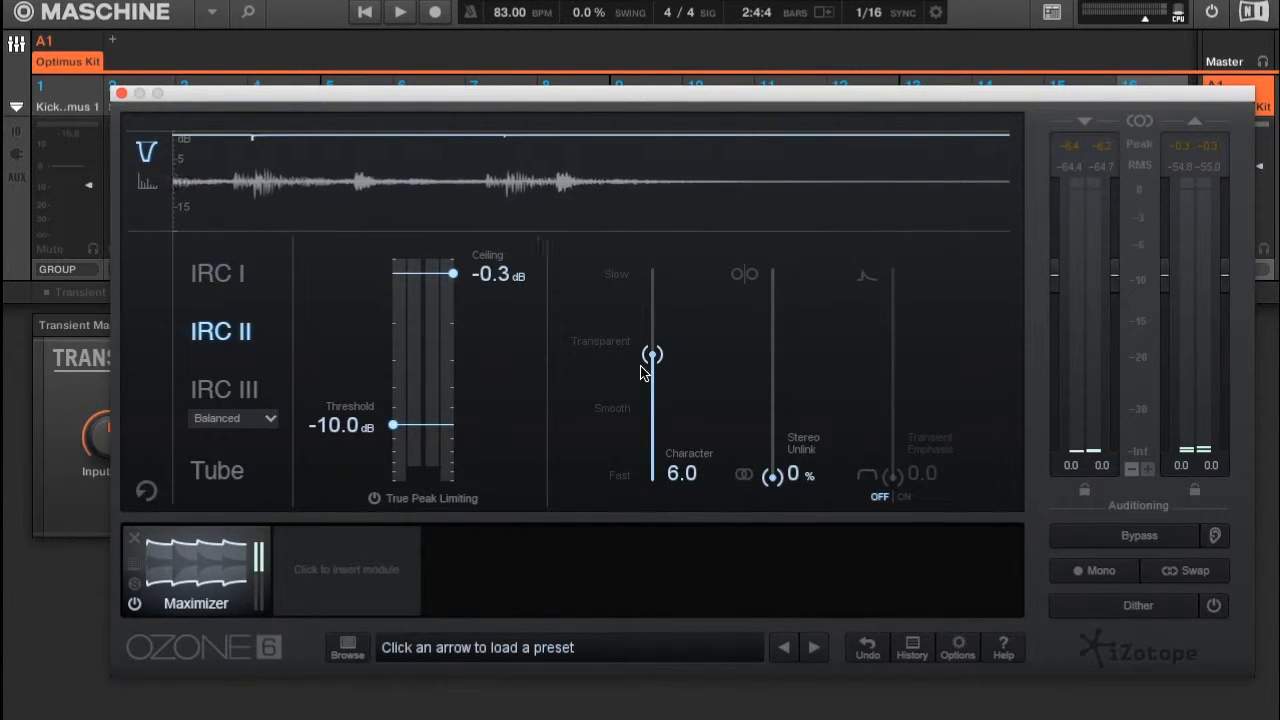
click(398, 12)
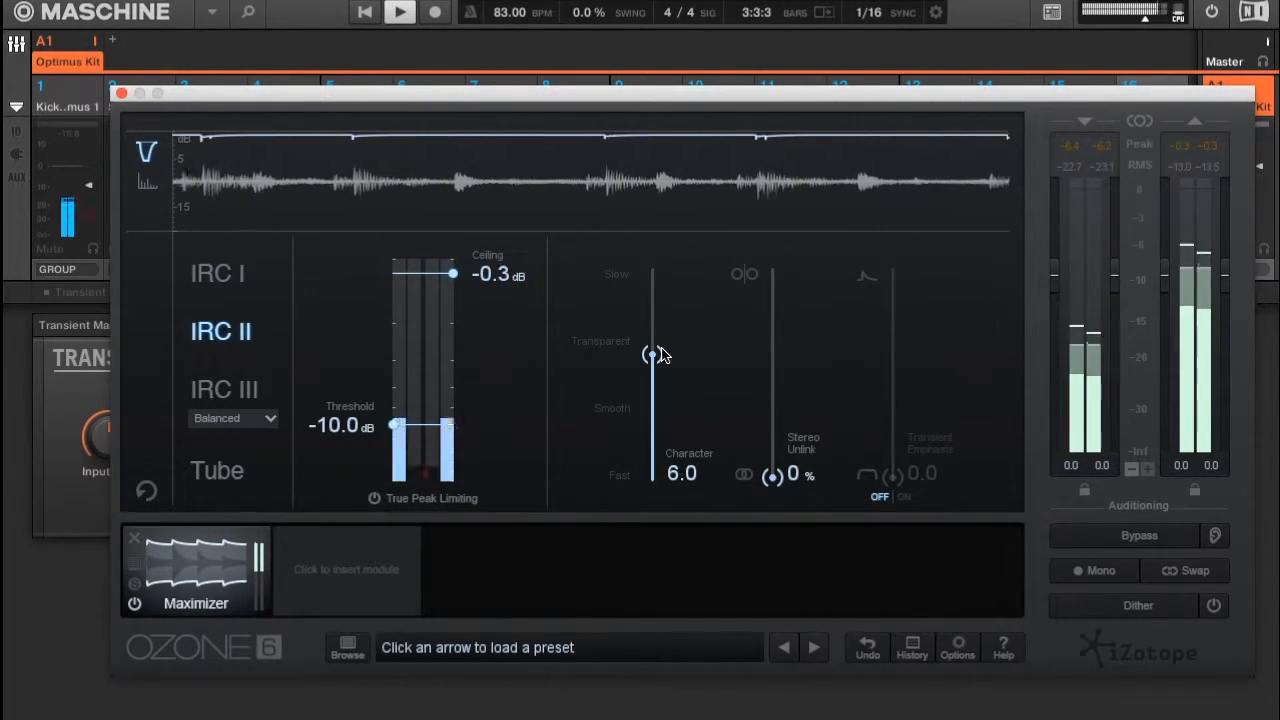
click(217, 273)
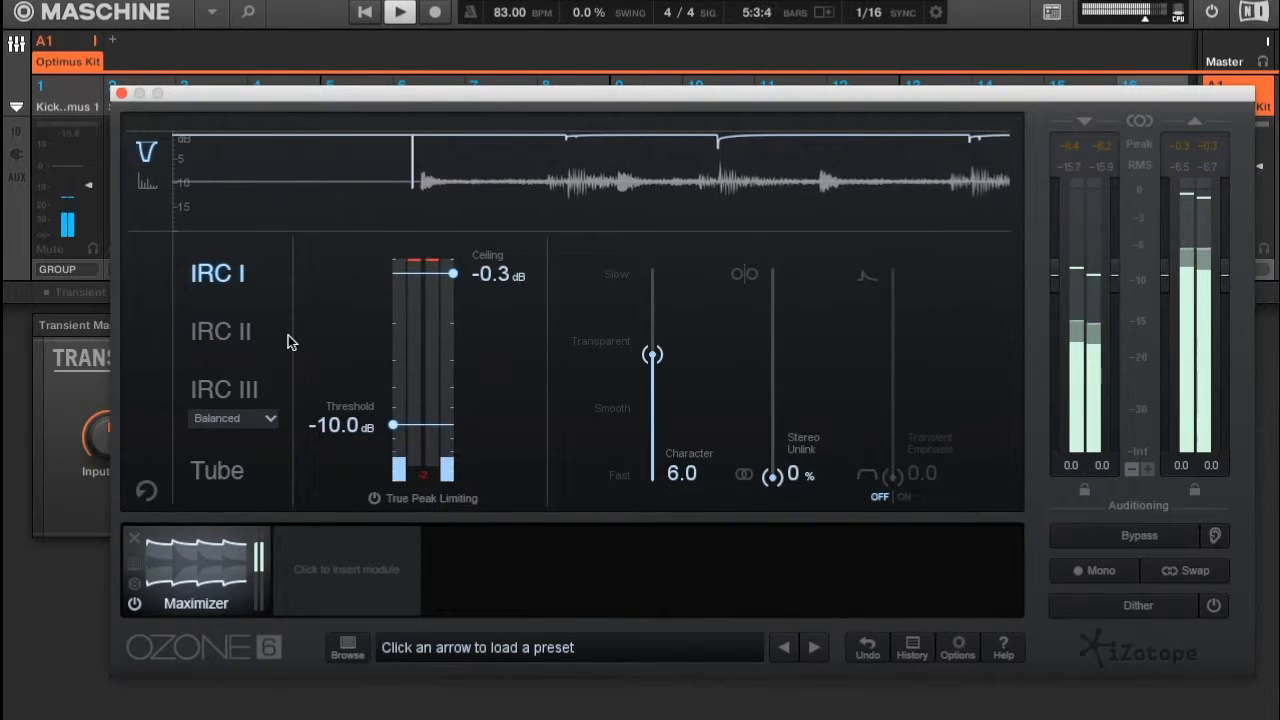
Stop the beat and bring the IRC I Maximizer Character back down to 1.0
click(398, 12)
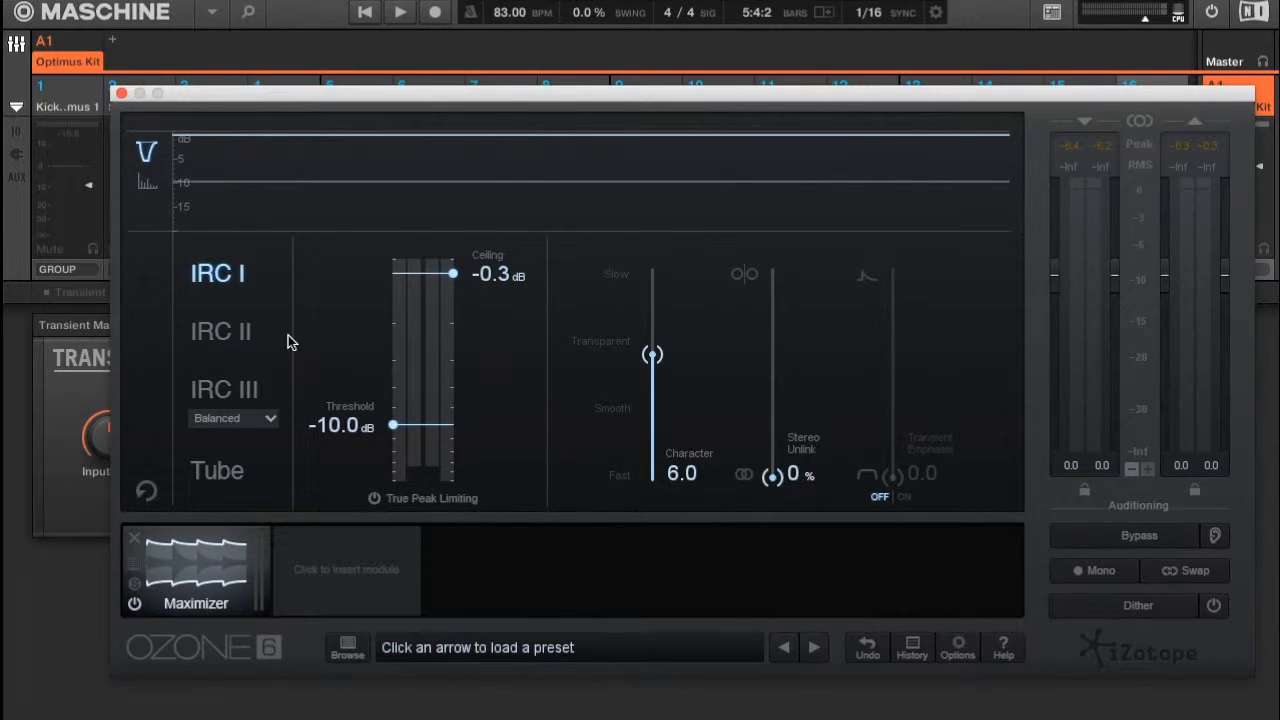
mouse_move(596, 347)
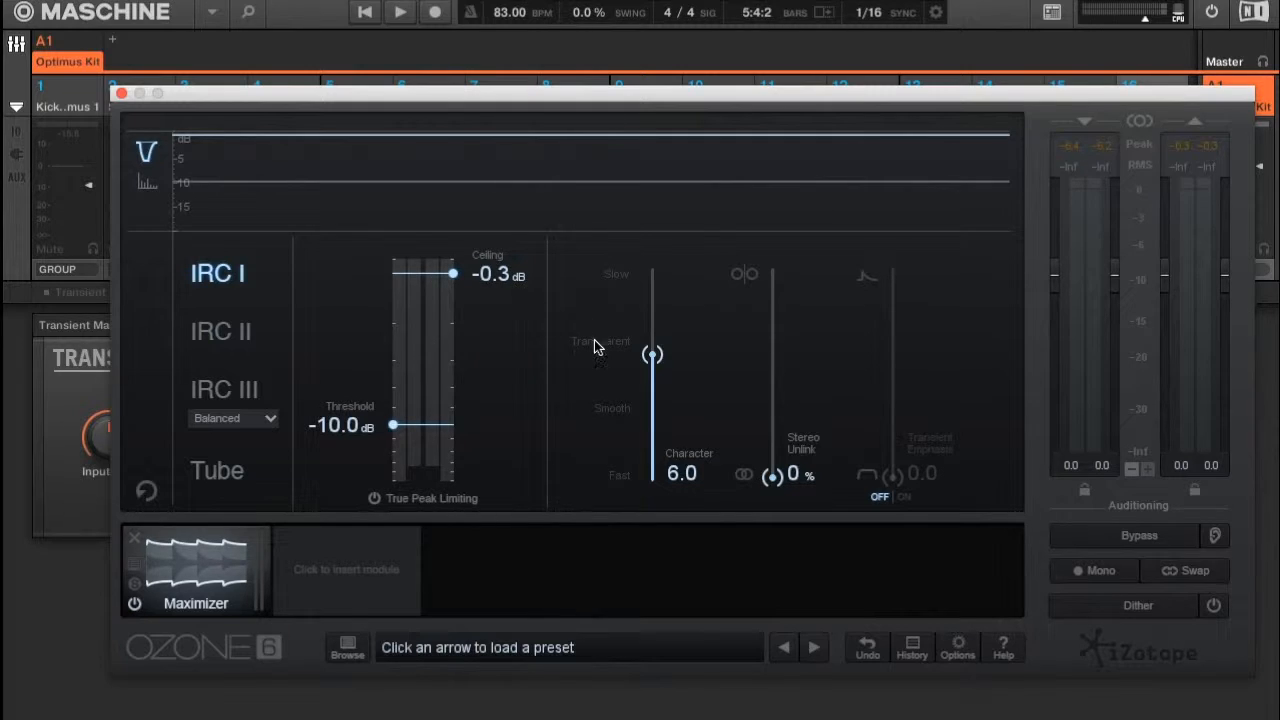
mouse_move(298, 455)
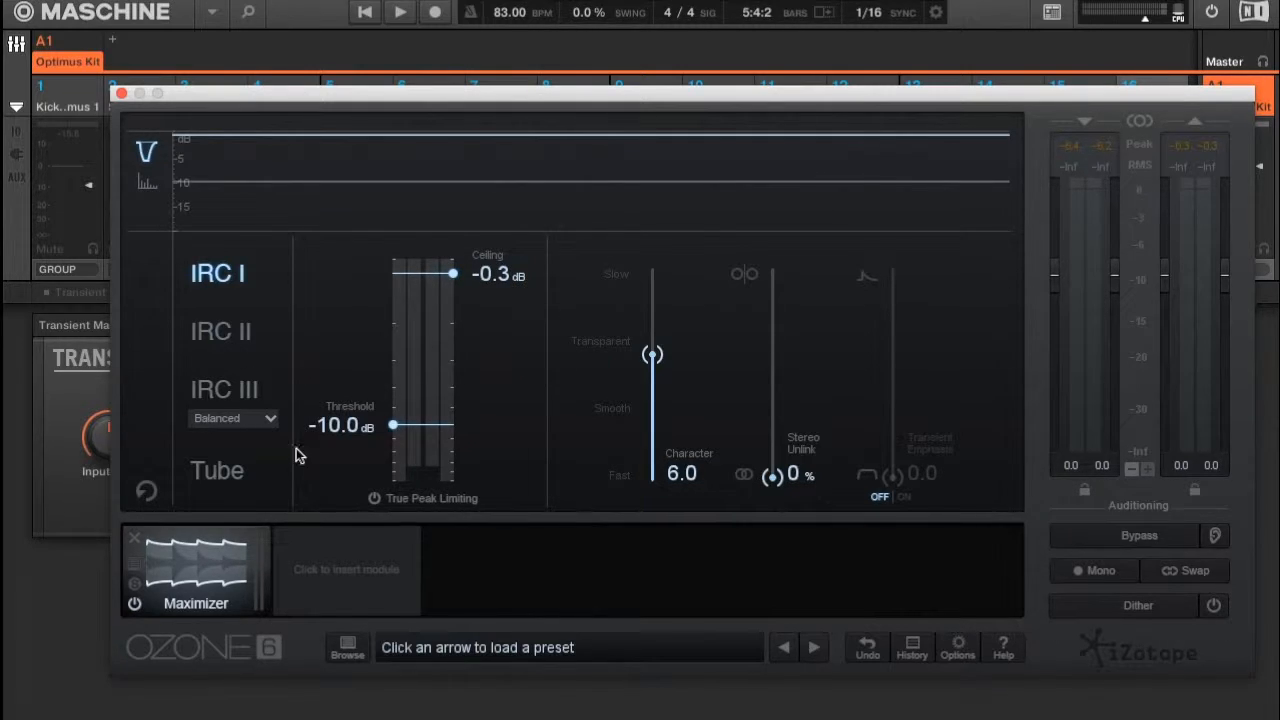
mouse_move(960, 430)
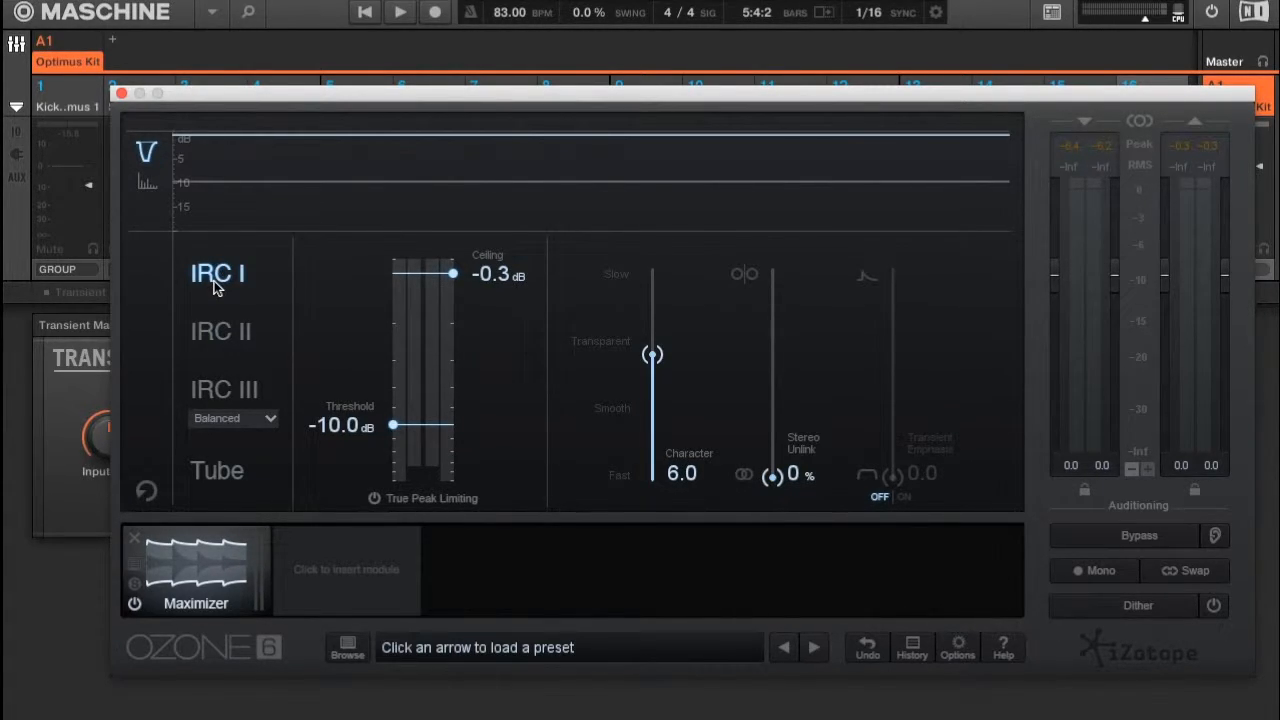
mouse_move(757, 392)
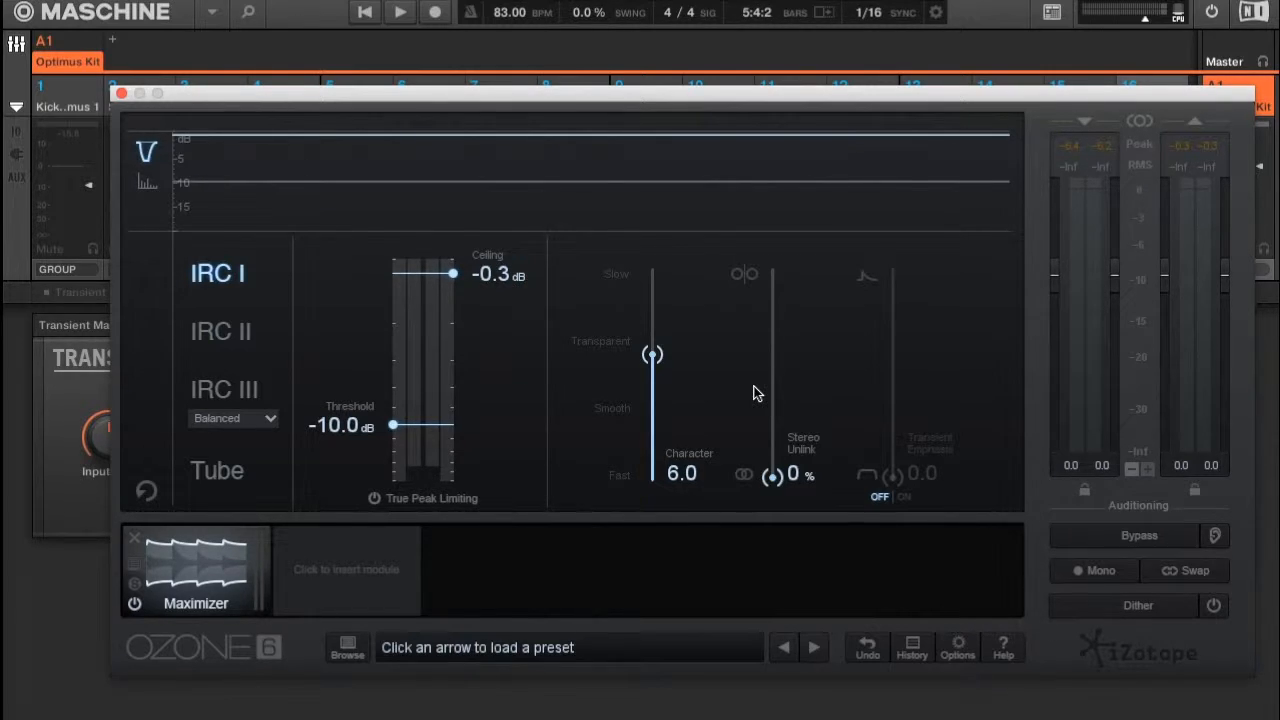
drag(652, 354, 652, 452)
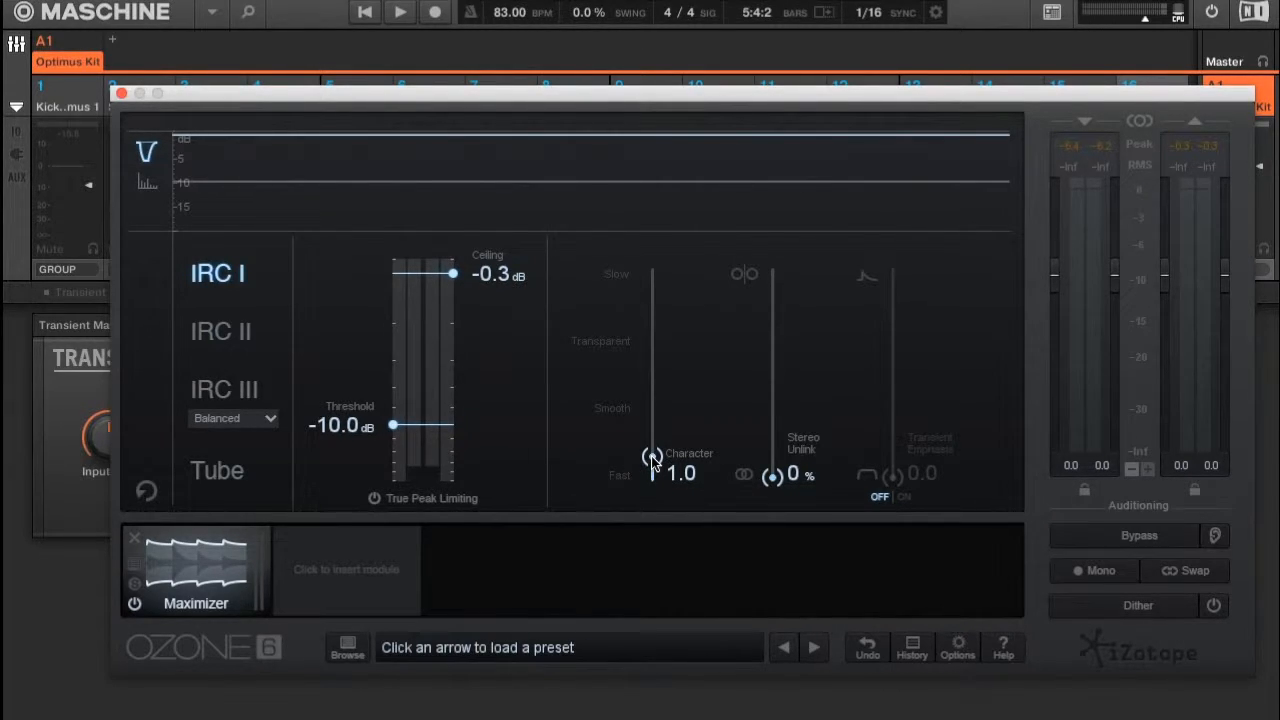
mouse_move(800, 483)
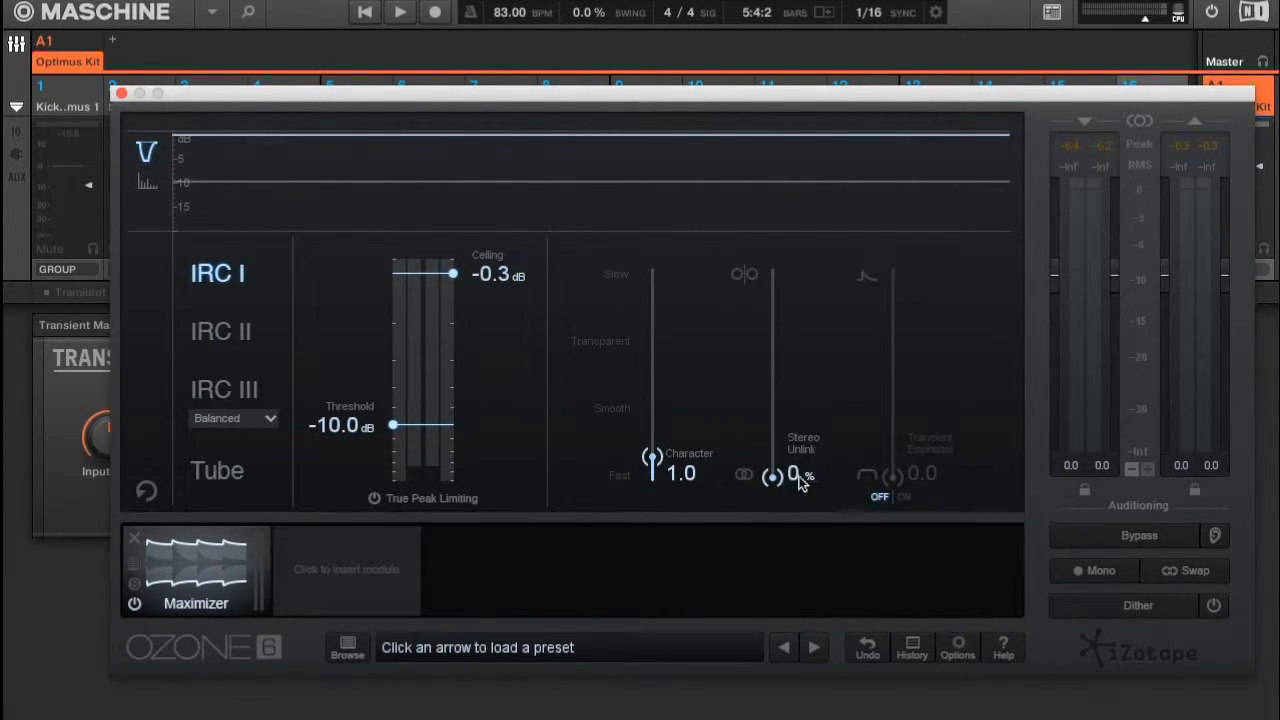
mouse_move(935, 435)
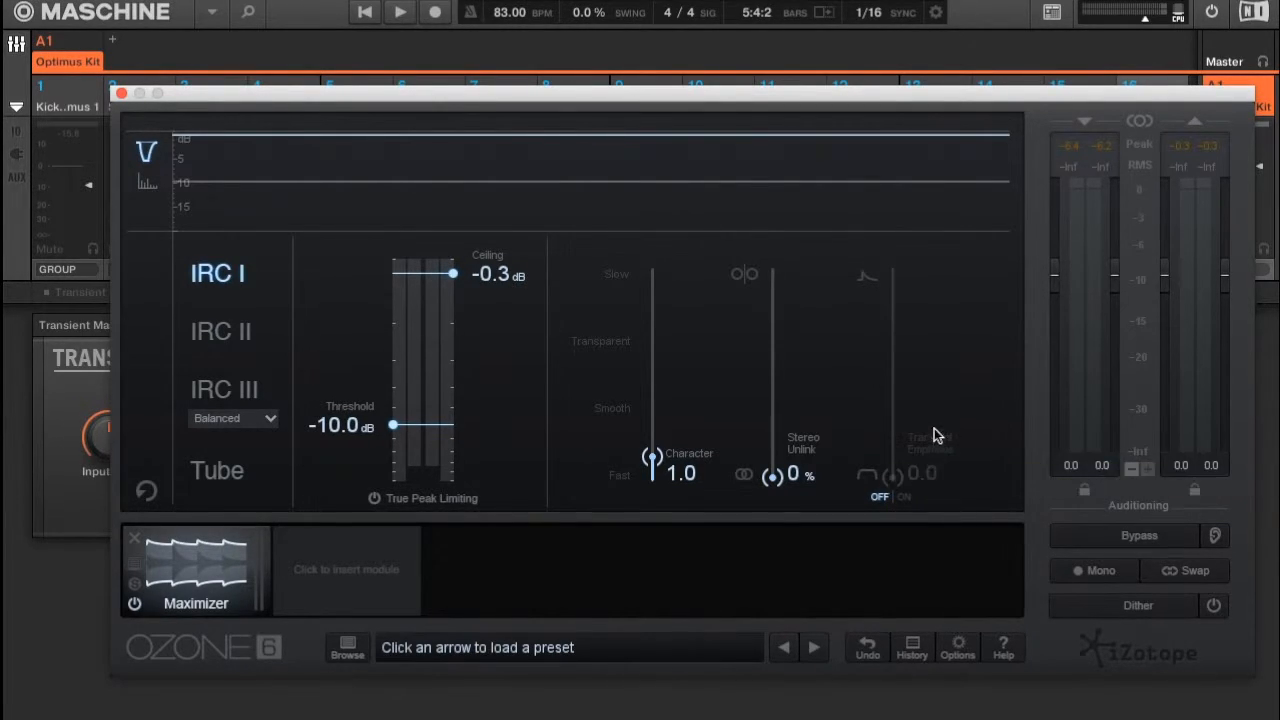
mouse_move(769, 430)
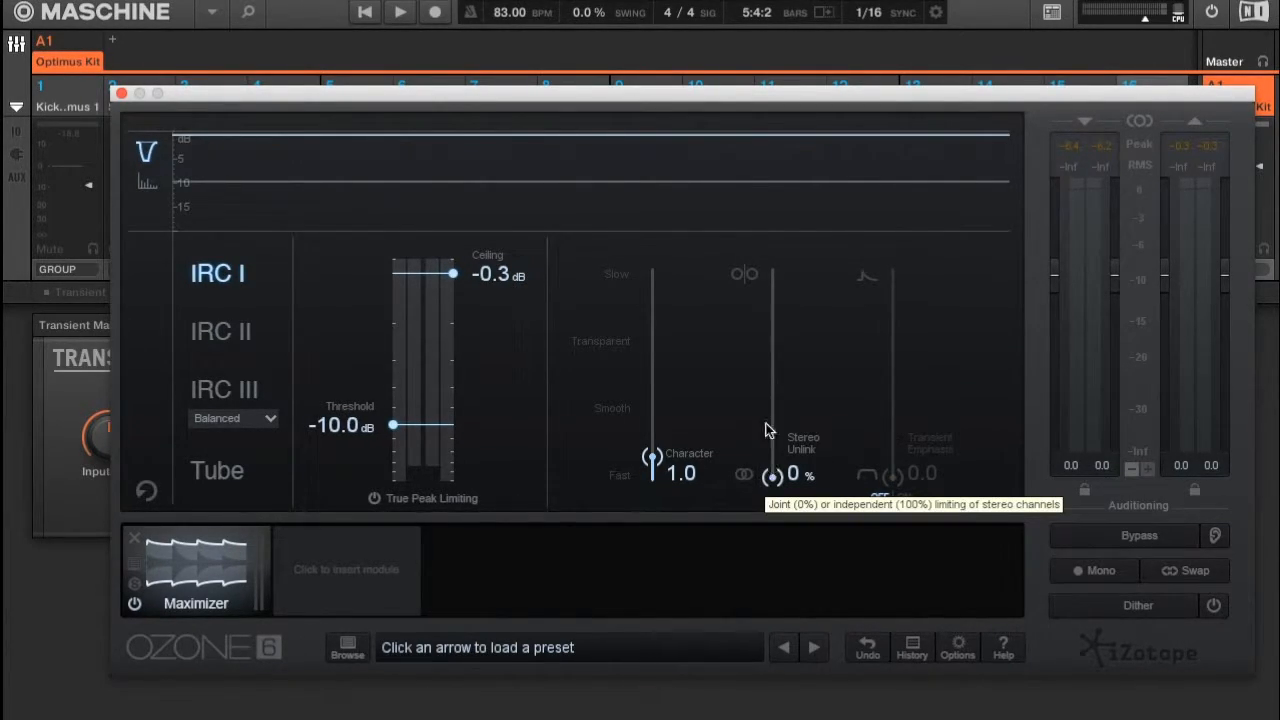
mouse_move(775, 483)
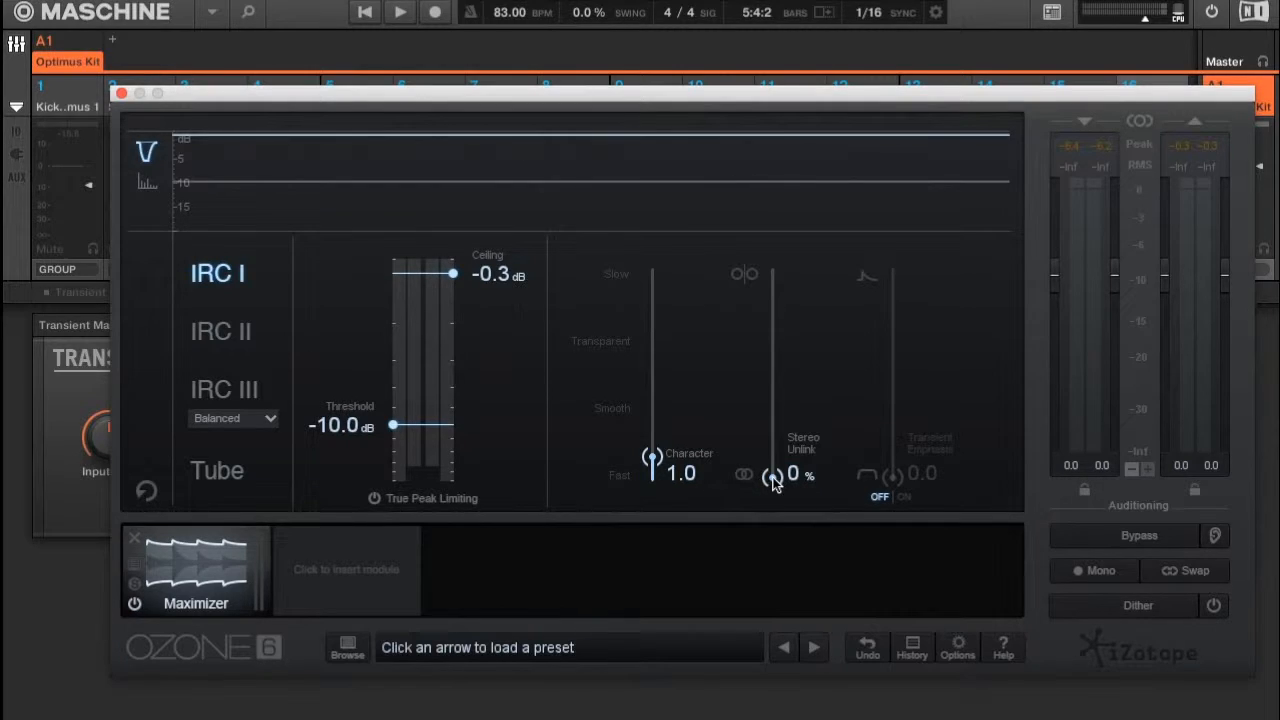
mouse_move(772, 483)
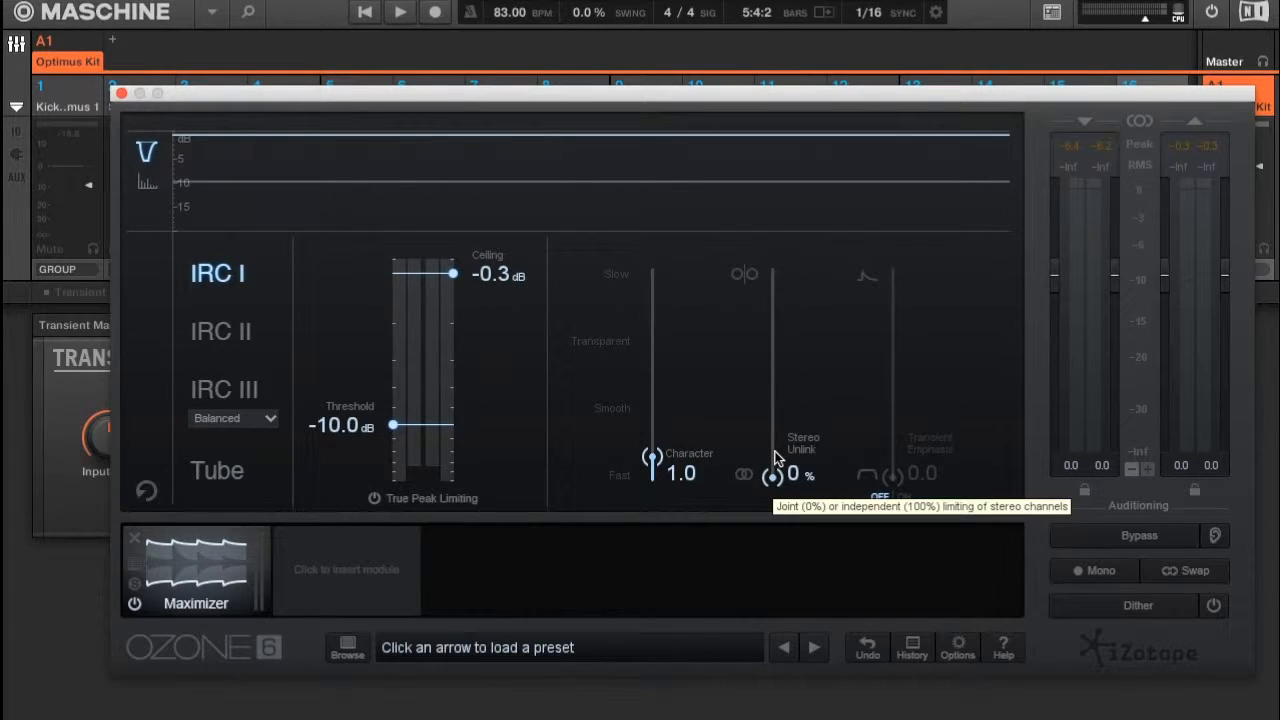
mouse_move(733, 477)
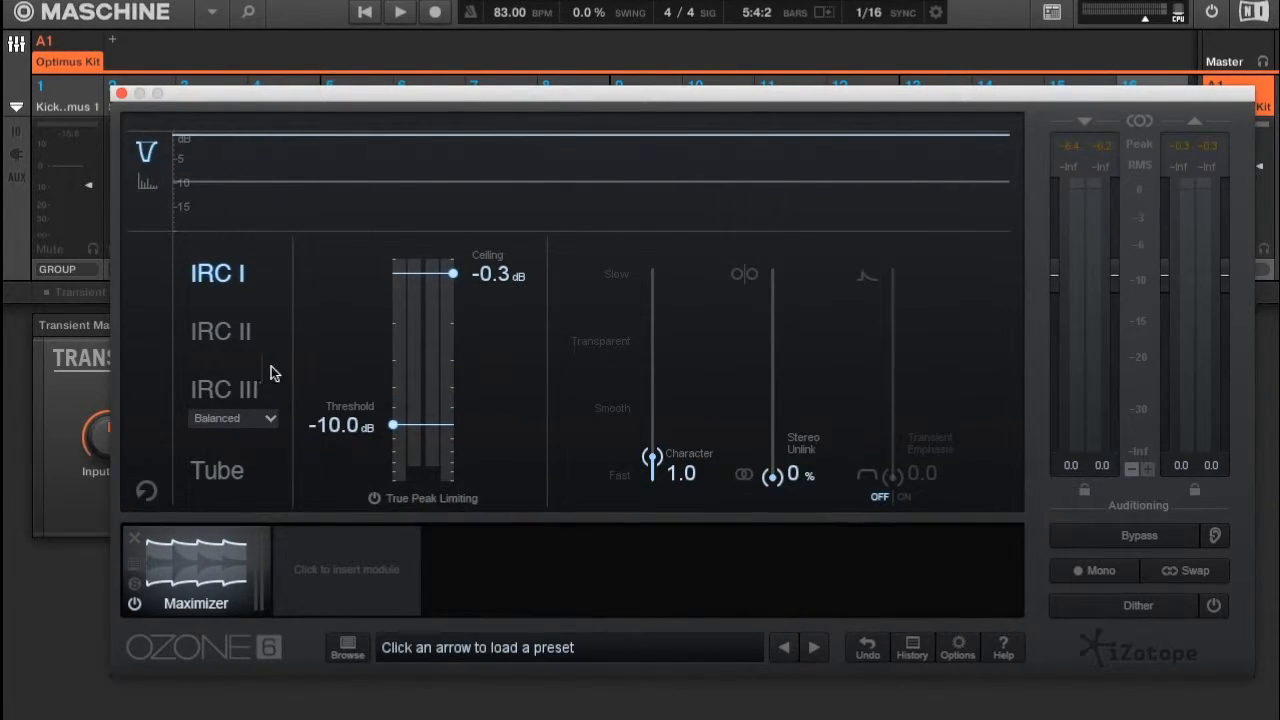
Raise threshold to -0.4 dB, sweep the ceiling down to -7.7 dB, then back to -0.4 dB
drag(392, 425, 392, 275)
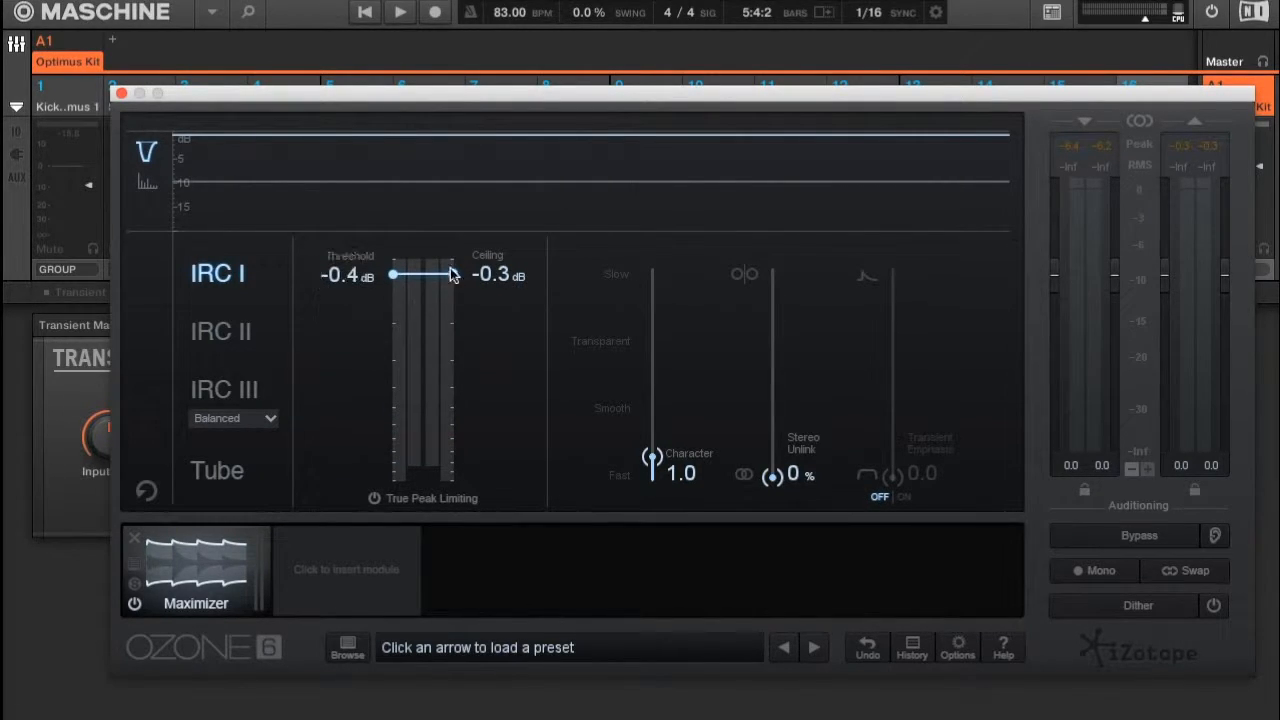
drag(453, 274, 453, 355)
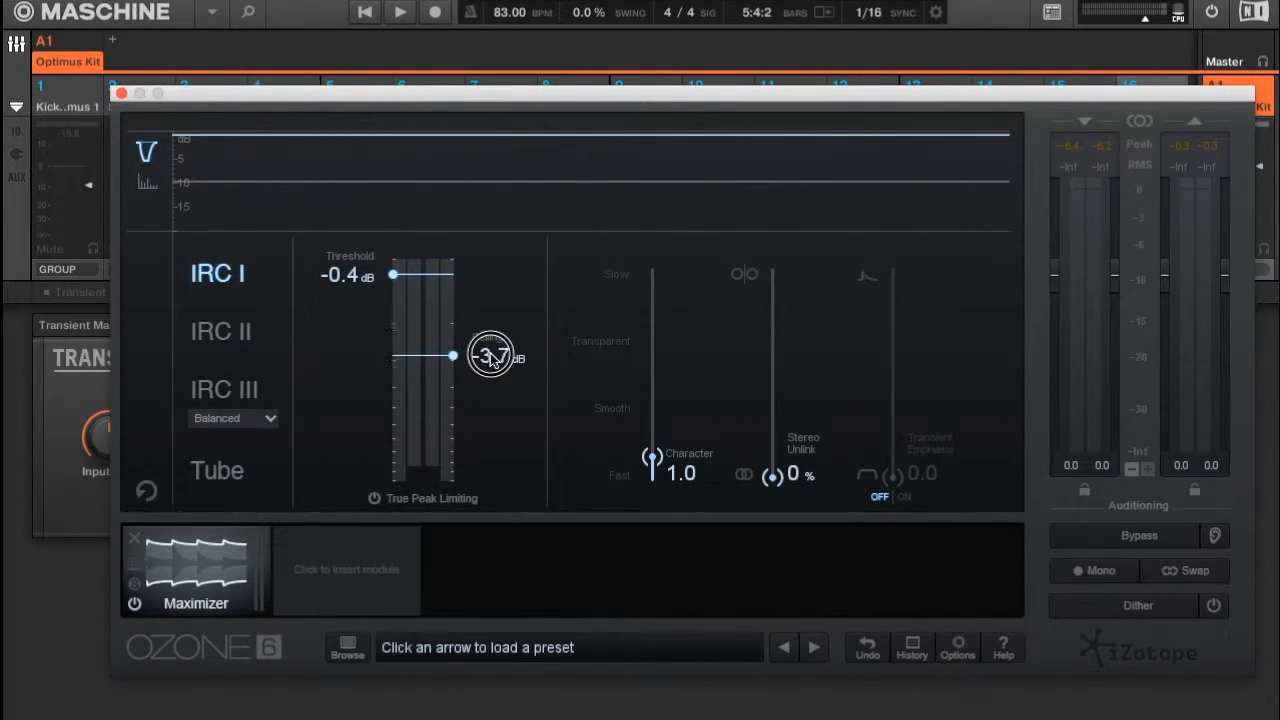
drag(490, 355, 490, 315)
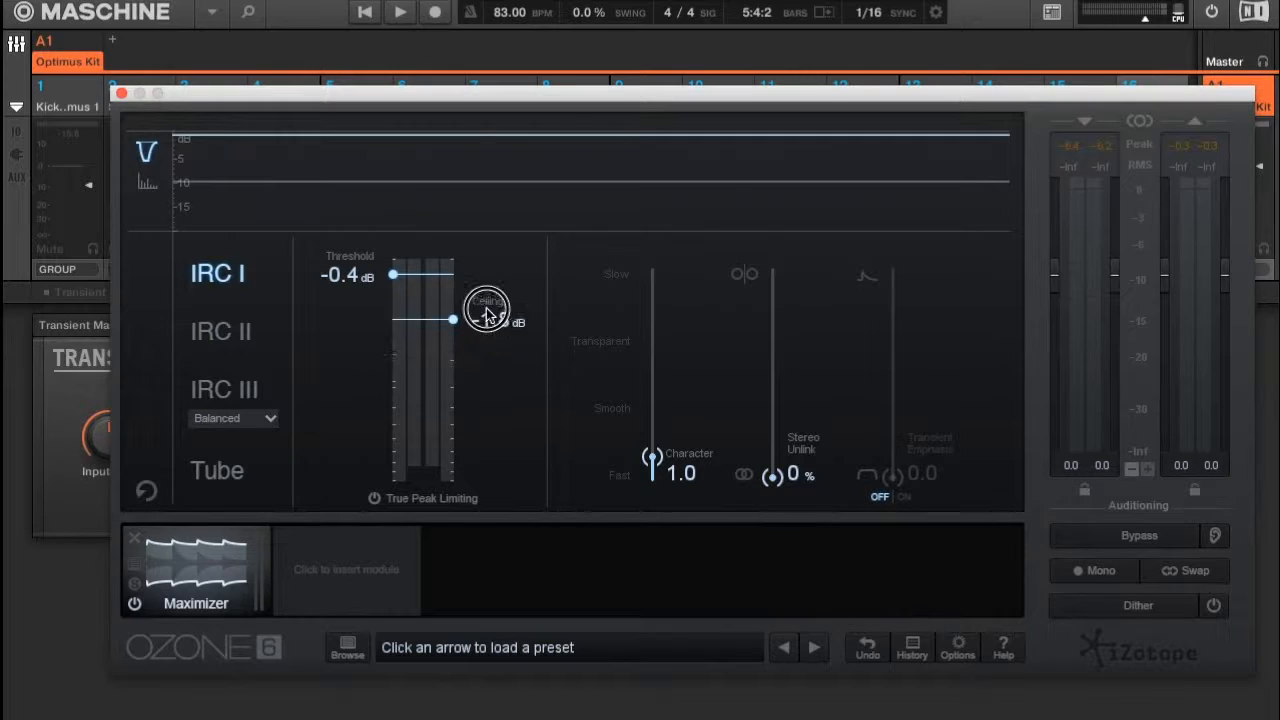
drag(488, 315, 483, 275)
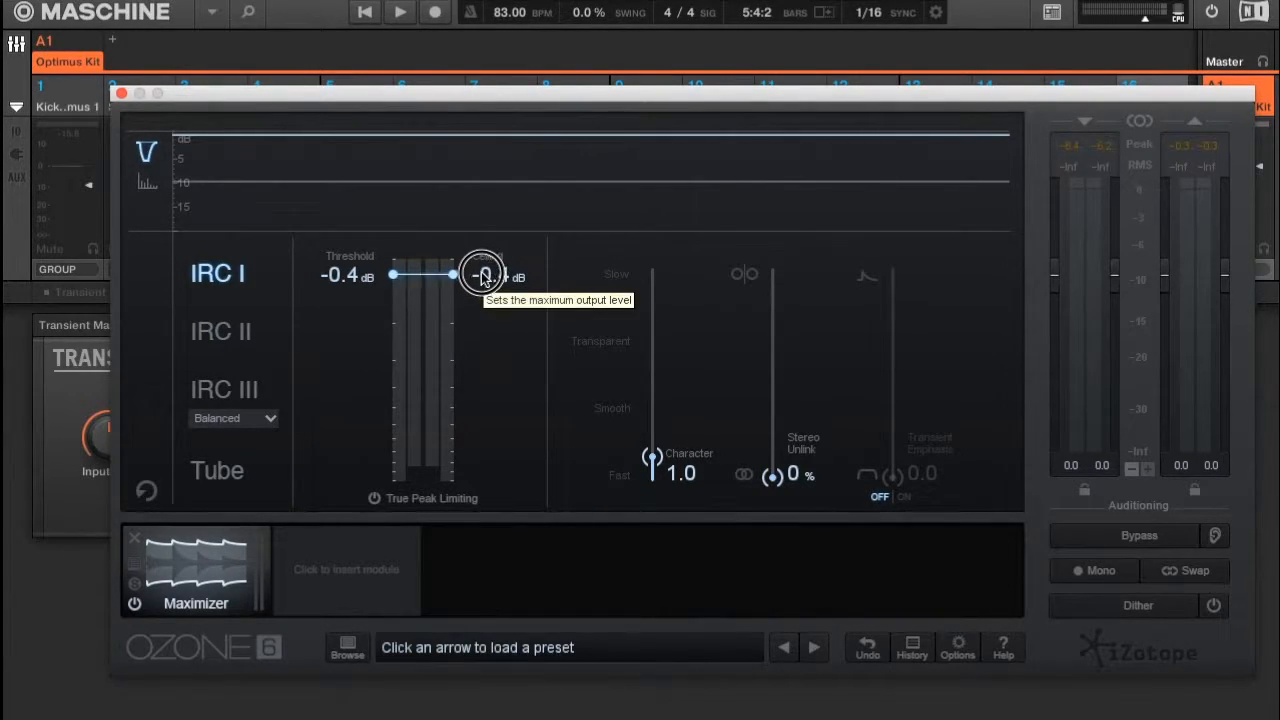
drag(483, 275, 493, 381)
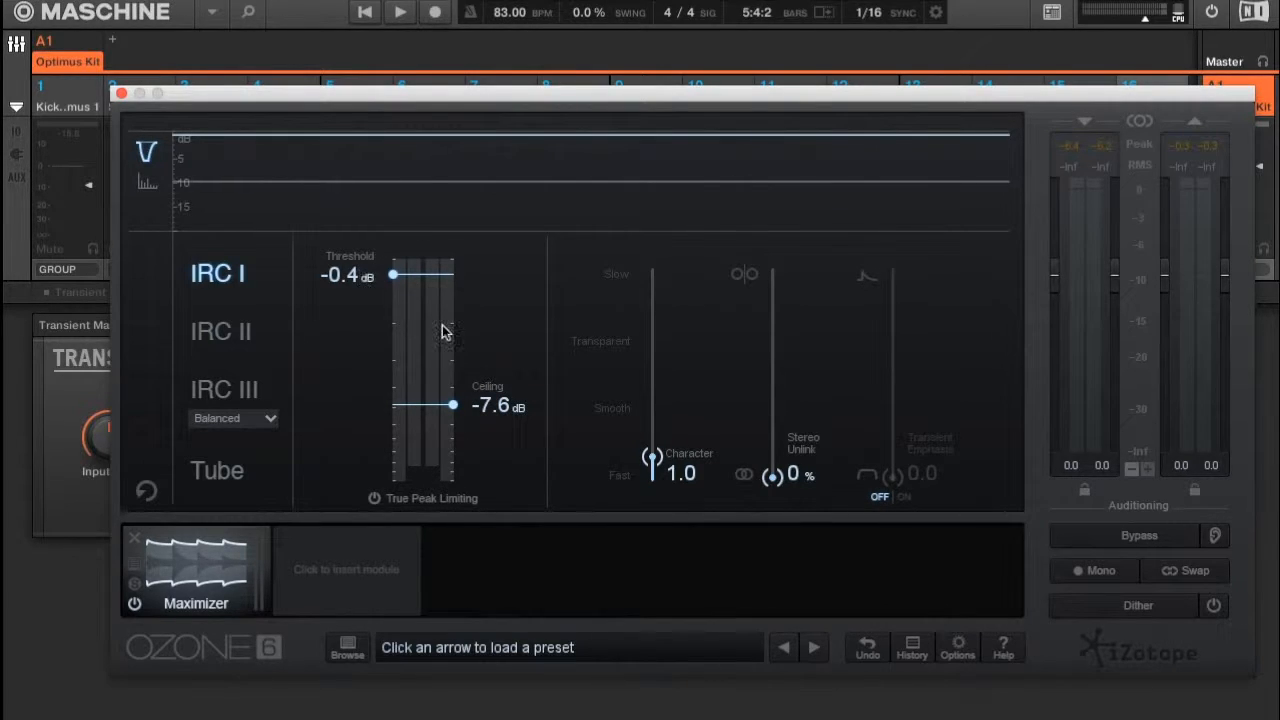
mouse_move(510, 300)
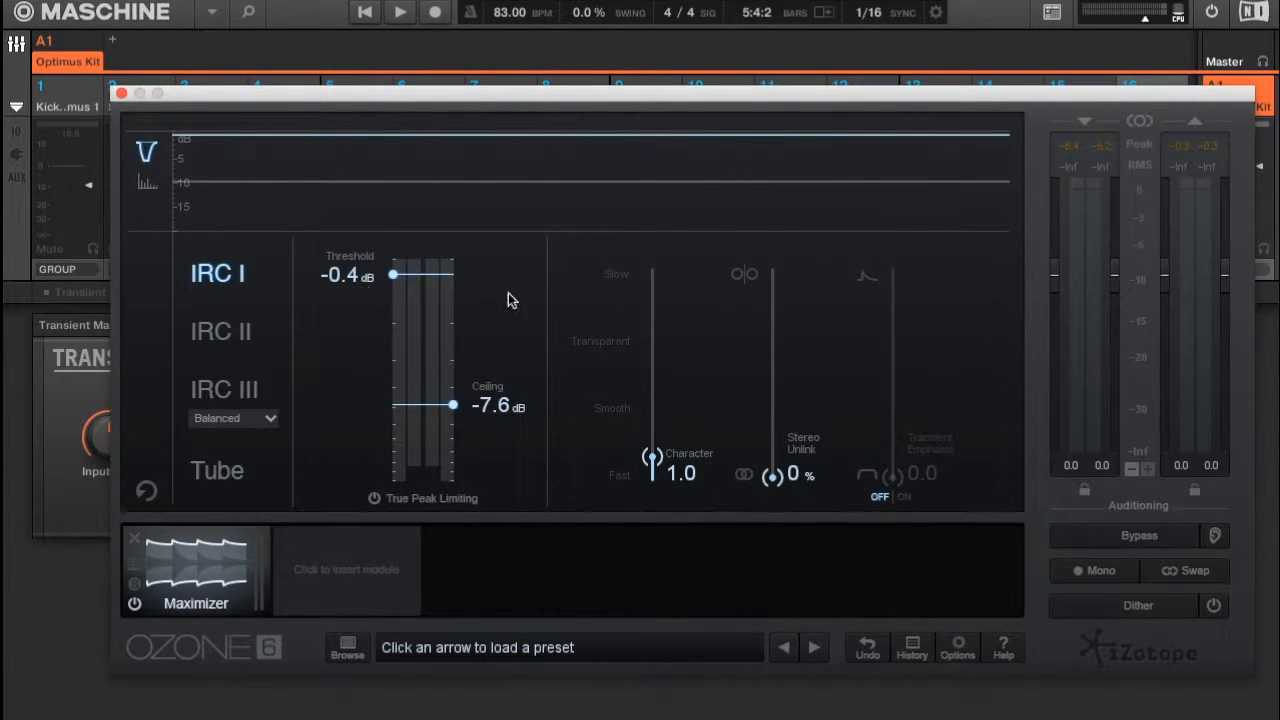
drag(452, 404, 452, 405)
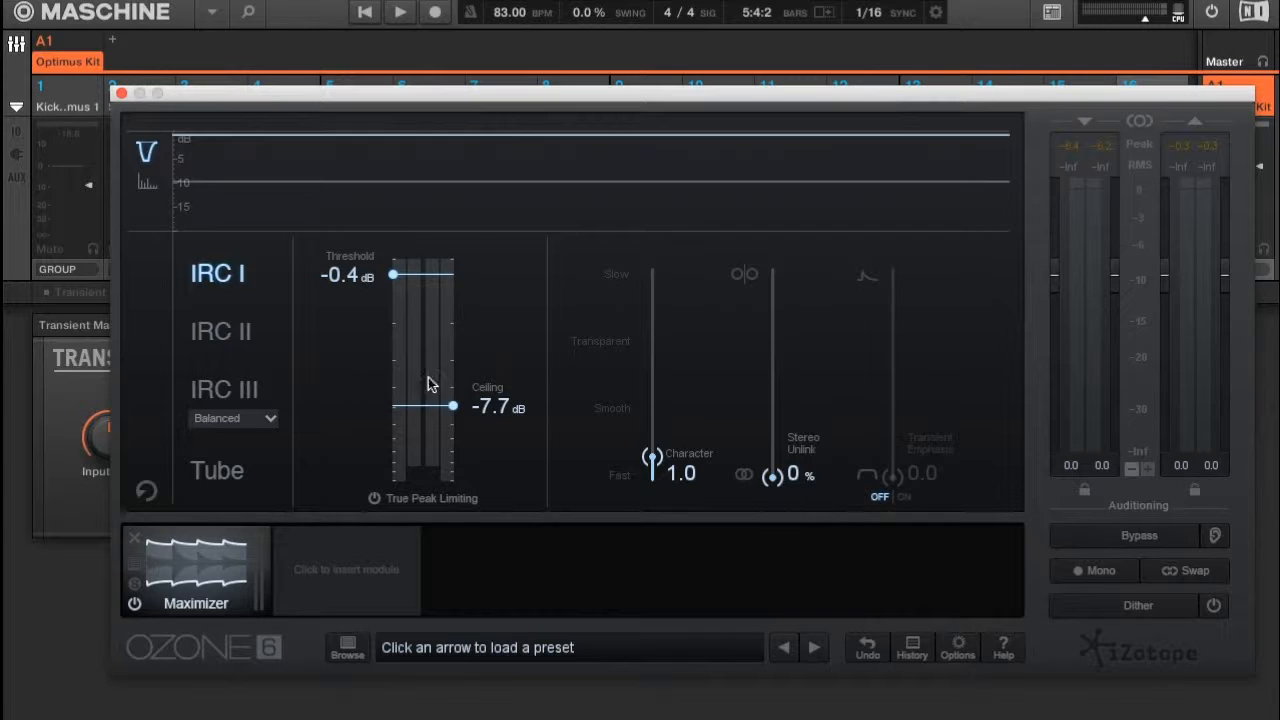
drag(453, 405, 475, 280)
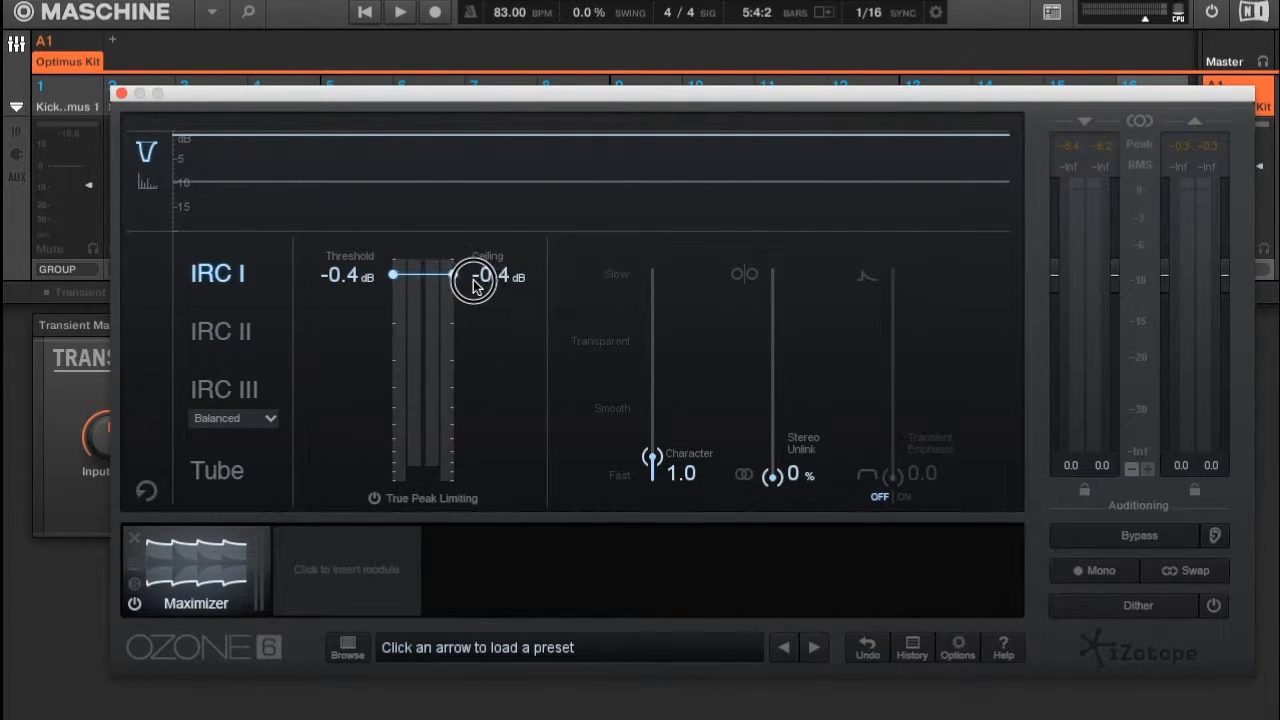